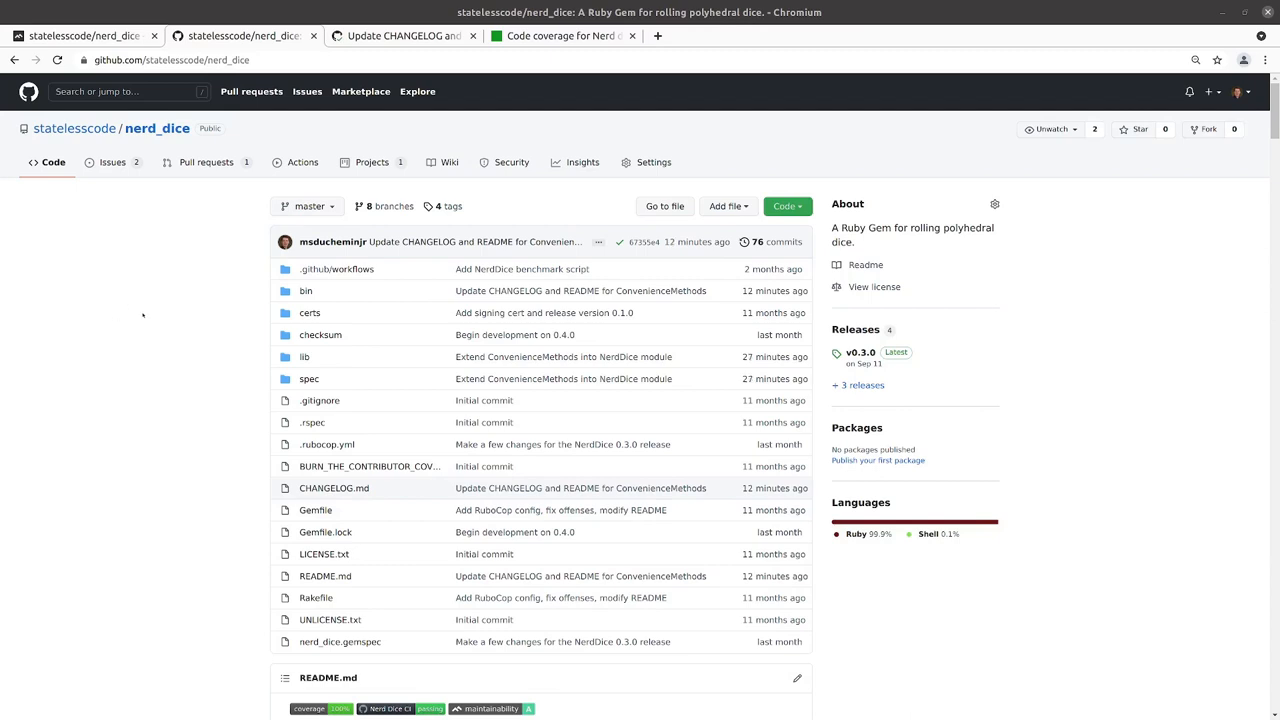
Step: Scroll through the nerd_dice repository page on GitHub
scroll("down", 3)
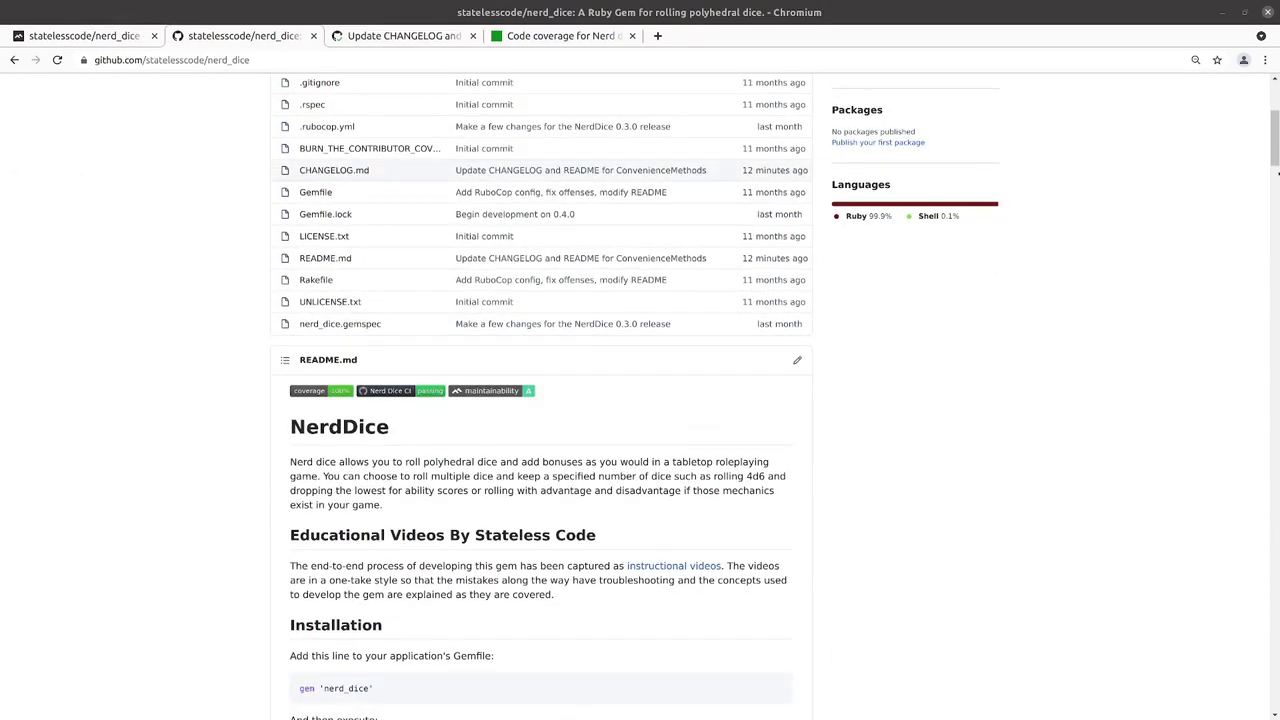
scroll("up", 3)
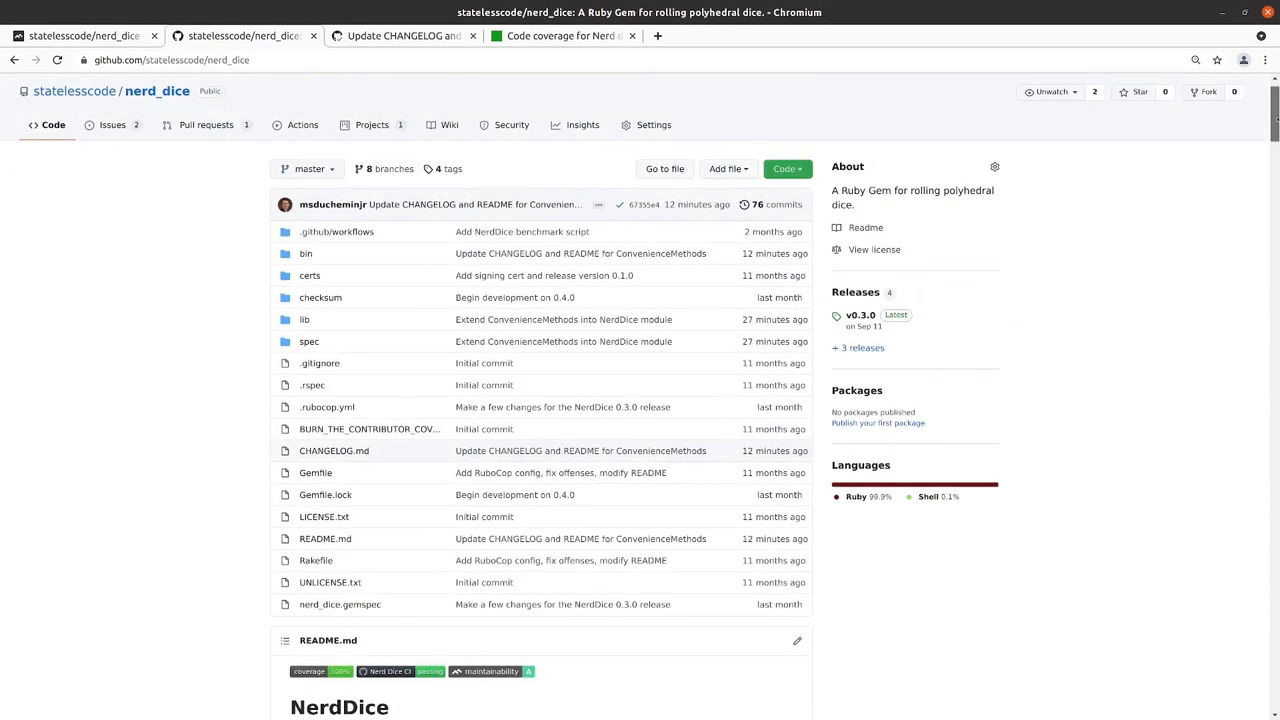
scroll("down", 3)
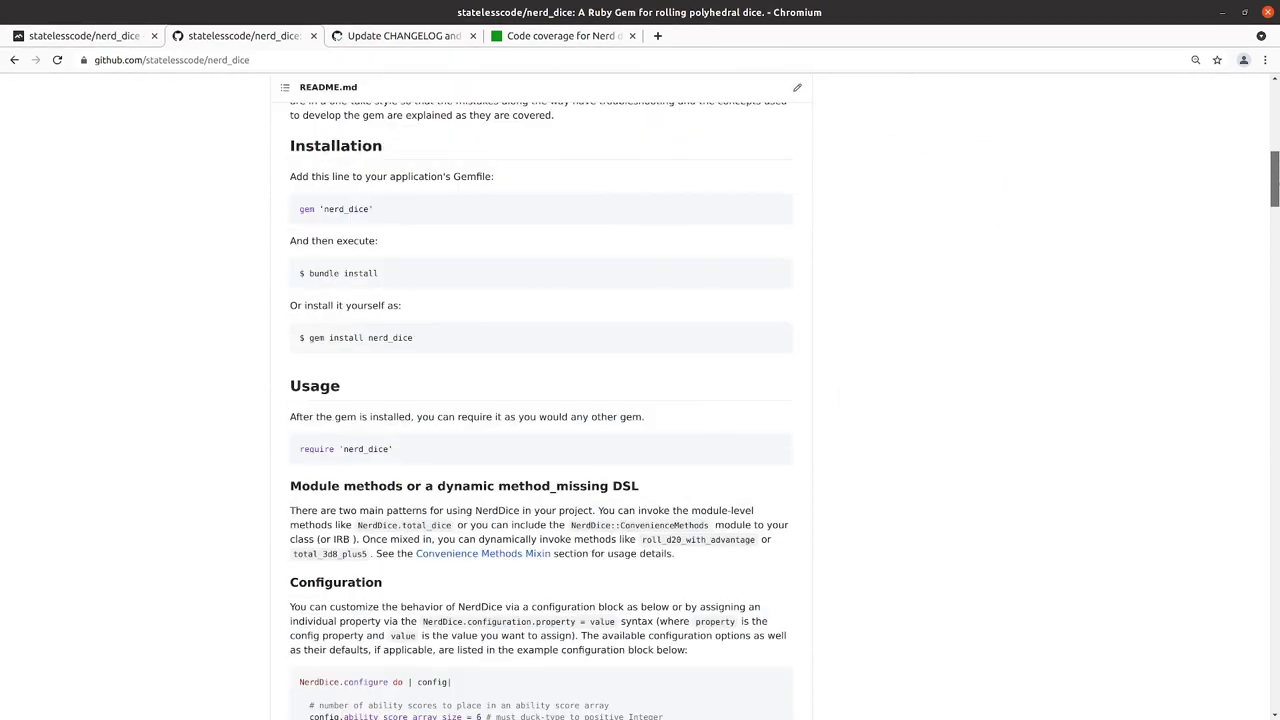
scroll("down", 3)
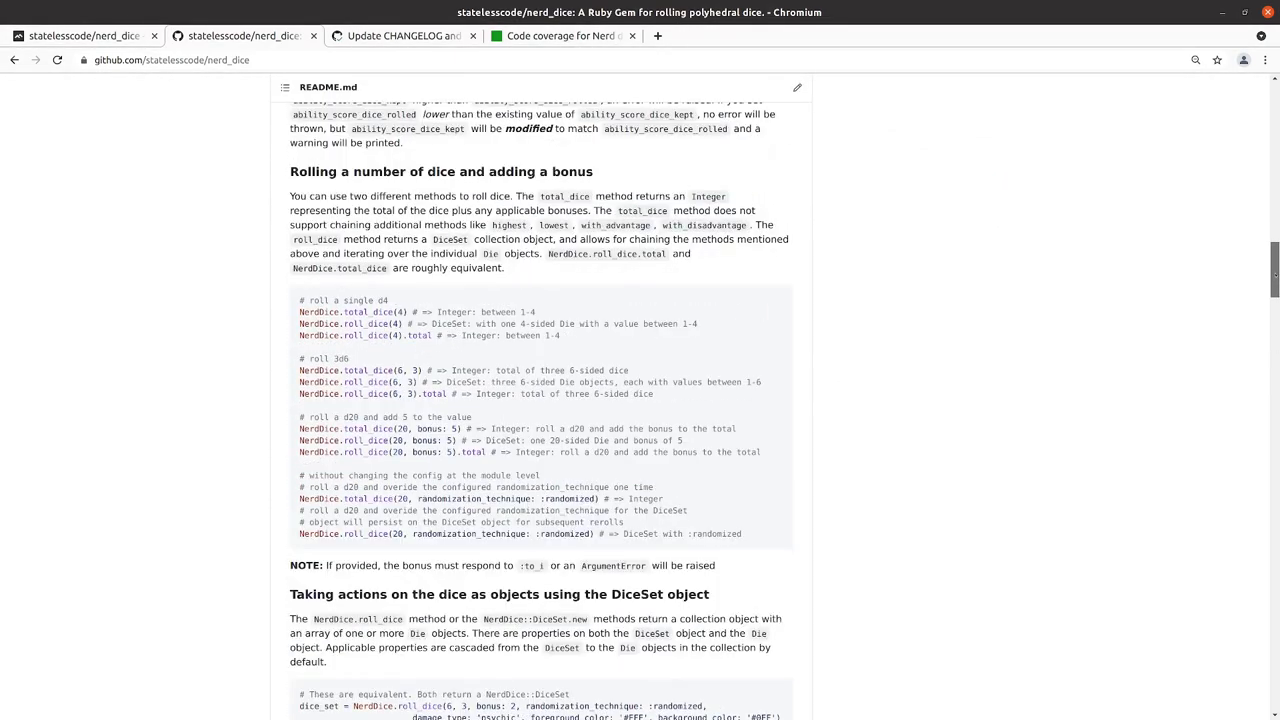
scroll("down", 3)
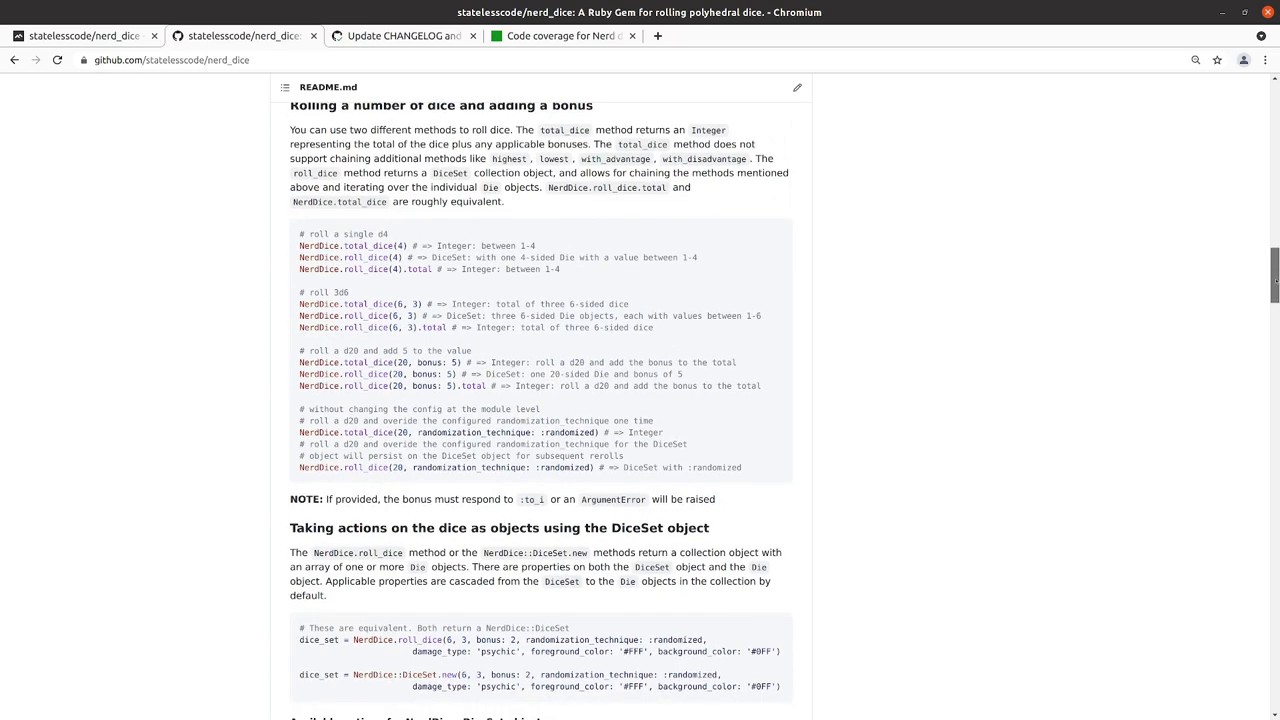
scroll("down", 3)
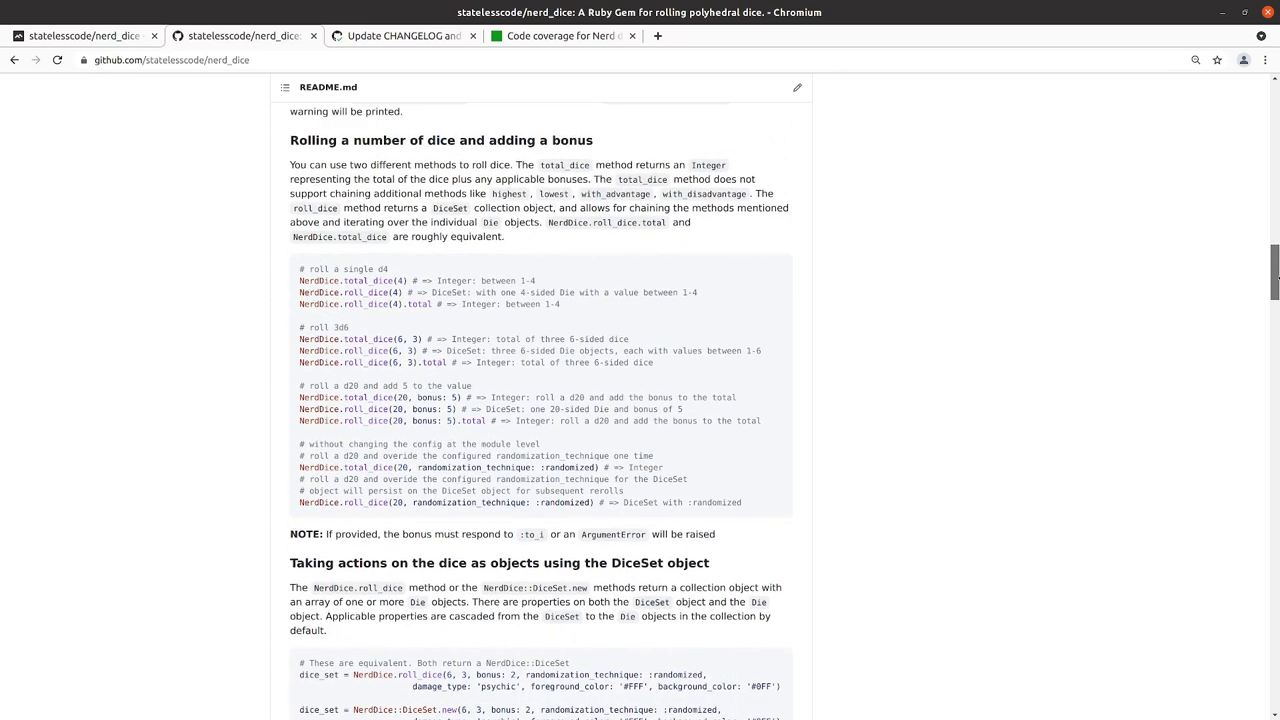
scroll("down", 3)
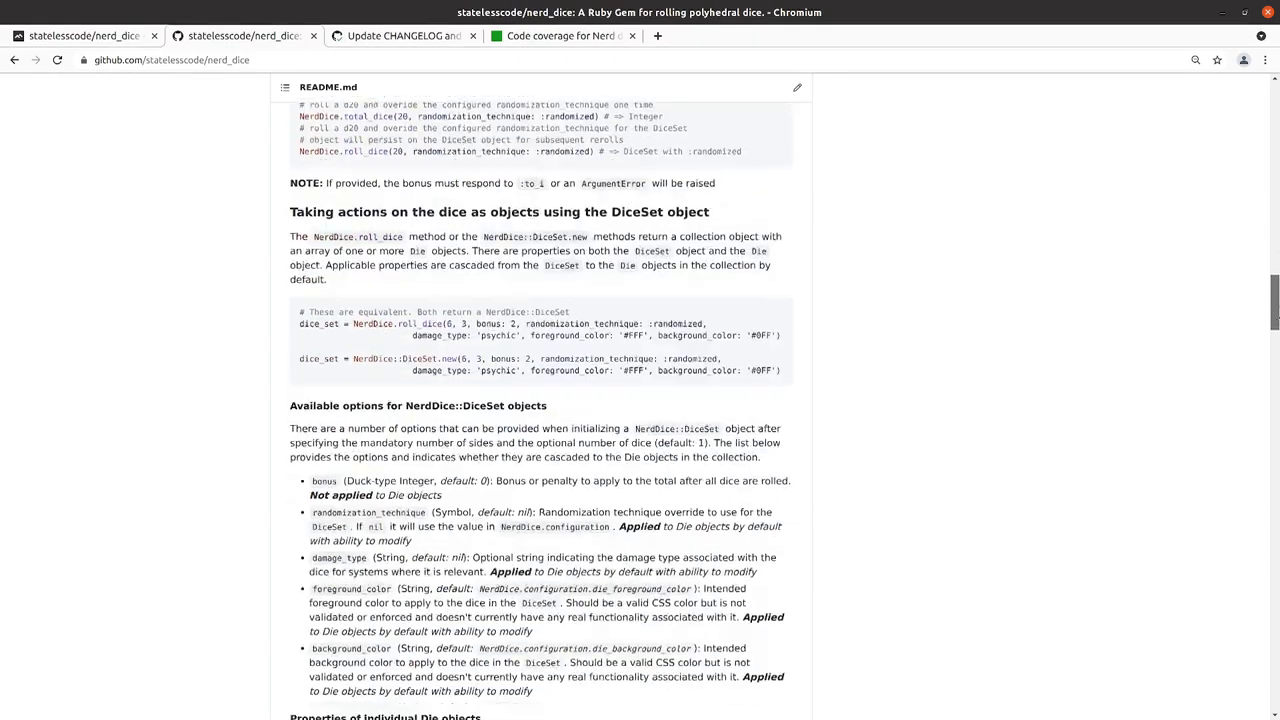
scroll("down", 3)
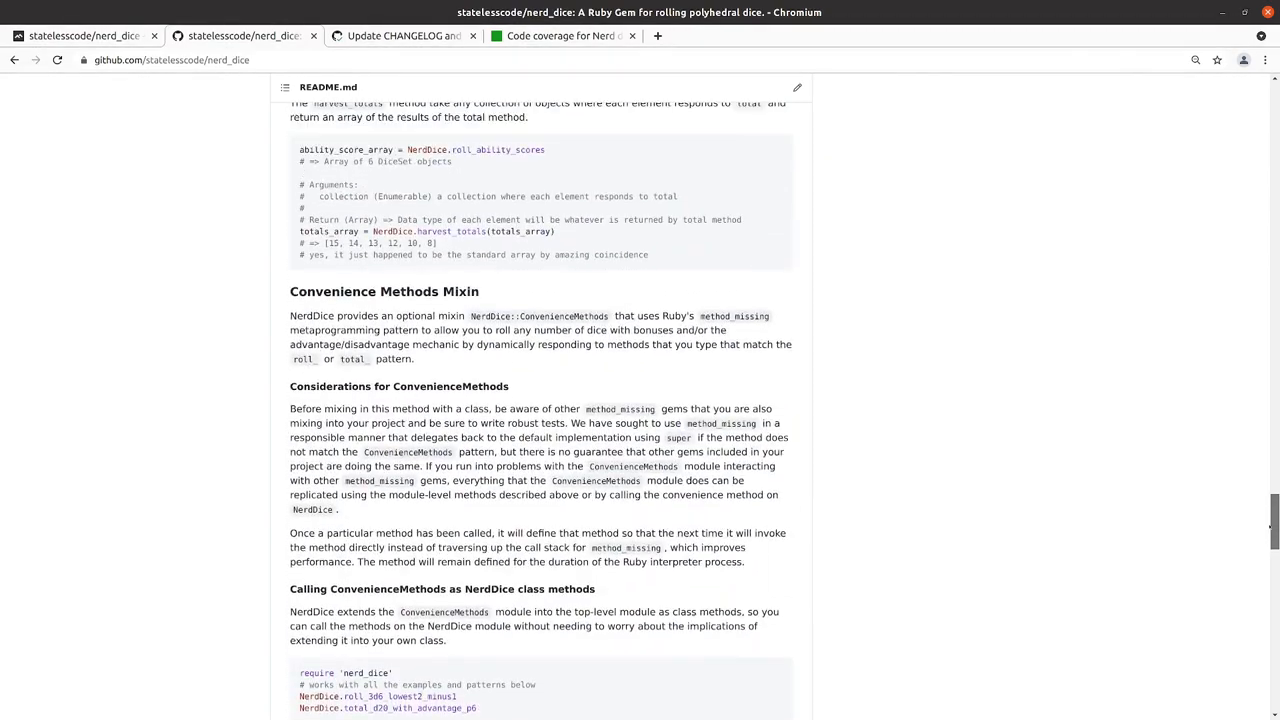
scroll("down", 3)
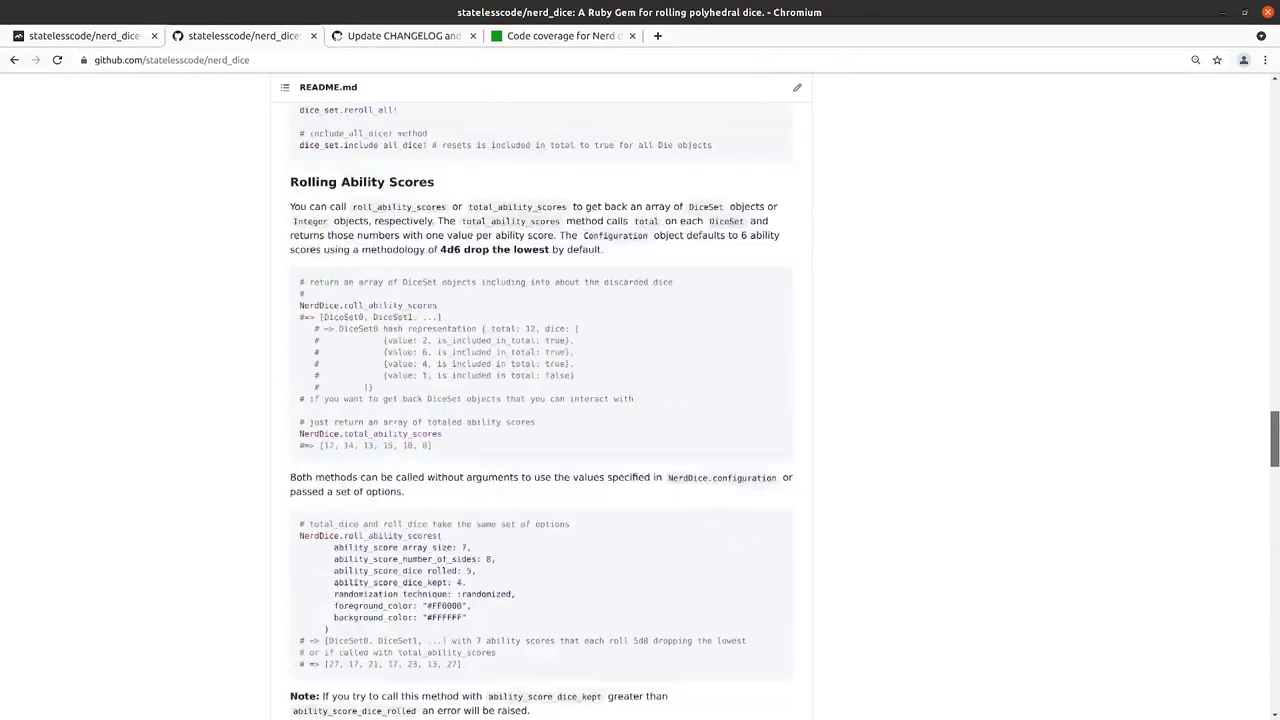
scroll("up", 3)
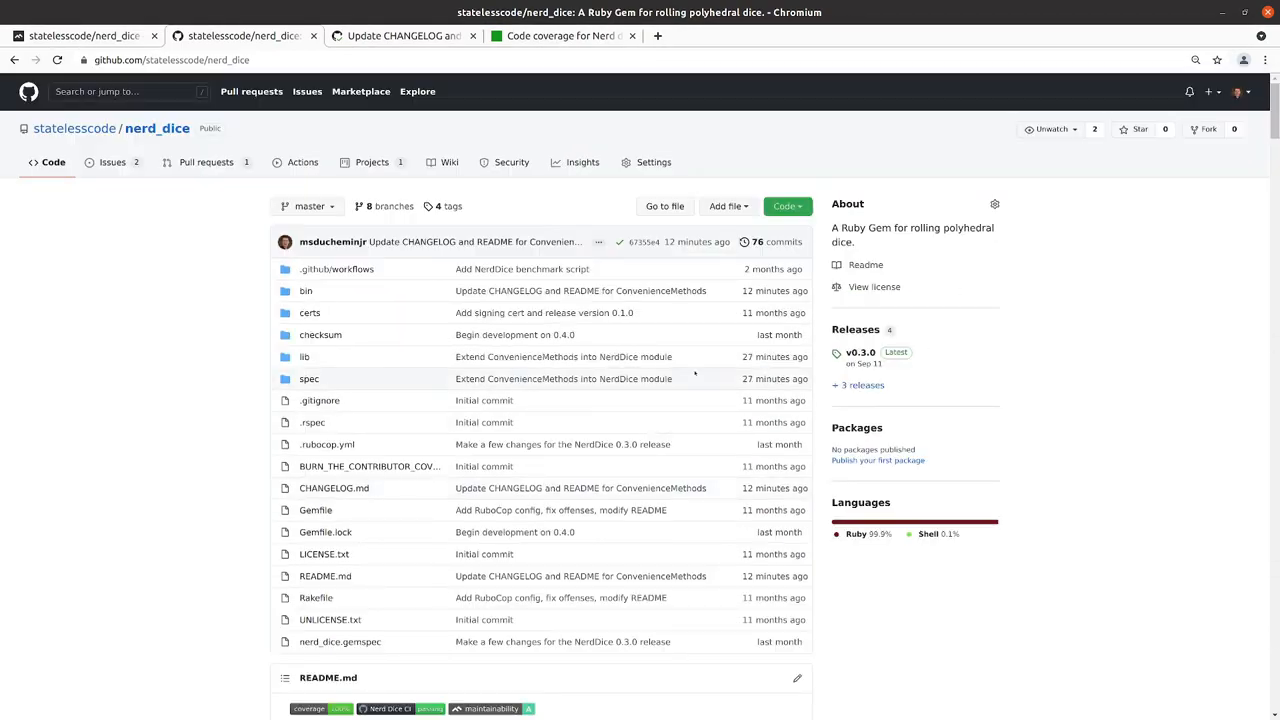
mouse_move(563, 378)
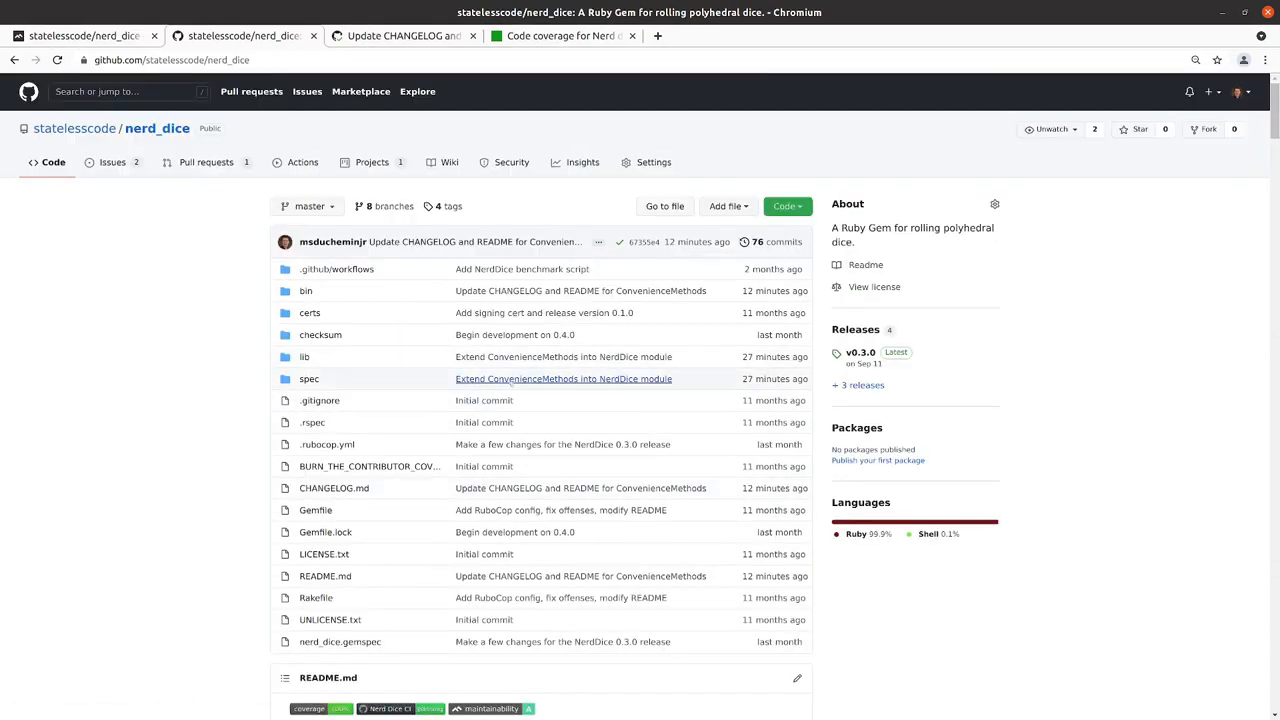
mouse_move(191, 440)
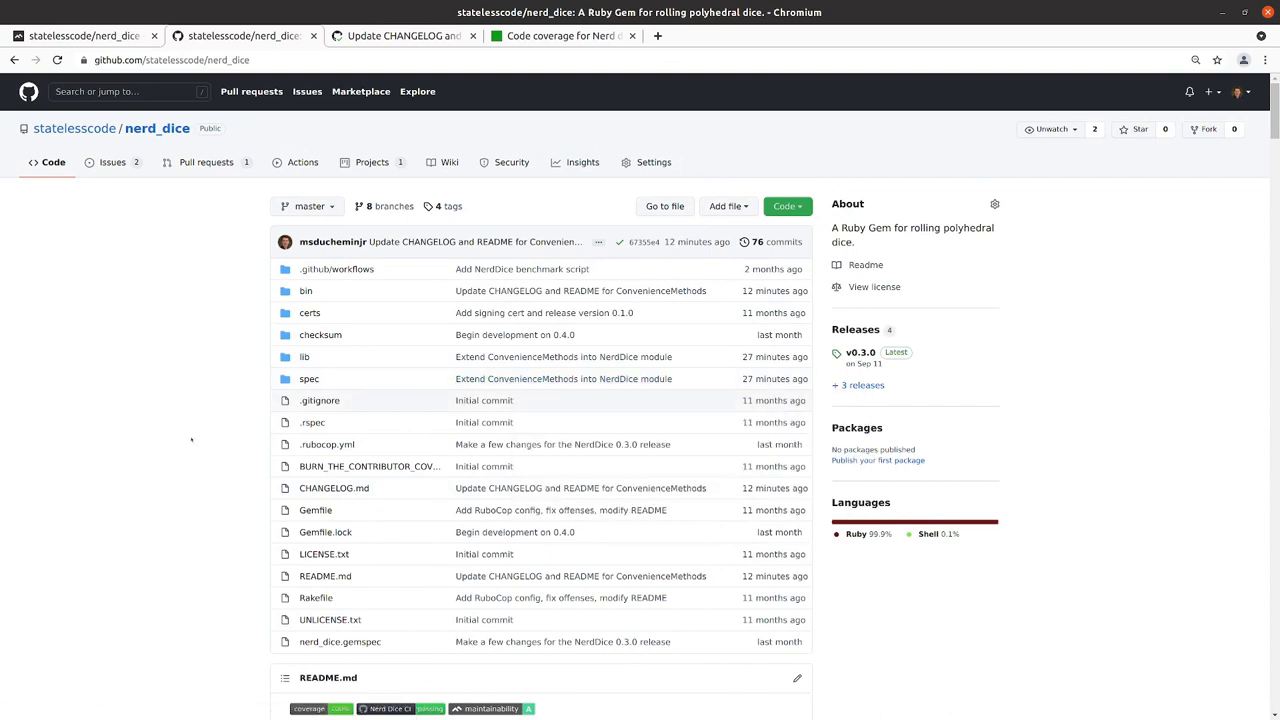
mouse_move(257, 357)
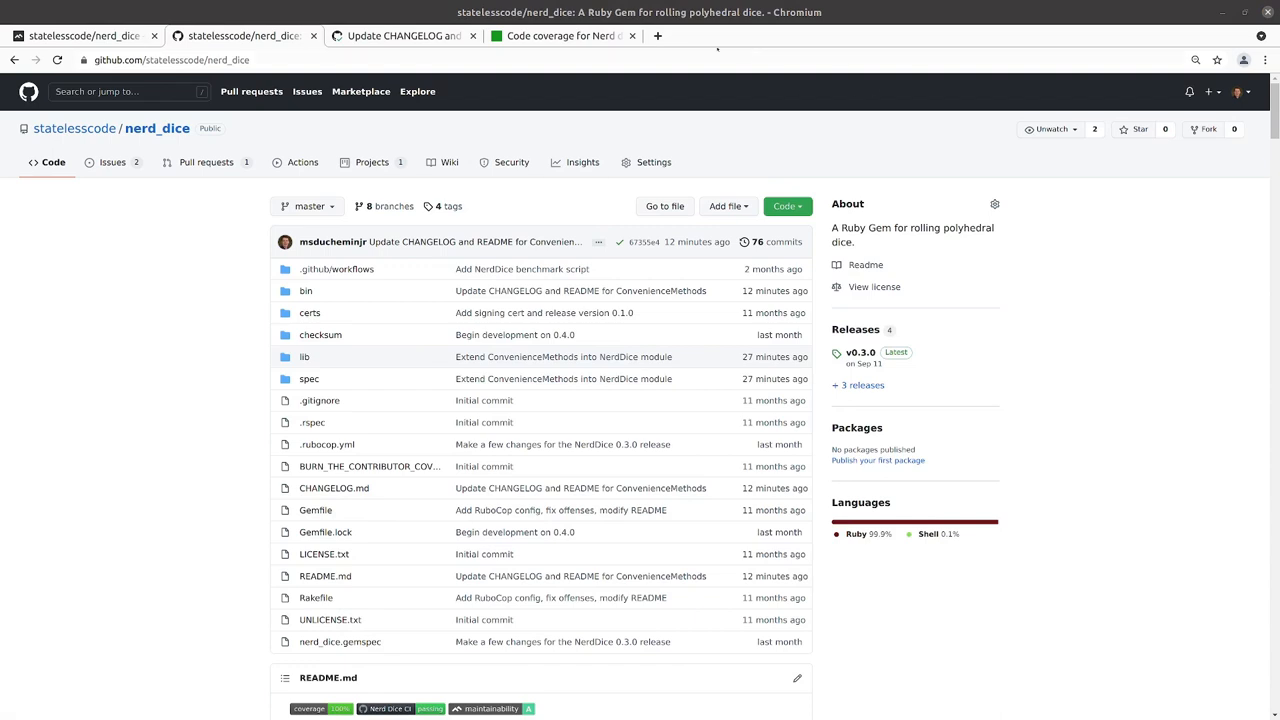
mouse_move(525, 312)
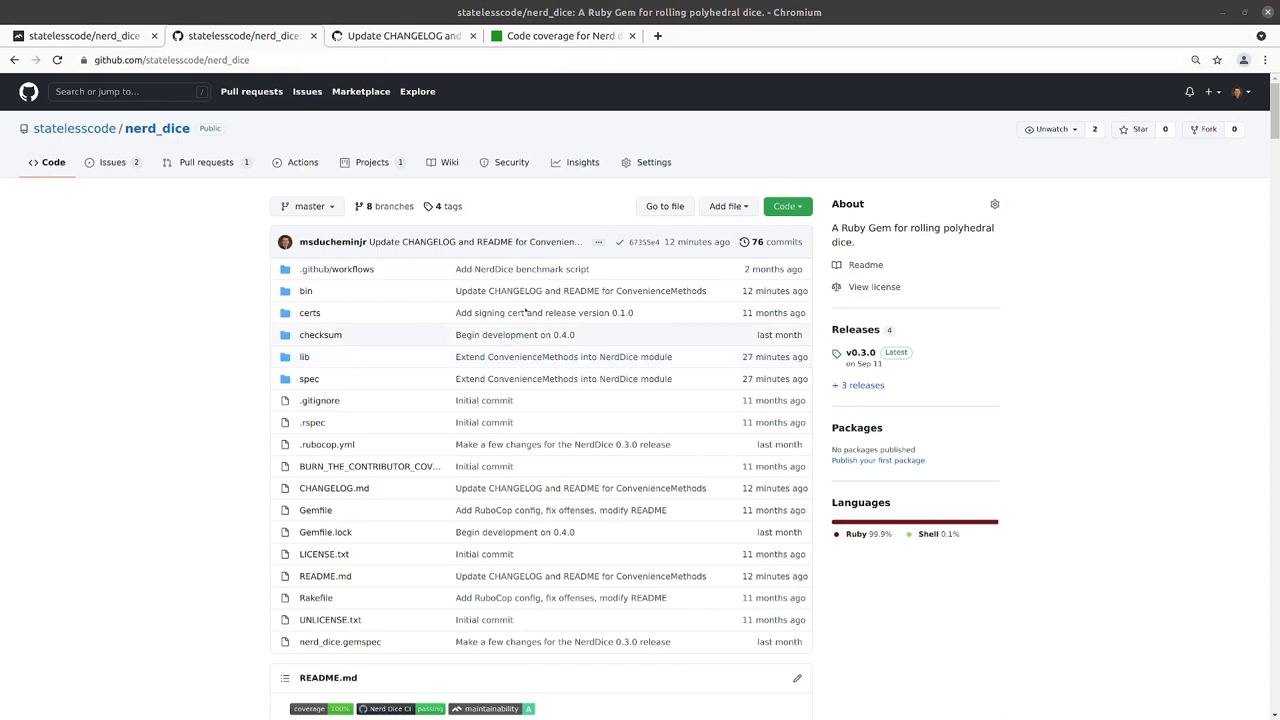
mouse_move(315, 510)
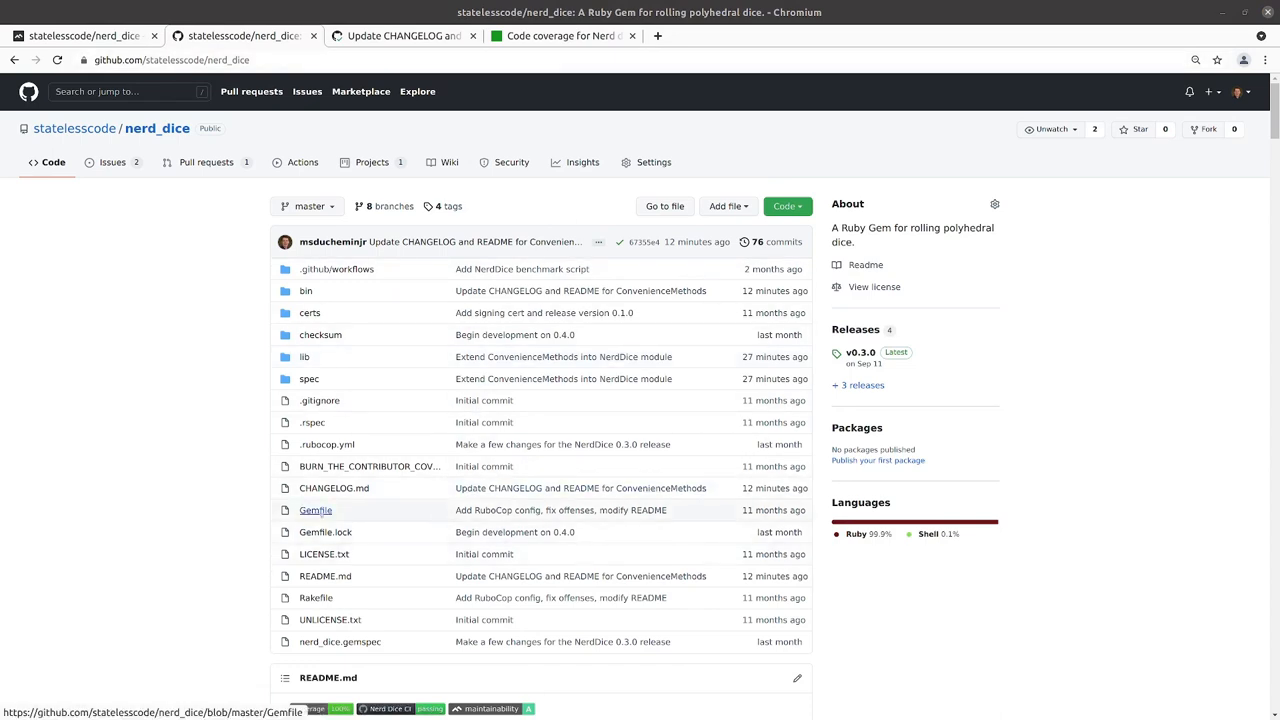
Step: View the project's Gemfile, then return to the repository file list
left_click(315, 510)
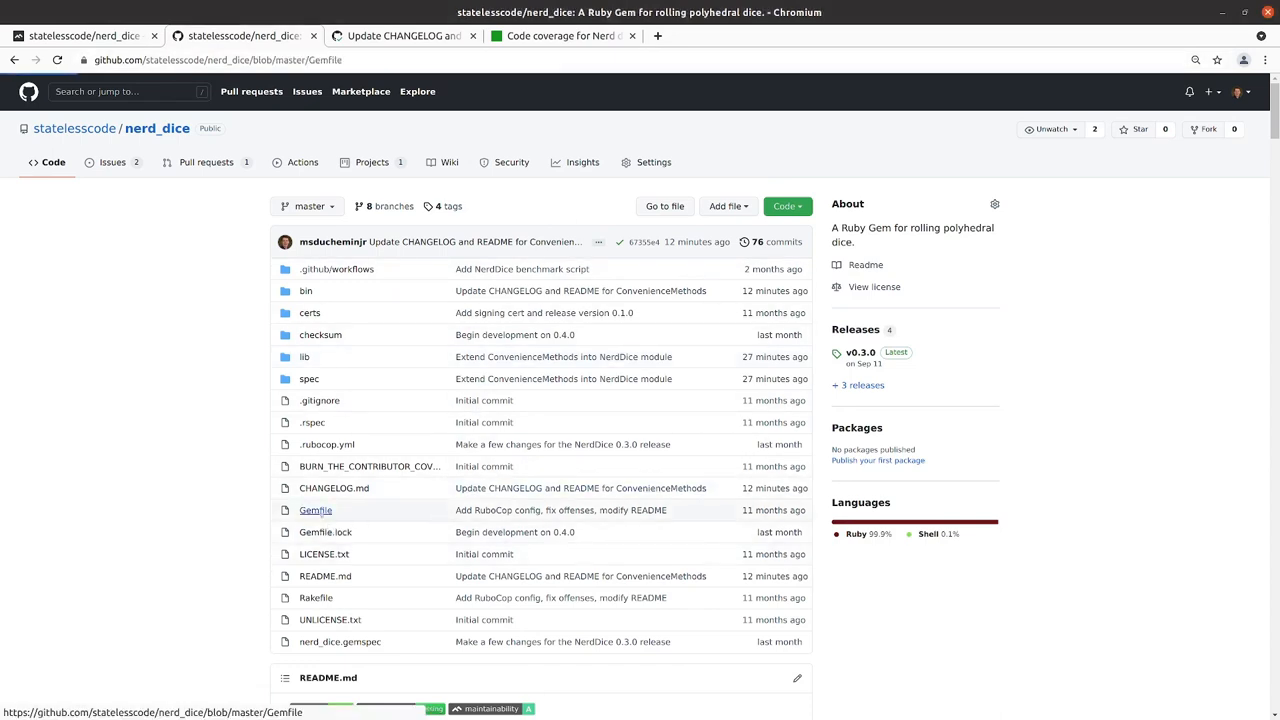
left_click(315, 510)
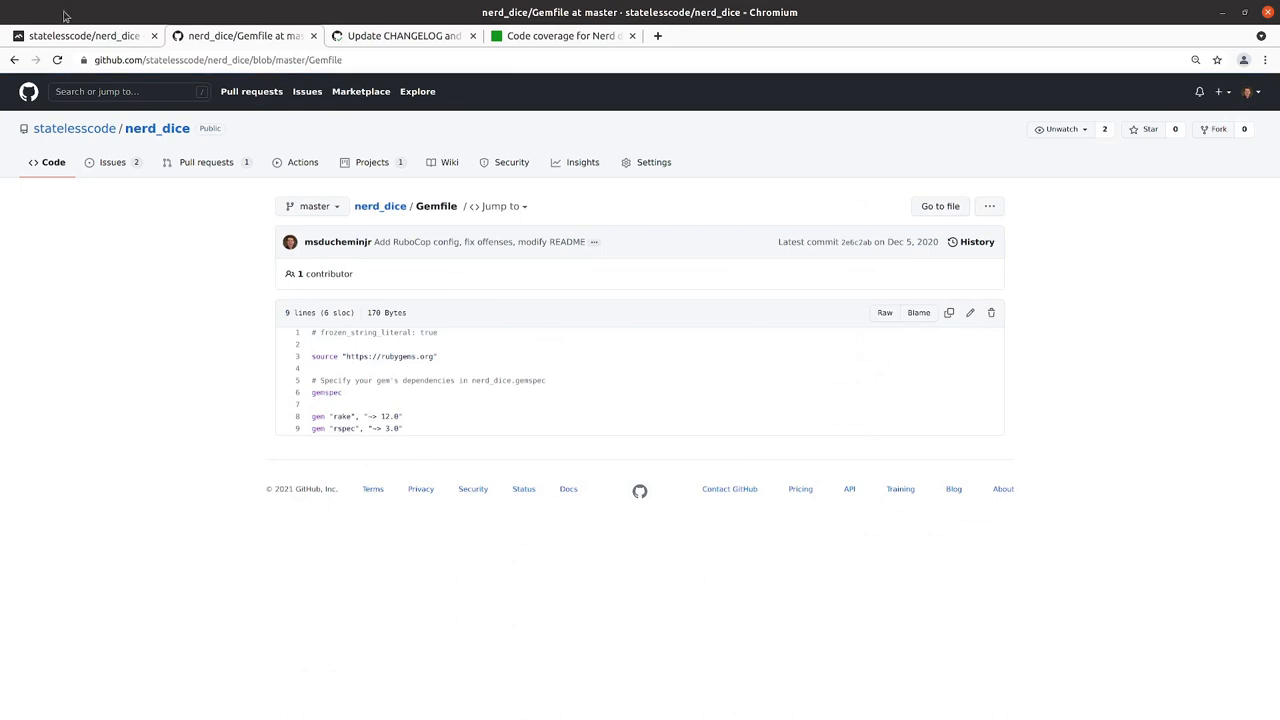
left_click(157, 128)
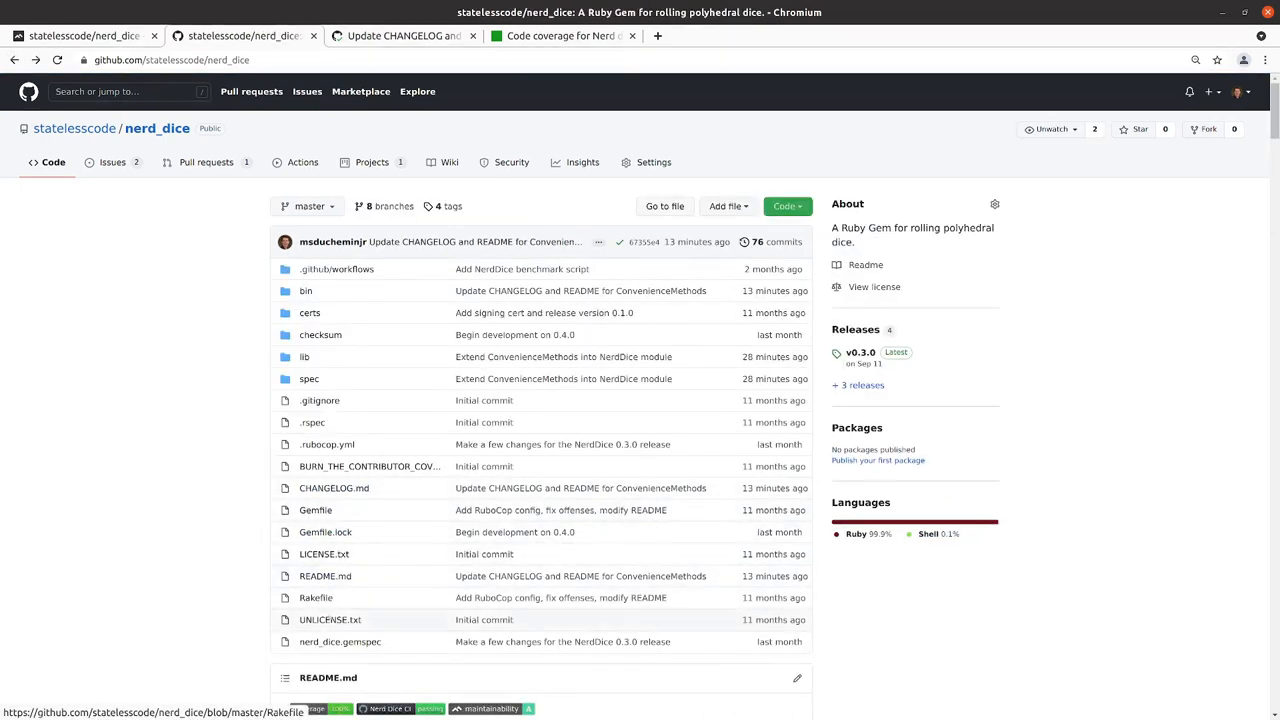
Step: Read the nerd_dice.gemspec dependencies, then start loading rubygems.org in a new tab
left_click(339, 641)
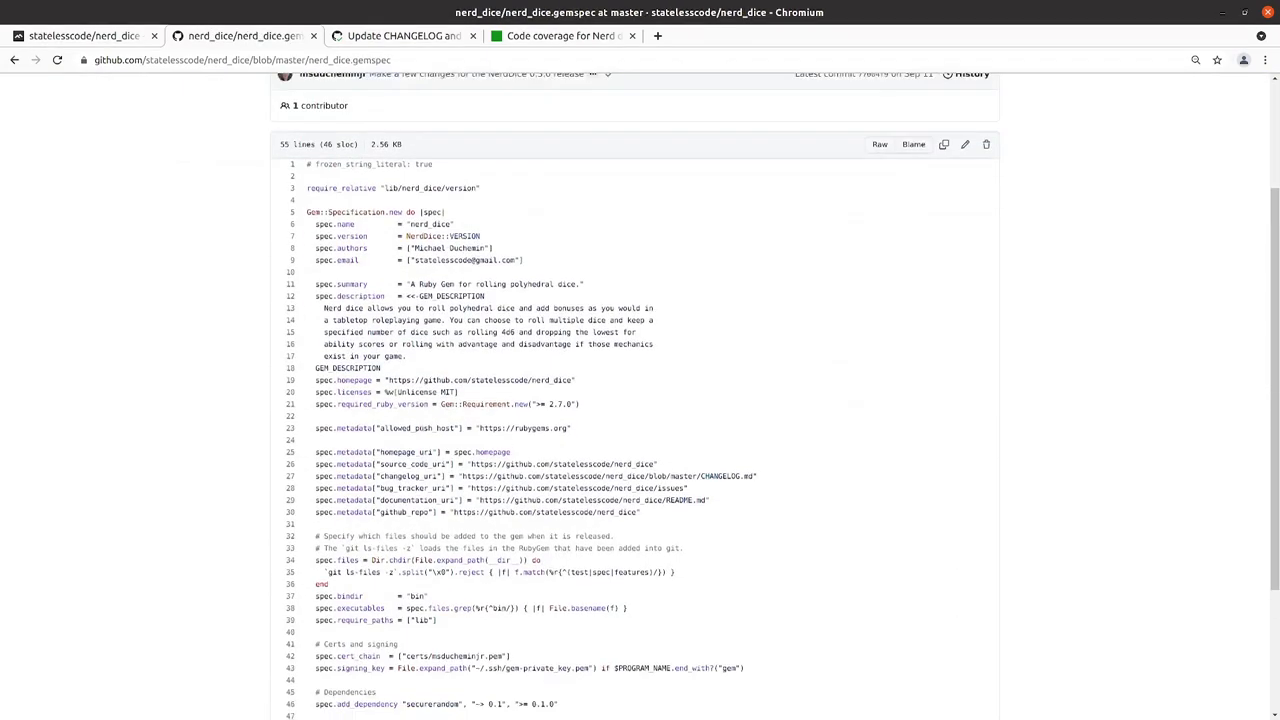
scroll("down", 3)
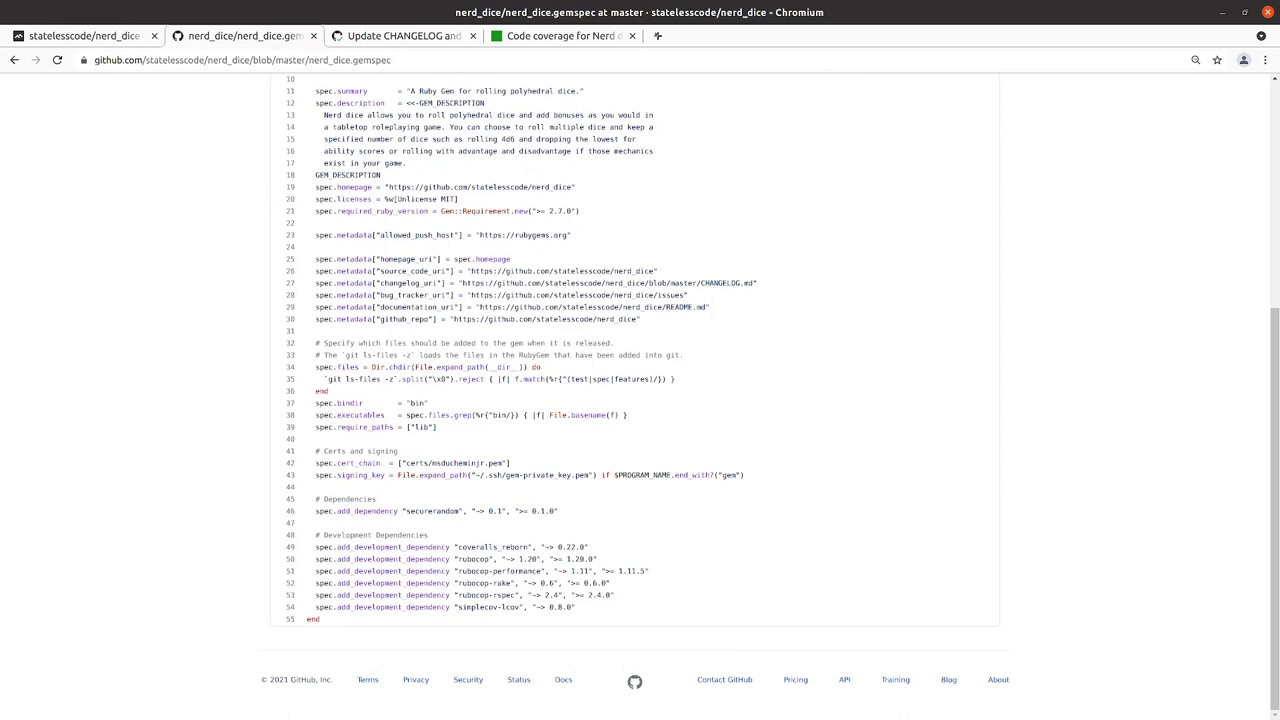
left_click(817, 36)
type("rubygems.org")
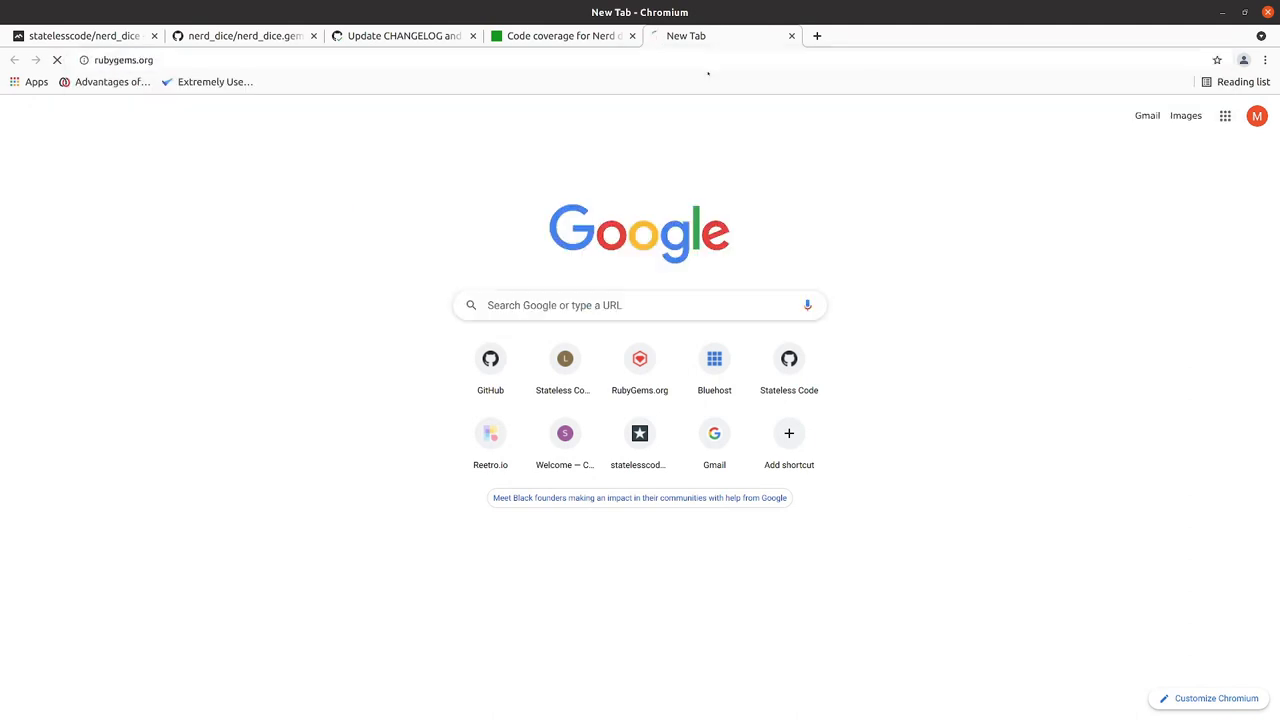
Step: Search RubyGems.org for 'cove' to show suggestions like coveralls_reborn
left_click(639, 358)
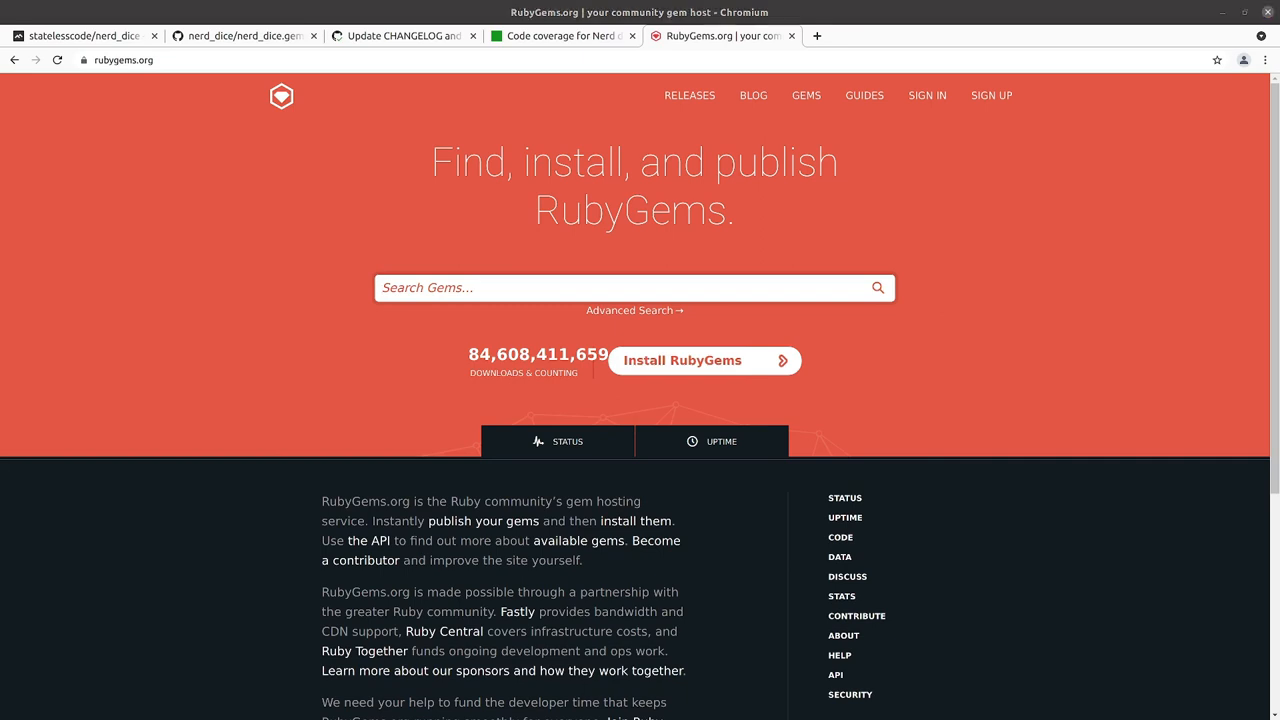
type("c")
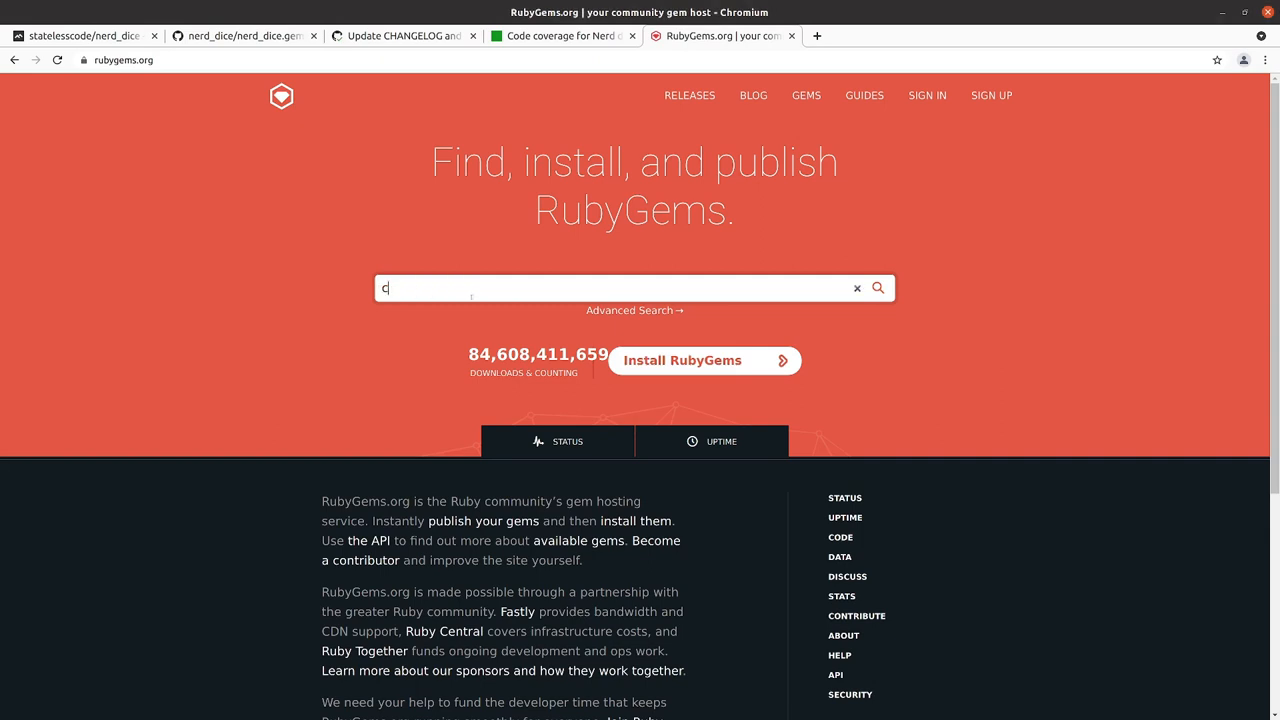
type("ove")
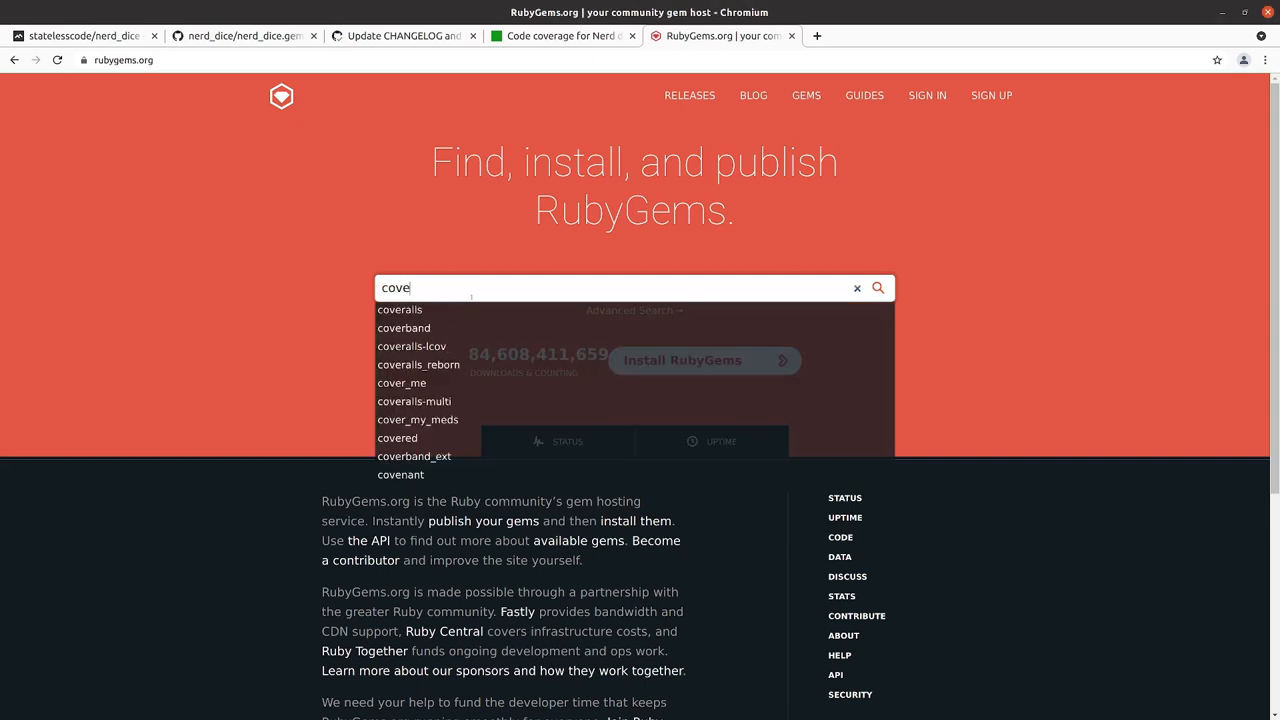
mouse_move(418, 364)
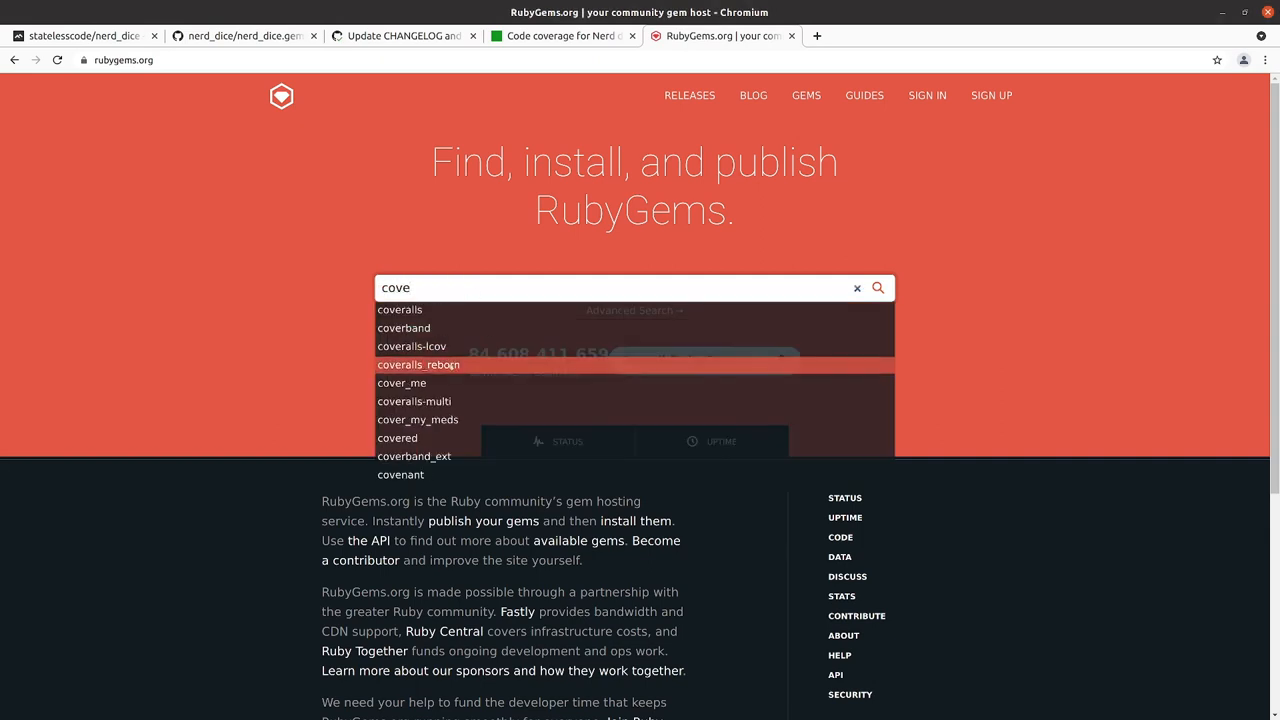
left_click(418, 364)
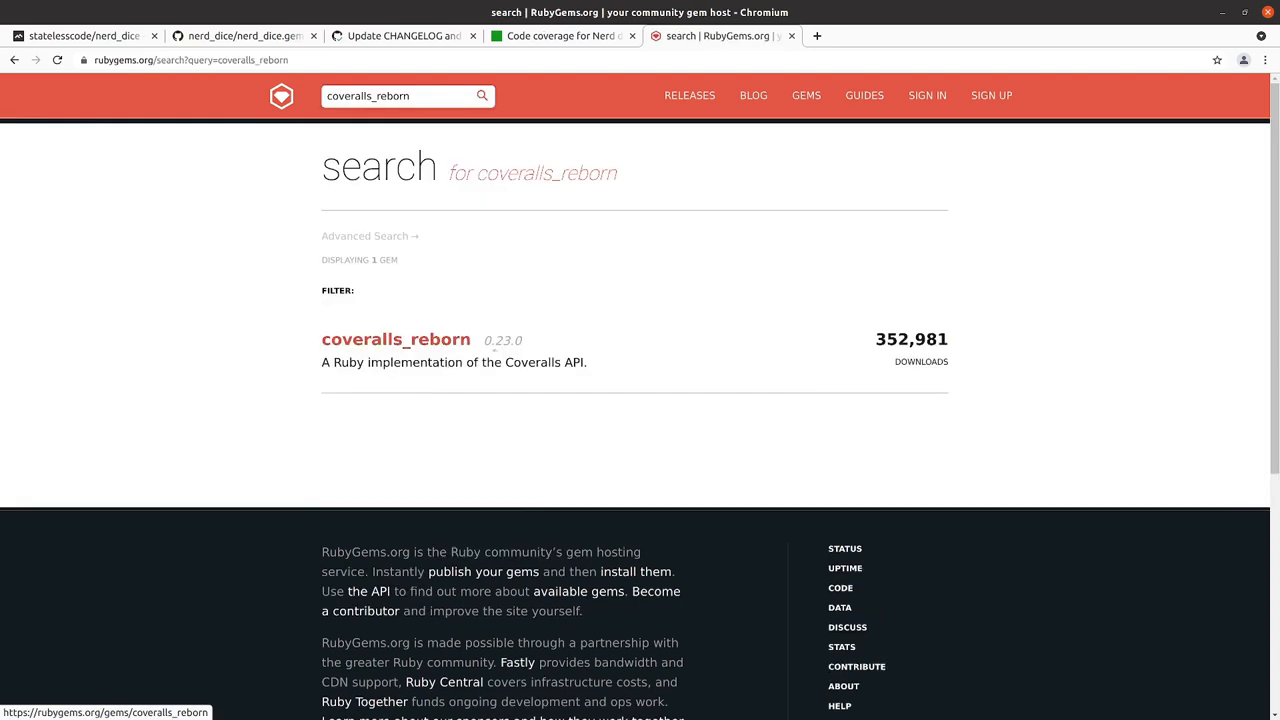
left_click(395, 339)
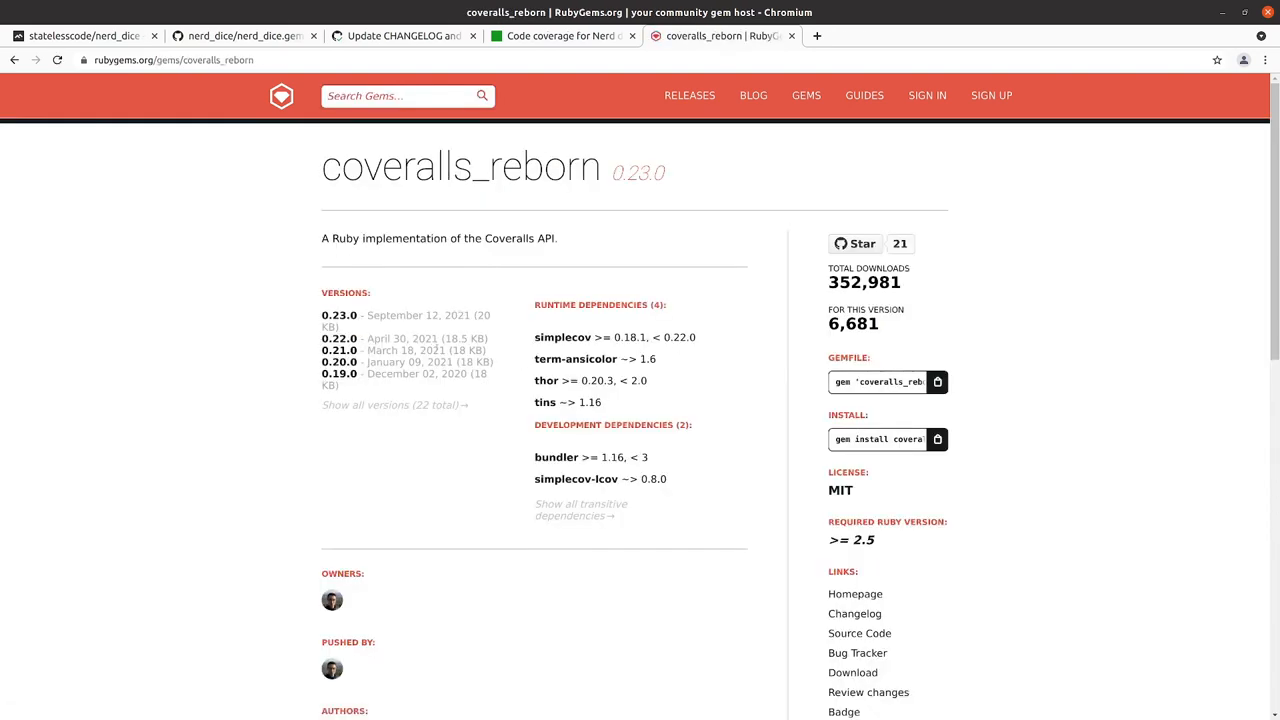
scroll("down", 3)
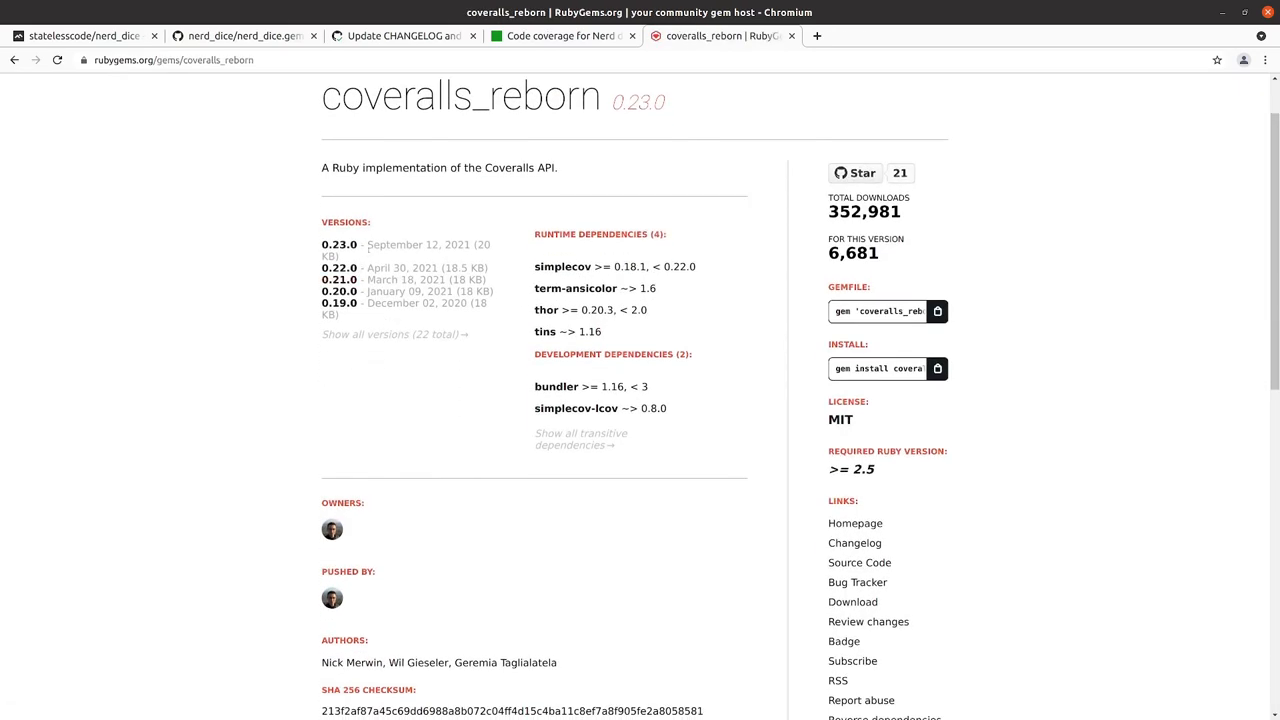
mouse_move(339, 244)
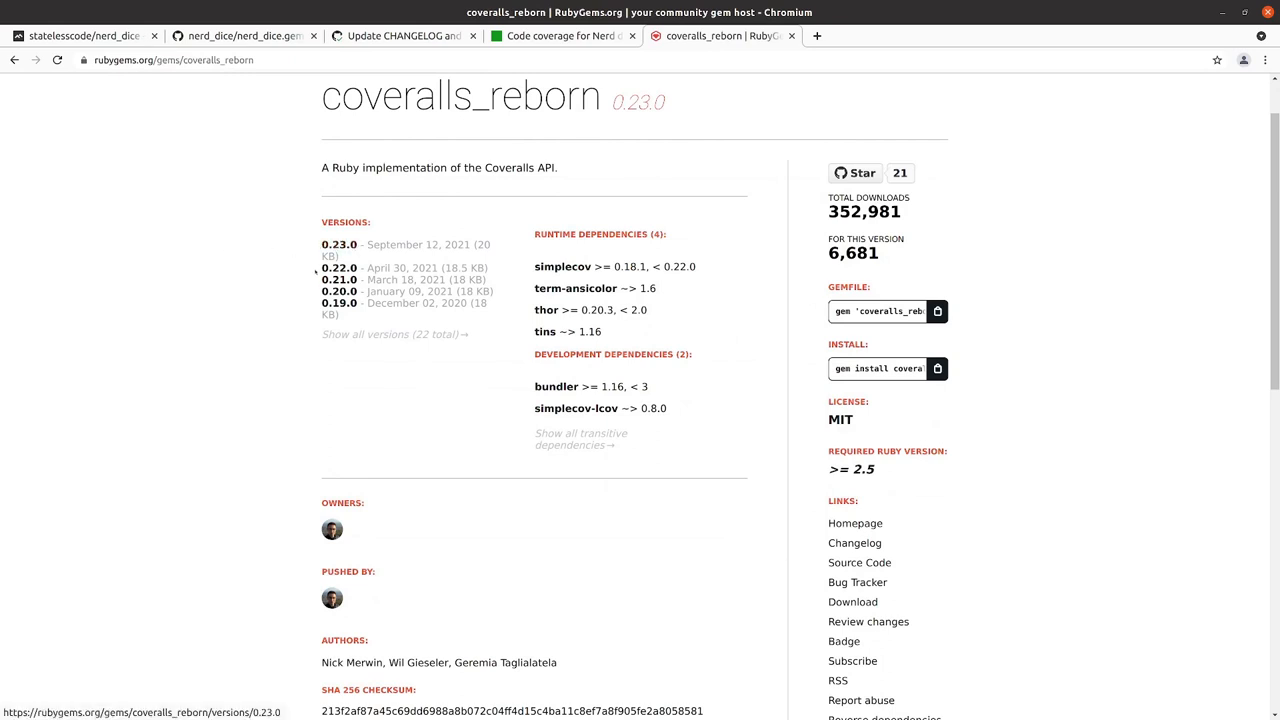
mouse_move(339, 267)
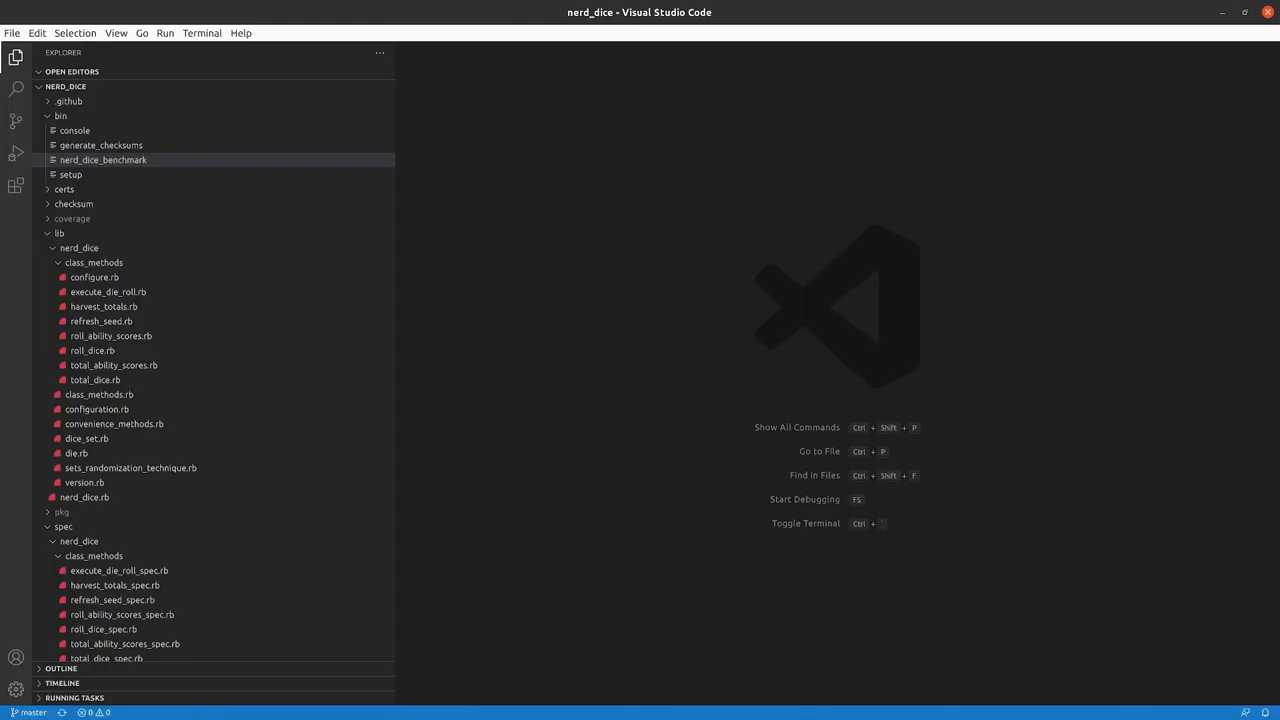
scroll("down", 3)
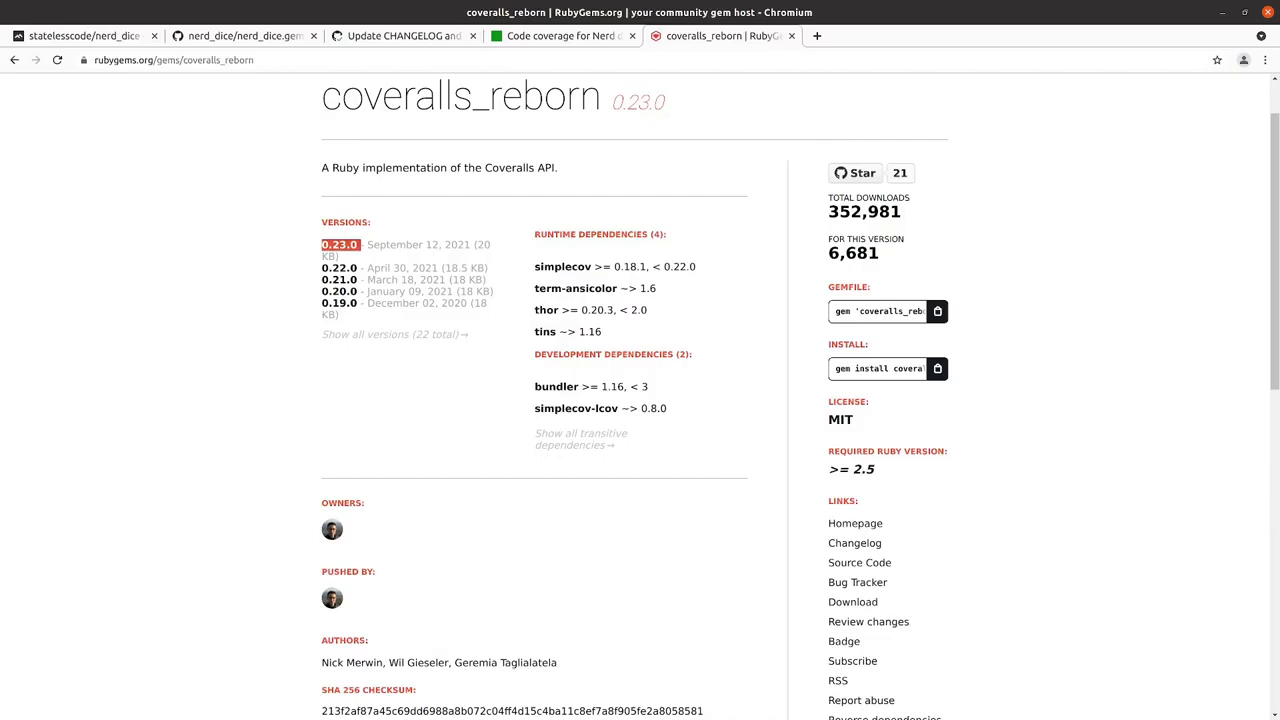
scroll("up", 3)
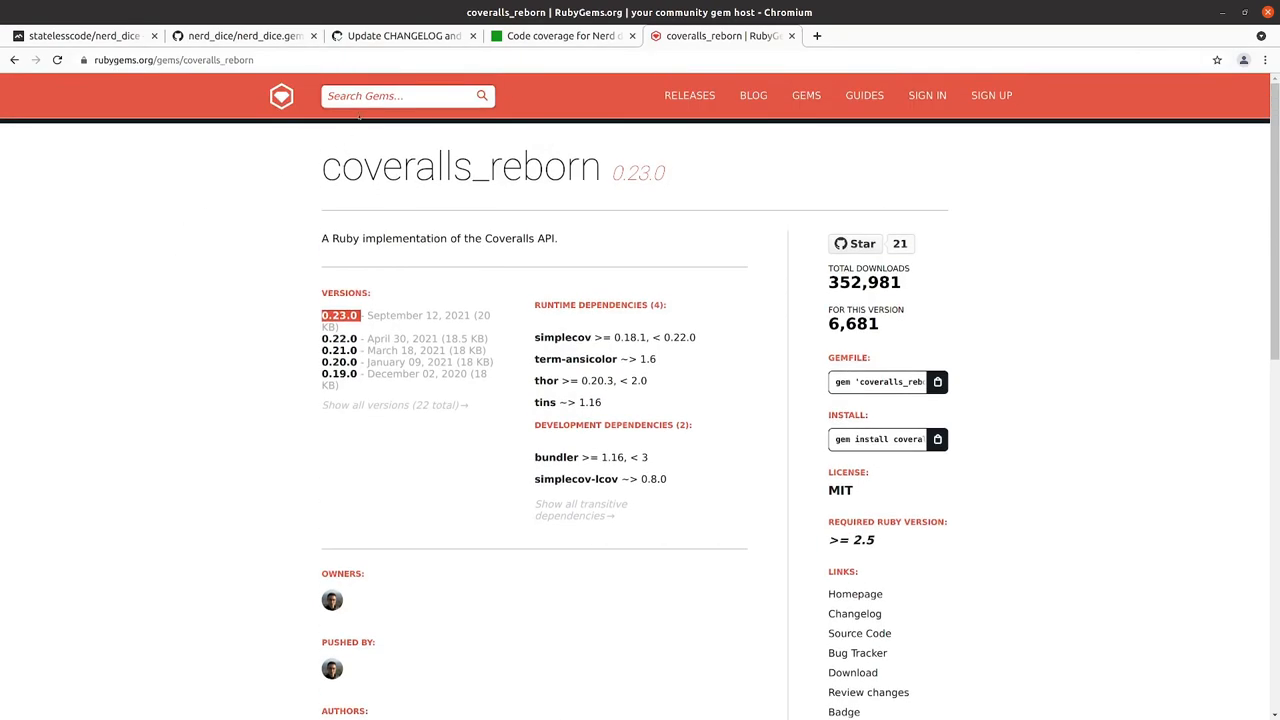
Step: Search for rubocop and open its gem page showing version 1.22.2
type("rubocop")
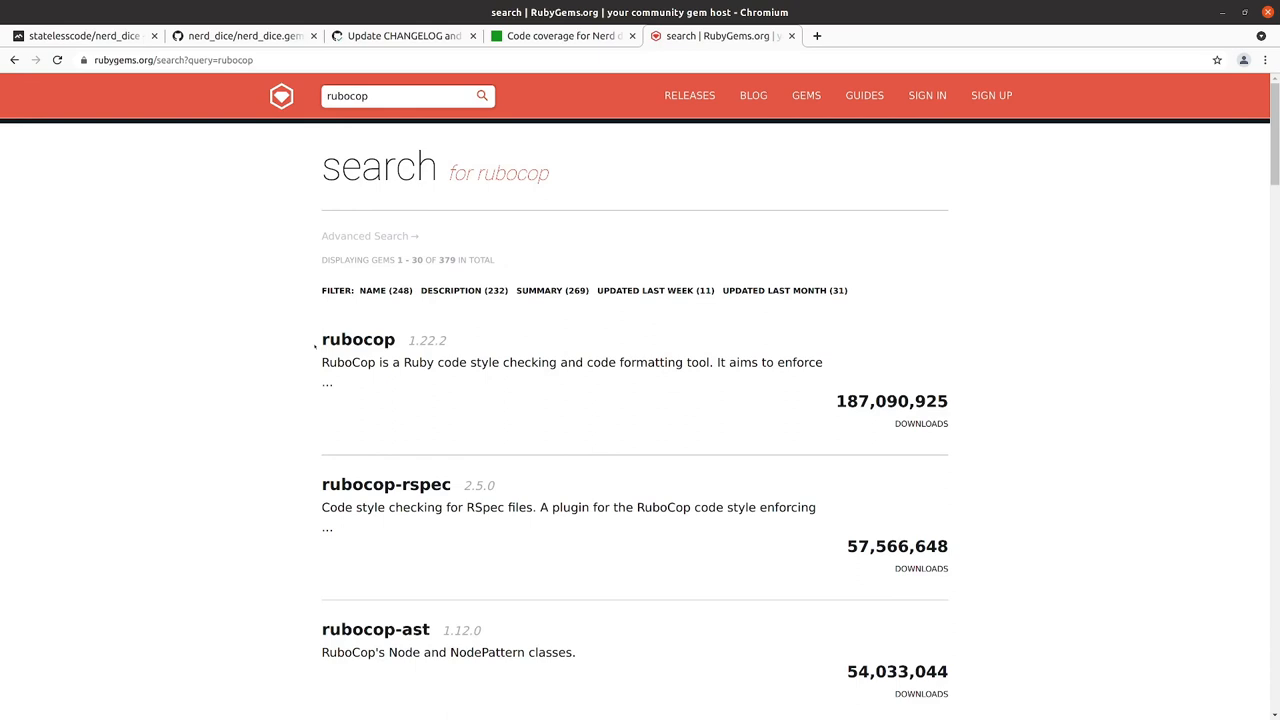
mouse_move(358, 339)
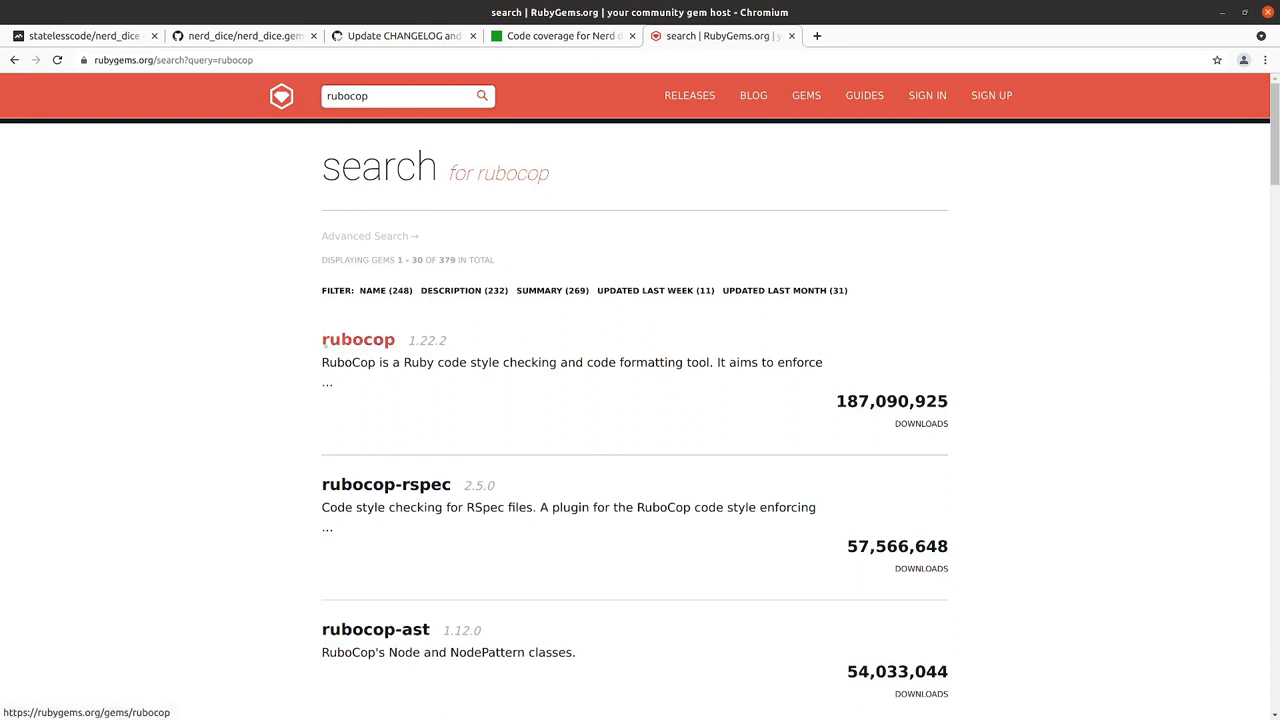
left_click(358, 339)
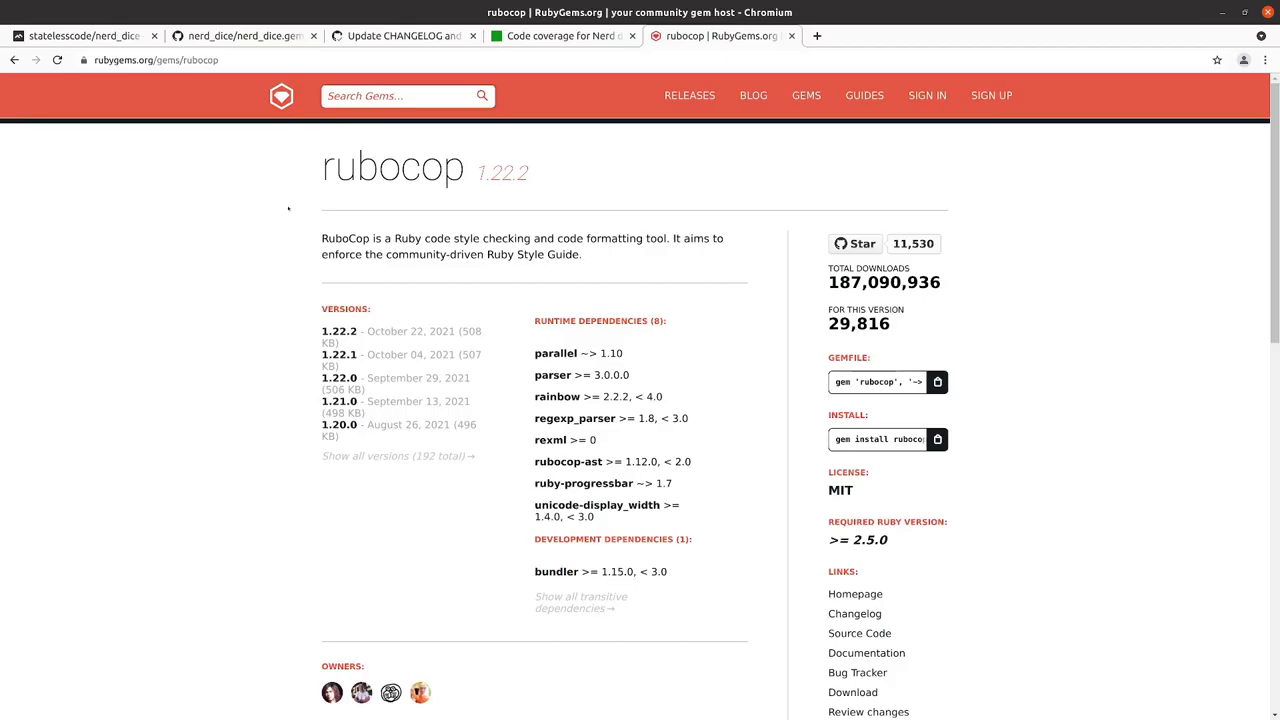
Step: Find rubocop-performance through search and open its page showing version 1.11.5
type("re")
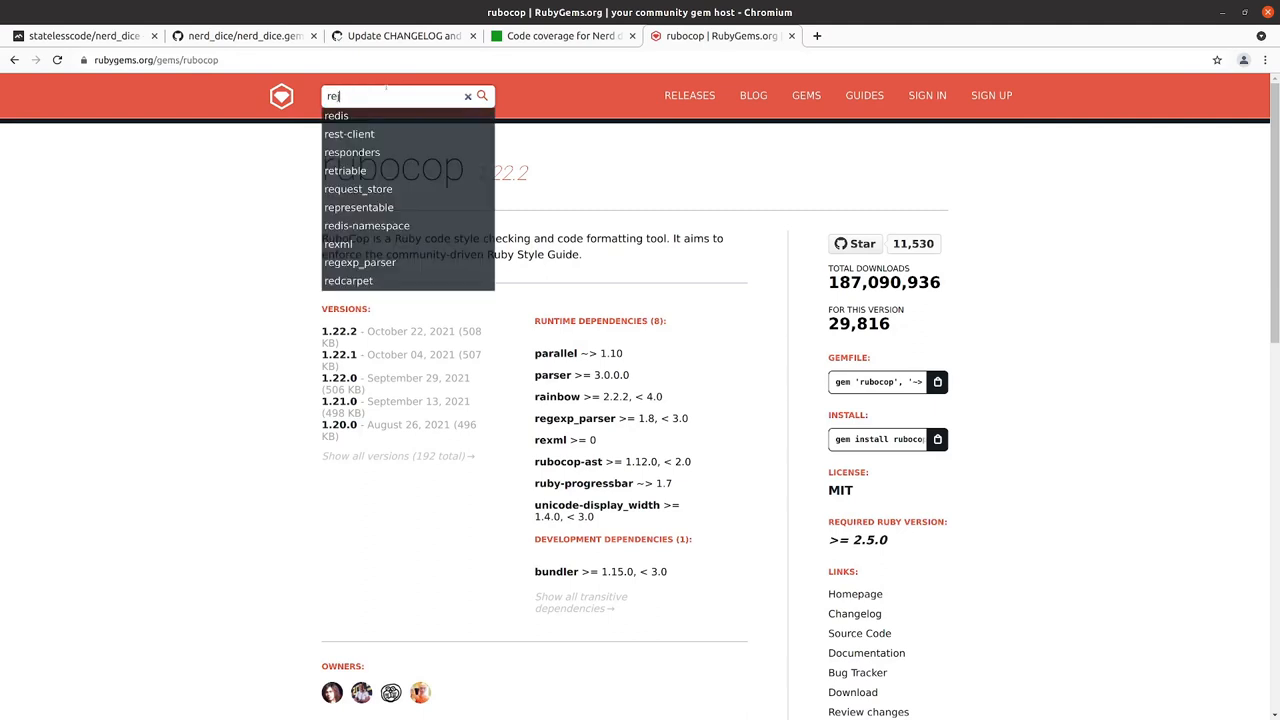
type("rup")
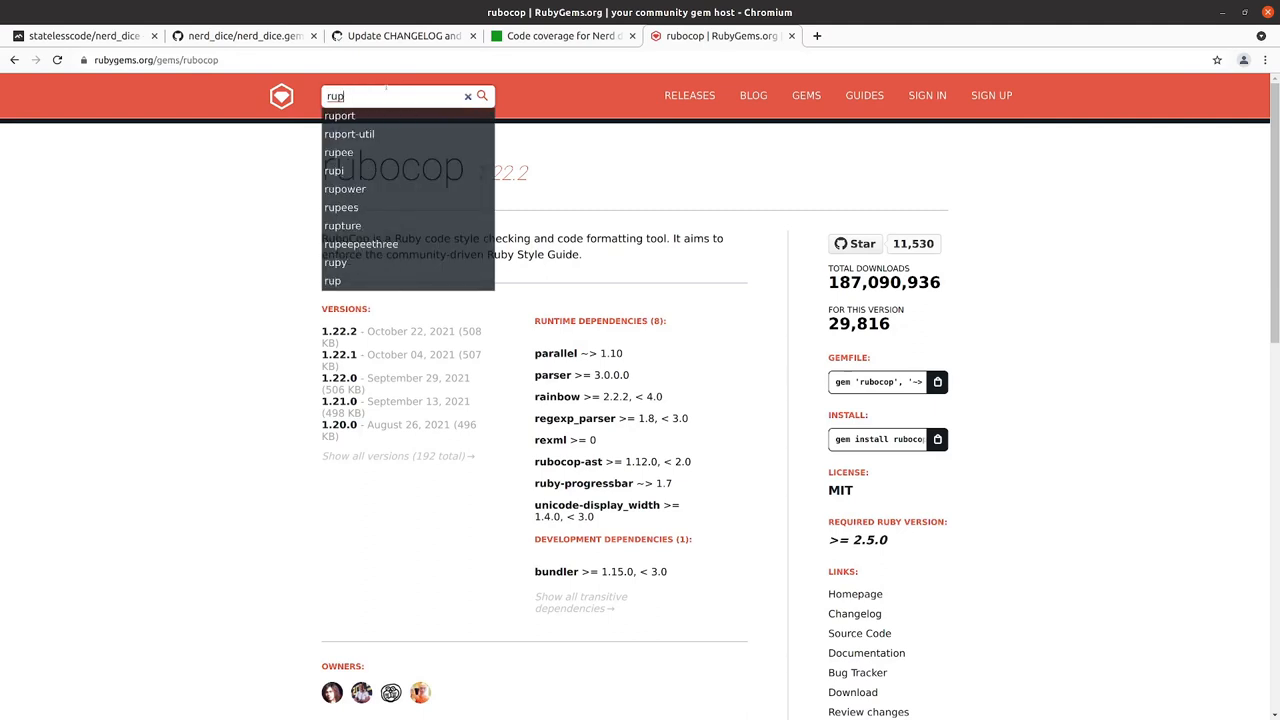
type("rubocop_p")
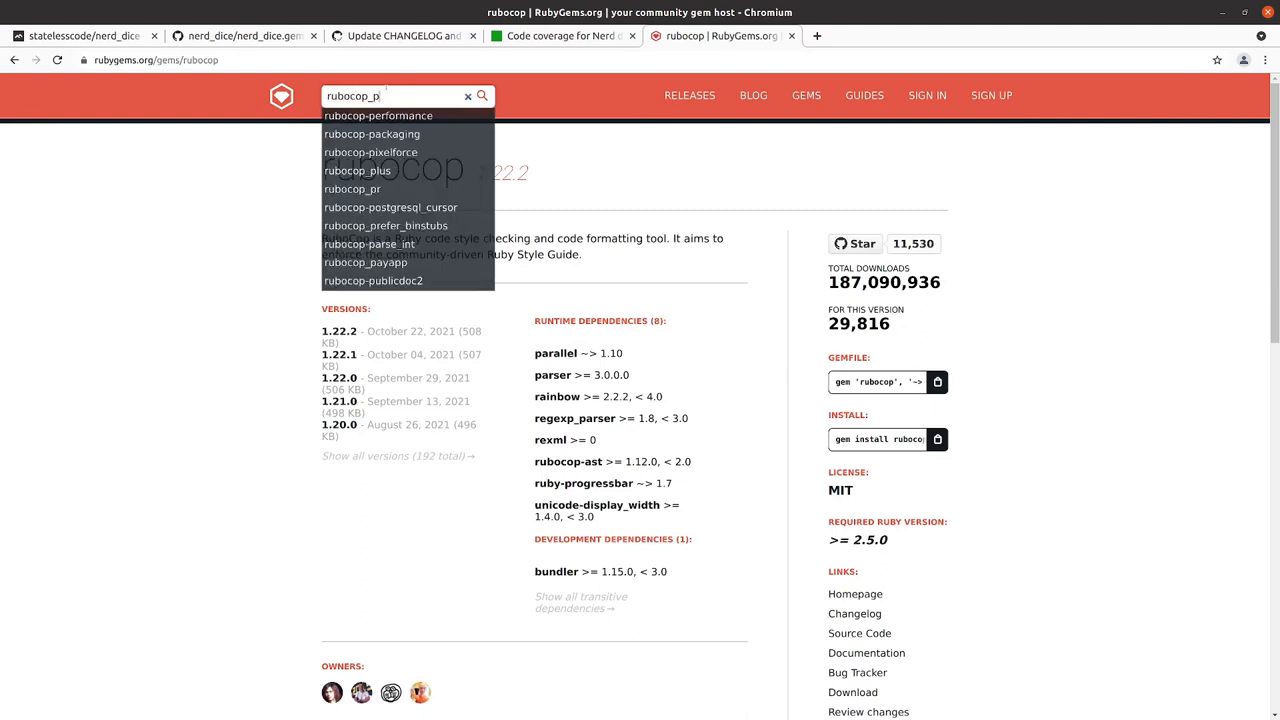
left_click(378, 116)
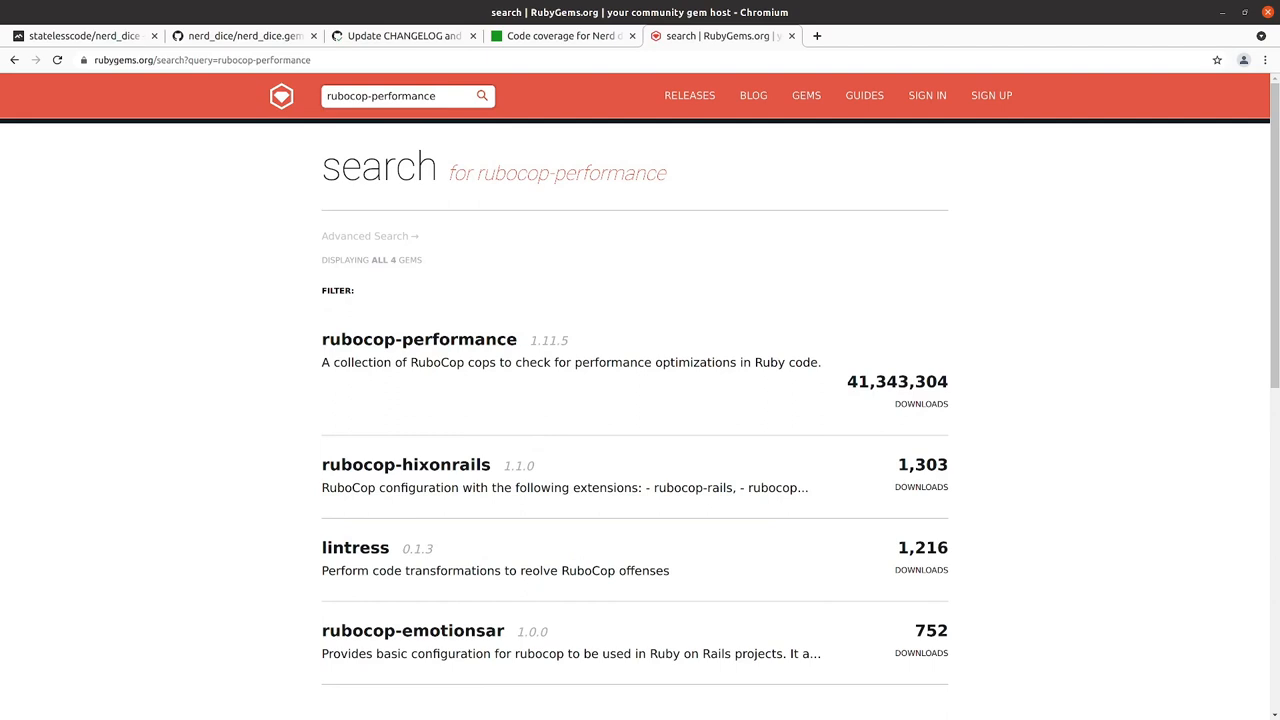
left_click(419, 339)
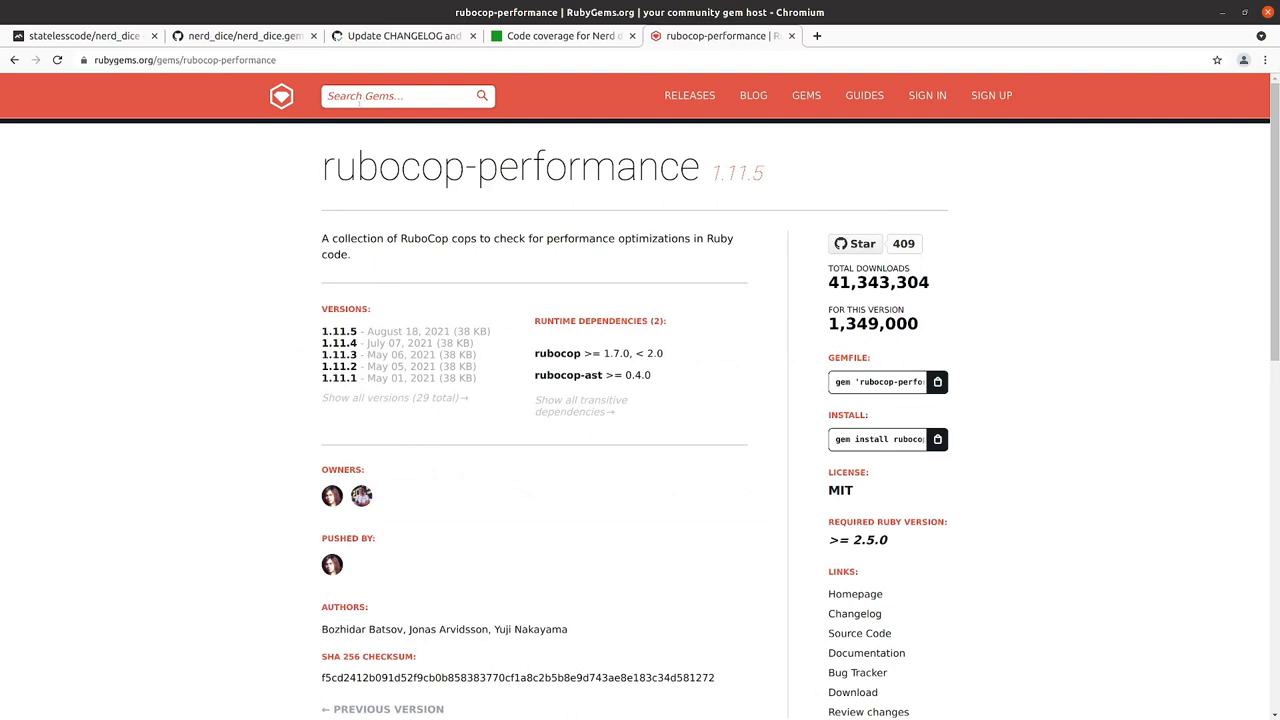
type("rubocop-ra")
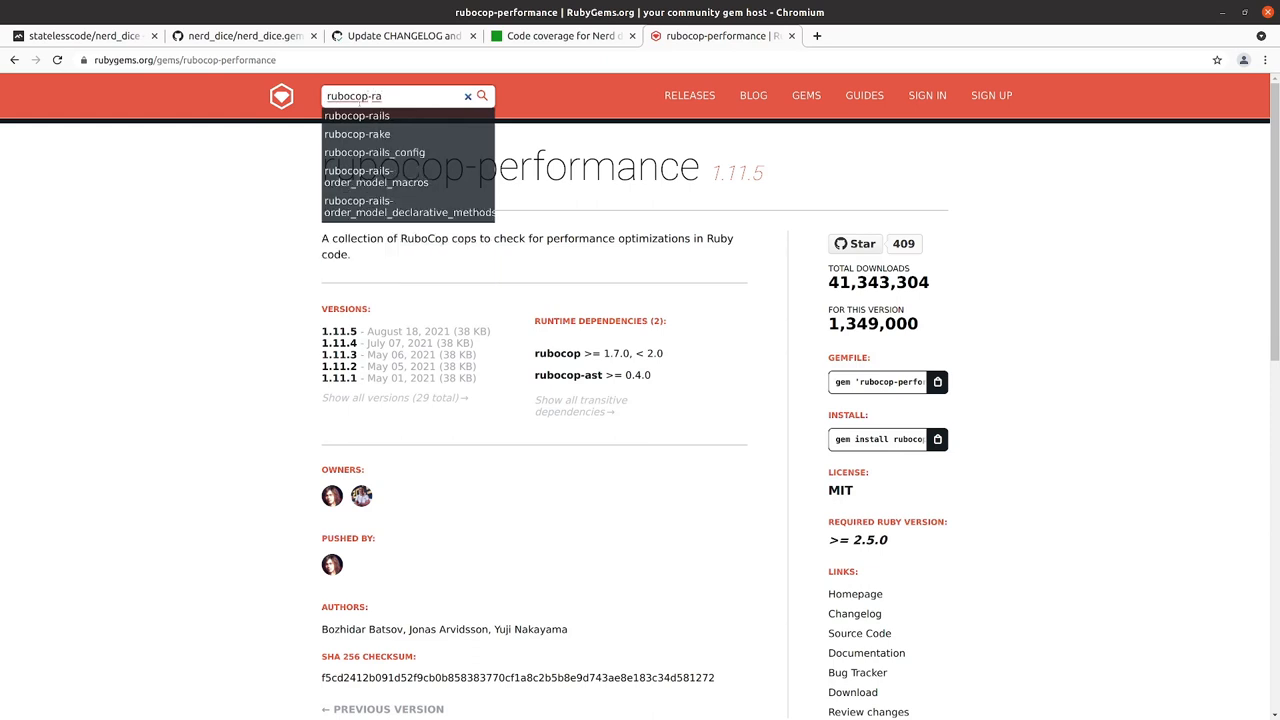
Step: Check rubocop-rake's version (0.6.0), then open the rubocop-rspec gem page (2.5.0)
left_click(357, 133)
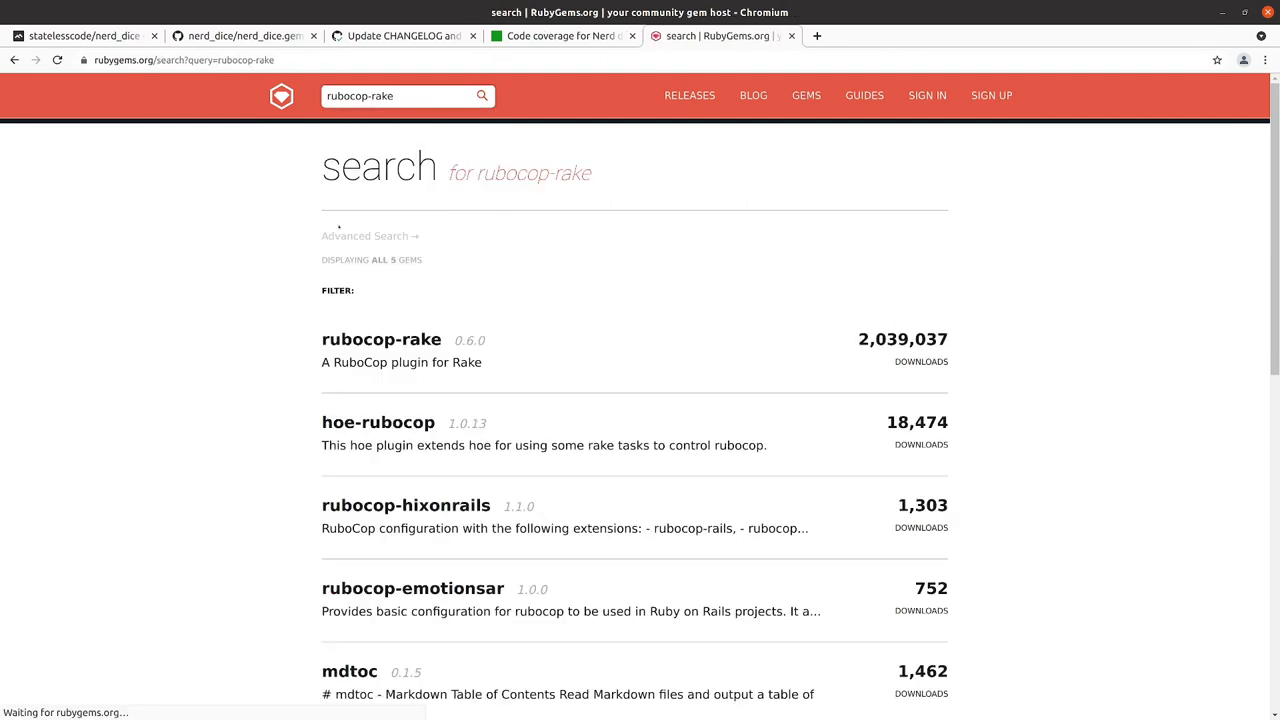
mouse_move(381, 339)
type("sp")
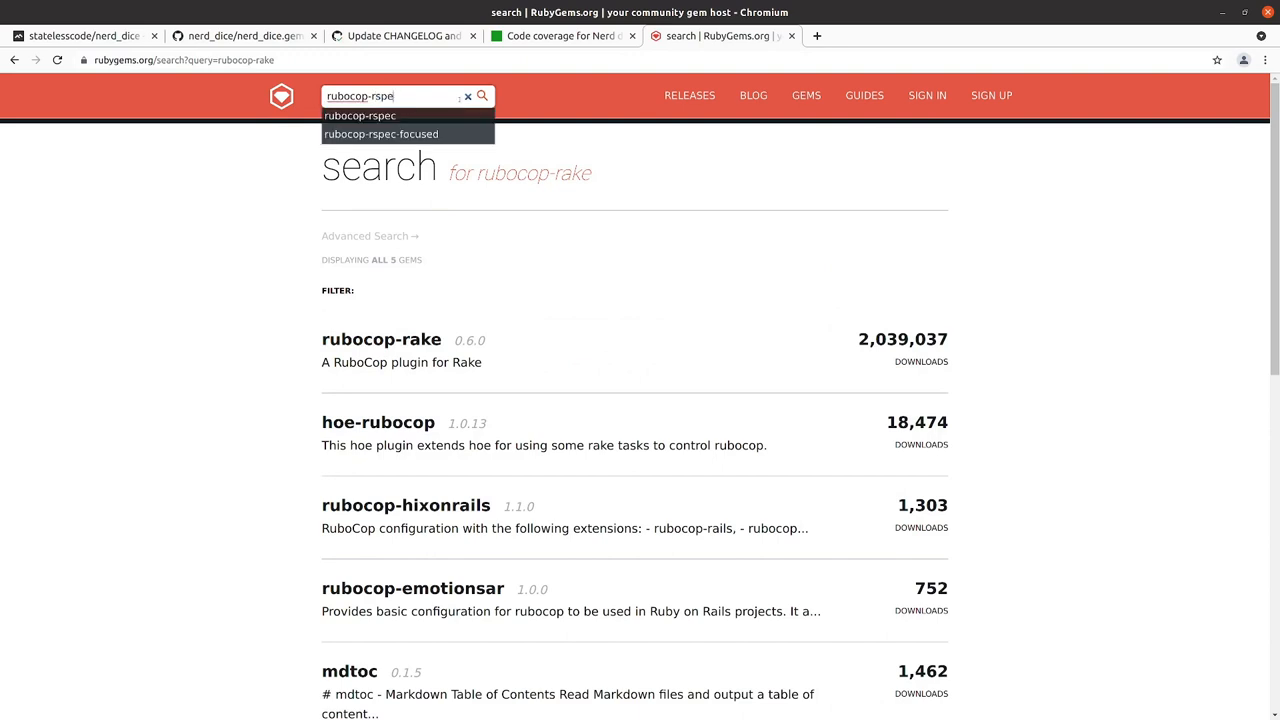
left_click(359, 115)
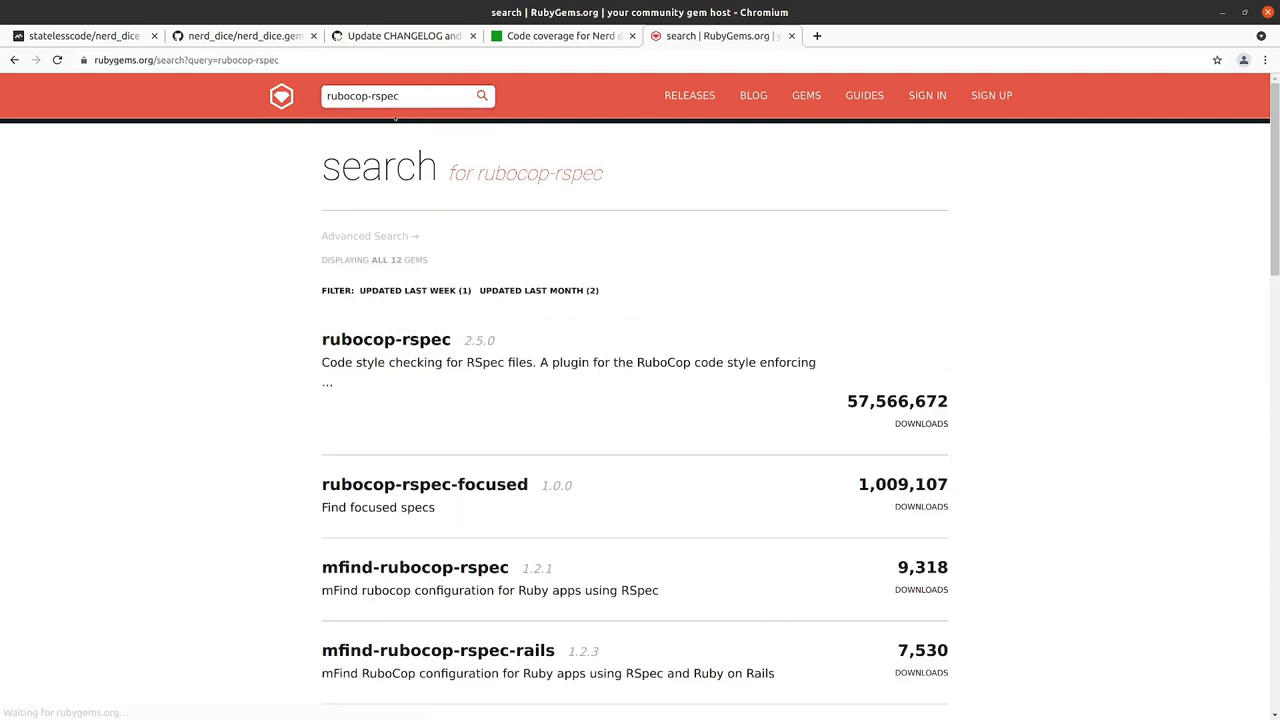
mouse_move(385, 339)
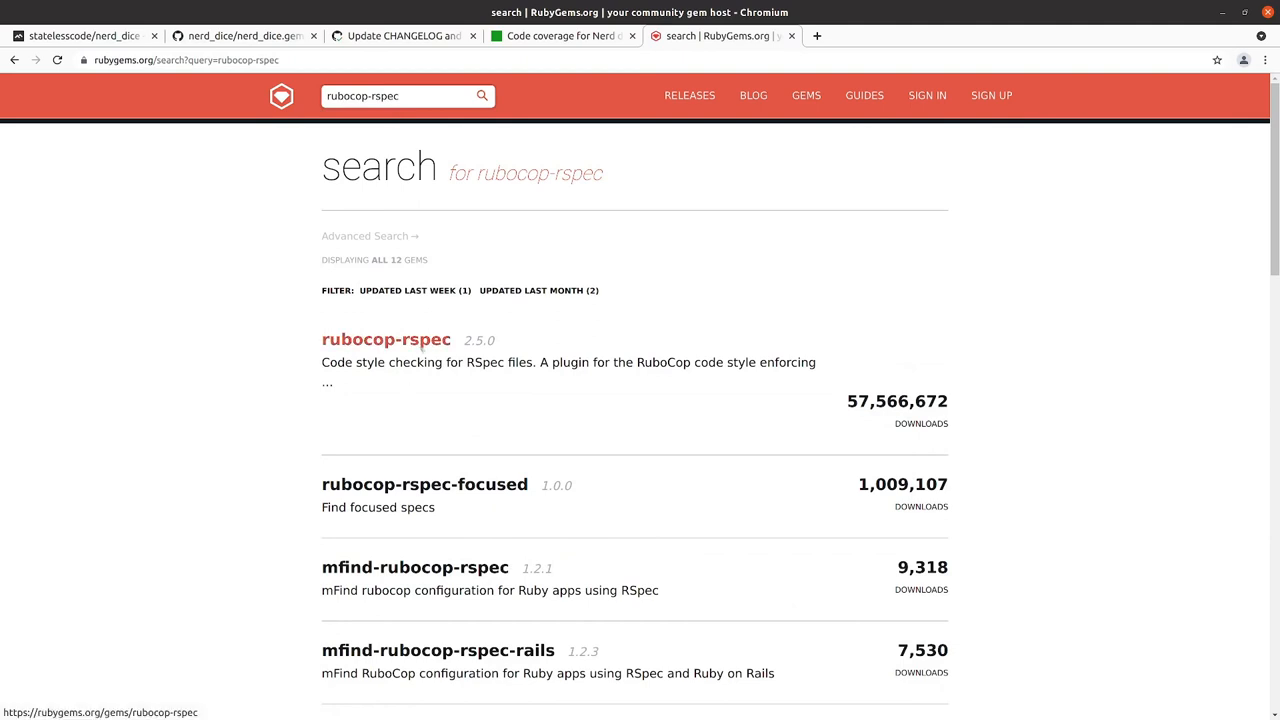
left_click(385, 339)
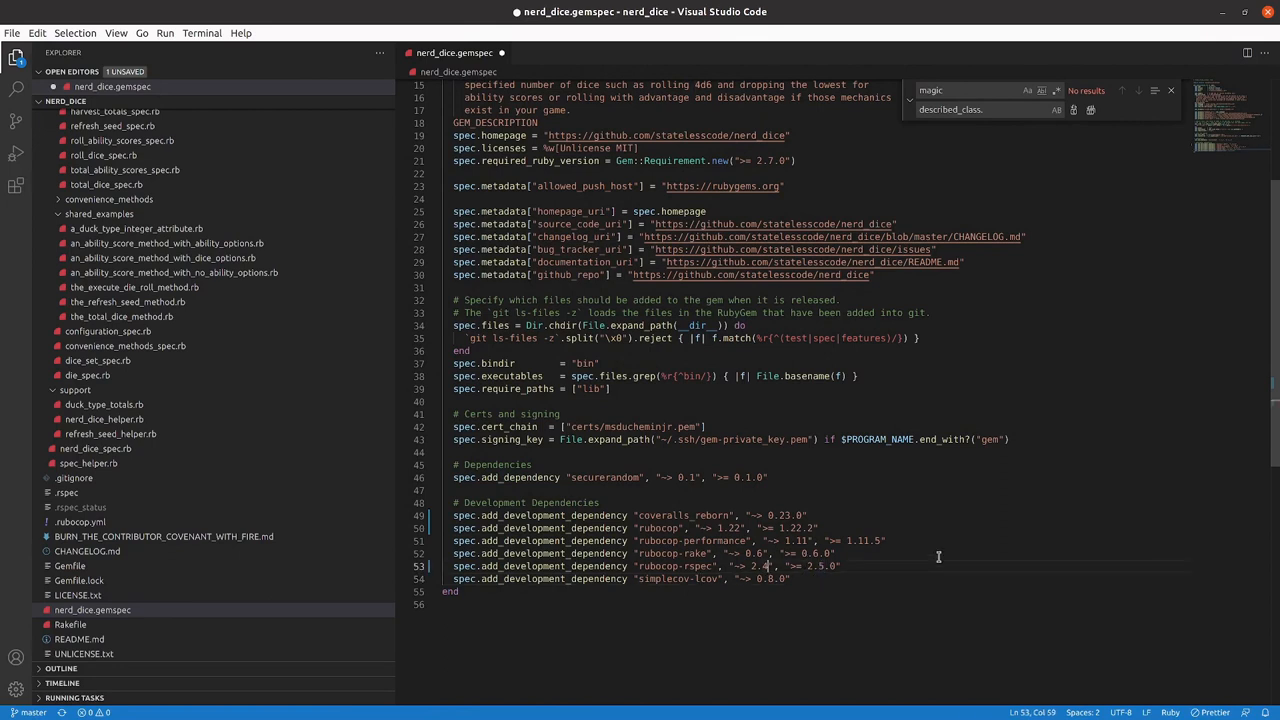
Step: Select the rubocop-rspec version on gemspec line 53 to update it to 2.5.0
double_click(765, 566)
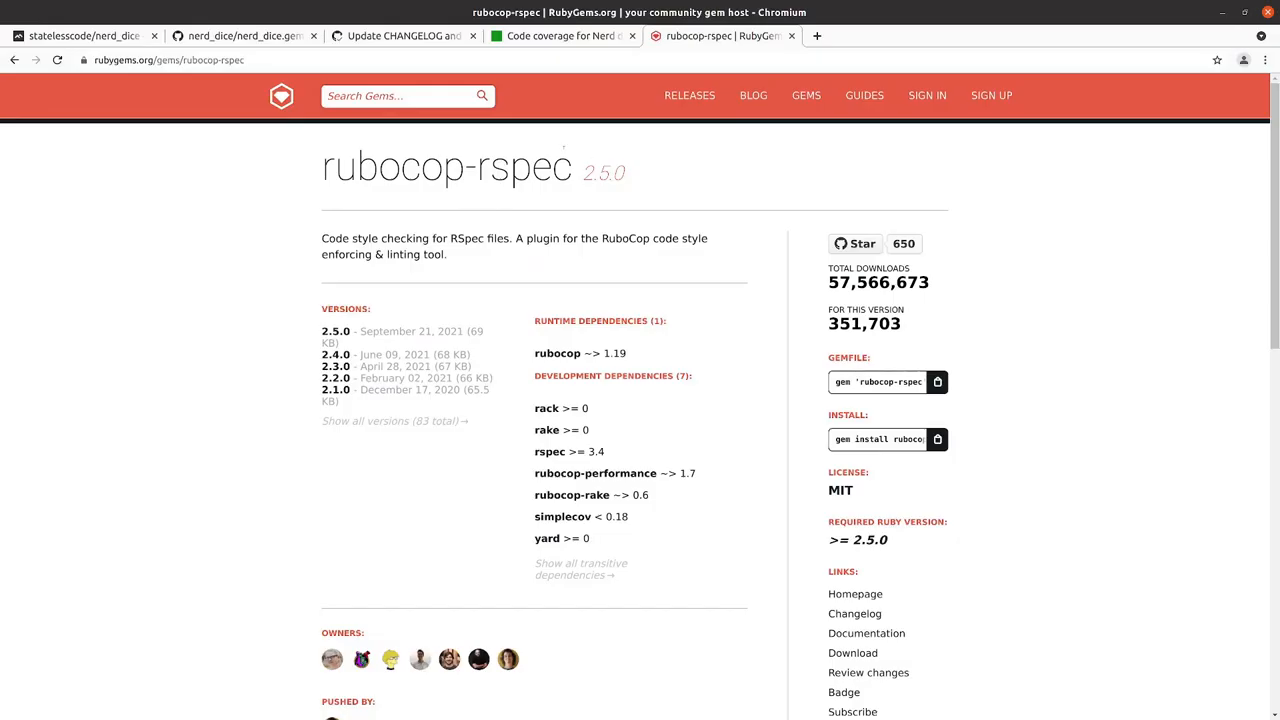
Step: Look up simplecov-lcov (0.8.0) and copy the securerandom name from the gemspec
type("simplecov-lcov\", \"~> 0.8.0\"")
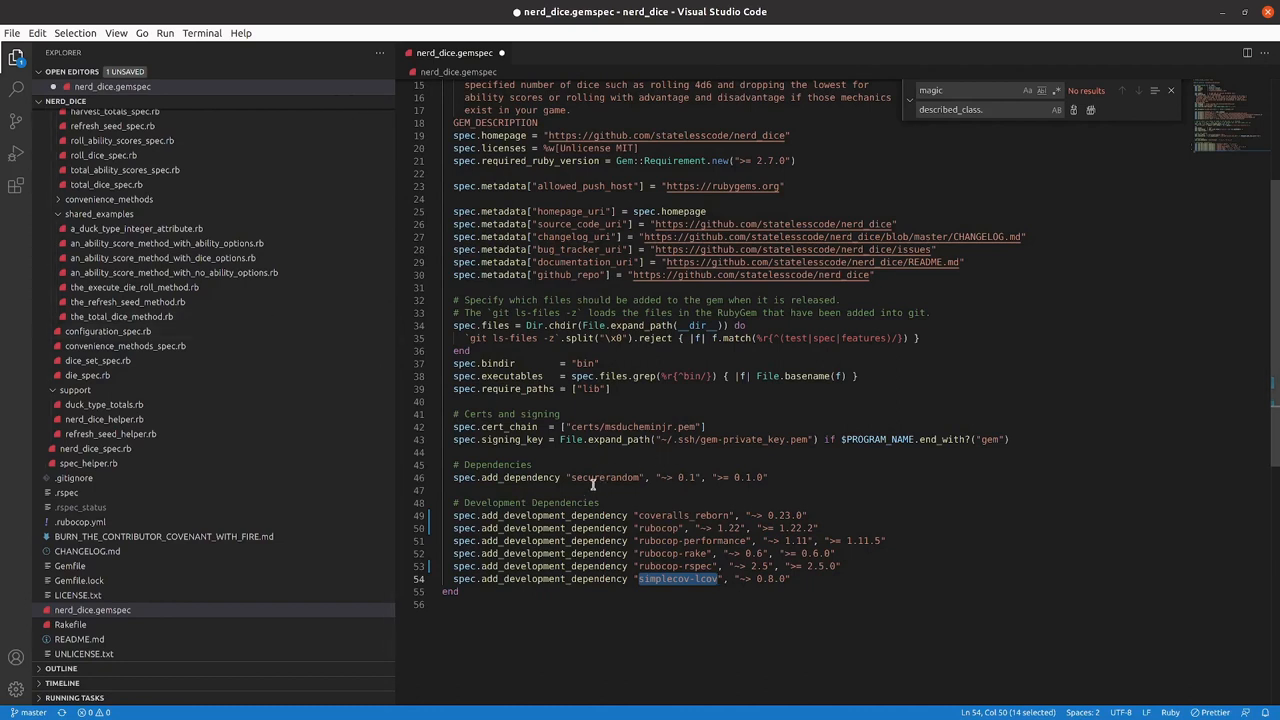
left_click(477, 477)
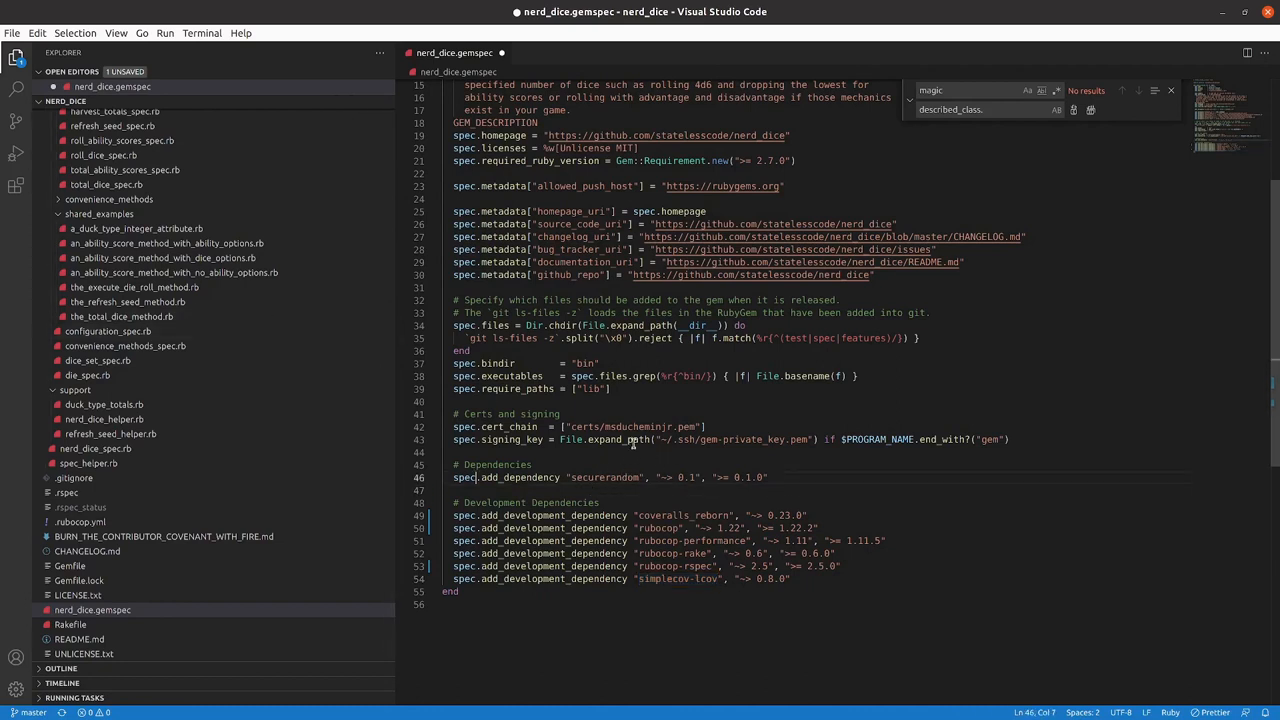
double_click(603, 477)
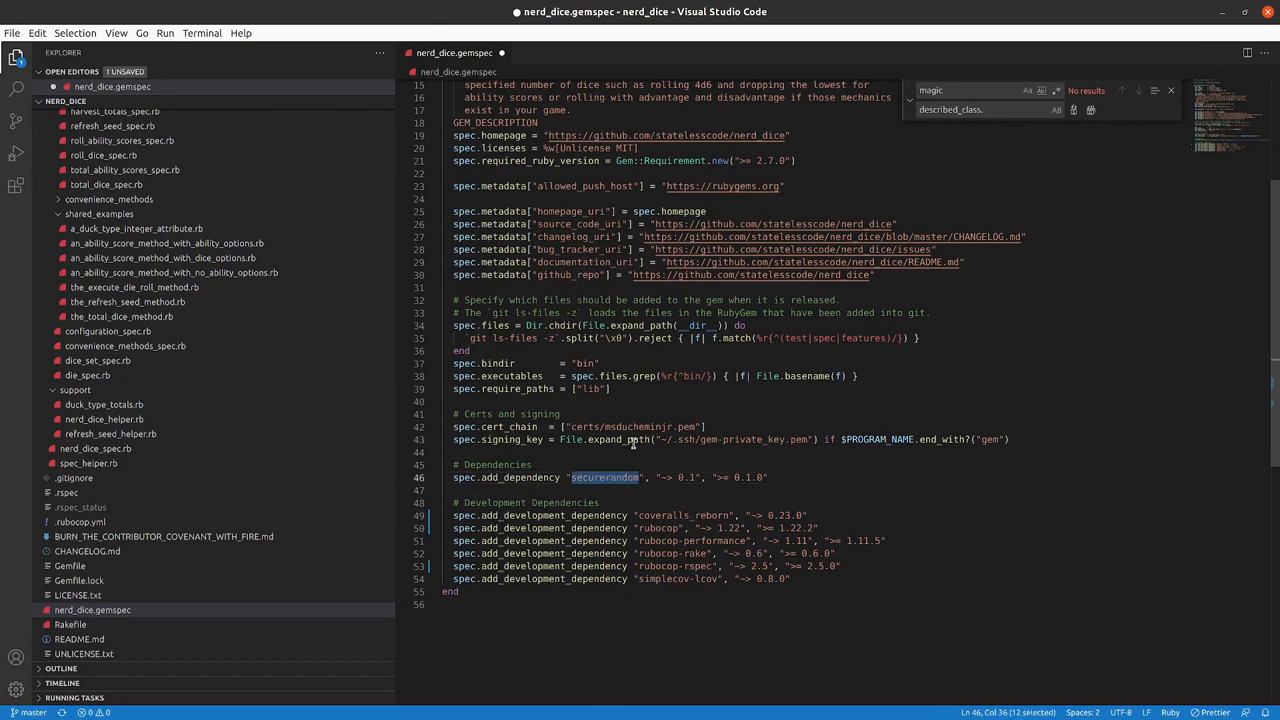
mouse_move(537, 477)
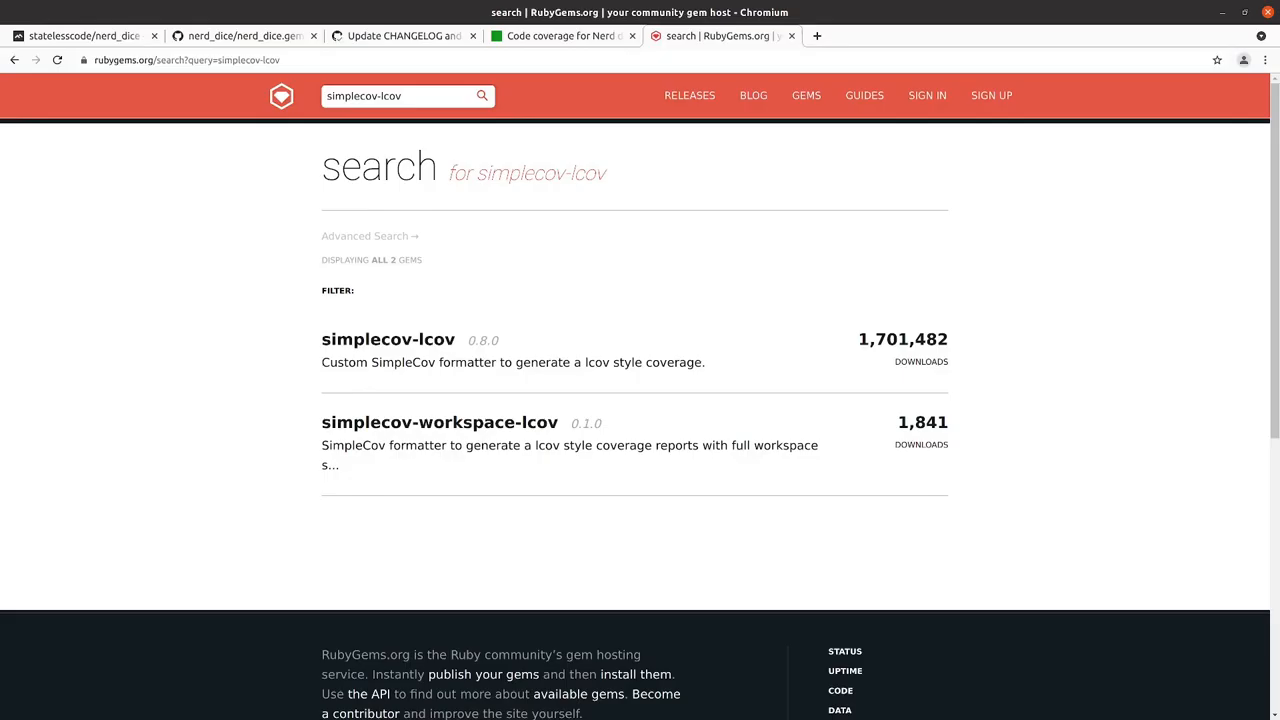
Step: Open the securerandom gem page (0.1.1) and return to require it in the gemspec
type("securerandom")
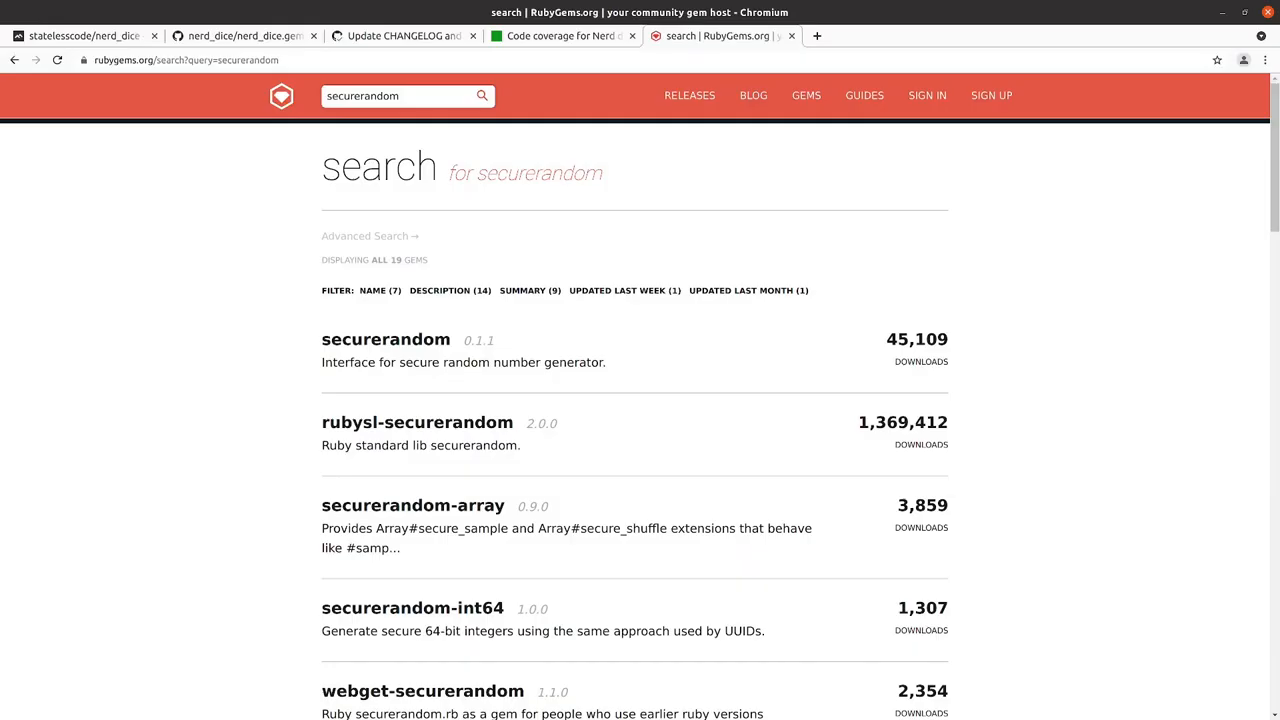
left_click(385, 339)
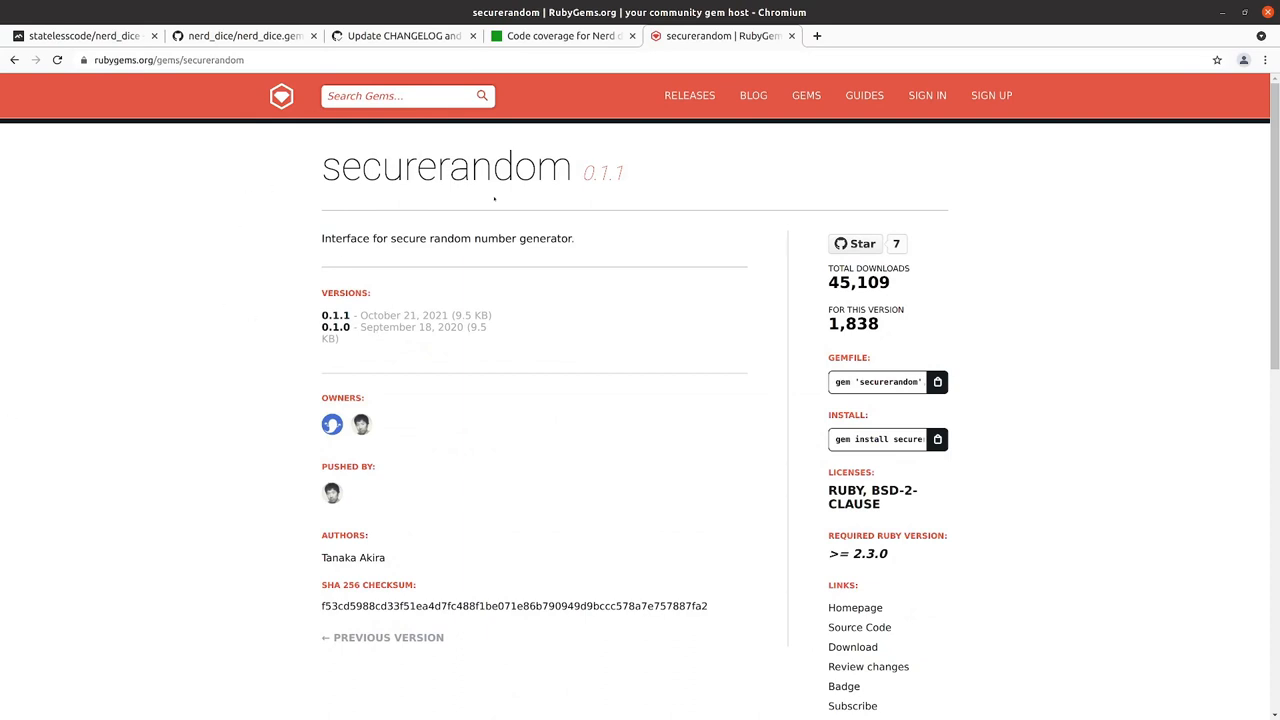
left_click(400, 95)
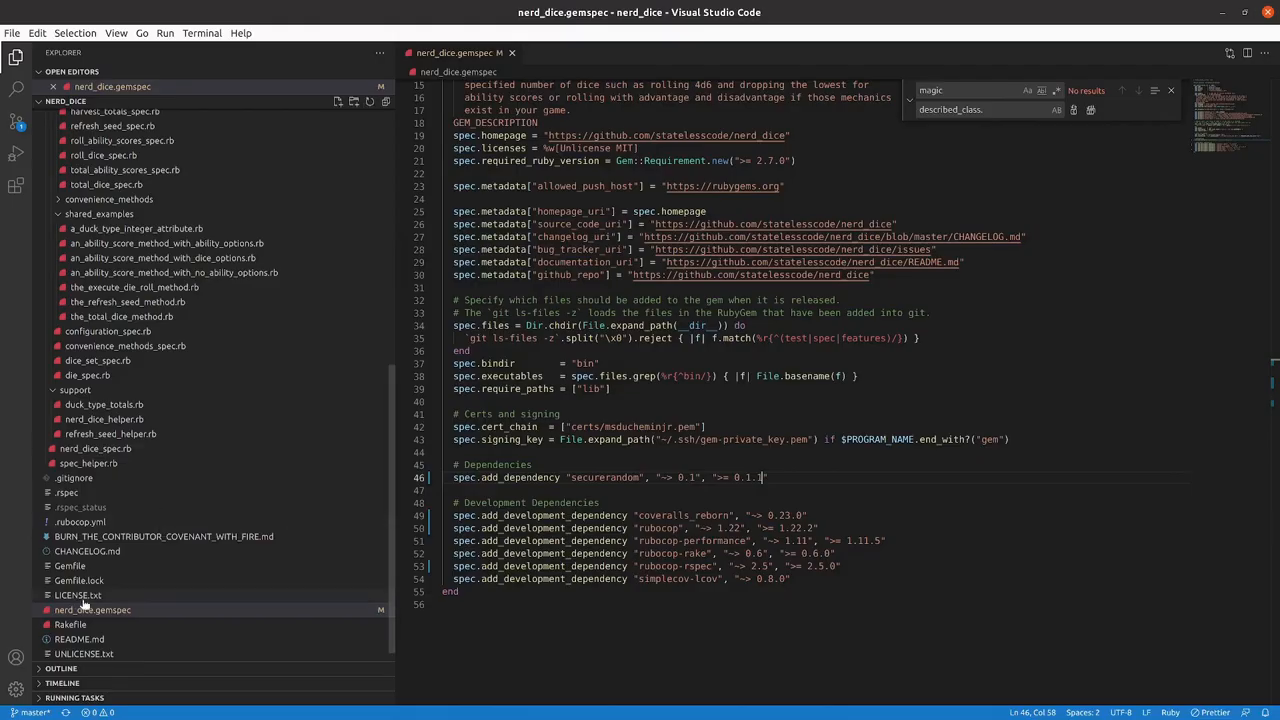
Step: Search RubyGems.org for rspec (3.10.0) and rake (13.0.6) to read their latest versions
left_click(69, 580)
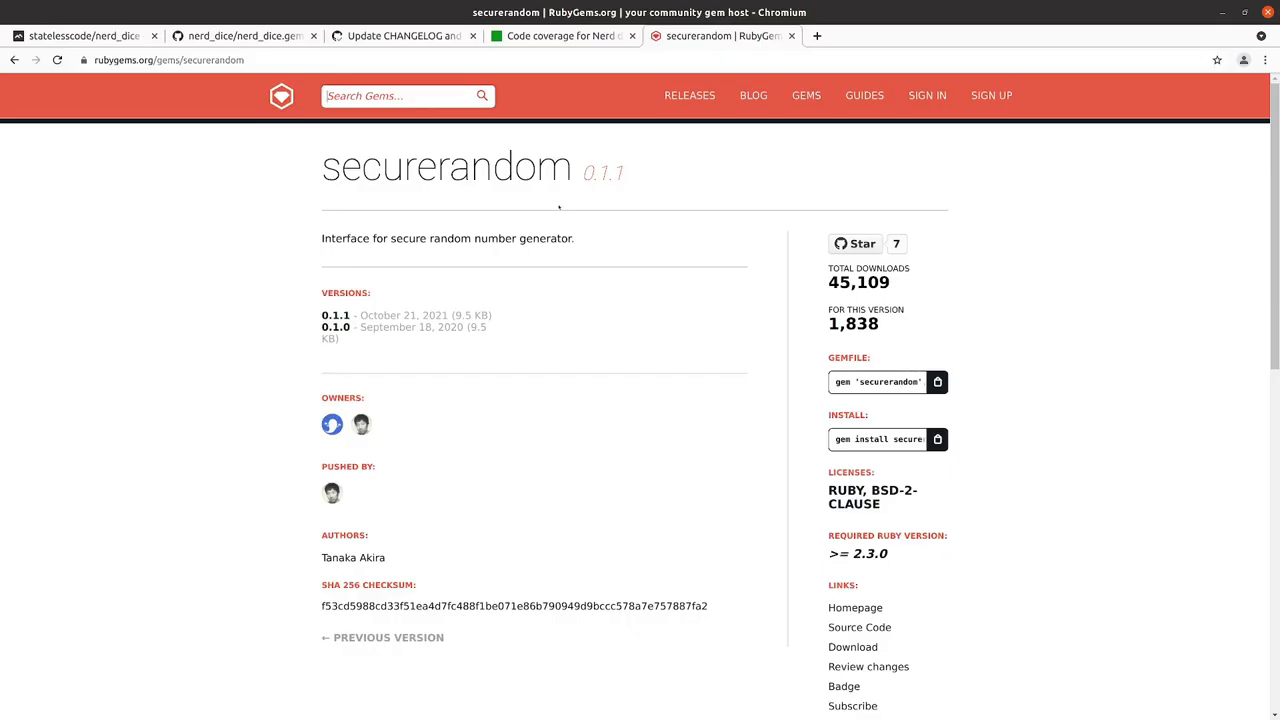
type("rspec")
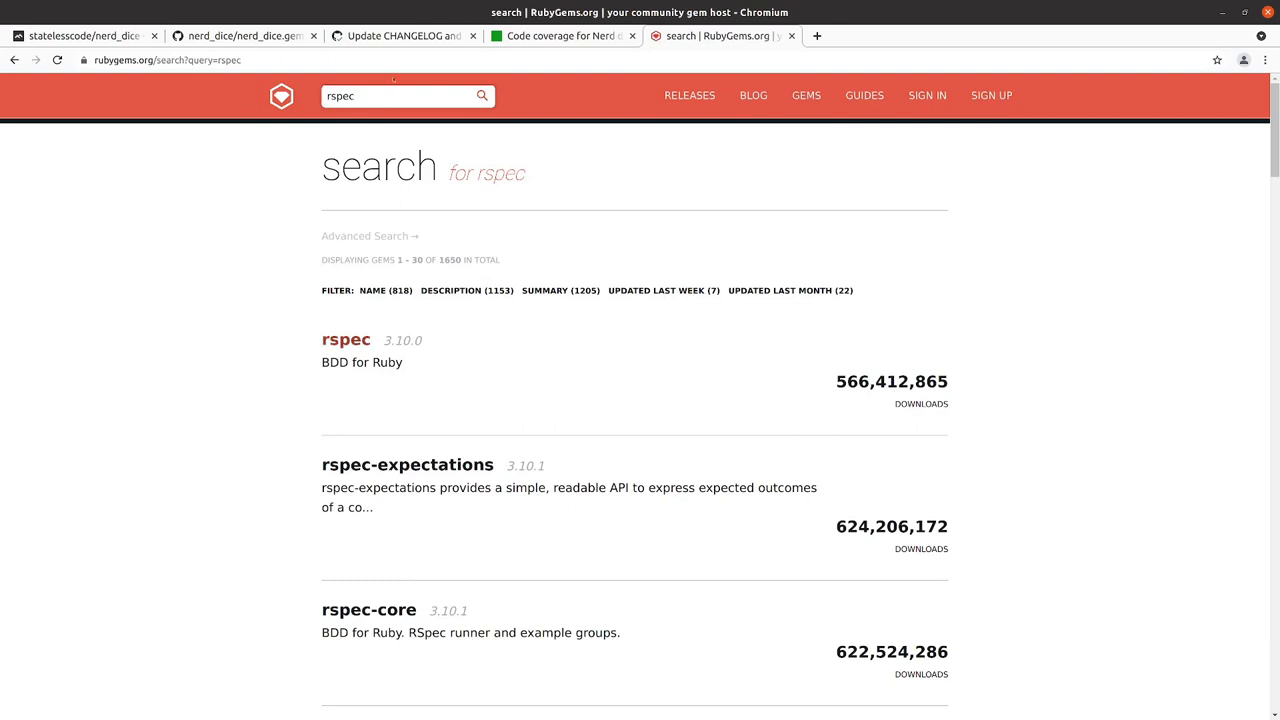
type("rake")
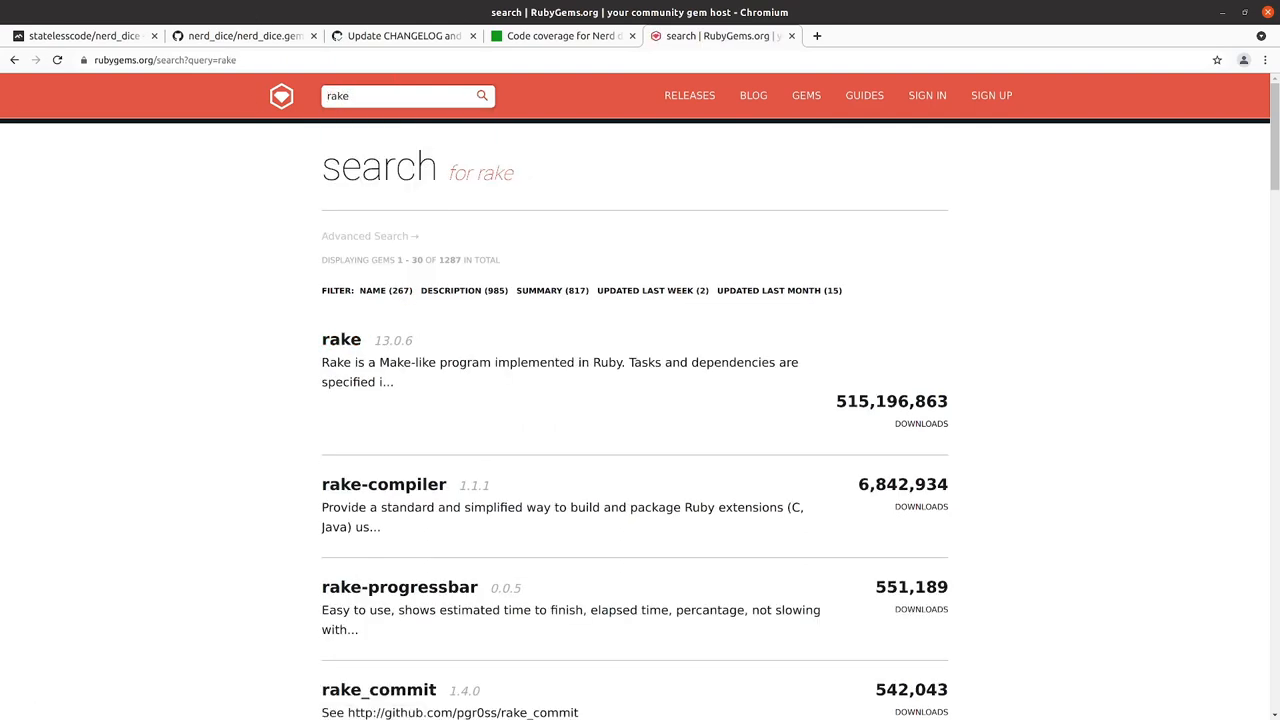
mouse_move(341, 339)
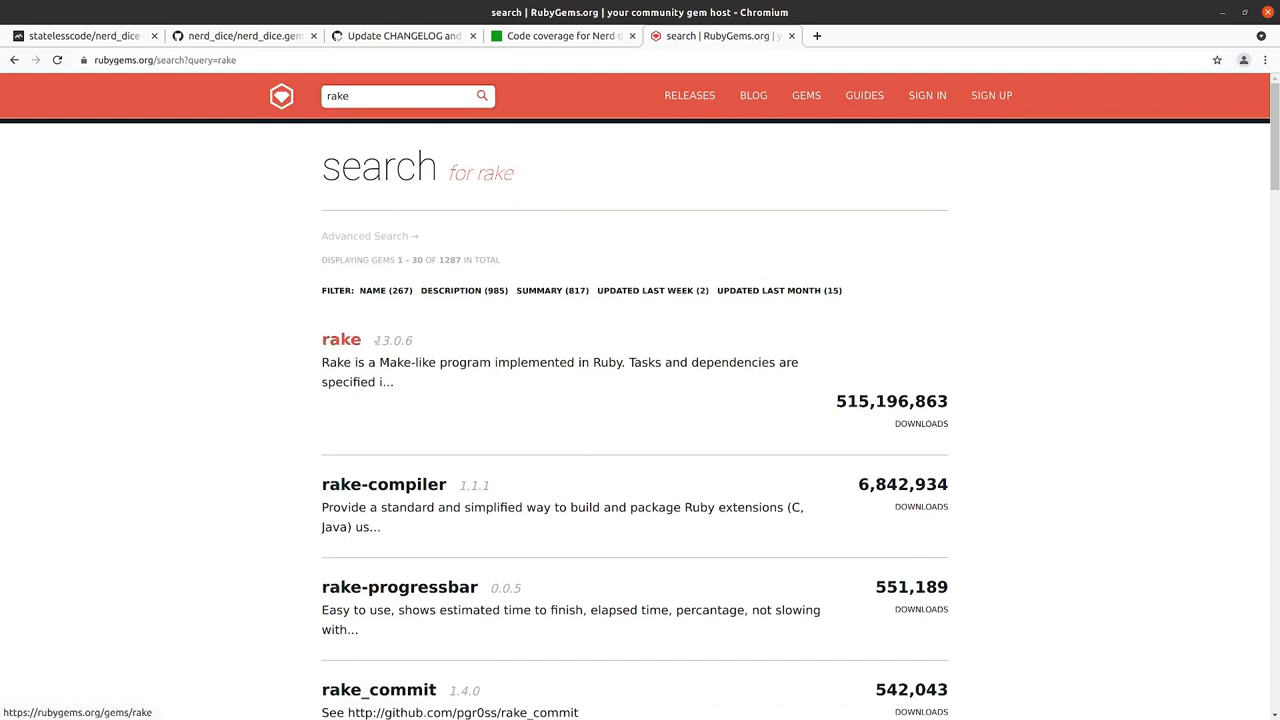
mouse_move(107, 311)
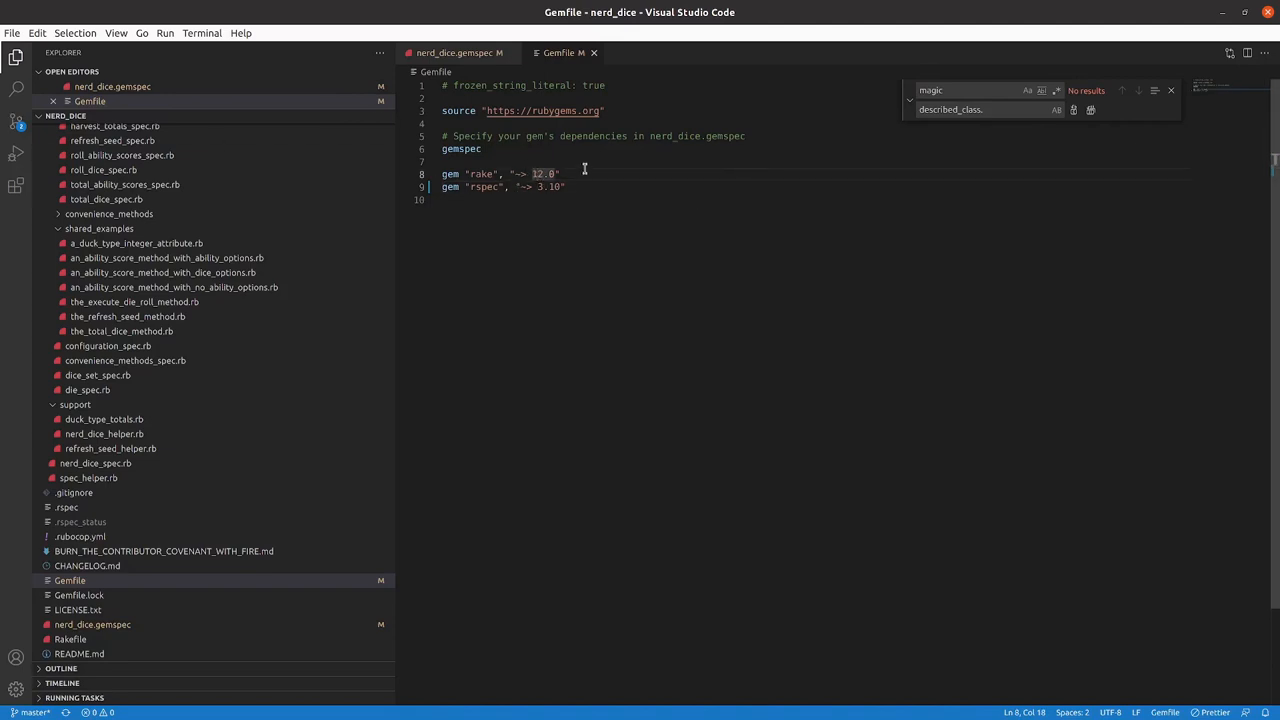
Step: Change the Gemfile's rake requirement to ~> 13.0 and save
type("13.0")
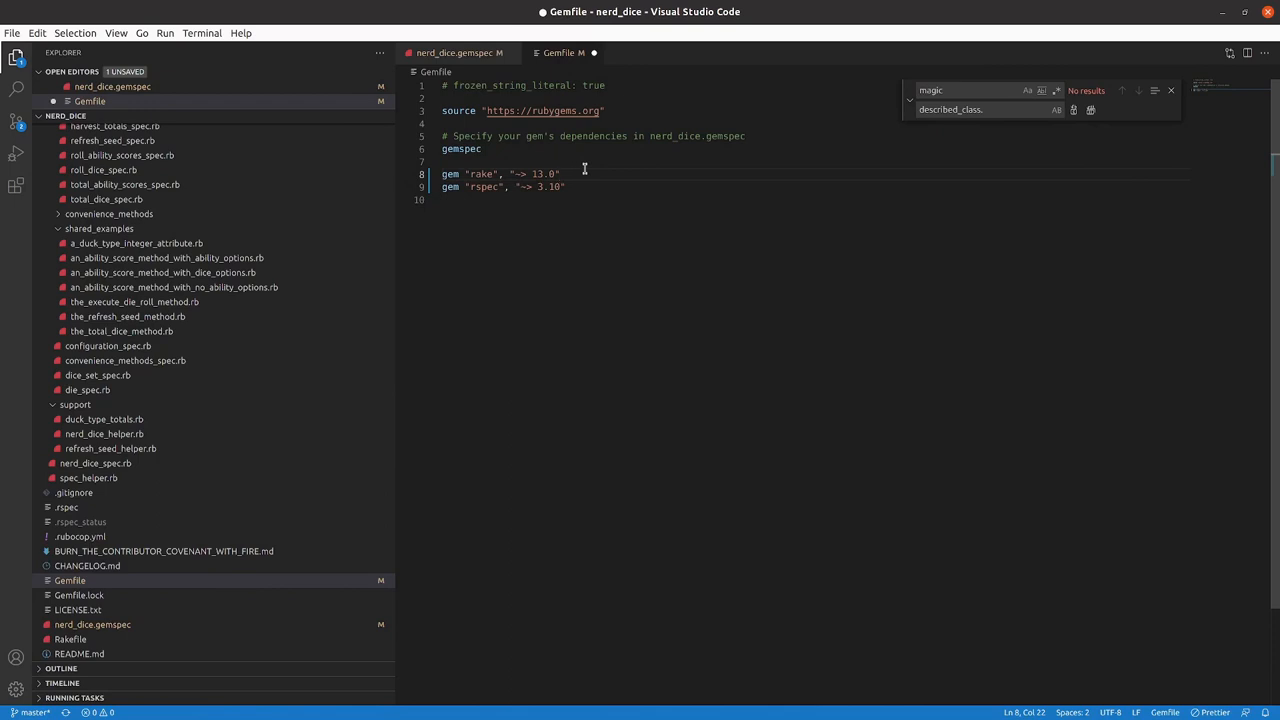
key("ctrl+s")
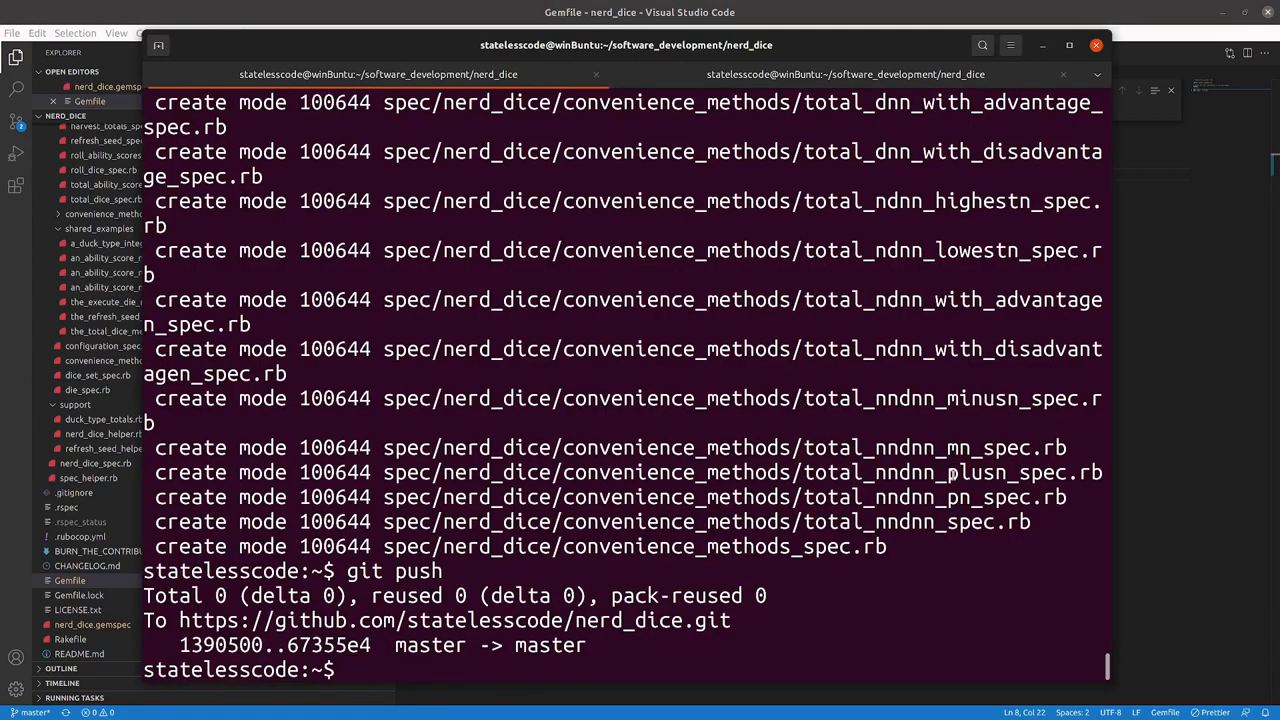
Step: Run bundle update and rspec, confirming 745 examples pass with 100% coverage
type("bundle")
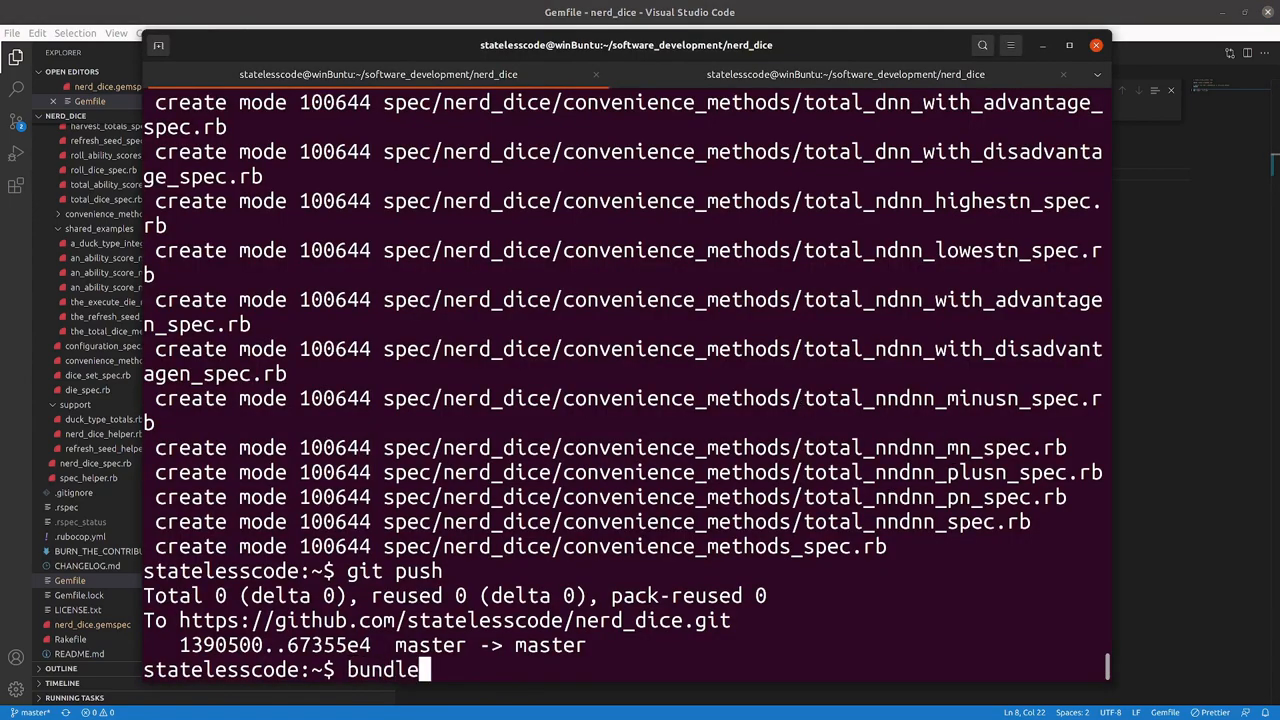
type("update")
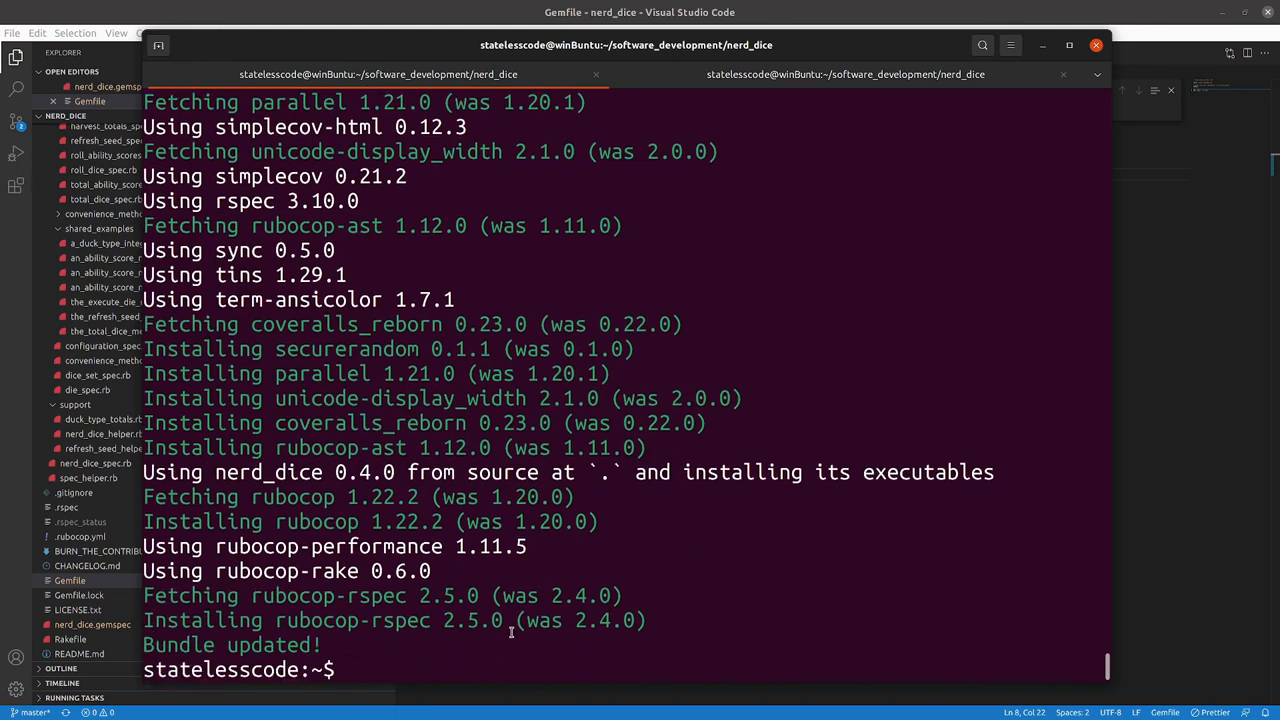
type("rspec")
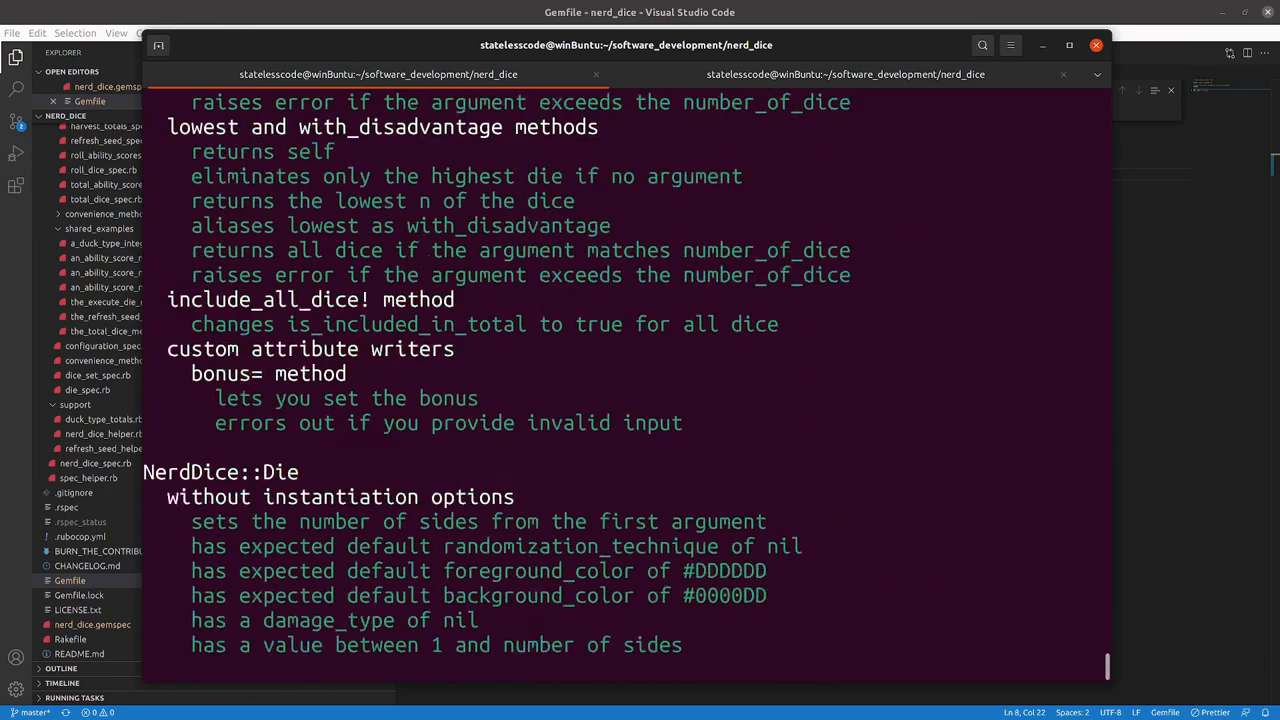
scroll("down", 3)
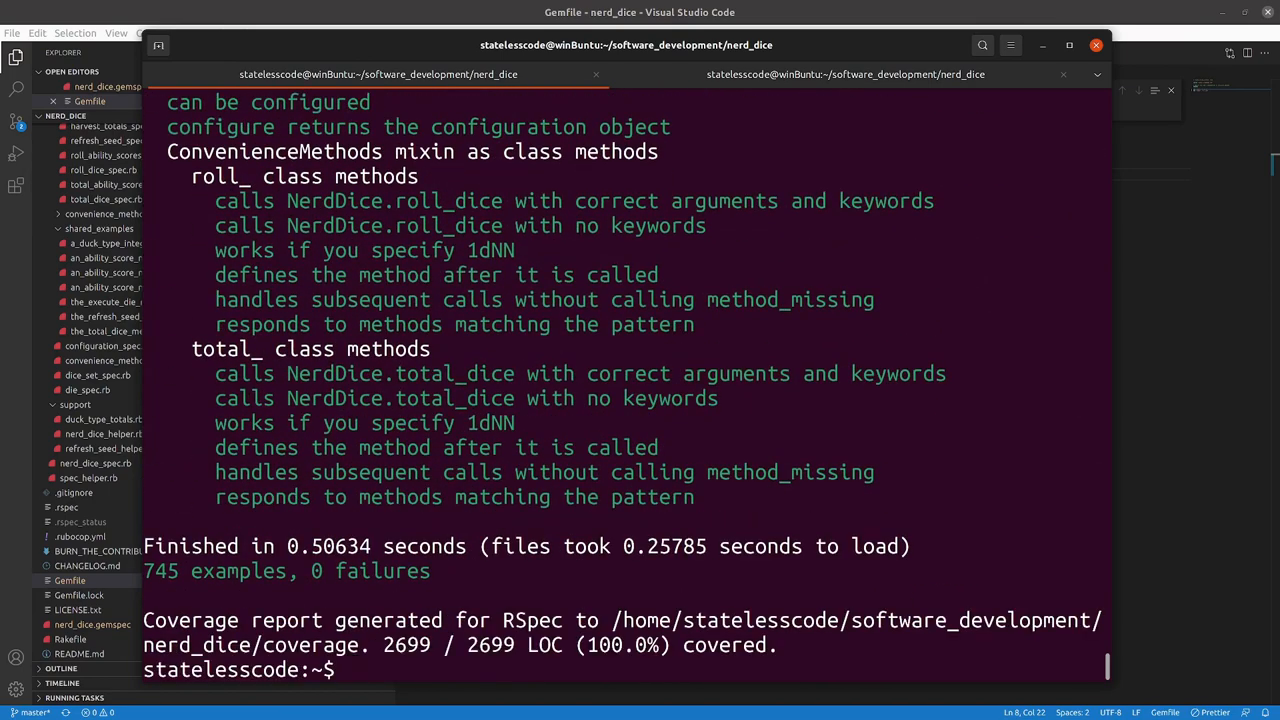
type("bundle update")
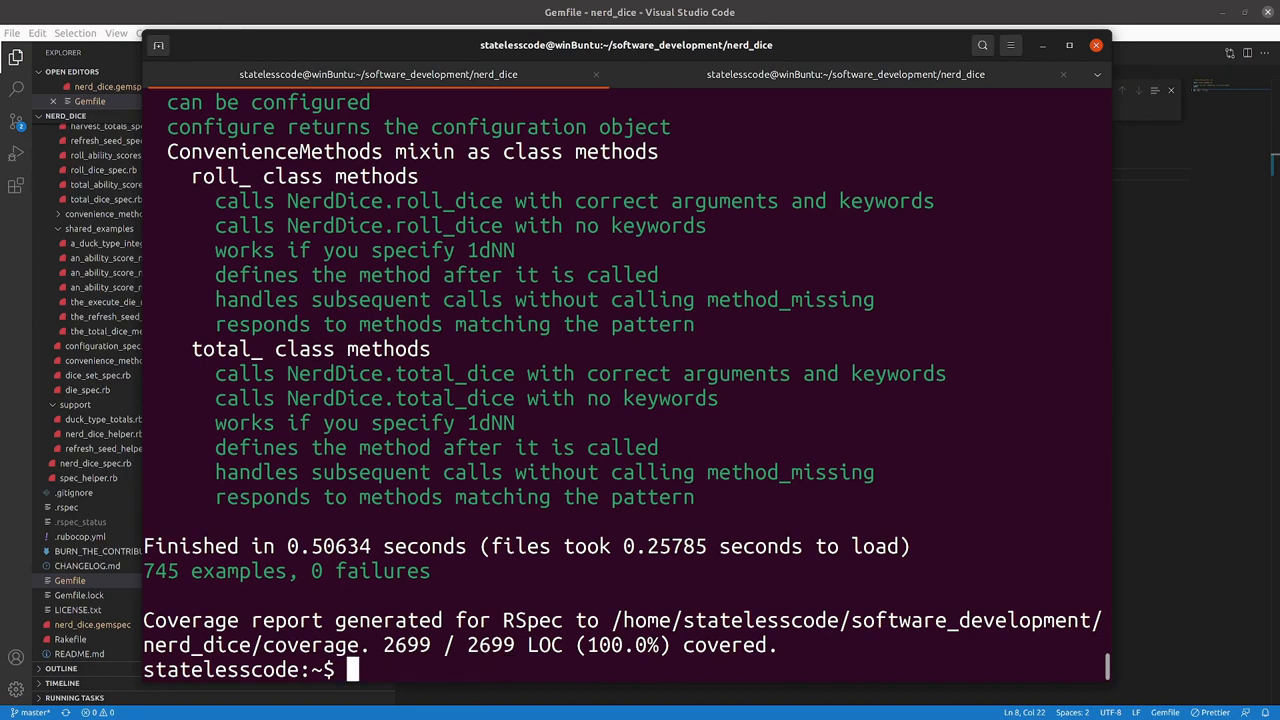
Step: Run rubocop: 73 files inspected, no offenses, and newly enabled cops are listed
type("rubocop")
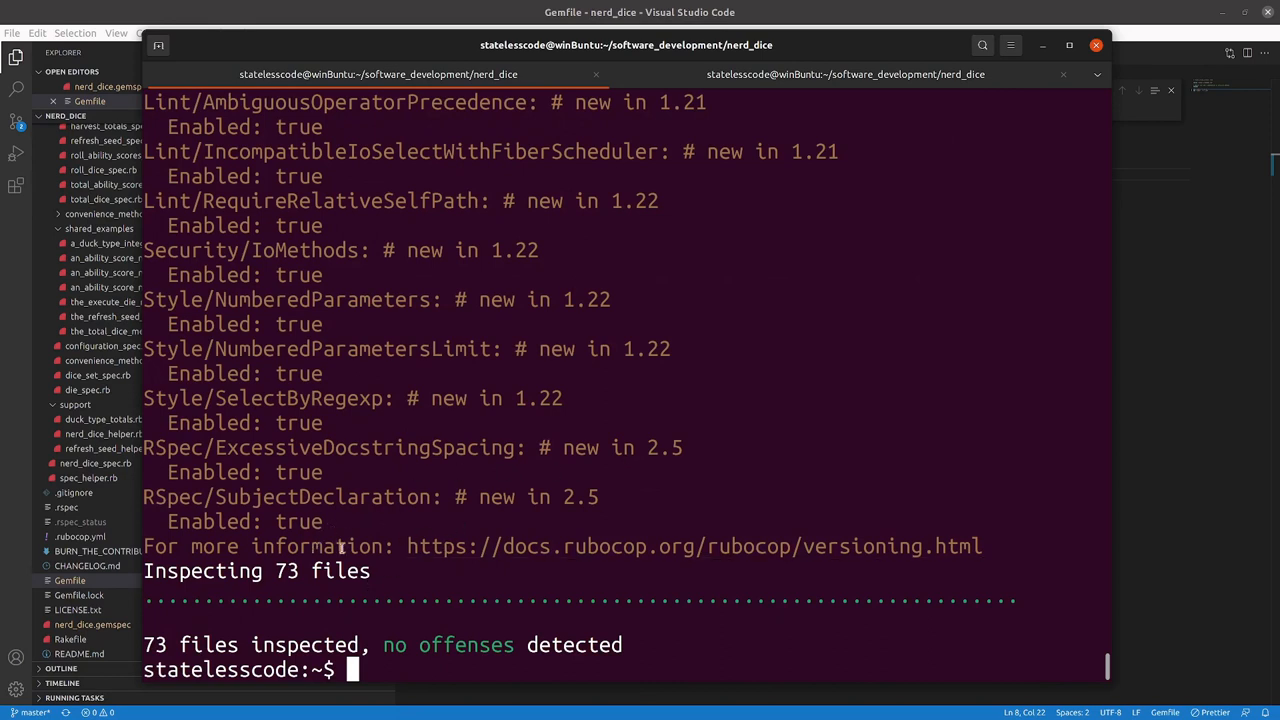
mouse_move(992, 548)
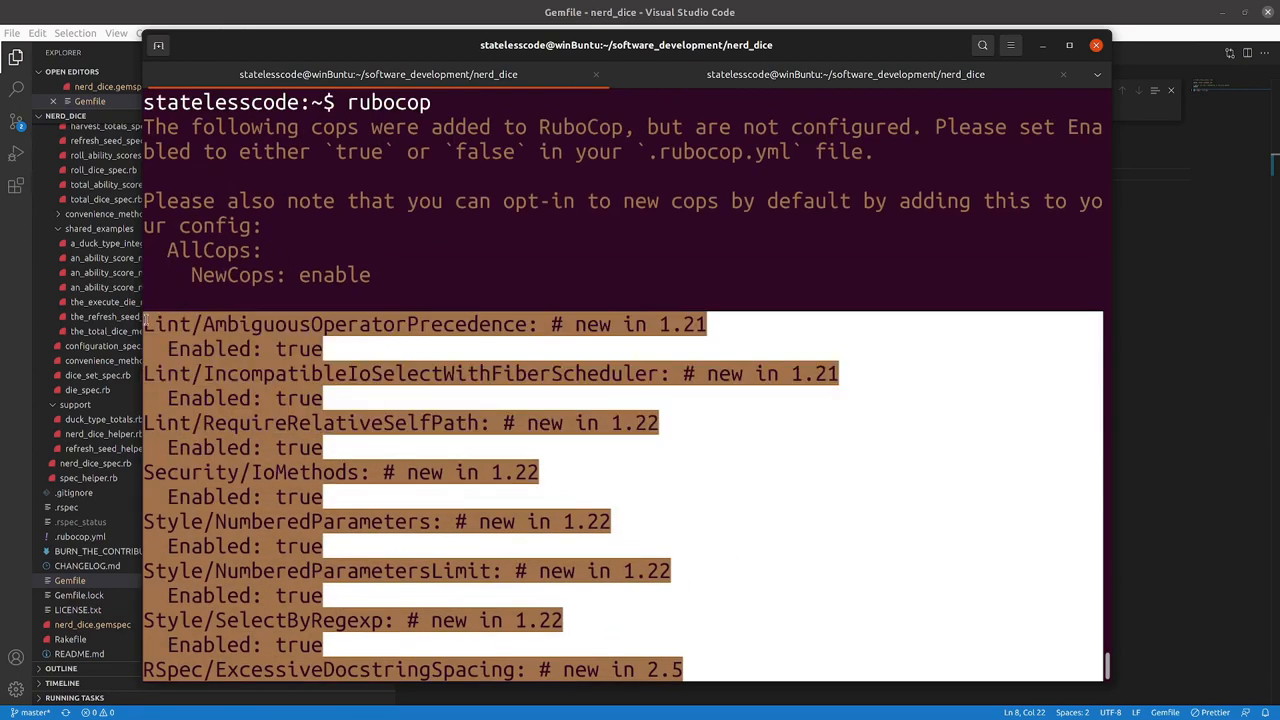
mouse_move(470, 313)
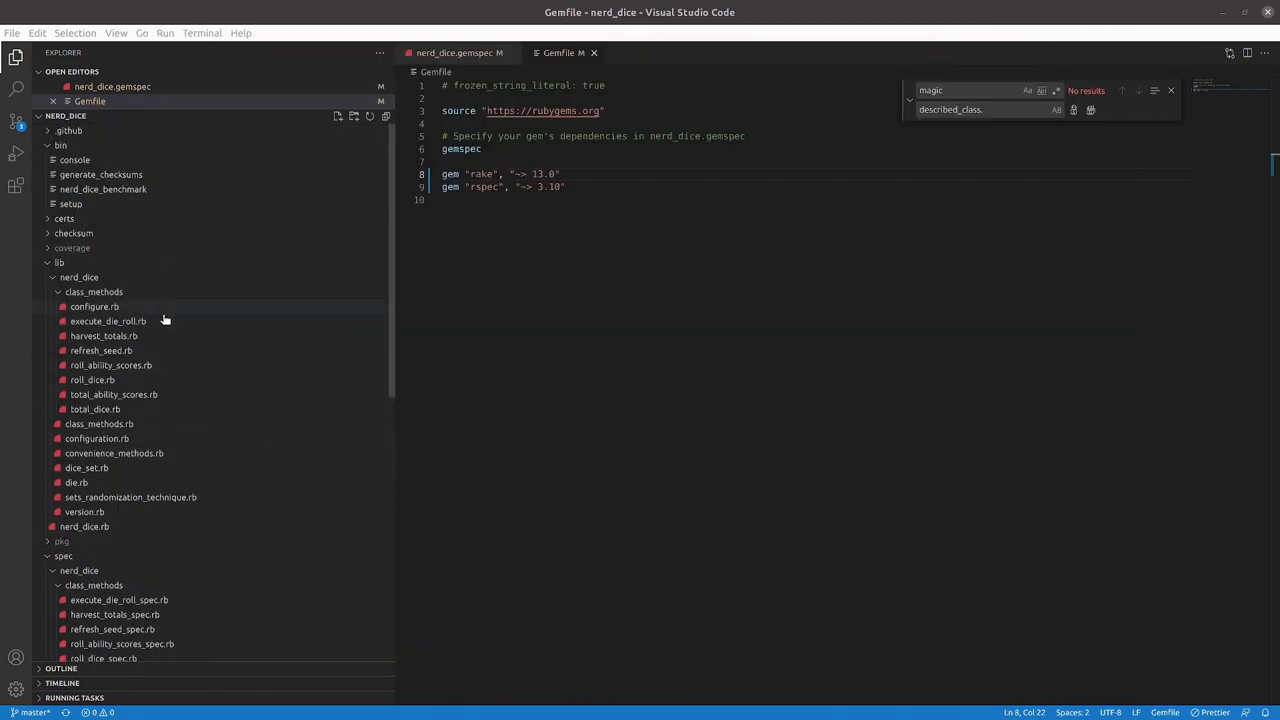
Step: Paste the listed new cops, all enabled, at the end of .rubocop.yml and save
scroll("down", 3)
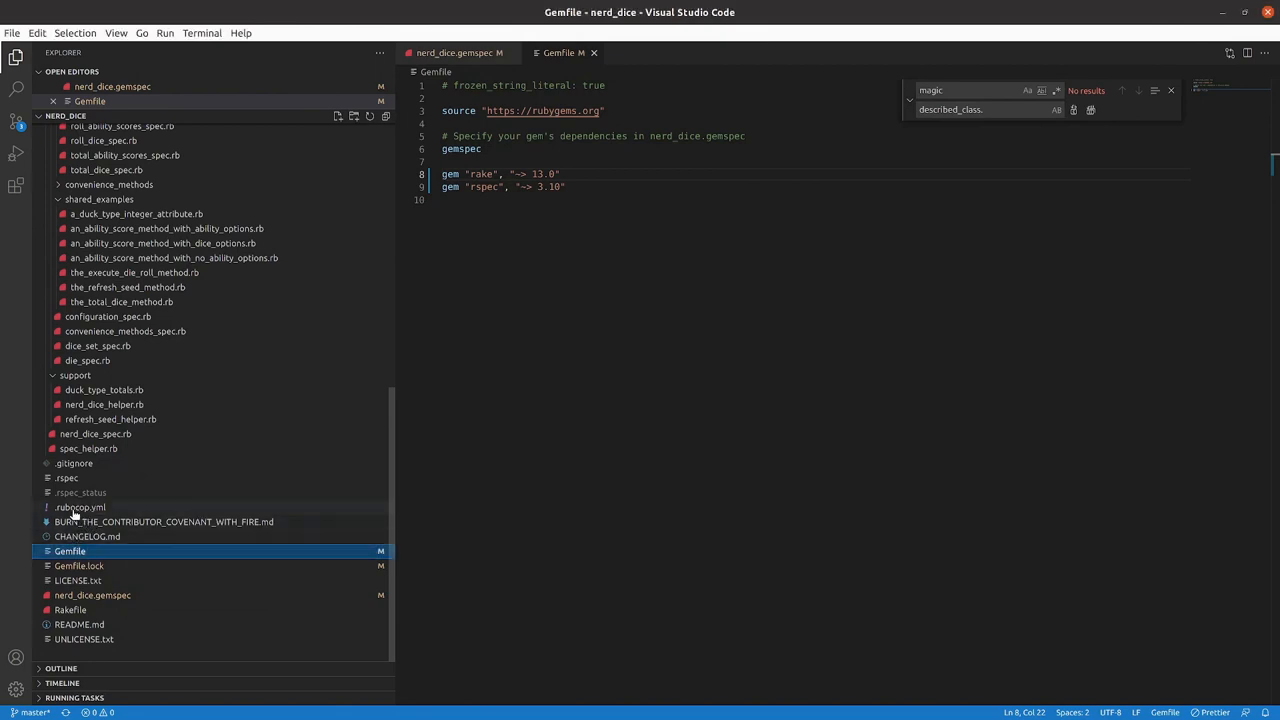
left_click(79, 507)
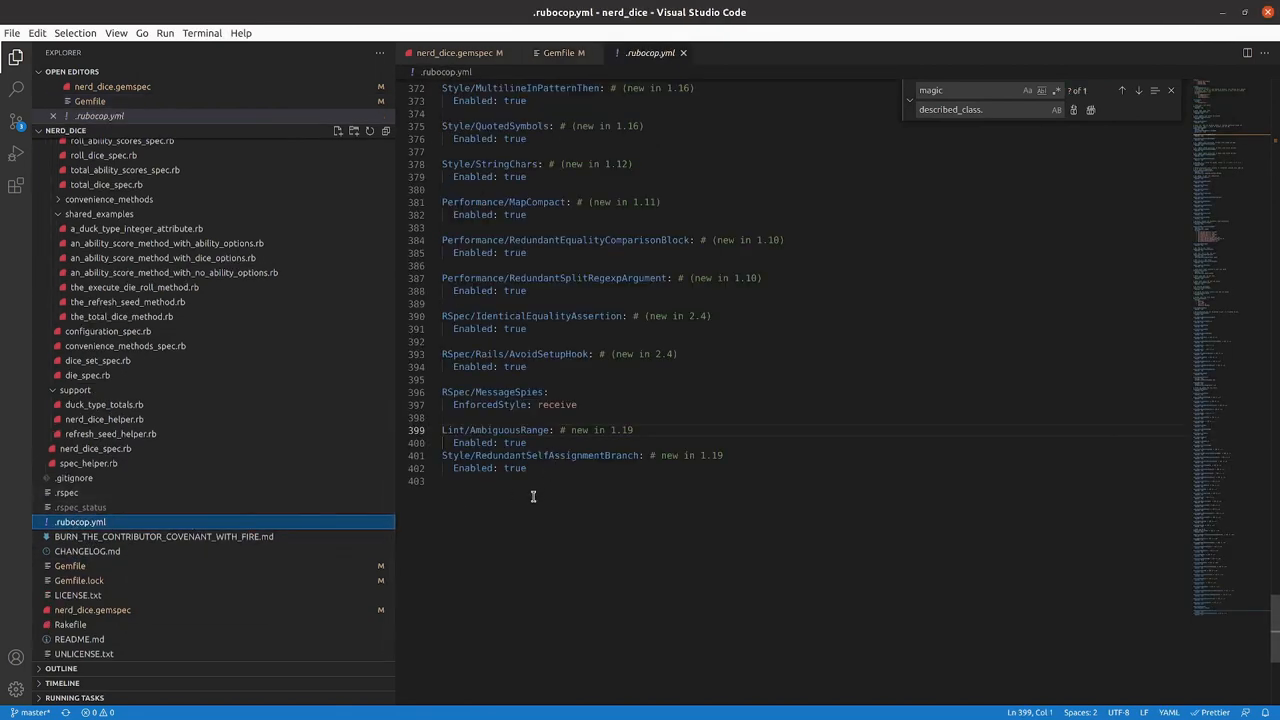
key("Enter")
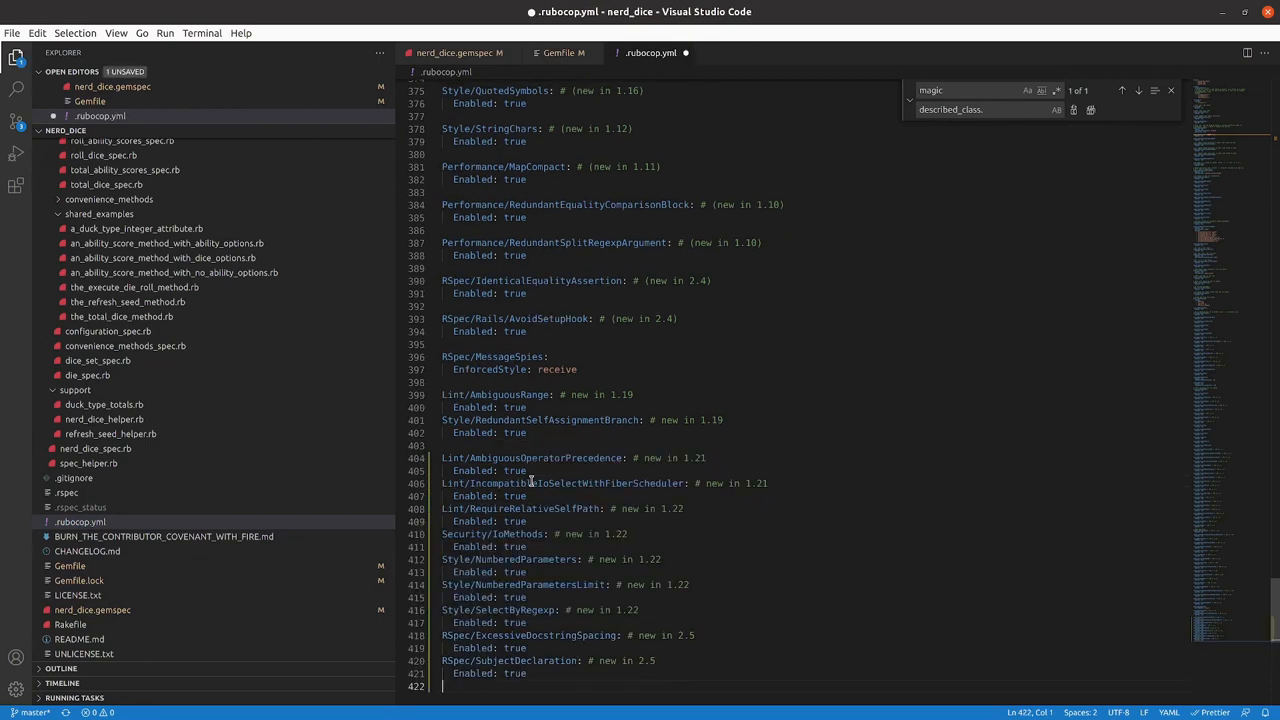
scroll("down", 3)
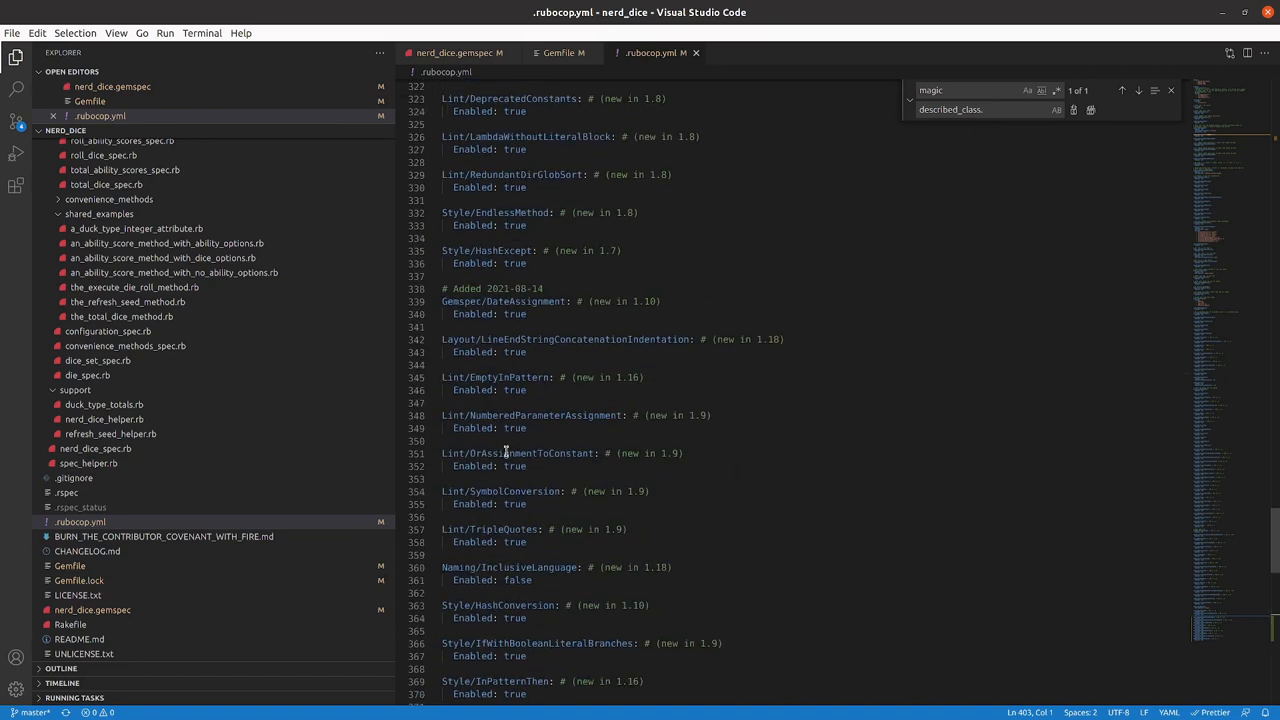
scroll("down", 3)
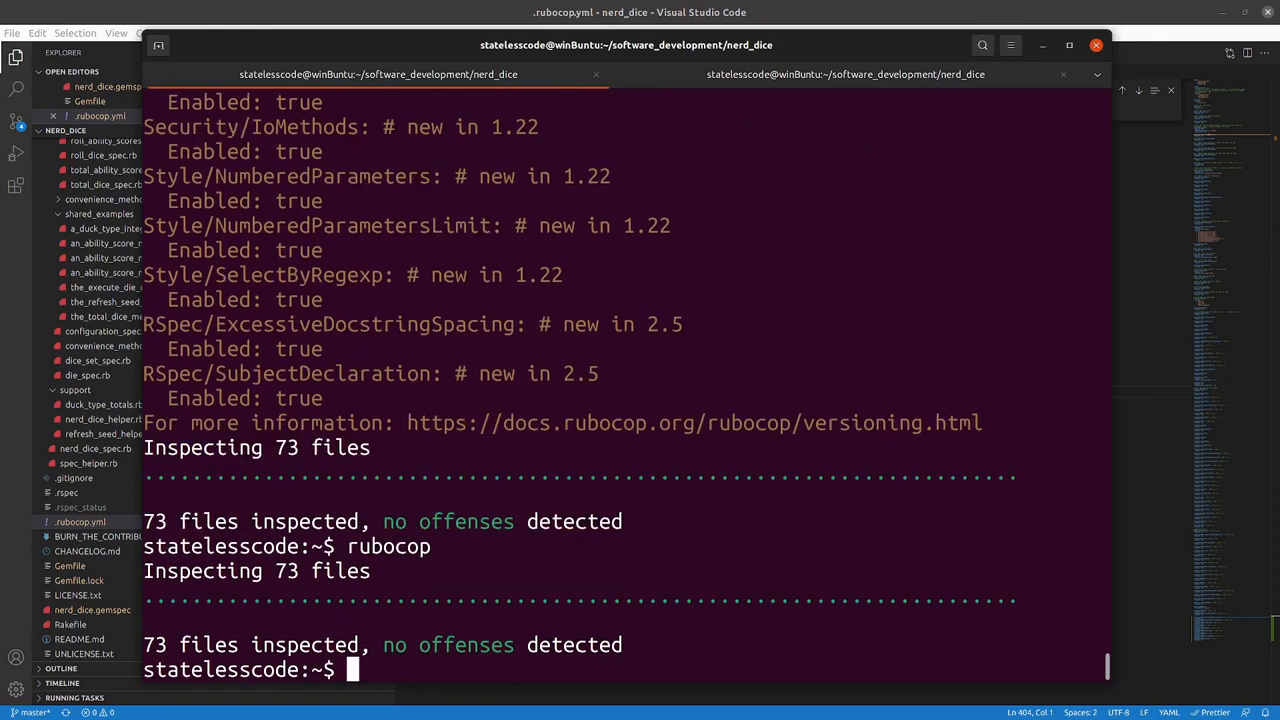
mouse_move(775, 290)
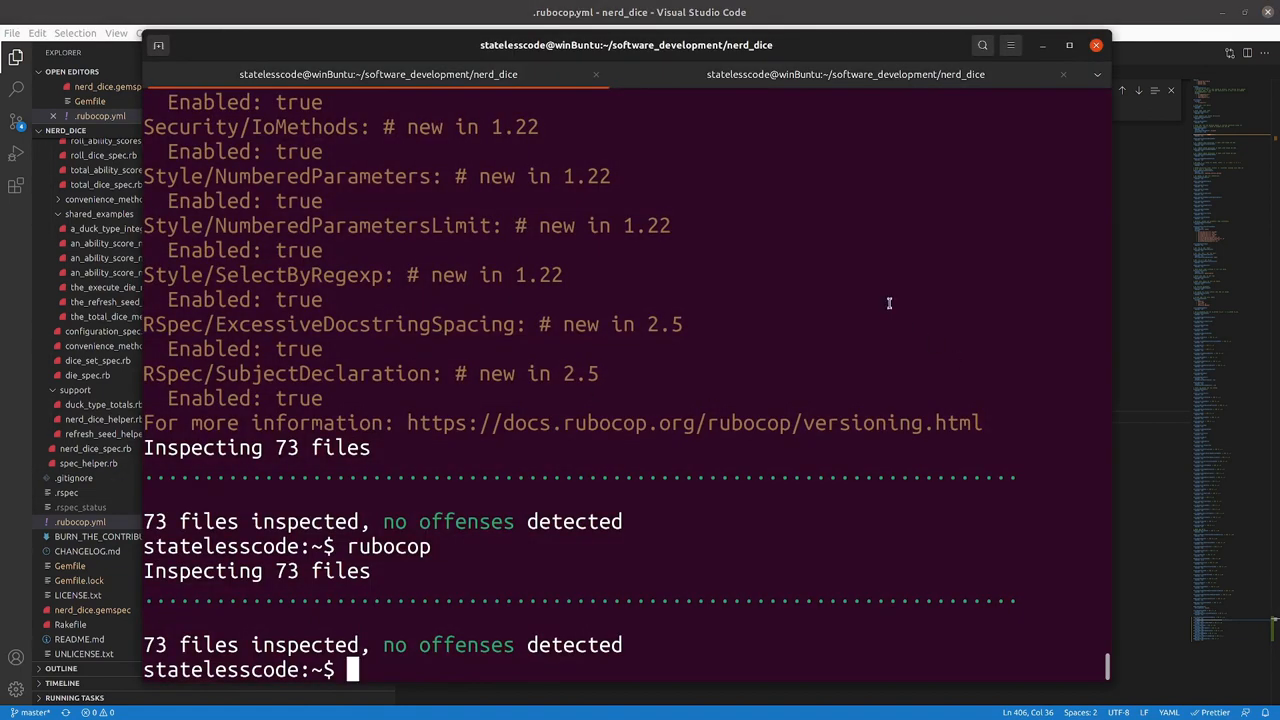
Step: Run bin/nerd_dice_benchmark and review the timings for rolling and totalling dice
type("bin/")
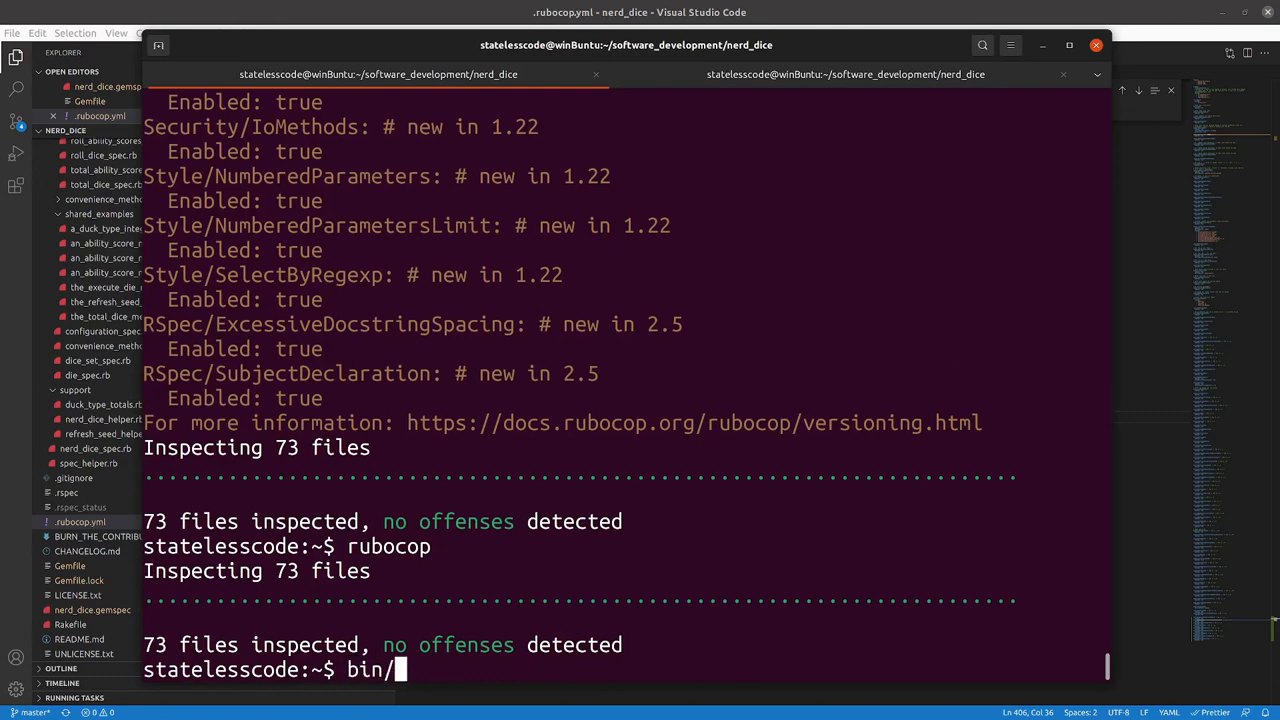
type("nerd_dice_benchmark")
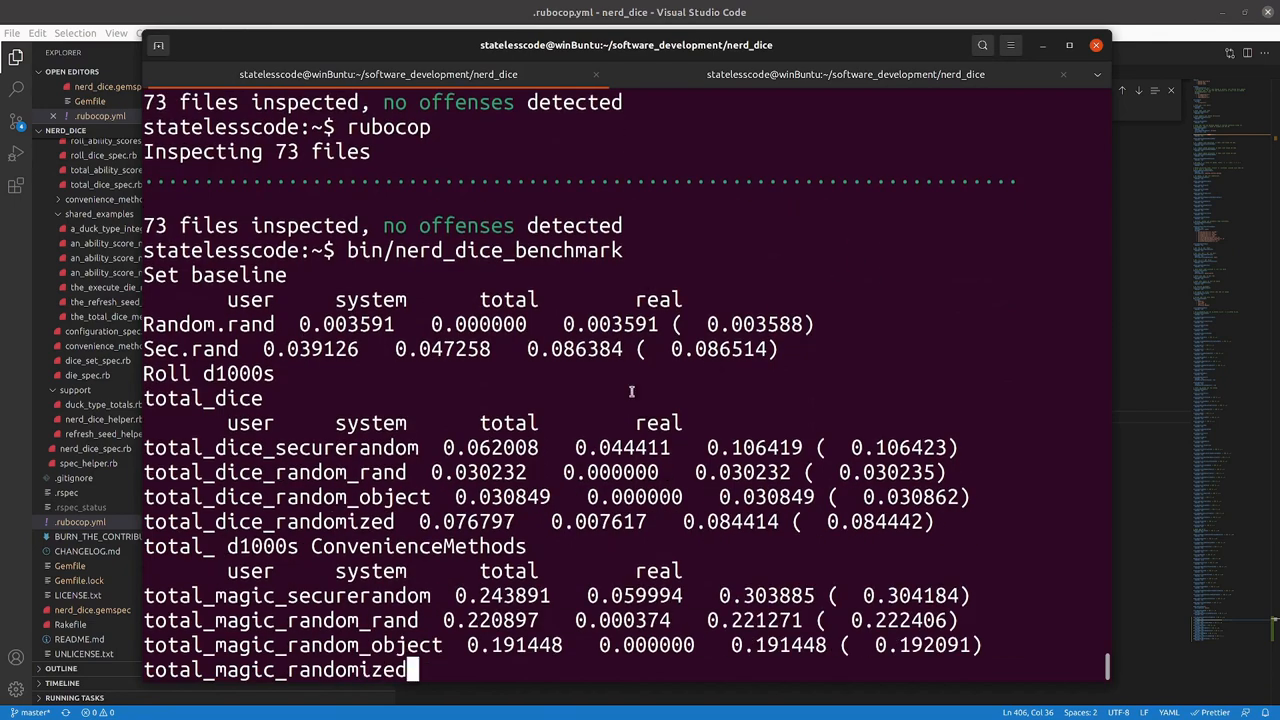
scroll("down", 3)
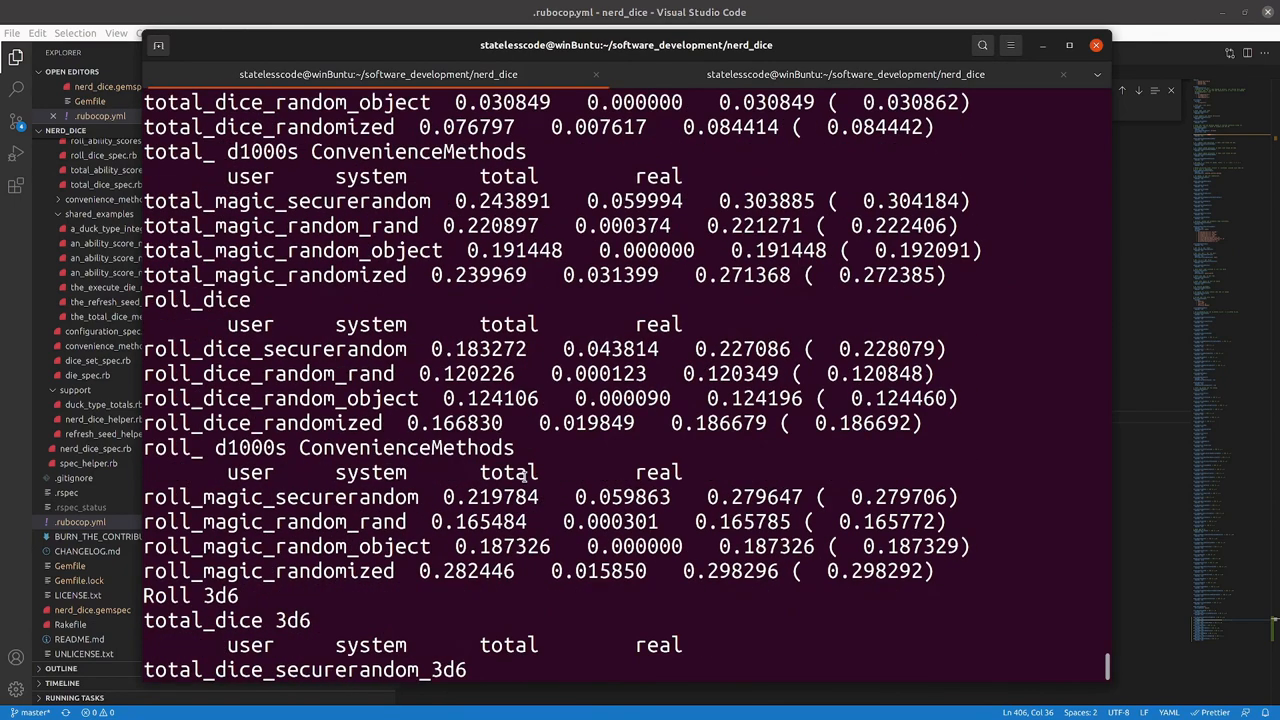
scroll("down", 3)
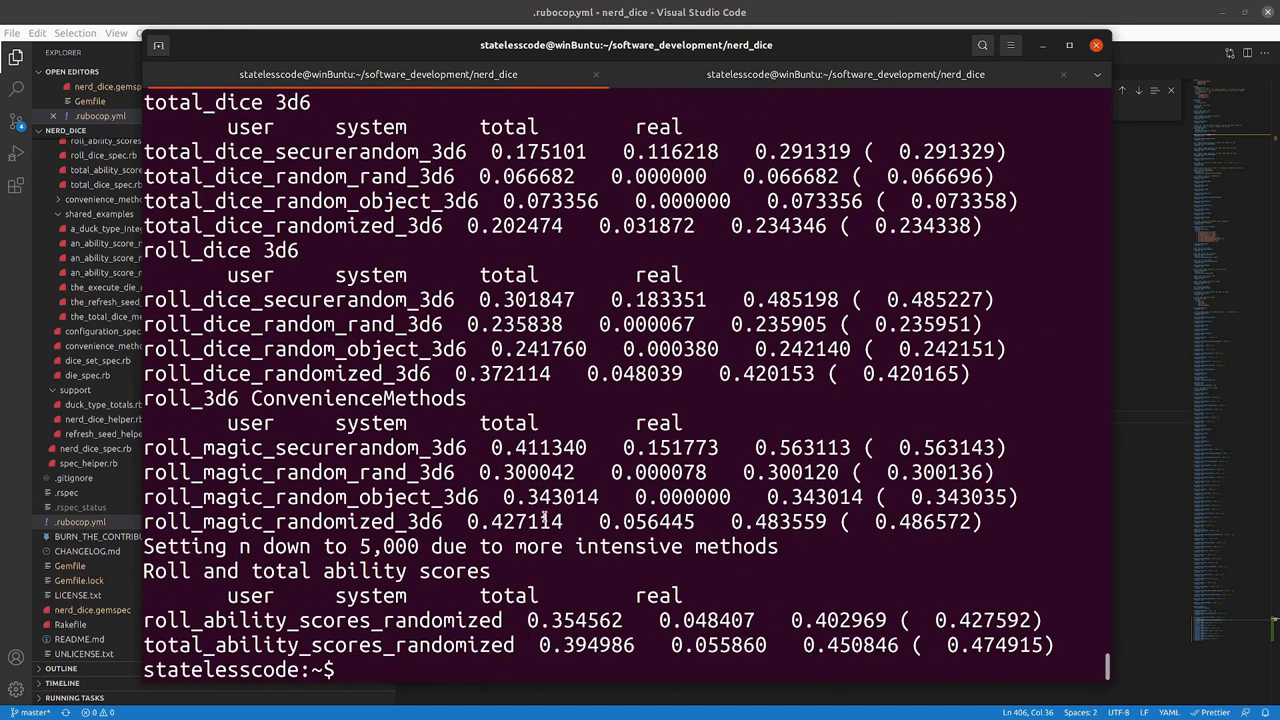
type("gi")
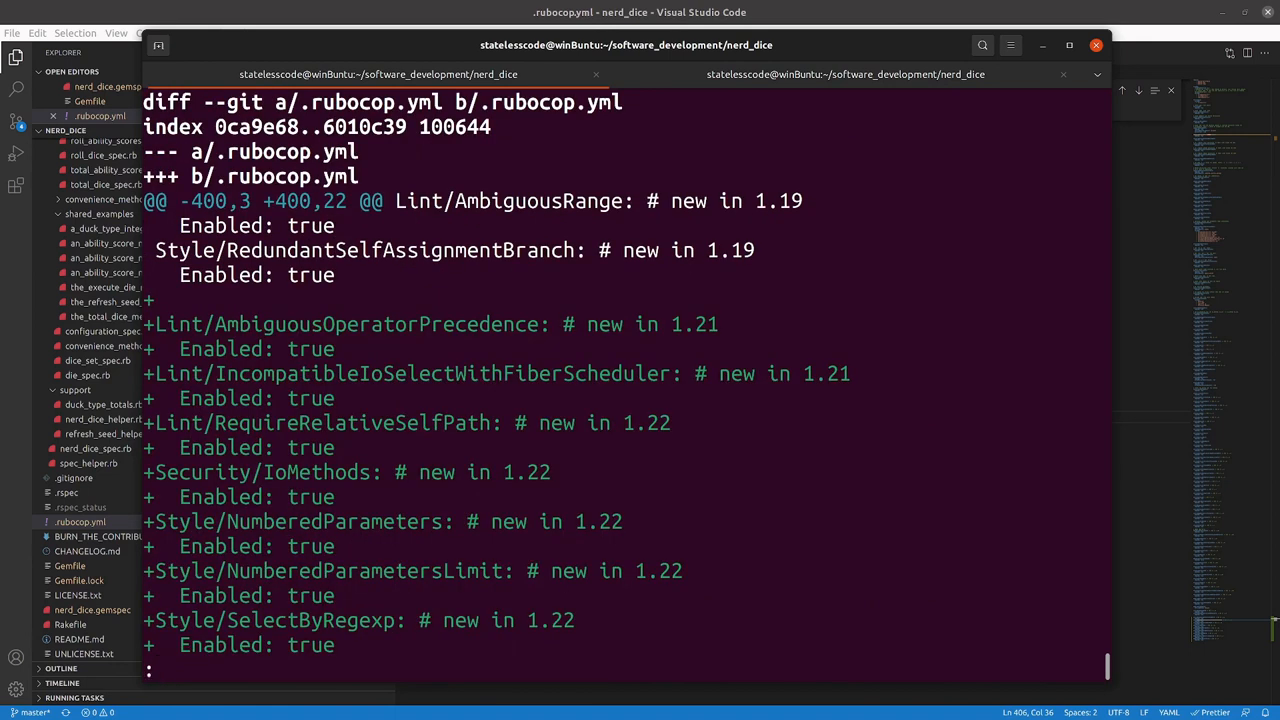
Step: Page through the git diff covering Gemfile.lock and nerd_dice.gemspec version bumps
scroll("down", 3)
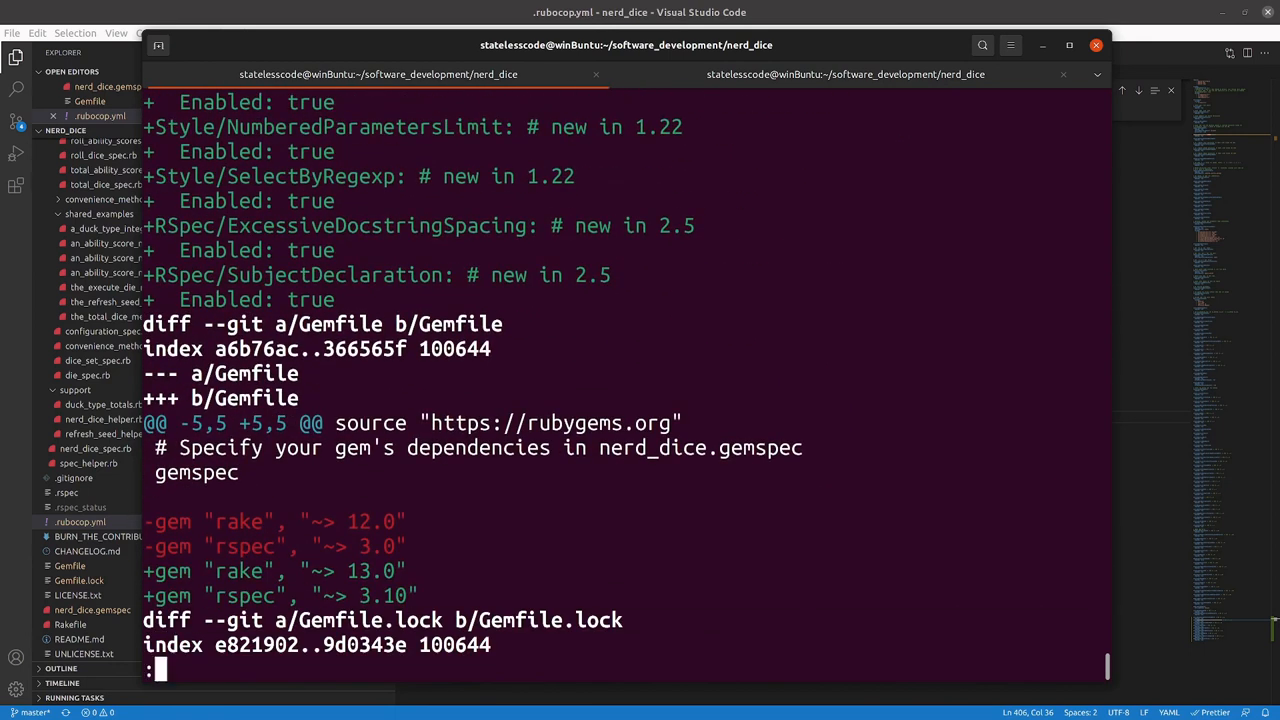
scroll("down", 3)
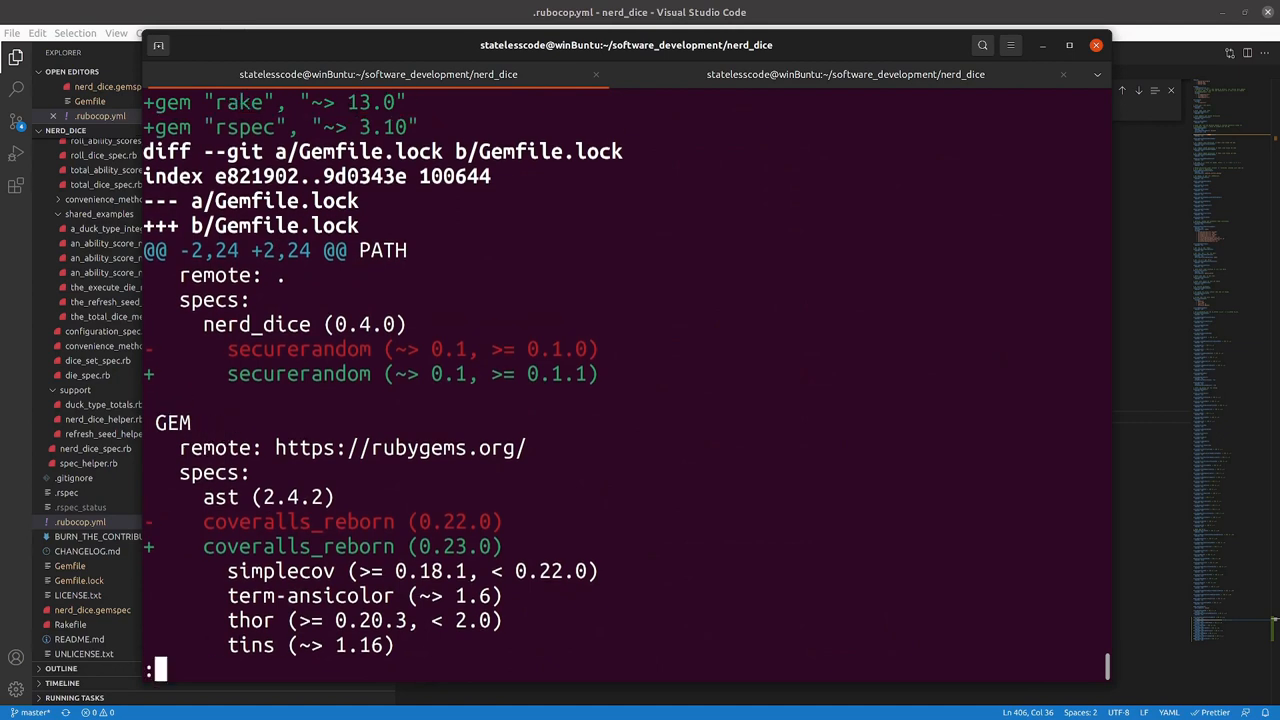
scroll("down", 3)
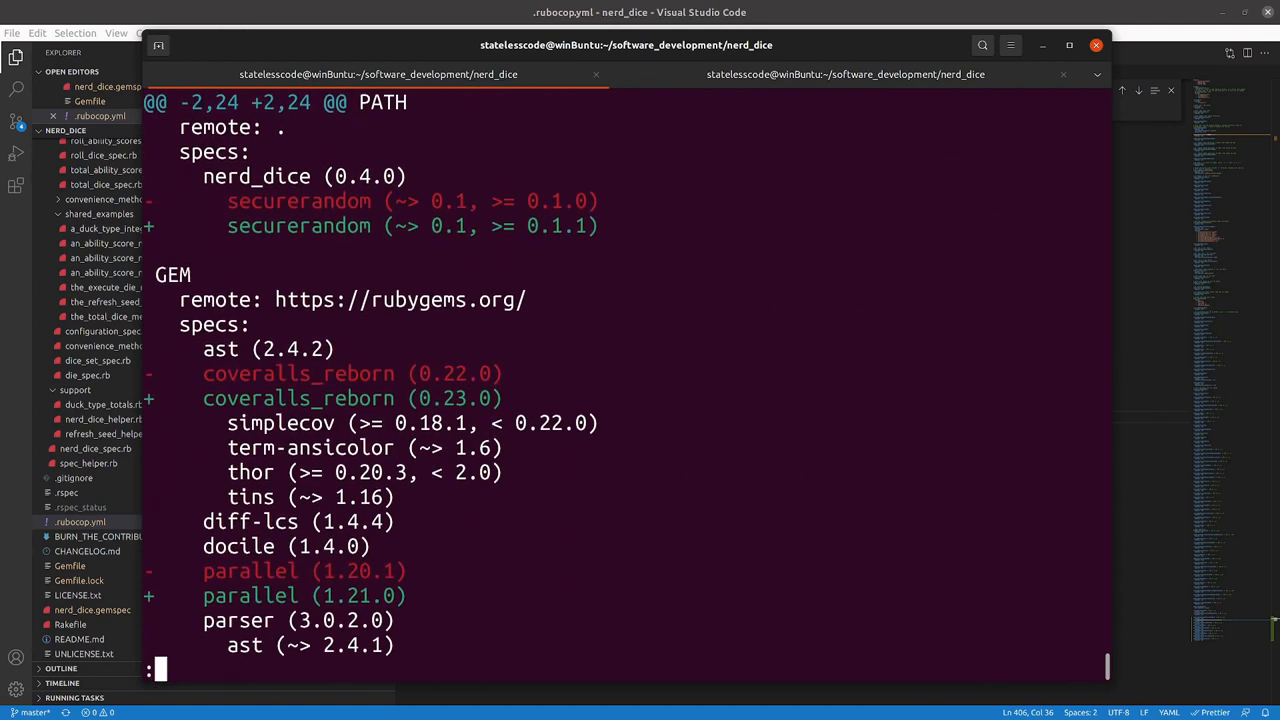
scroll("down", 3)
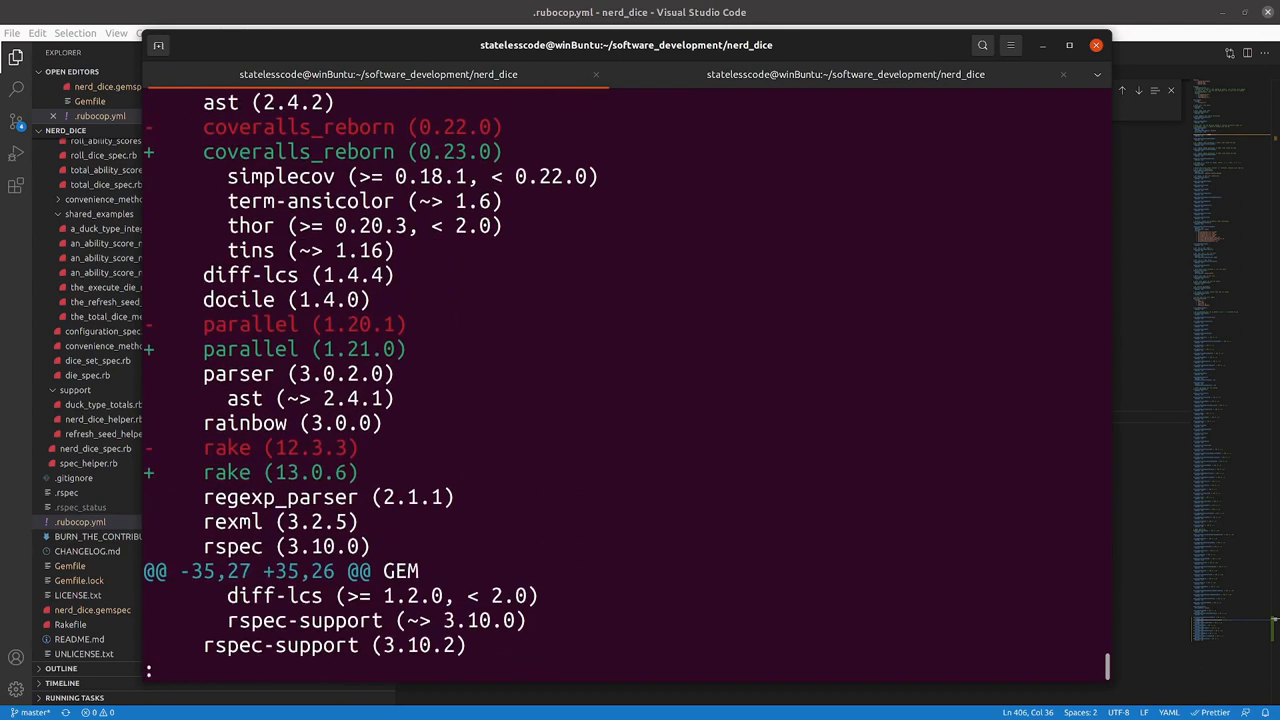
scroll("down", 3)
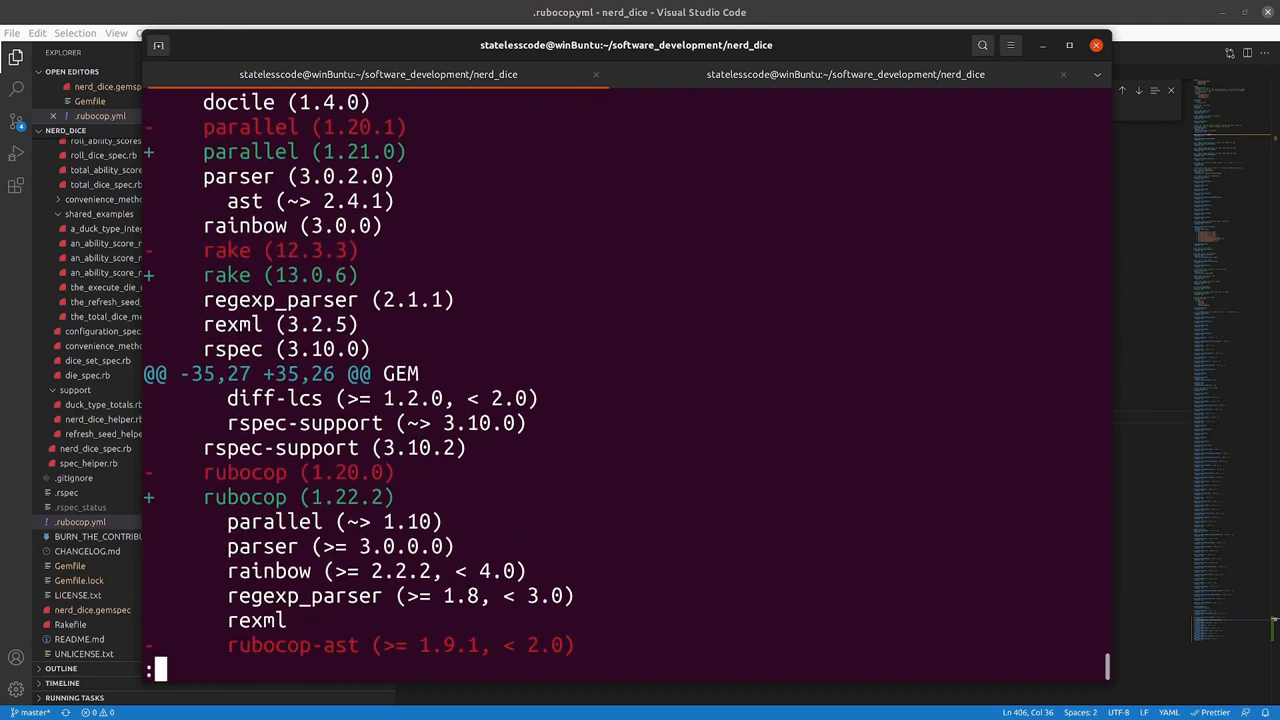
scroll("down", 3)
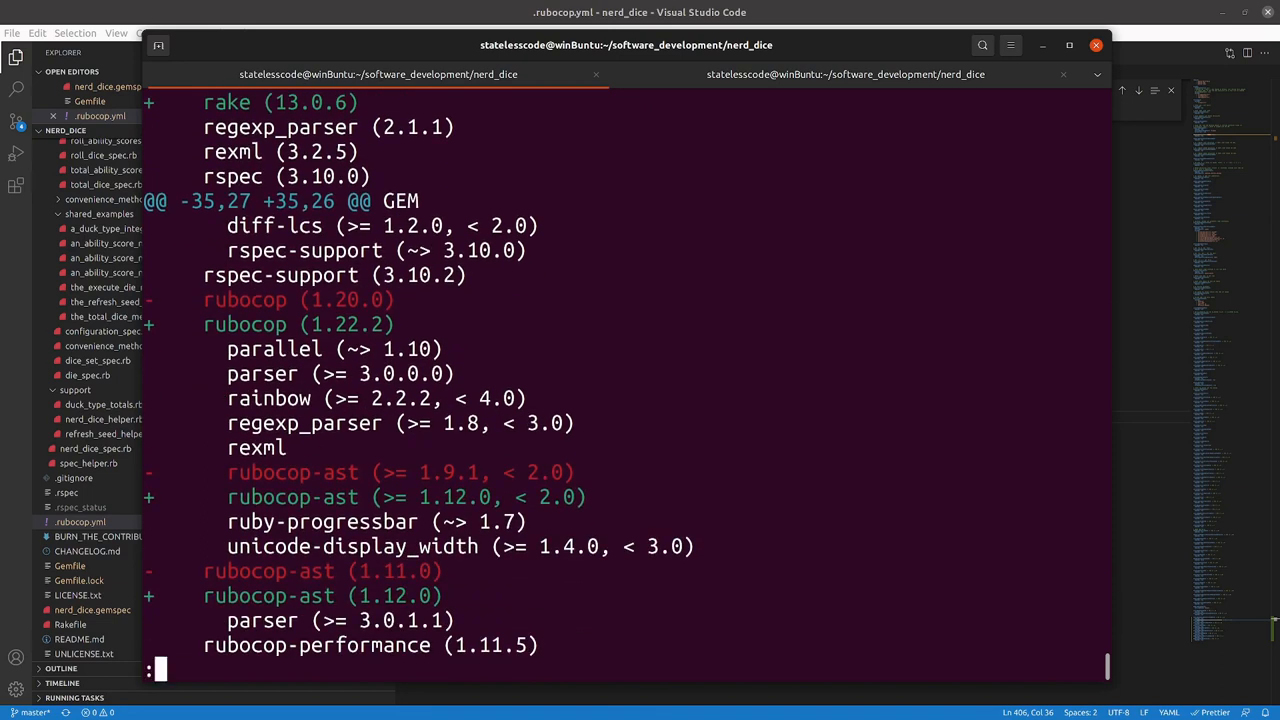
scroll("down", 3)
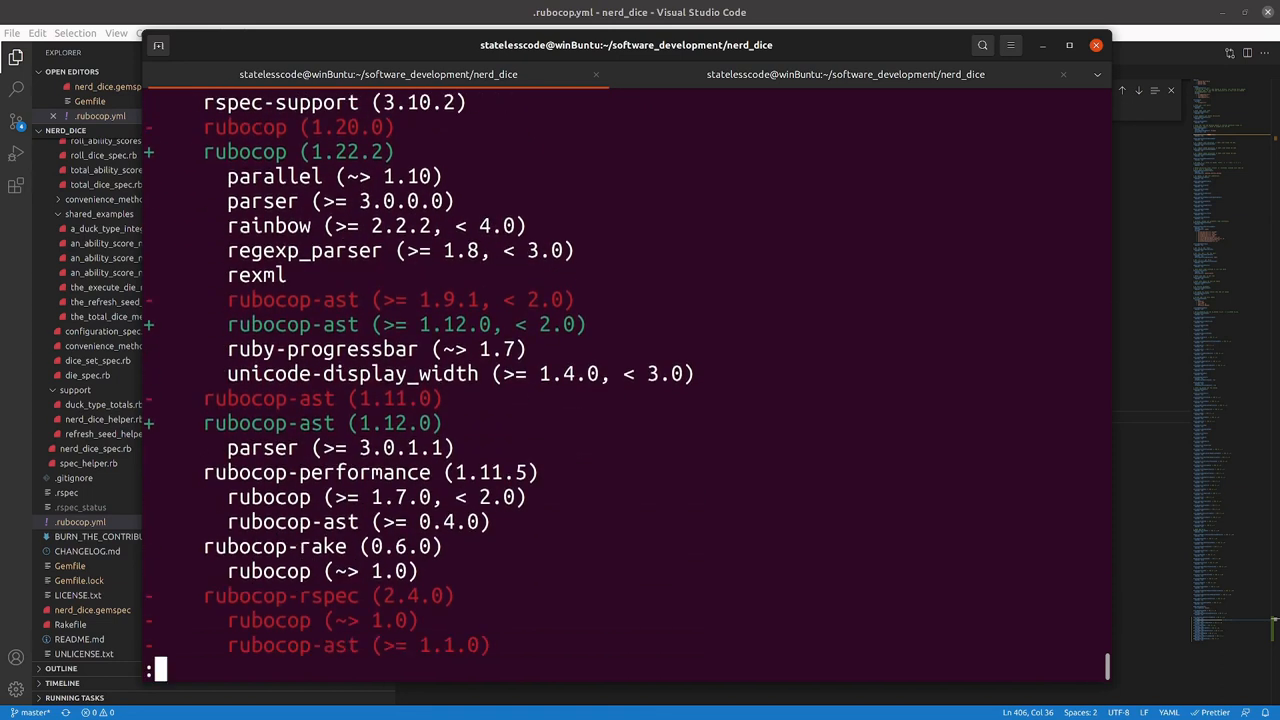
scroll("down", 3)
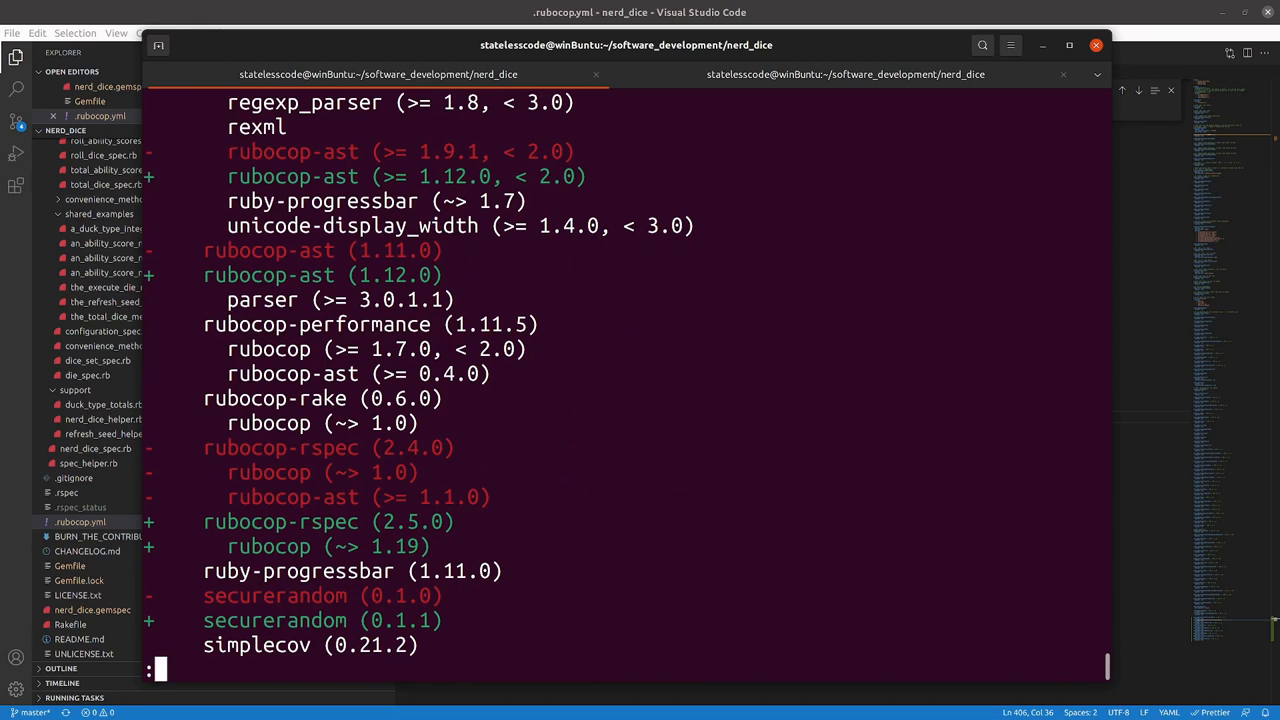
scroll("down", 3)
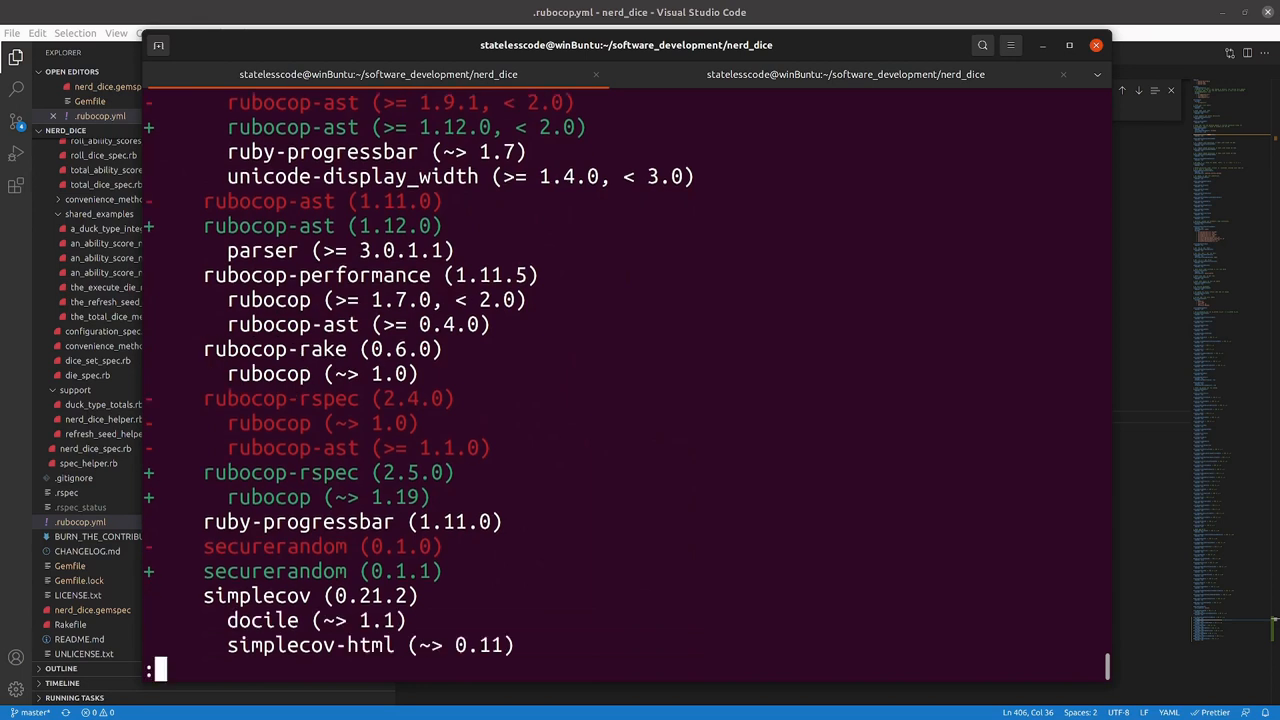
scroll("down", 3)
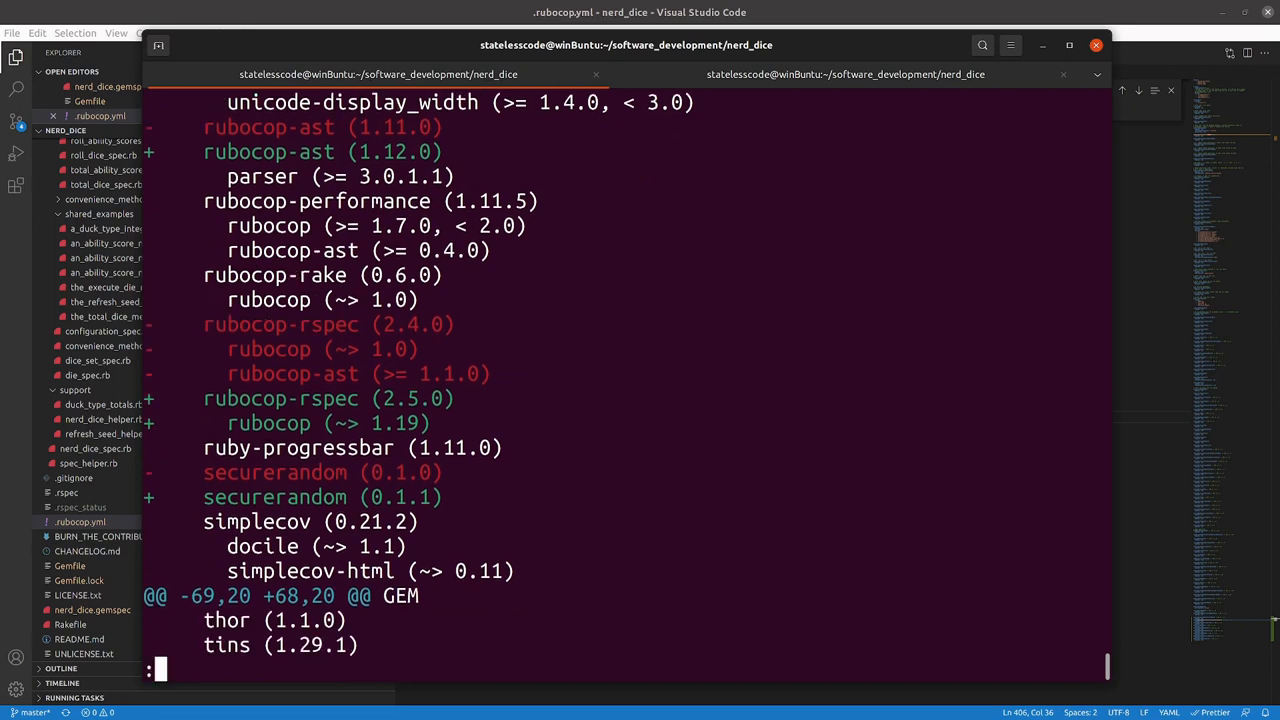
scroll("down", 3)
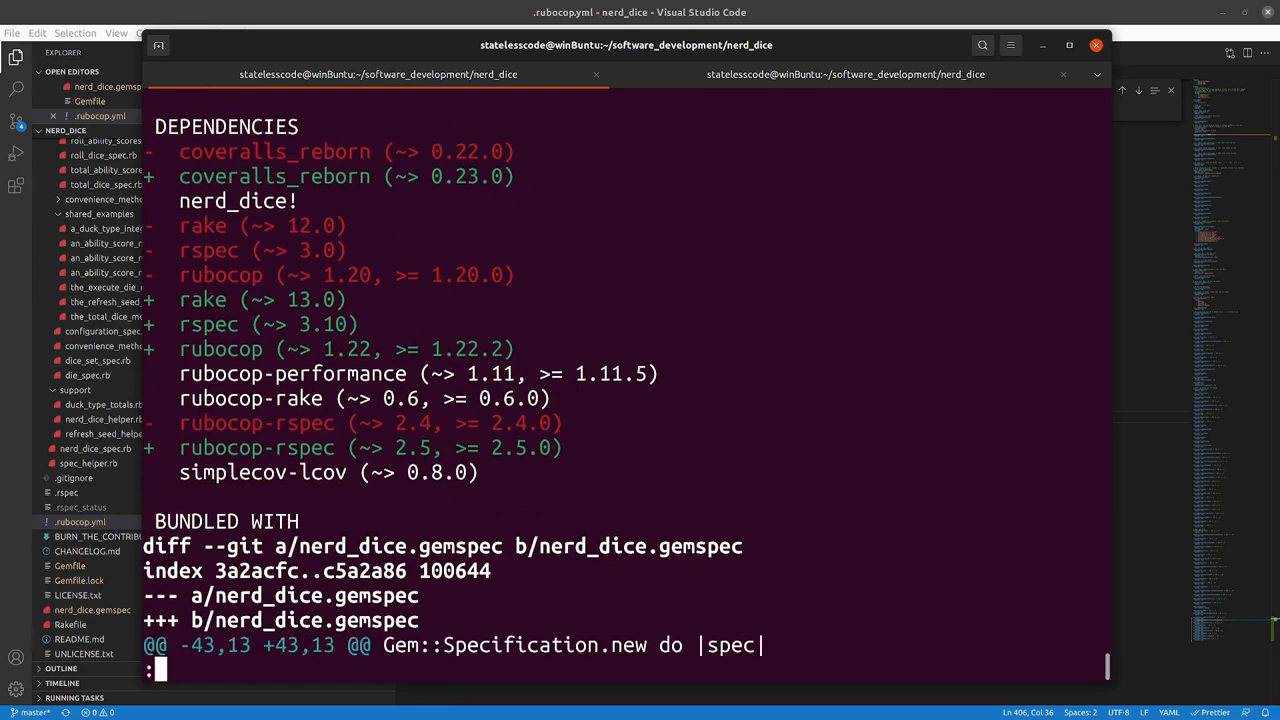
scroll("down", 3)
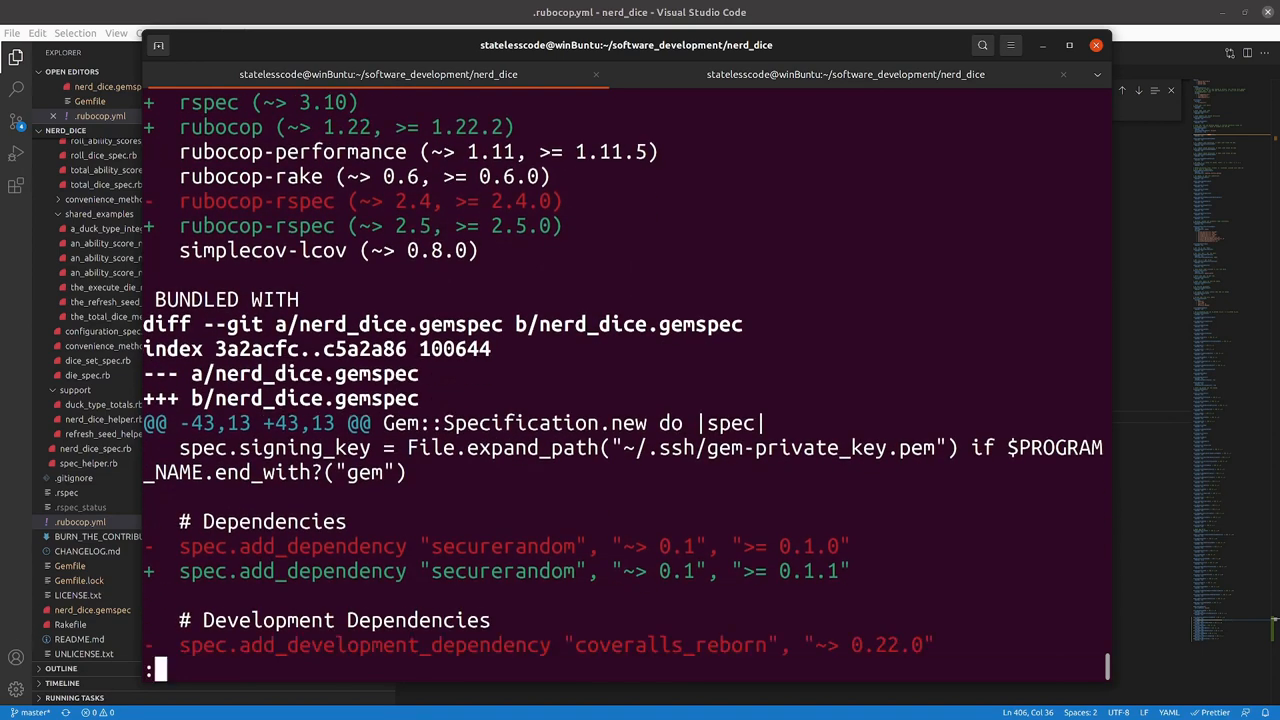
scroll("down", 3)
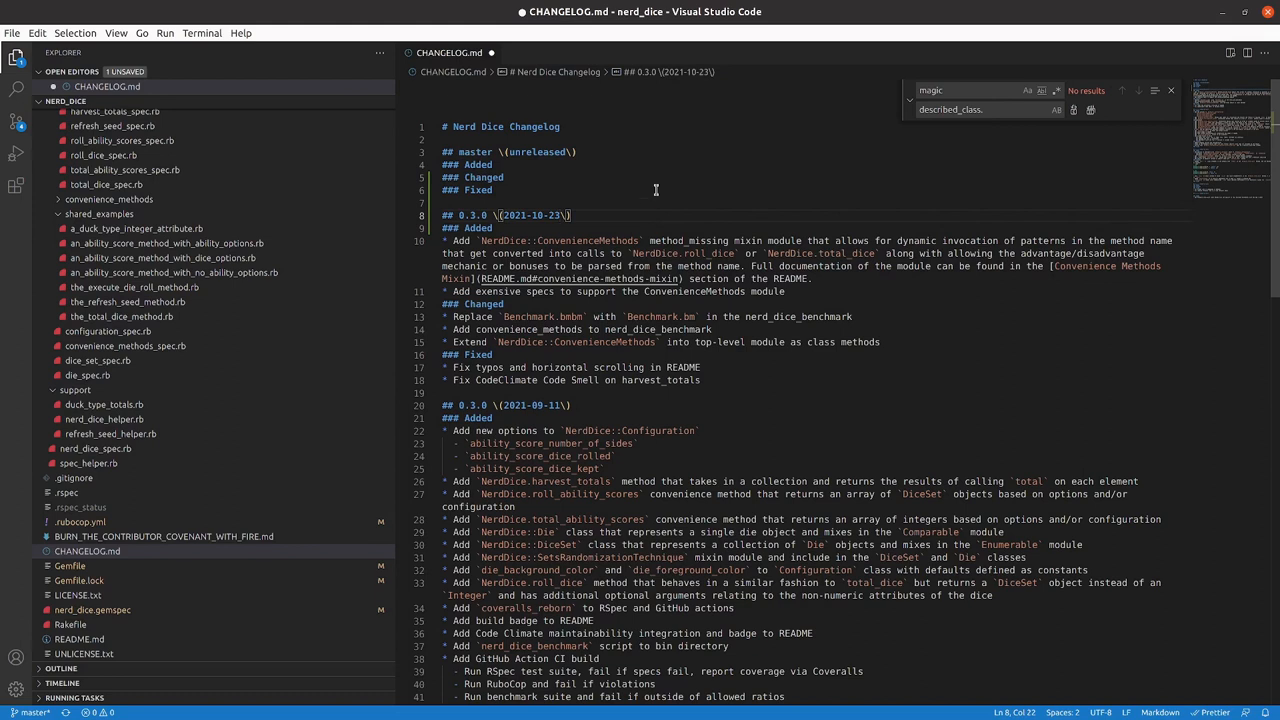
Step: Change the '## 0.3.0 (2021-10-23)' heading to 0.4.0 and save CHANGELOG.md
left_click(470, 228)
type("4")
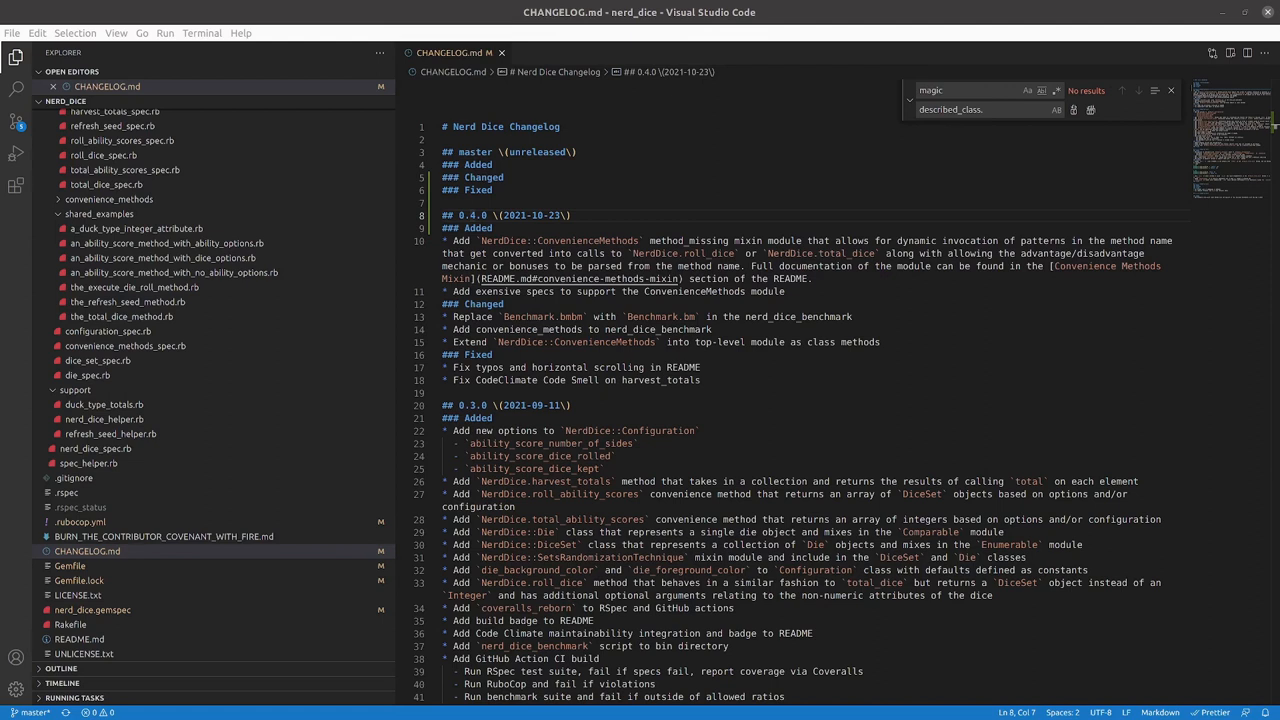
mouse_move(588, 389)
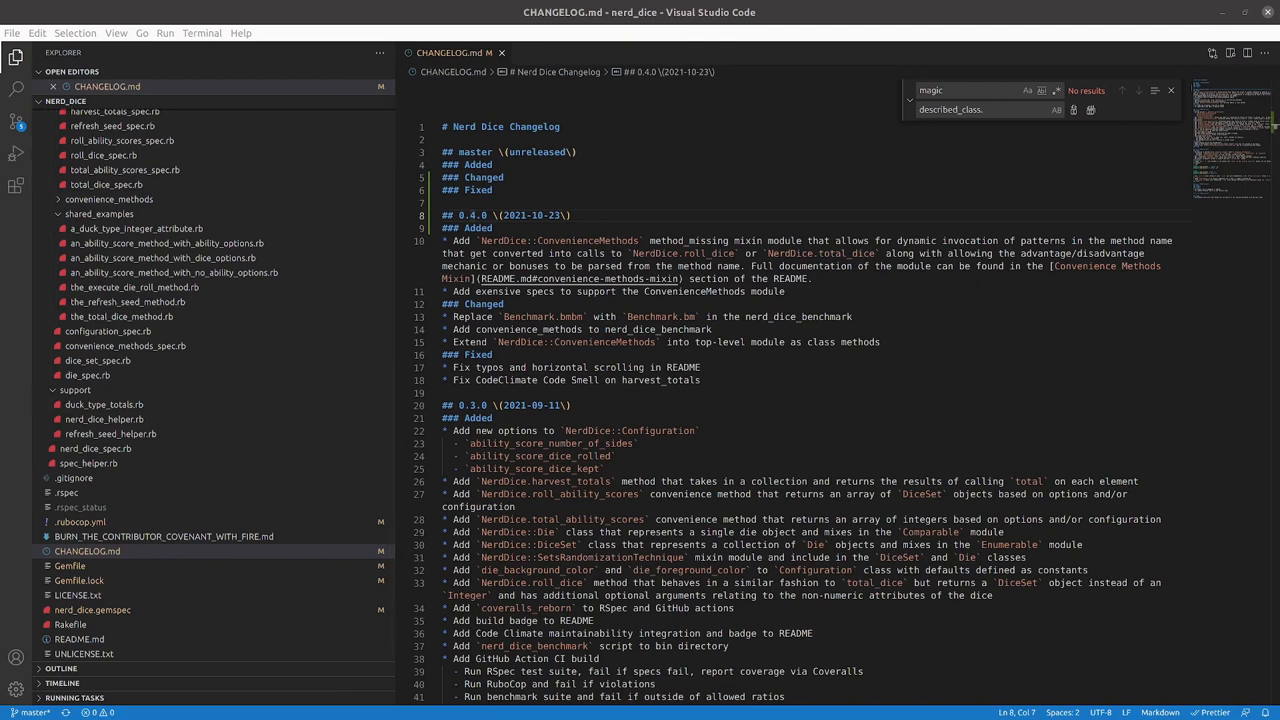
mouse_move(510, 80)
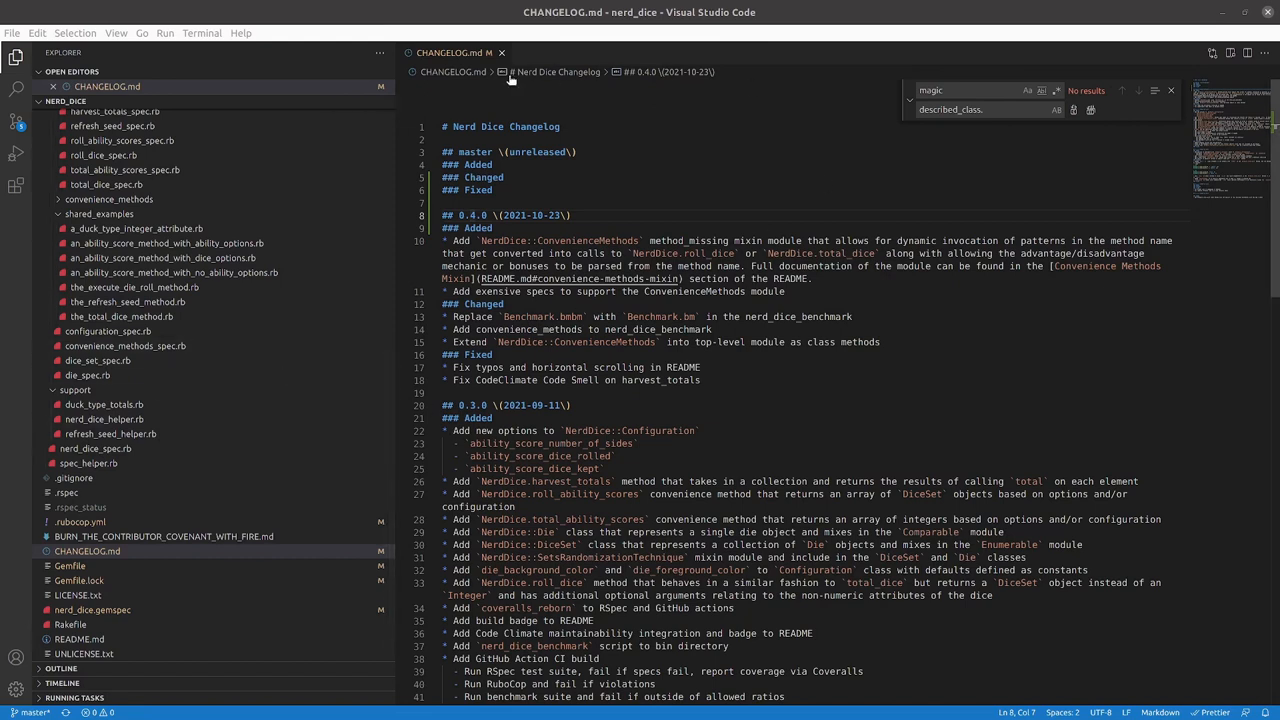
Step: Stage and sign-commit the five changed files as the NerdDice 0.4.0 release, then push to master
left_click(502, 52)
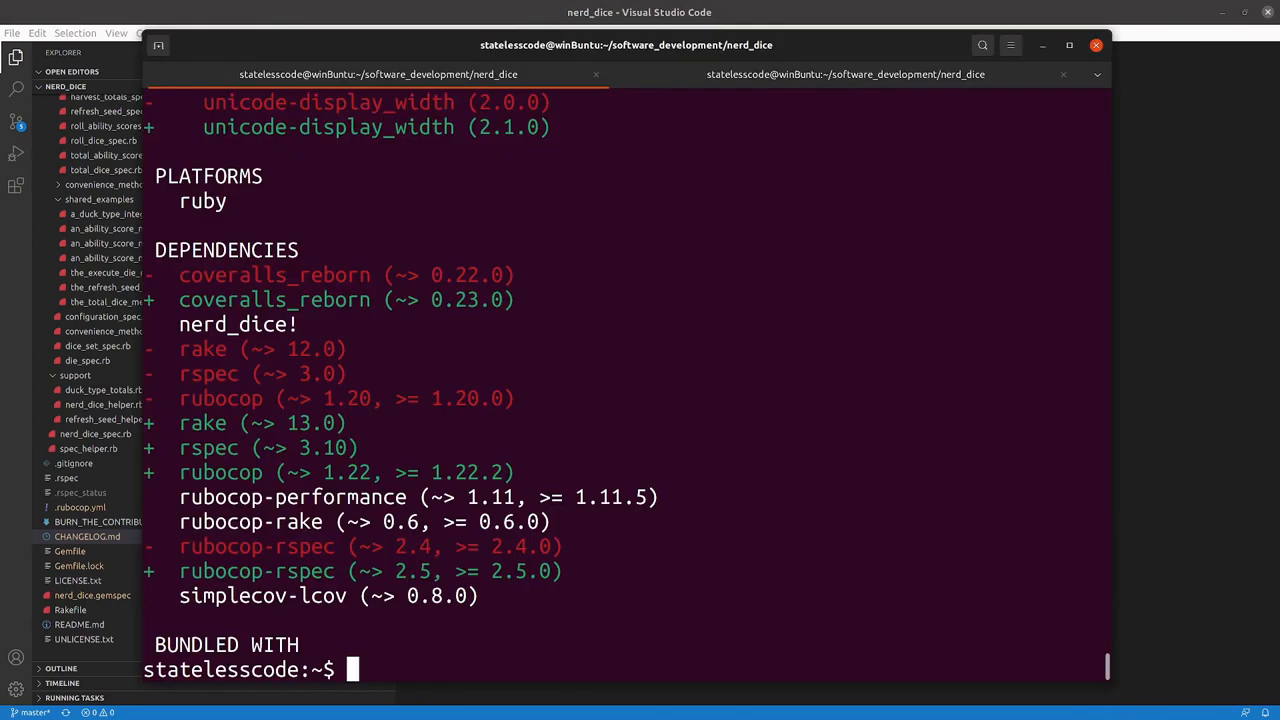
type("git")
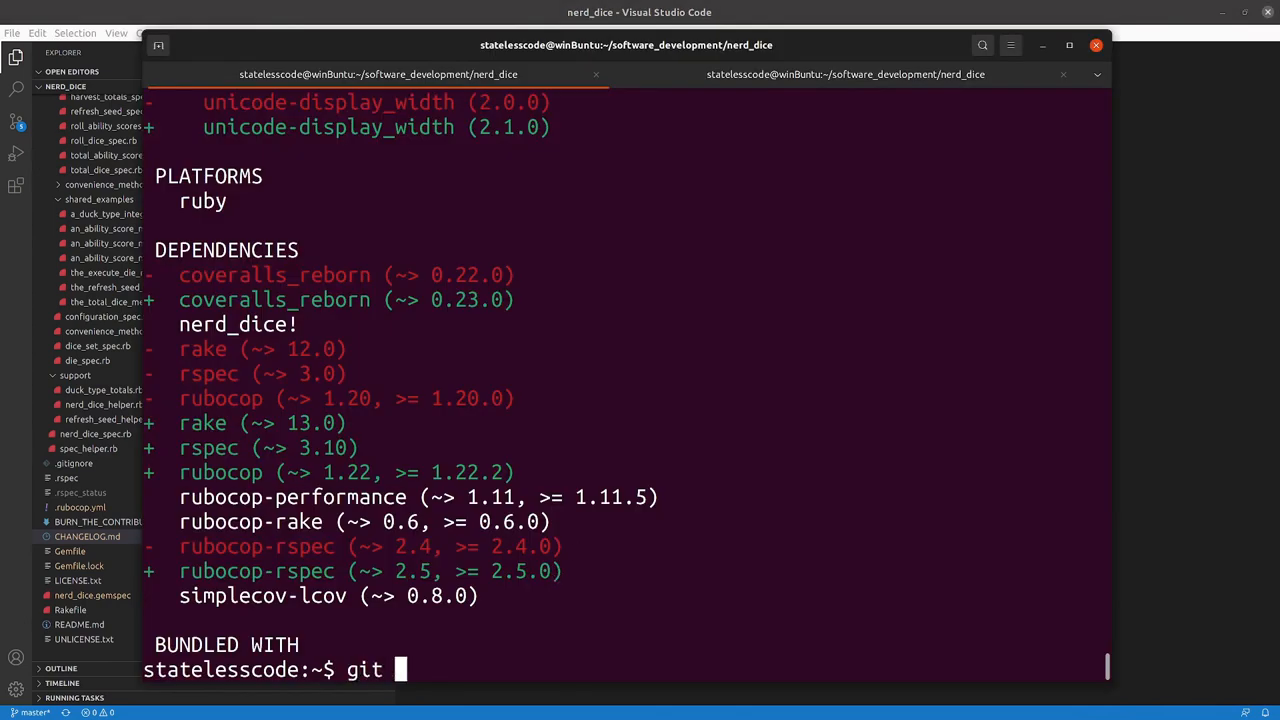
type("status")
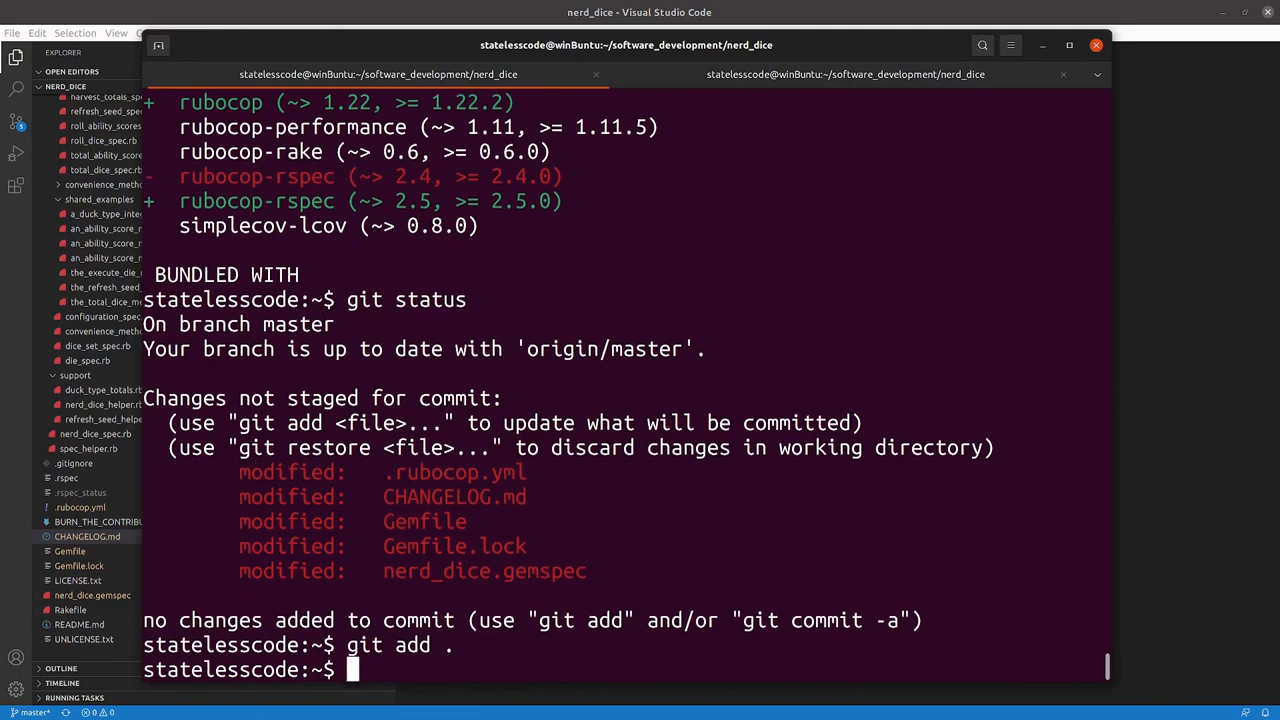
type("git commit -S")
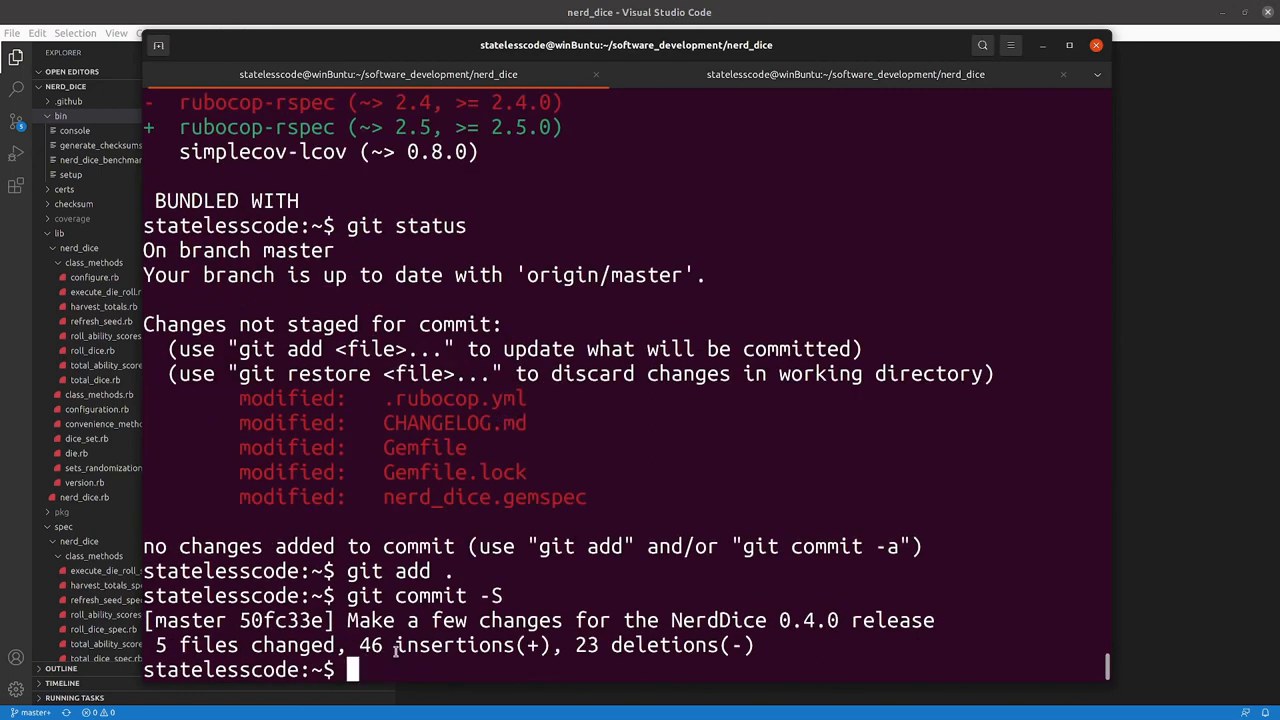
type("git status")
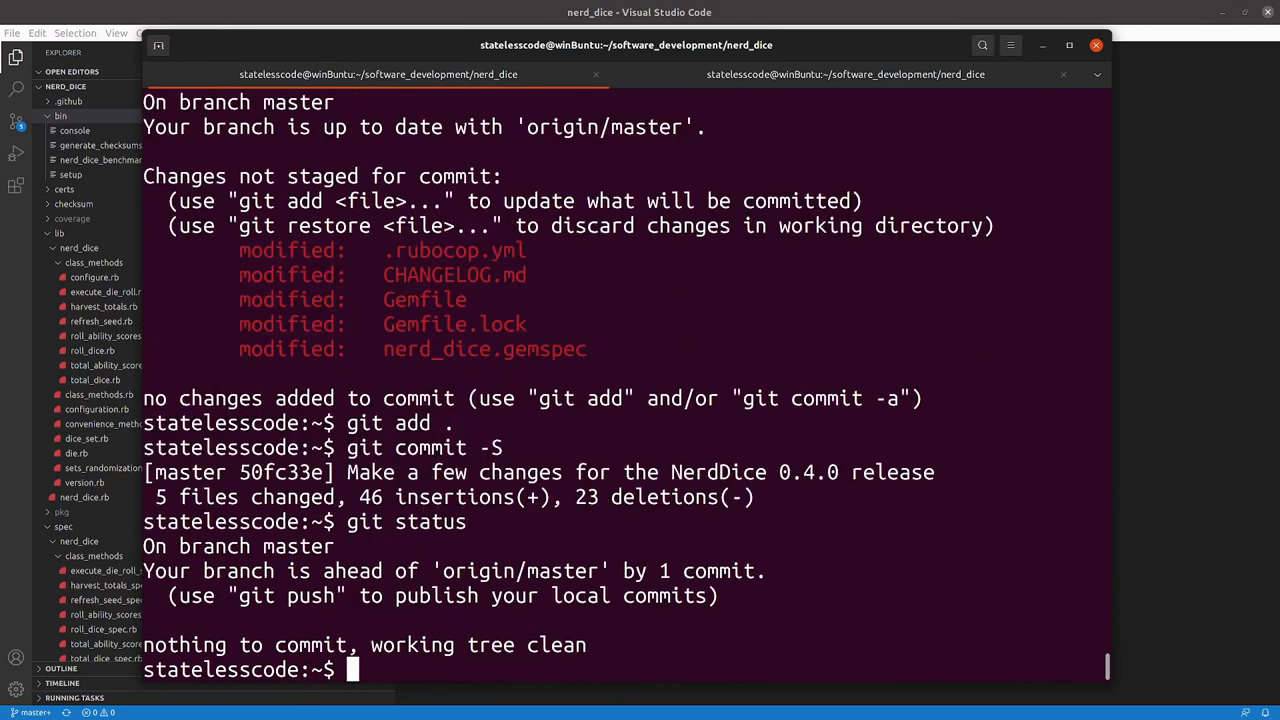
type("git push")
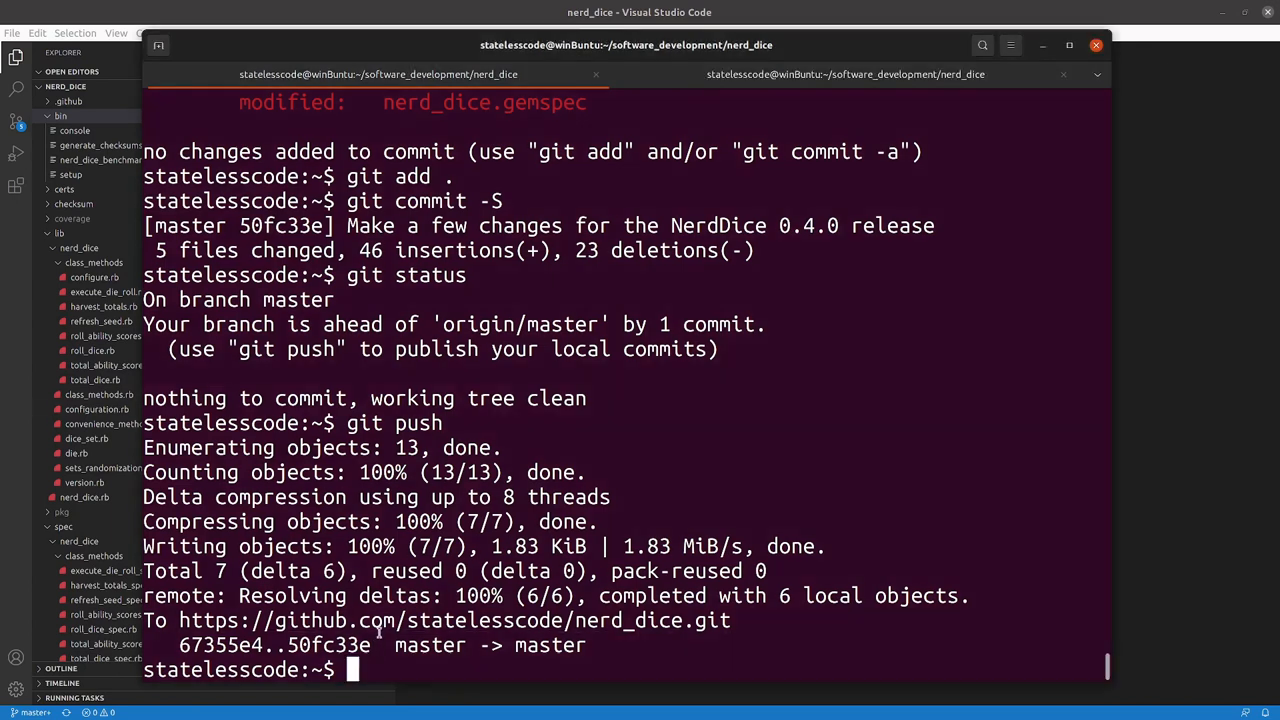
type("gem")
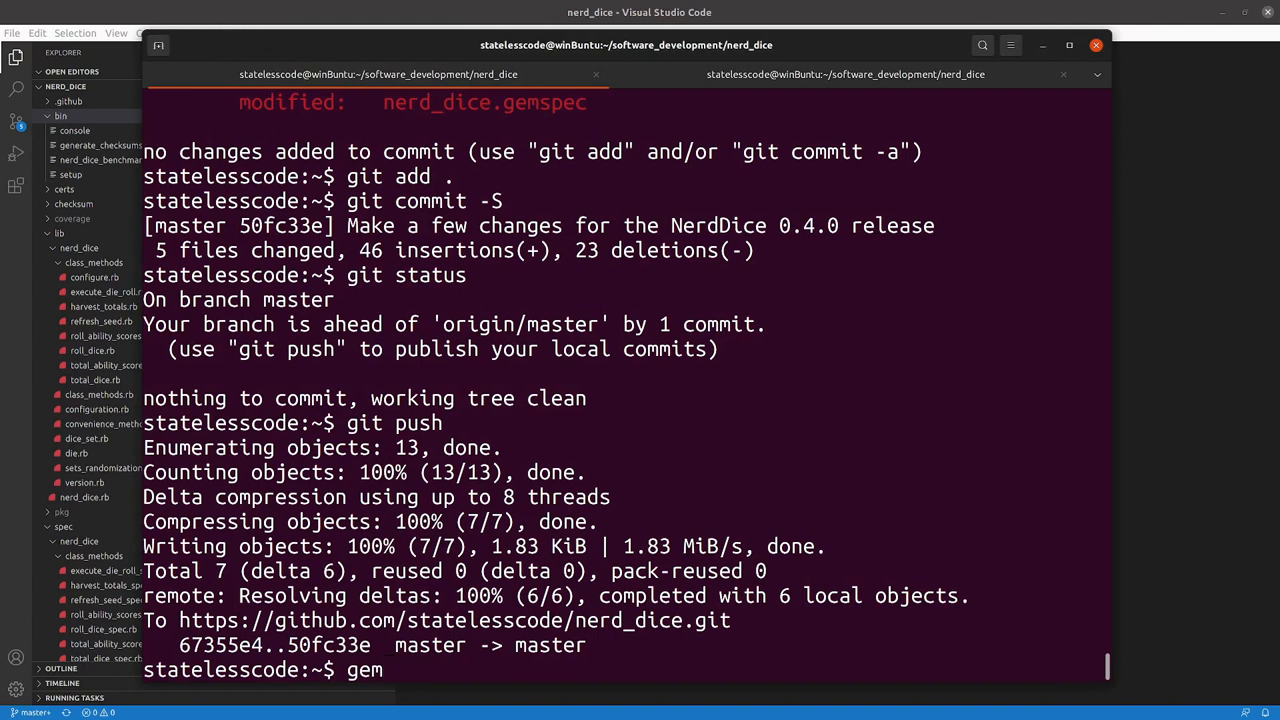
Step: Build nerd_dice-0.4.0.gem from ./nerd_dice.gemspec with the PEM pass phrase, then list it
type("build")
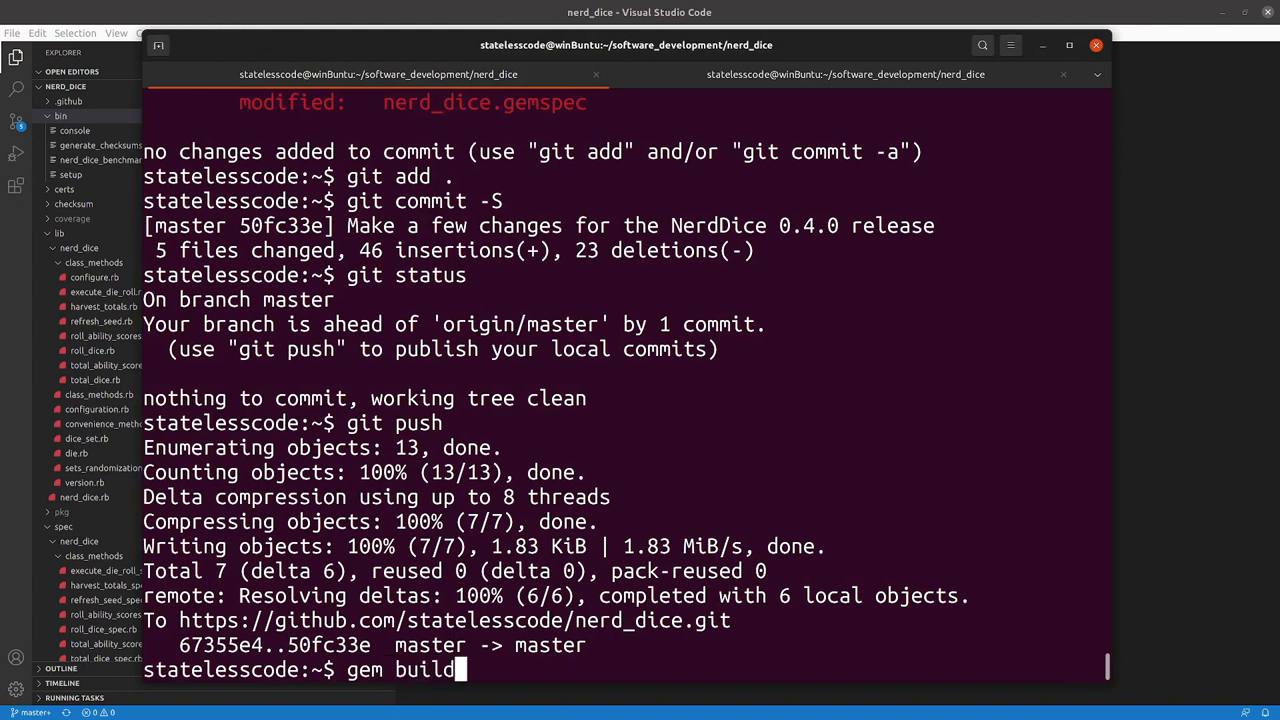
type("./nerd_dice.gemspec")
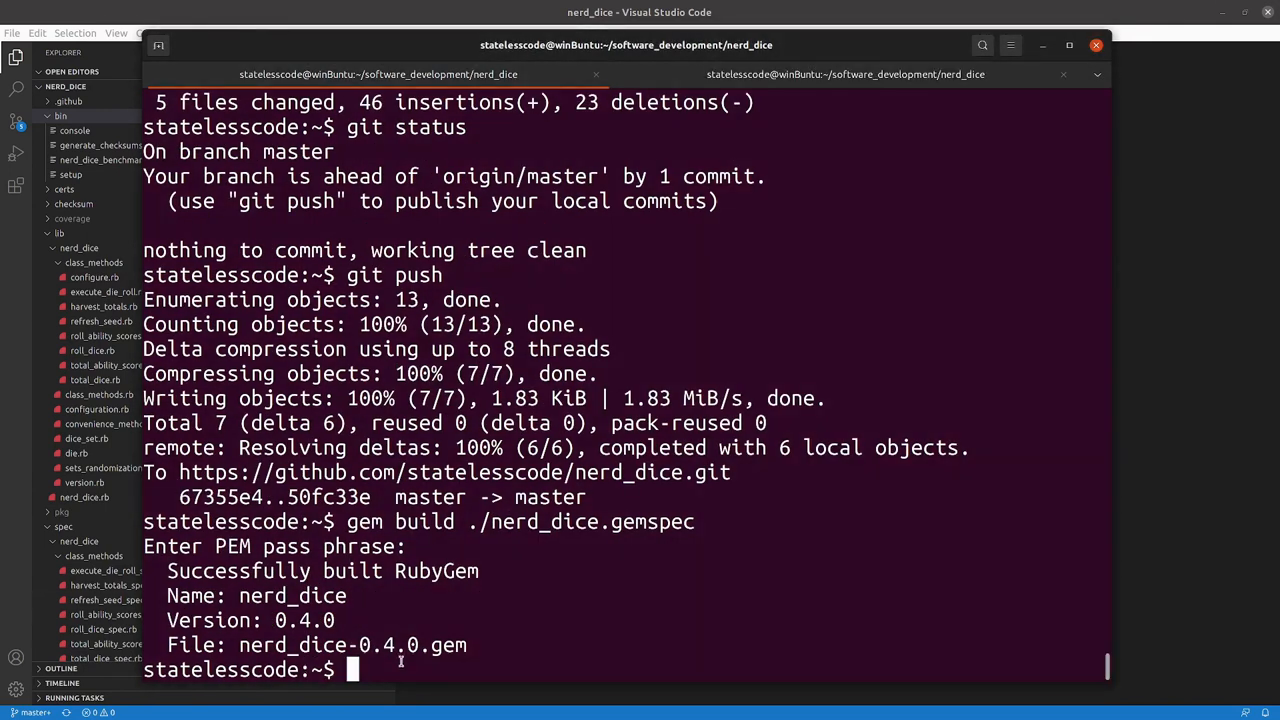
type("ls")
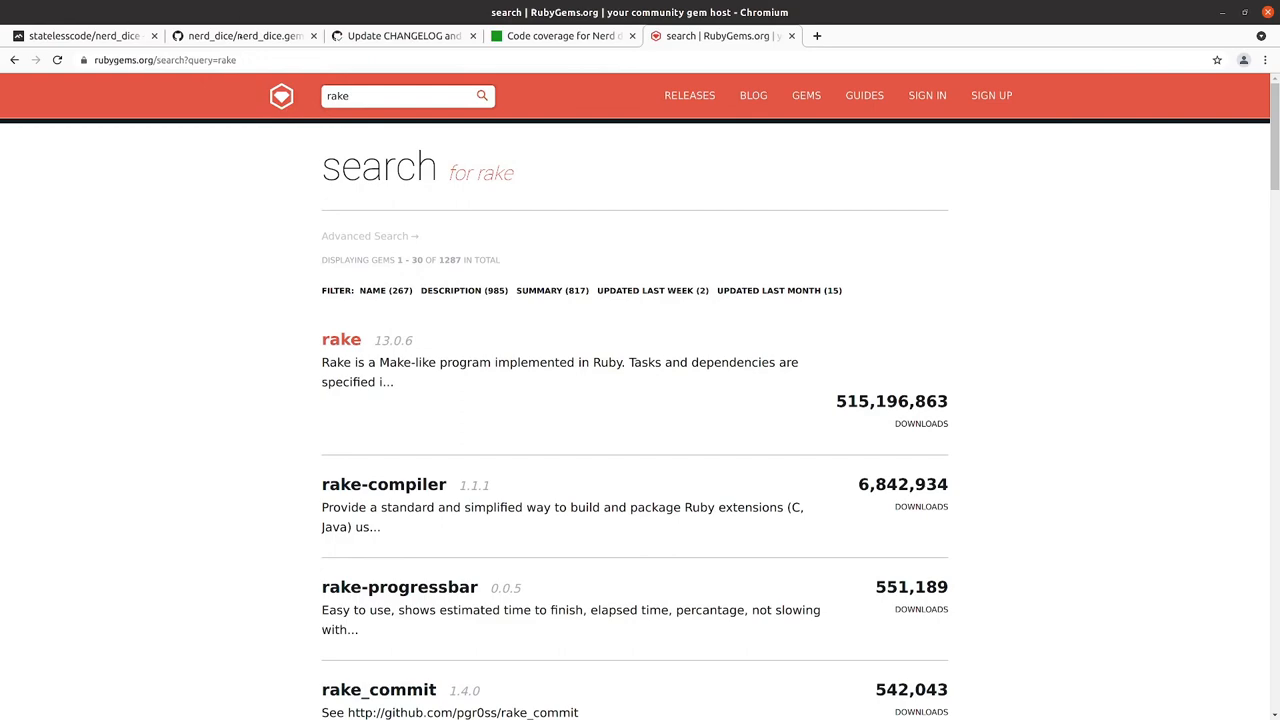
Step: Switch to the GitHub nerd_dice.gemspec tab and go to the repository's Actions page
left_click(240, 36)
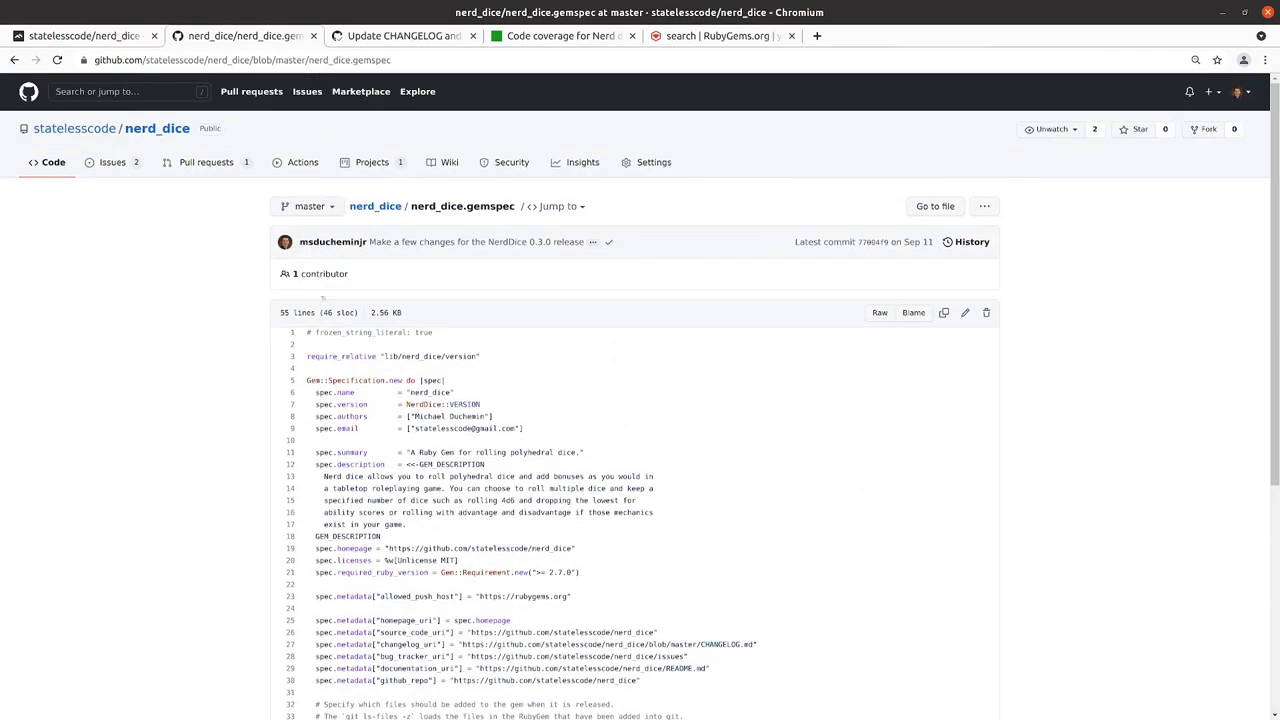
mouse_move(372, 162)
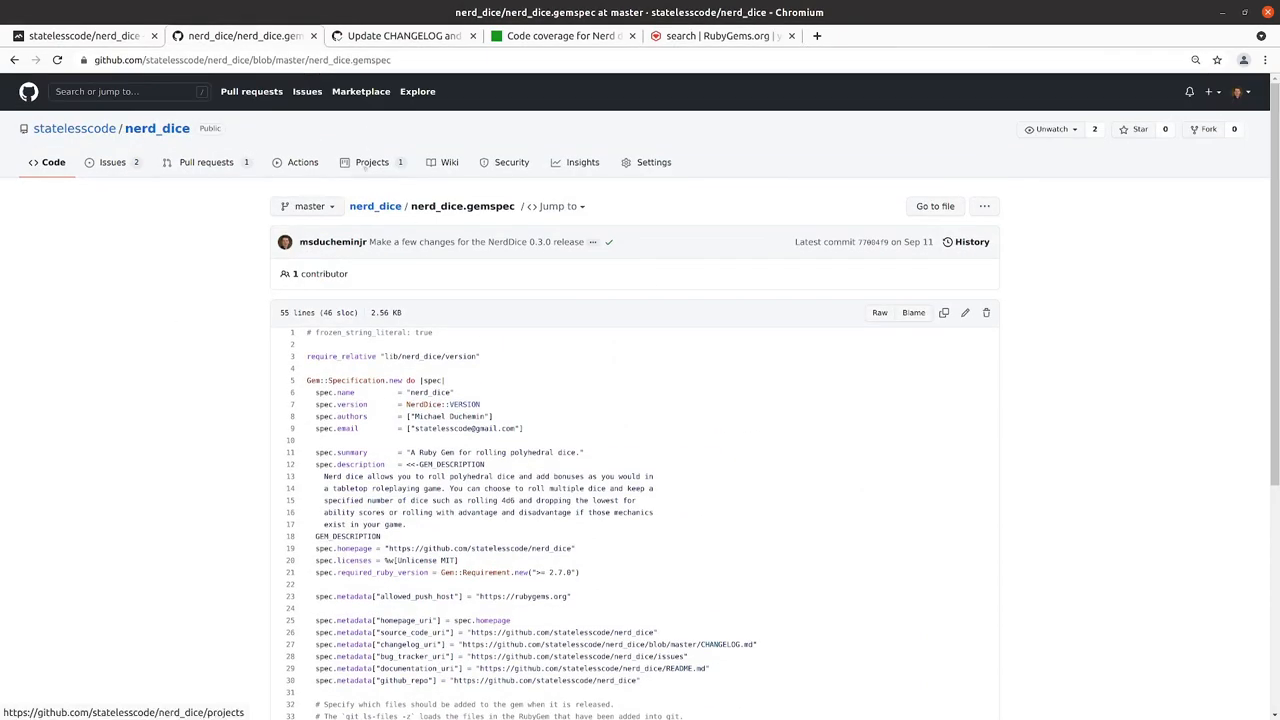
left_click(302, 162)
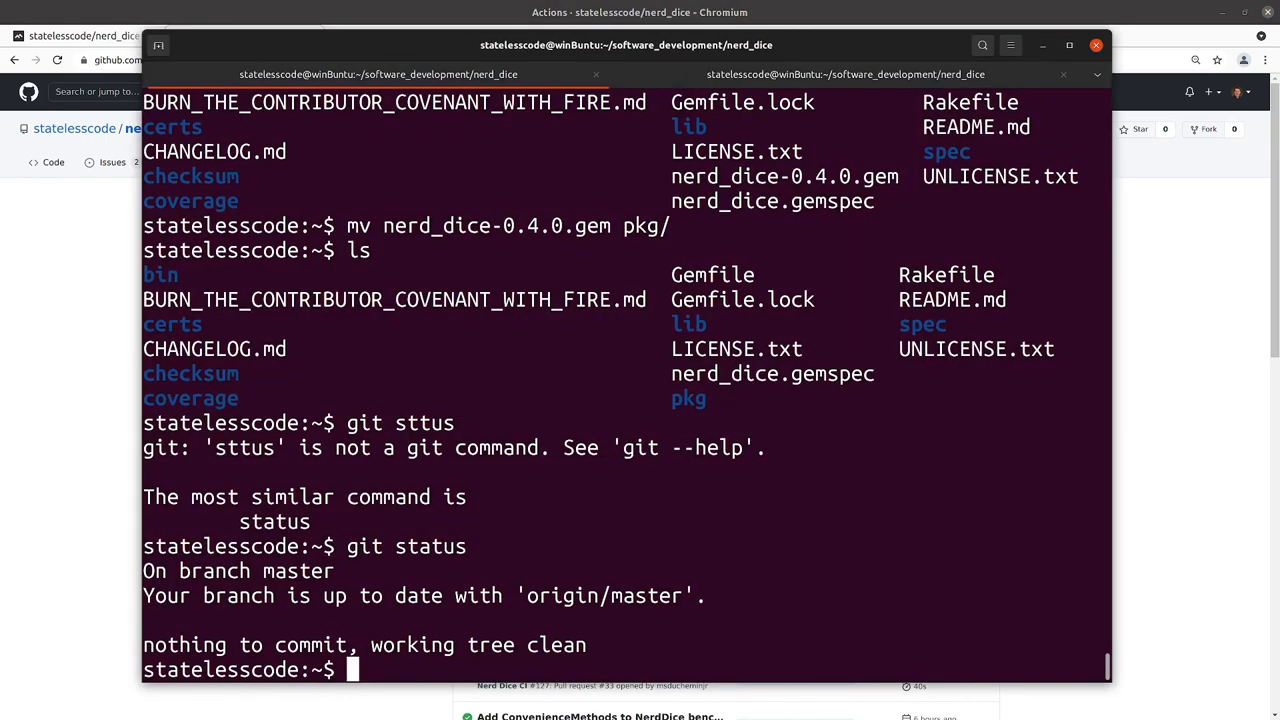
mouse_move(451, 598)
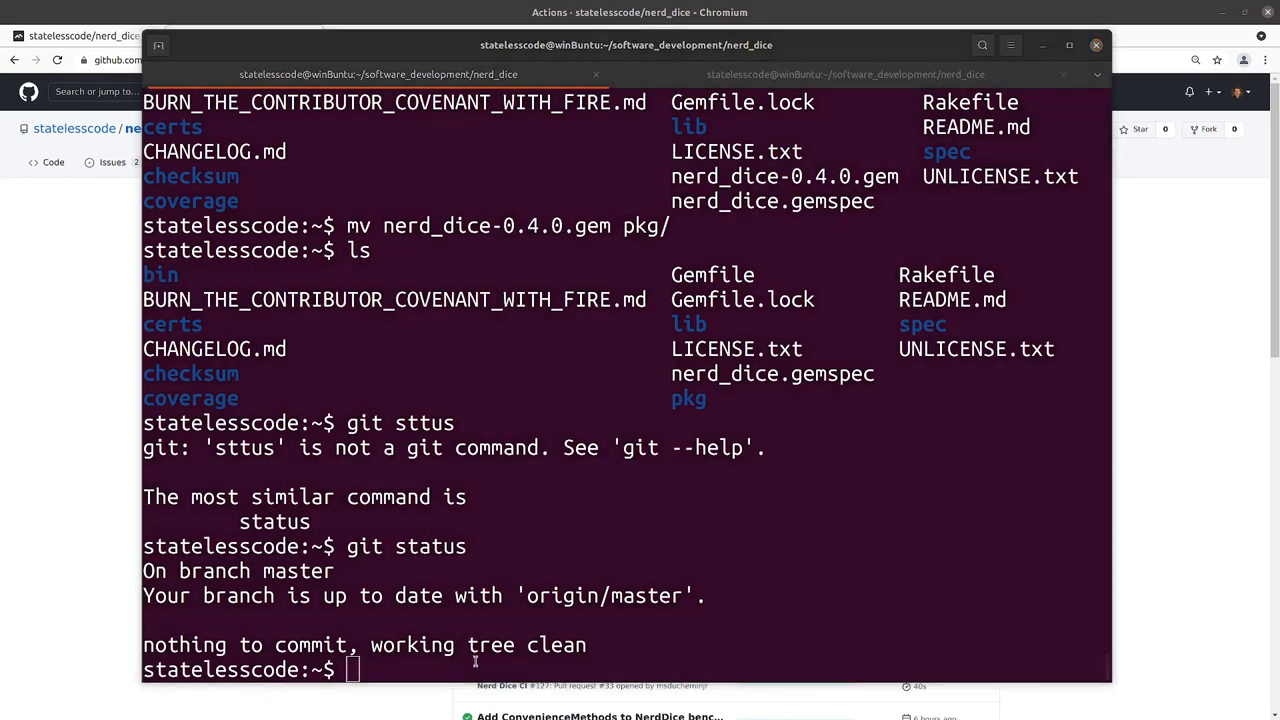
Step: From the pkg folder, install ./nerd_dice-0.4.0.gem with the -P HighSecurity trust policy
type("g")
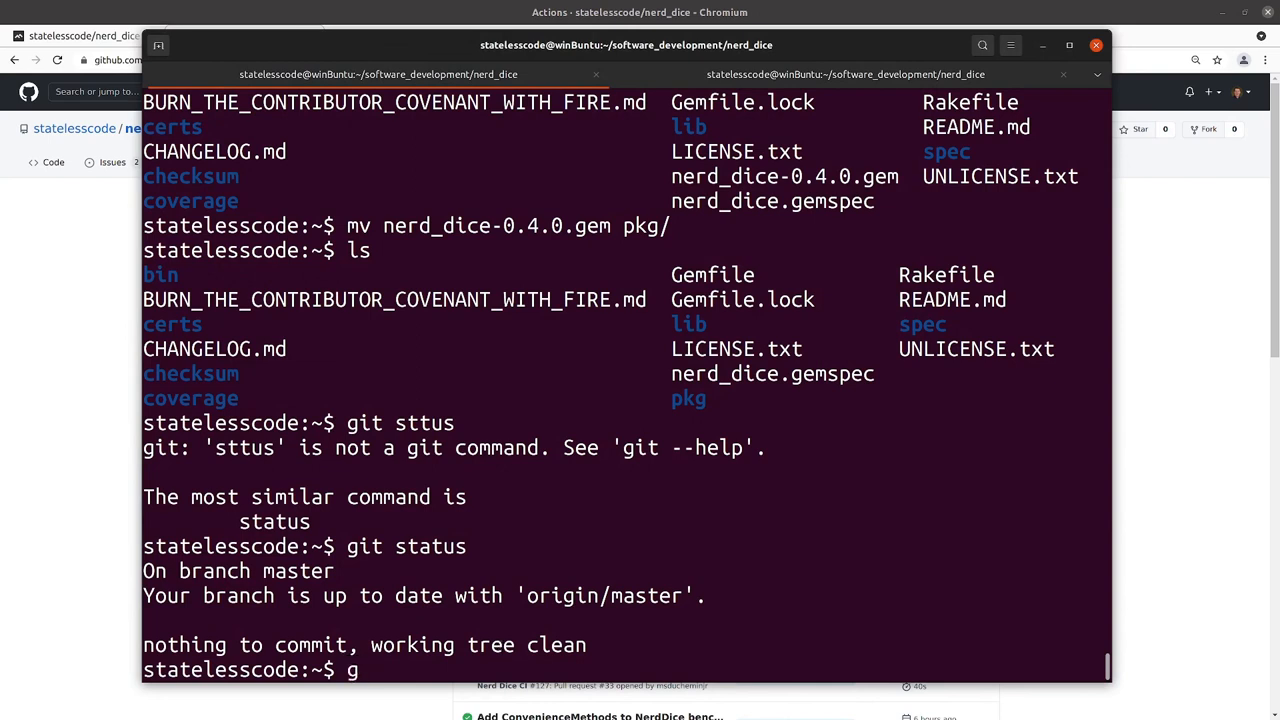
type("cd pkg/")
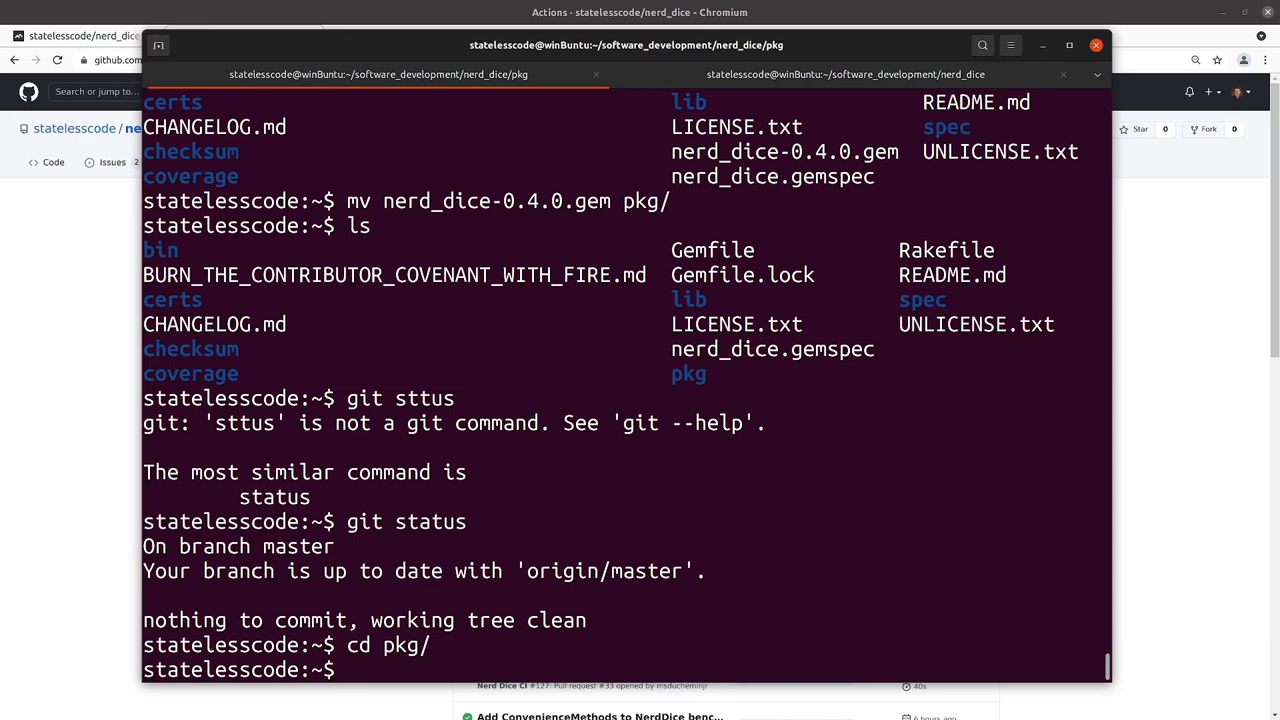
type("gem inste")
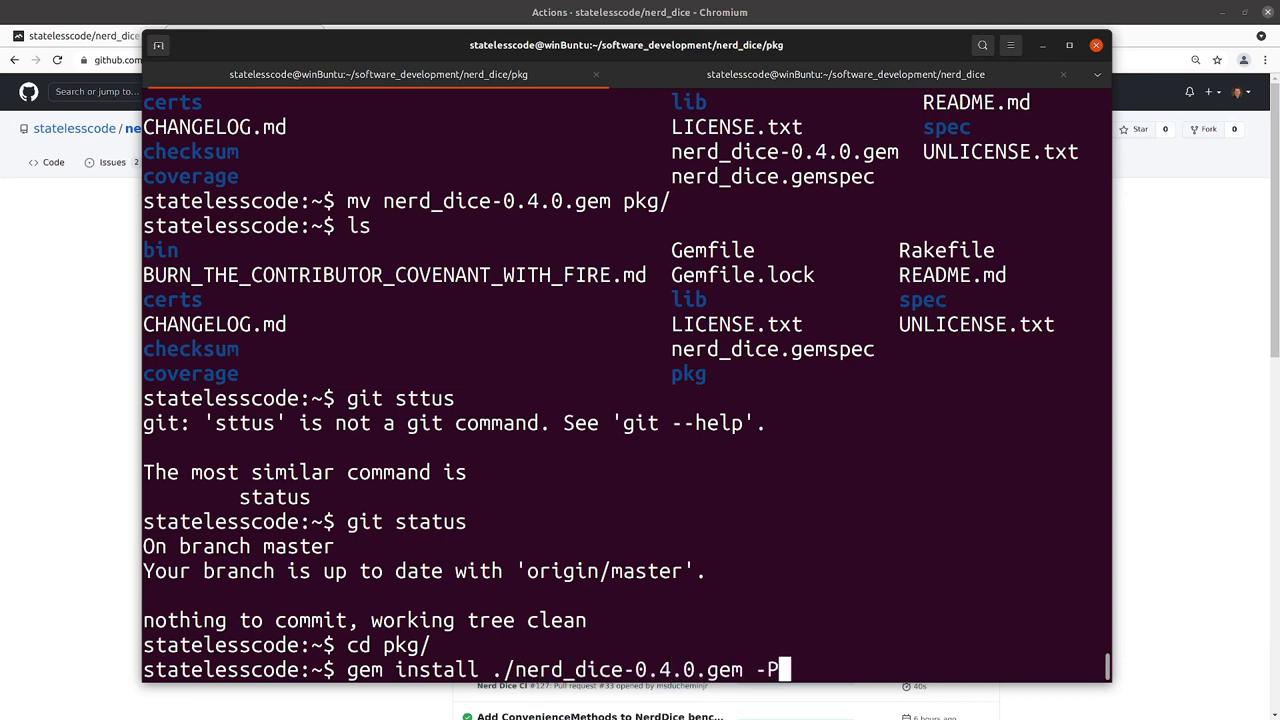
type("H")
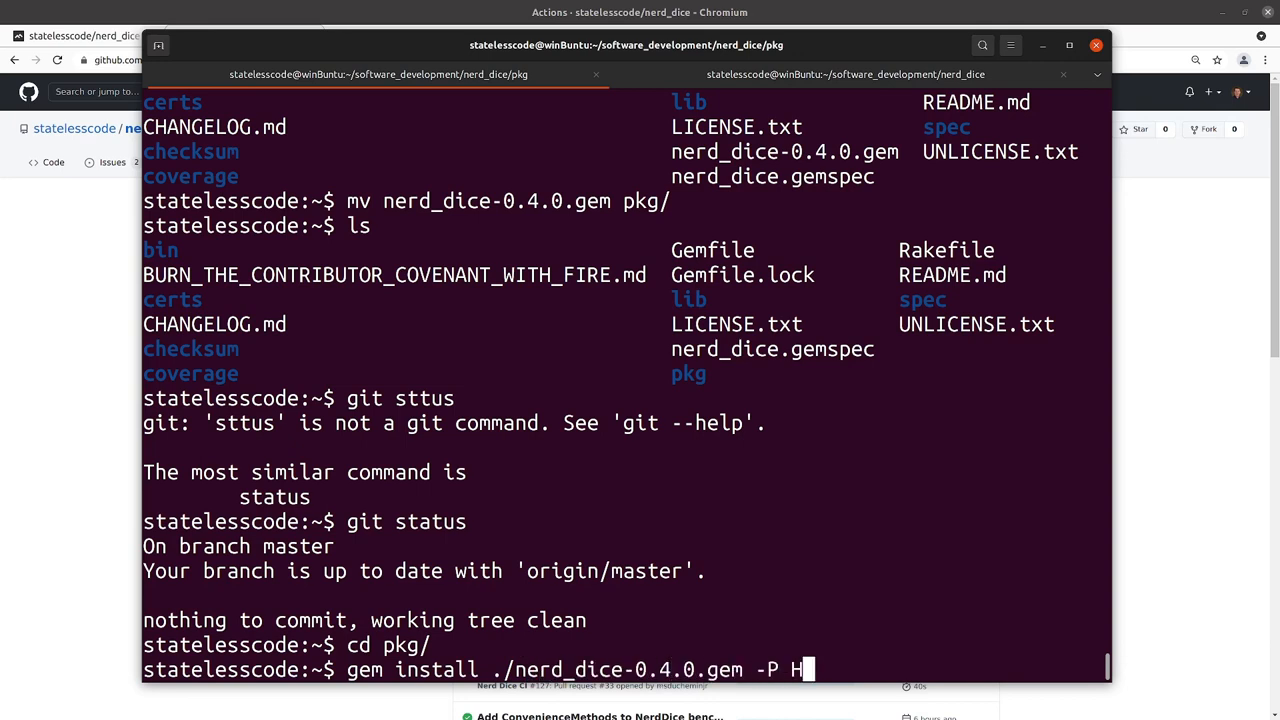
type("ighSecur")
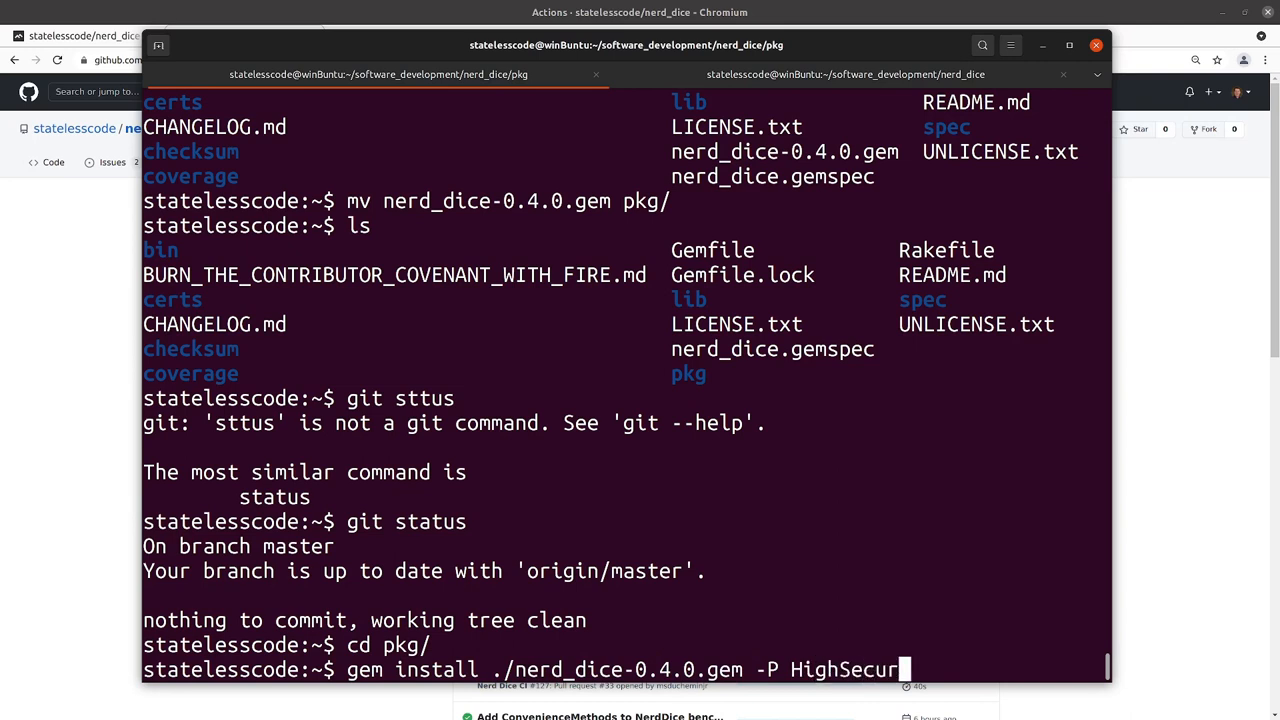
type("ity")
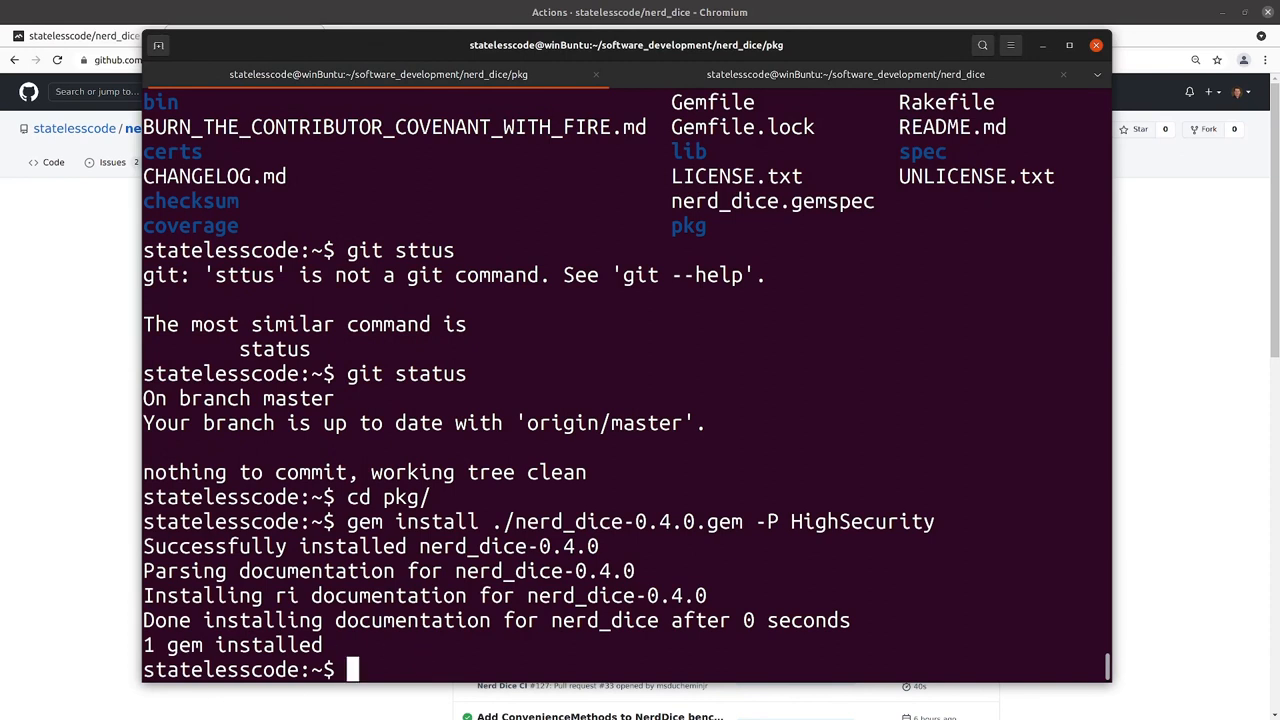
mouse_move(413, 680)
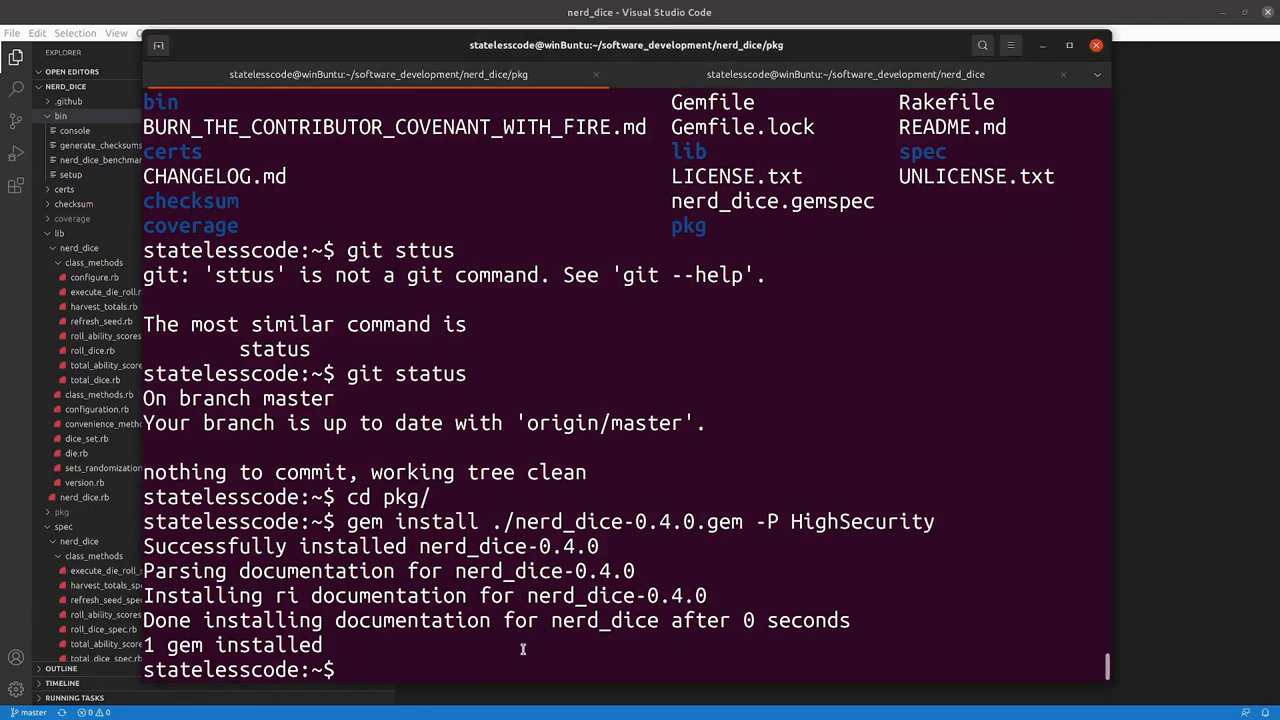
Step: Uninstall nerd_dice -v 0.4.0, then gem push ./nerd_dice-0.4.0.gem to RubyGems.org
type("gem un")
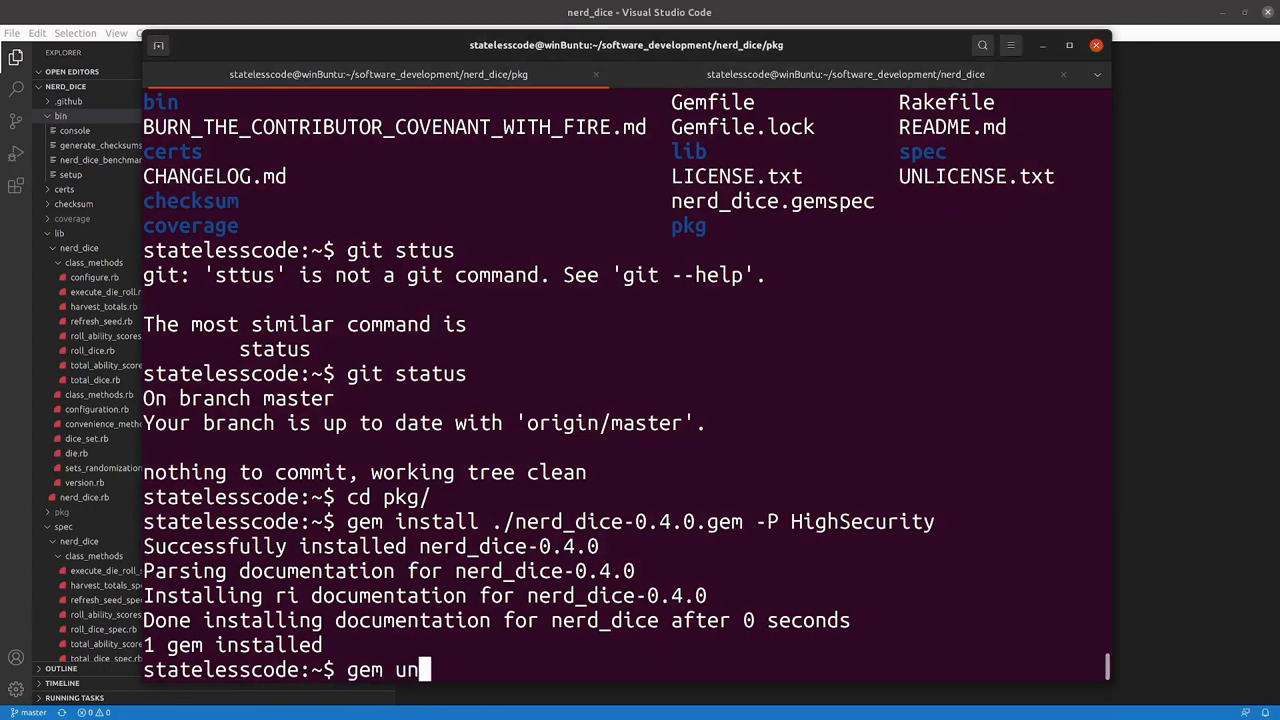
type("install ne")
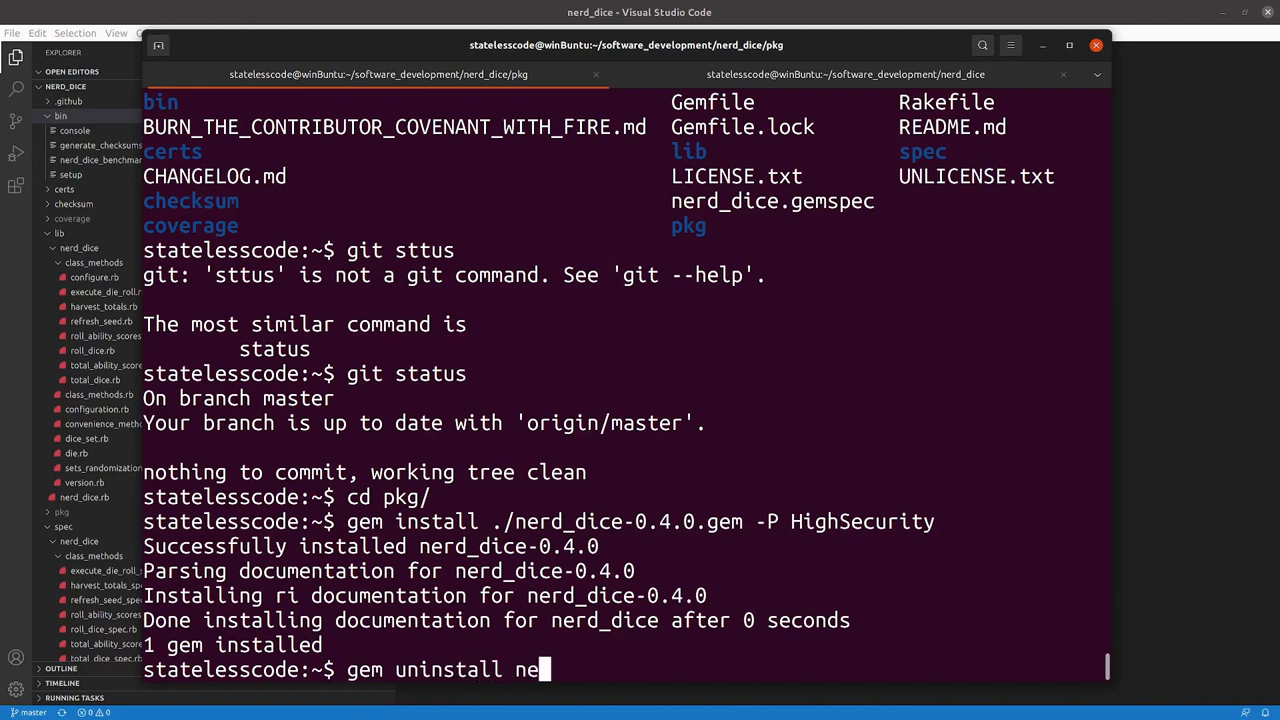
type("rd_dice")
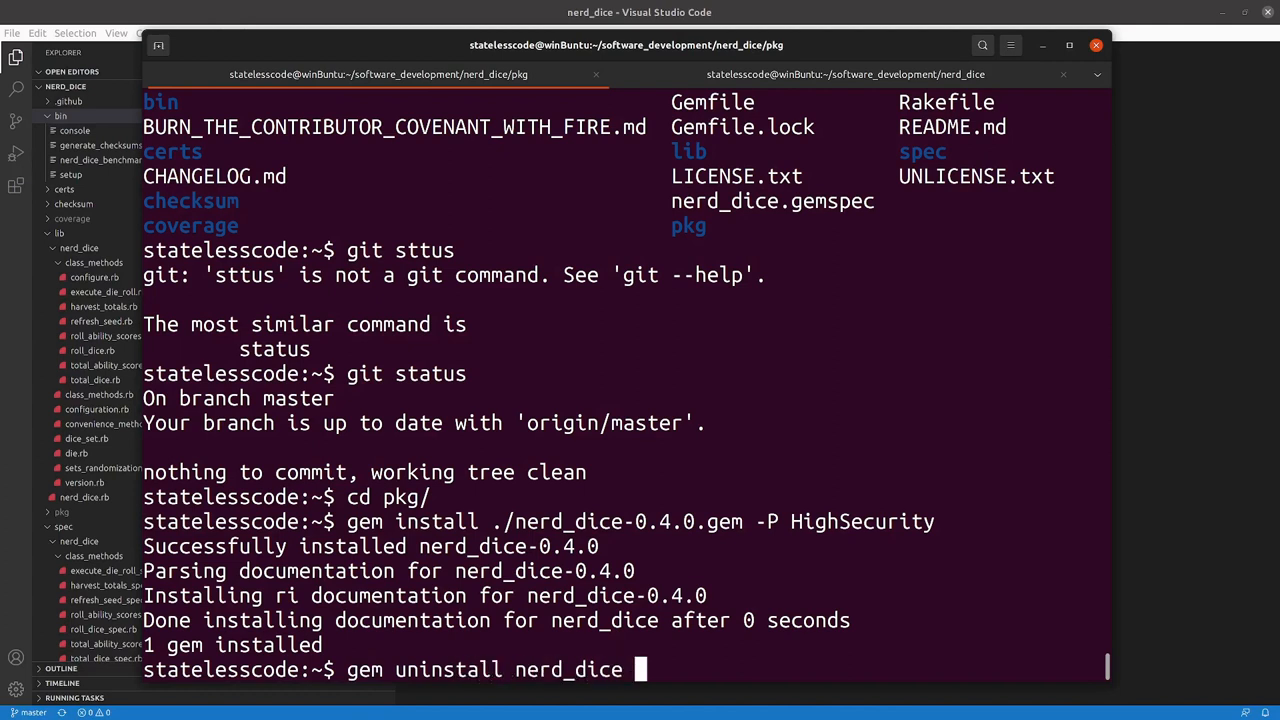
type("-v 0")
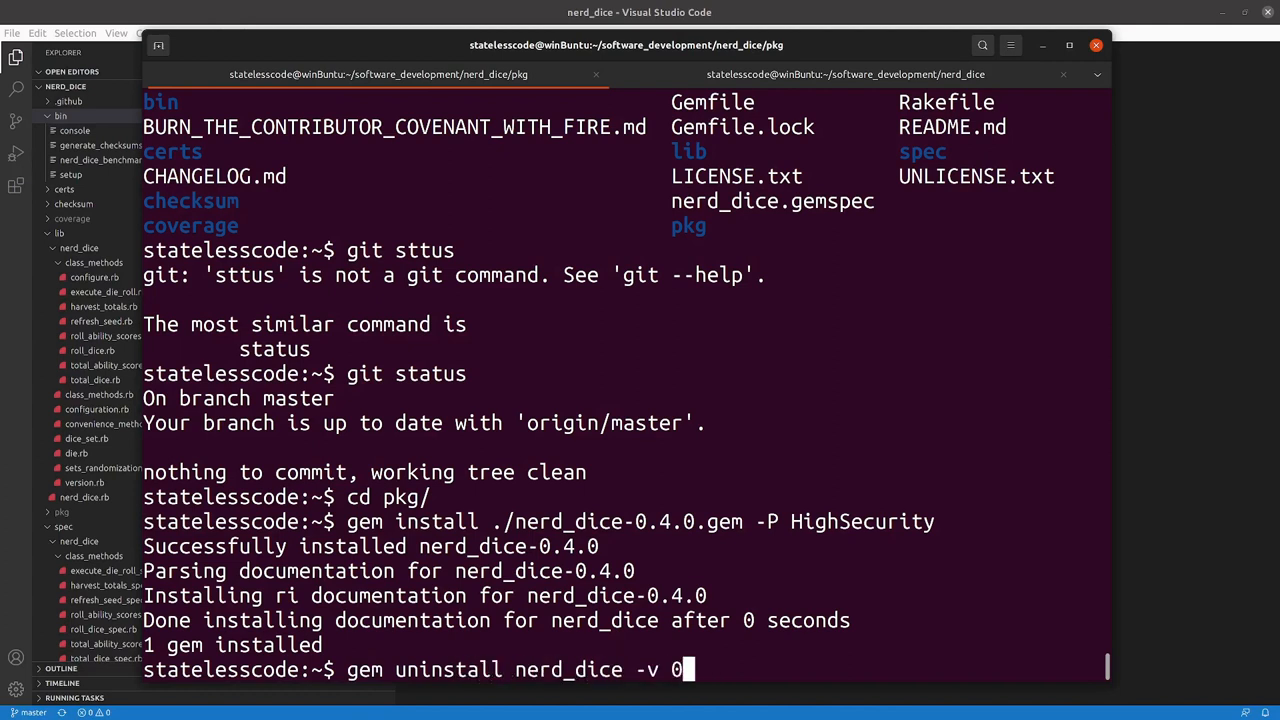
type(".4.0")
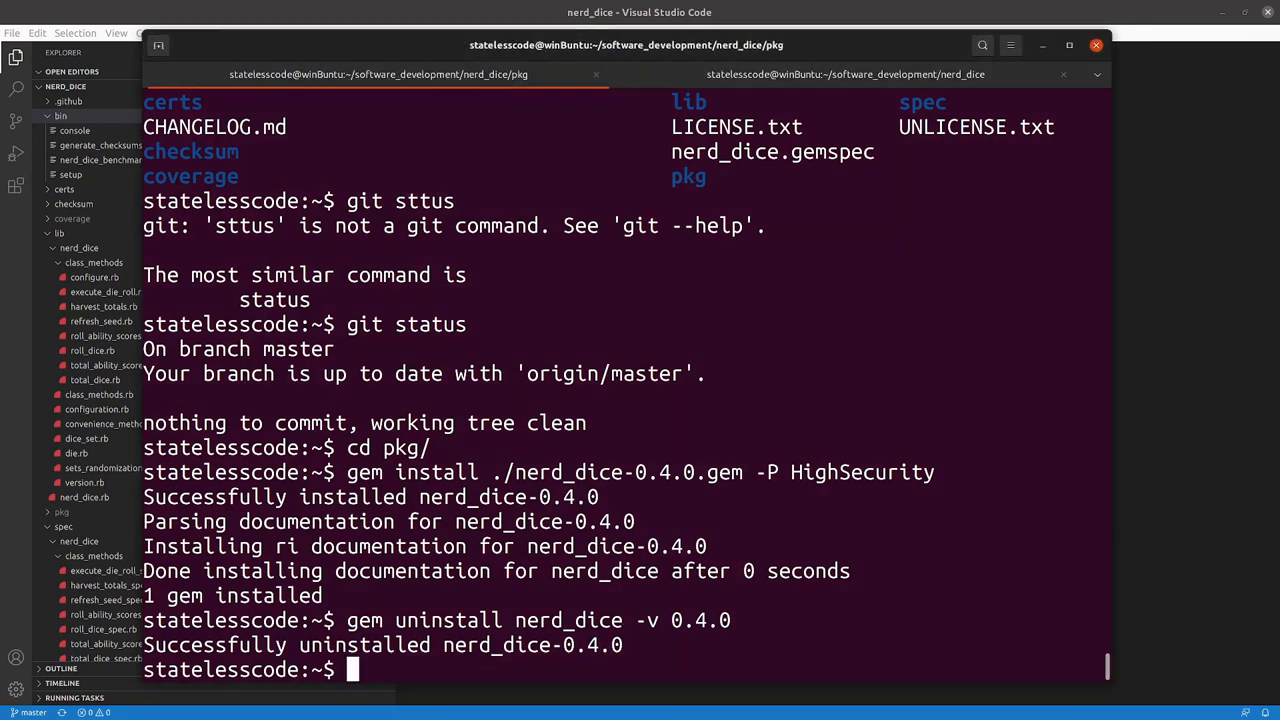
type("gem push")
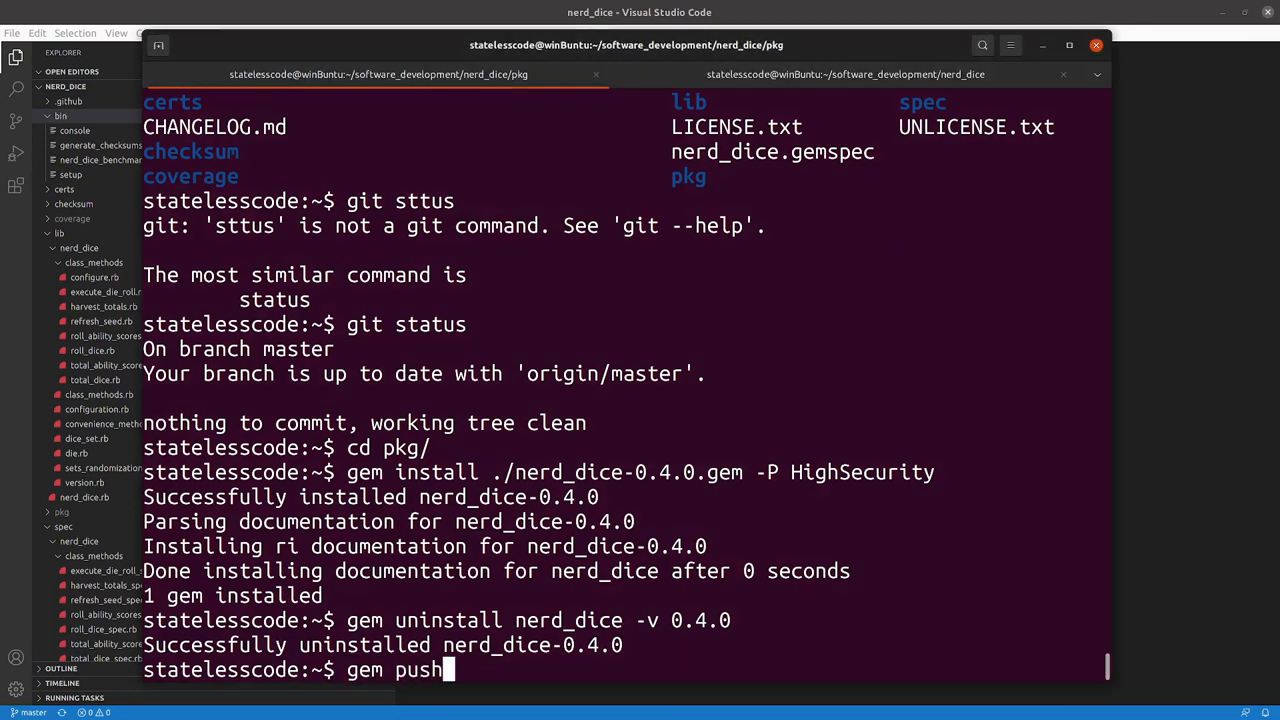
type("./nerd_dice-0.")
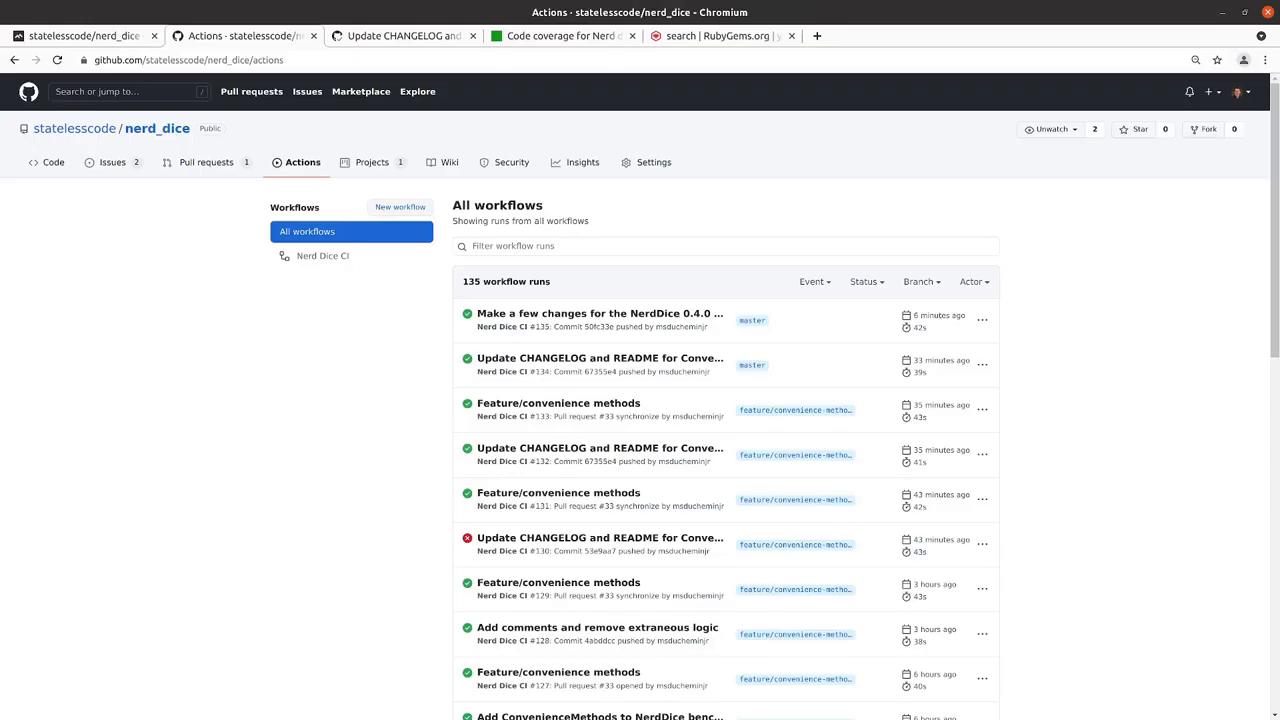
Step: Search RubyGems.org for nerd_dice and open the nerd_dice gem page
left_click(716, 36)
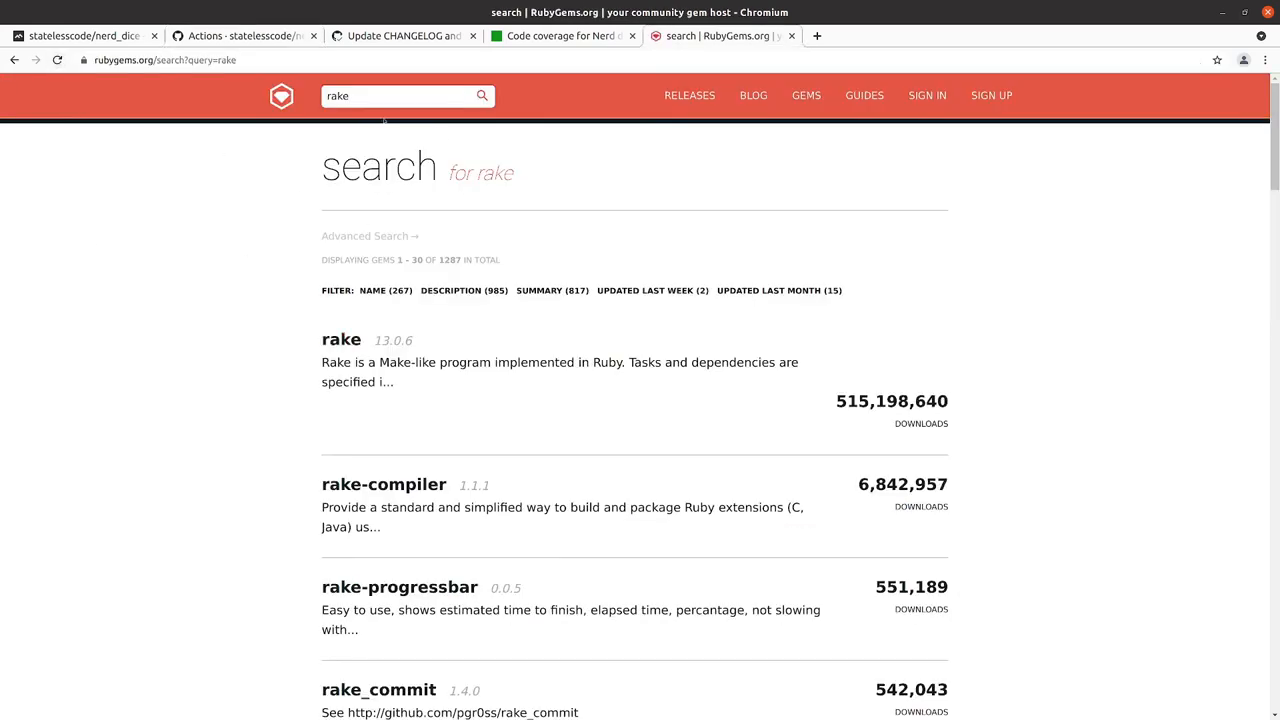
left_click(395, 95)
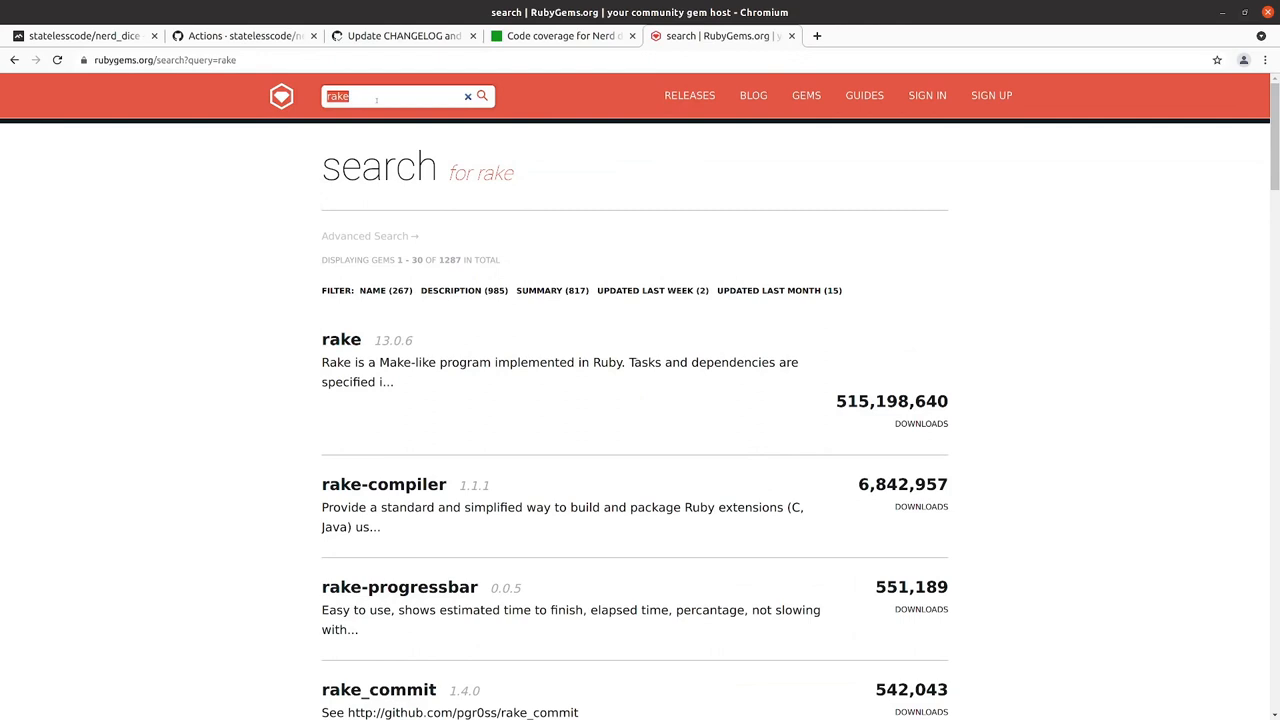
type("nerd_dice")
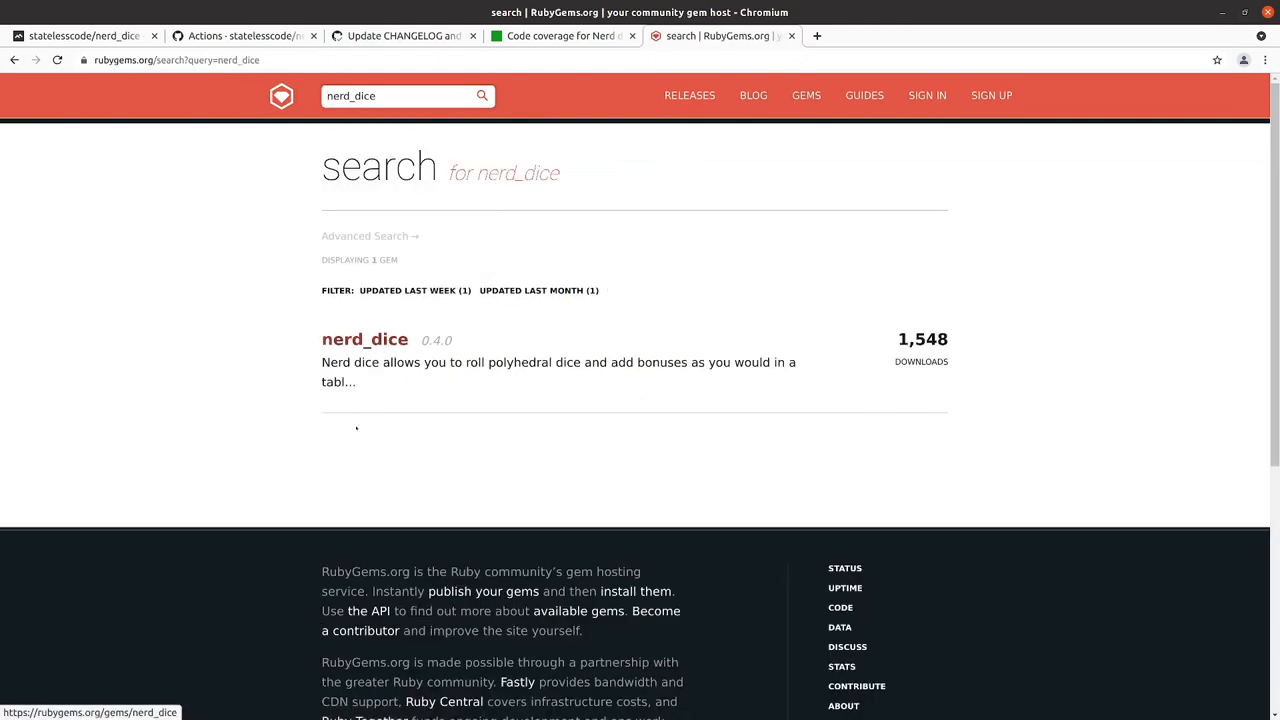
left_click(364, 339)
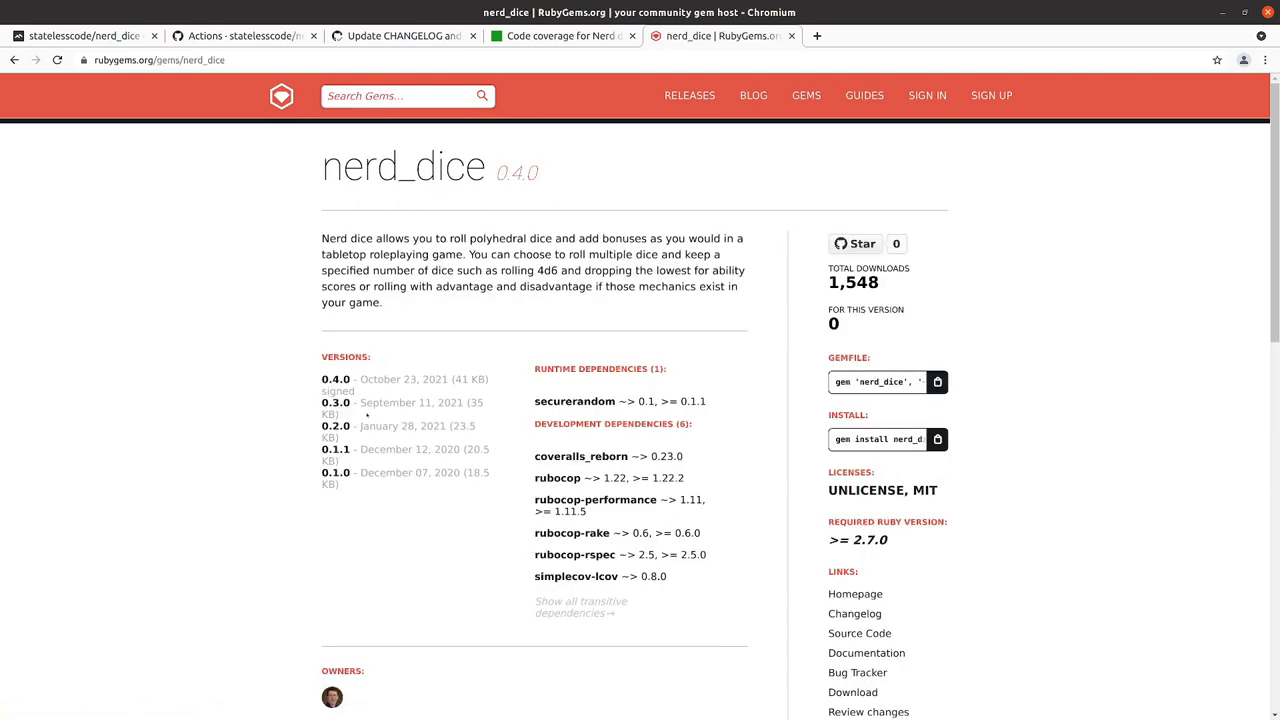
scroll("down", 3)
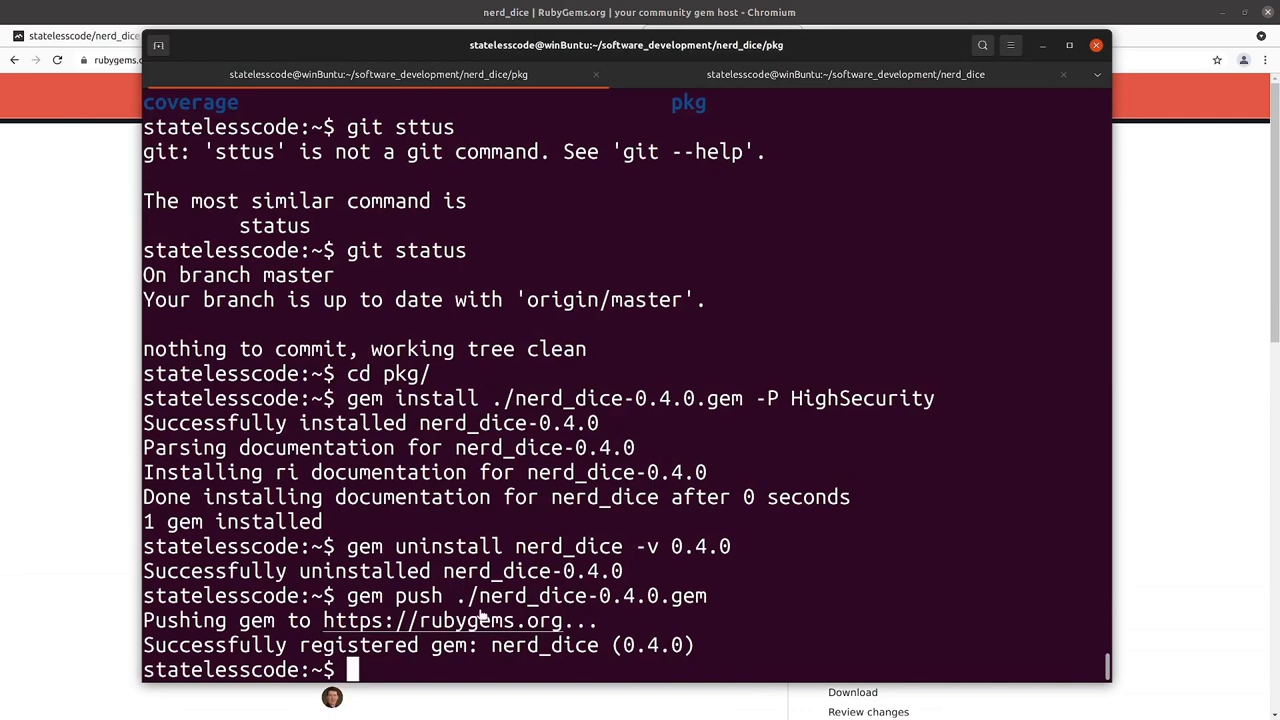
Step: Return to the project root and run gem install nerd_dice -v 0.4.0 -P HighSecurity
type("cd ..")
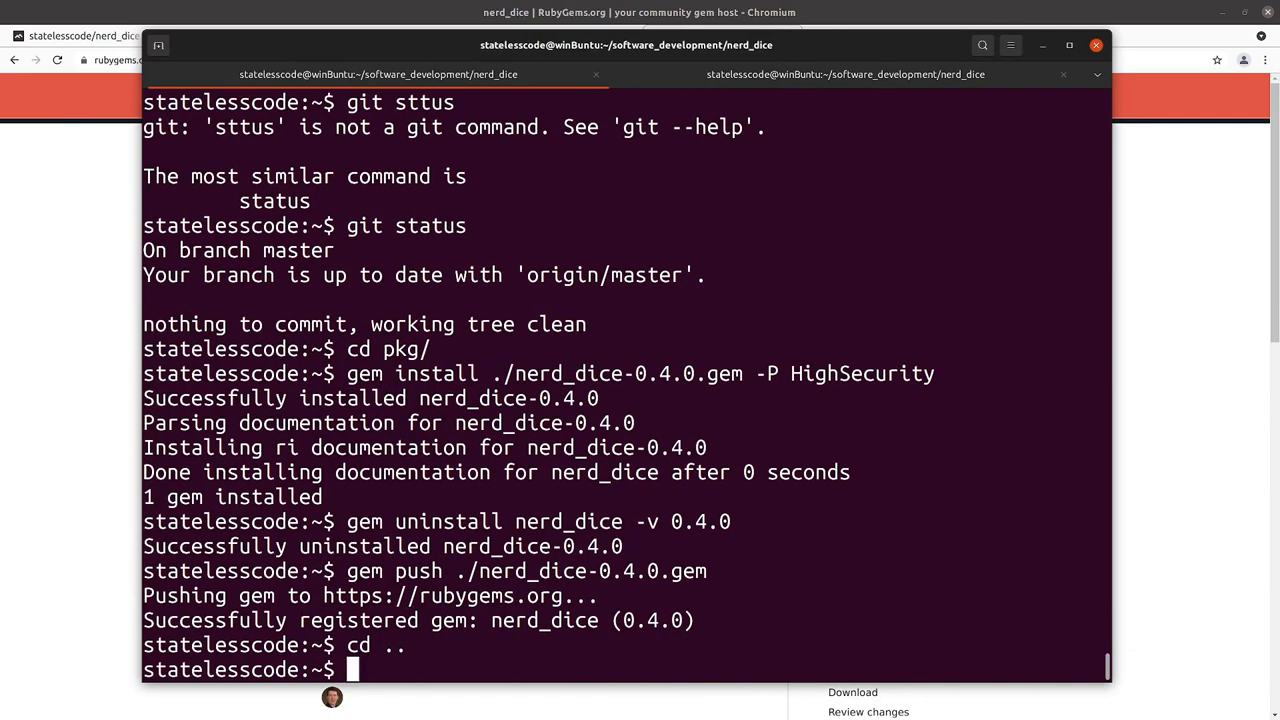
type("pwd")
type("git status")
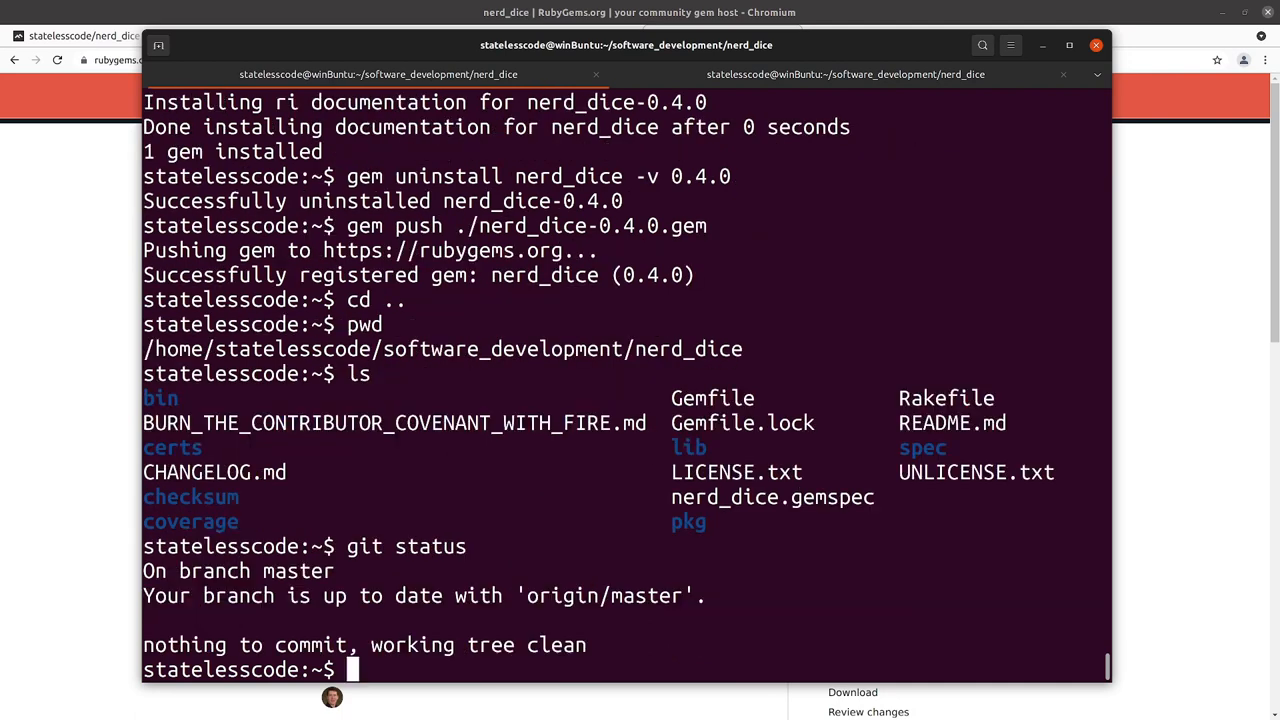
type("gem inst")
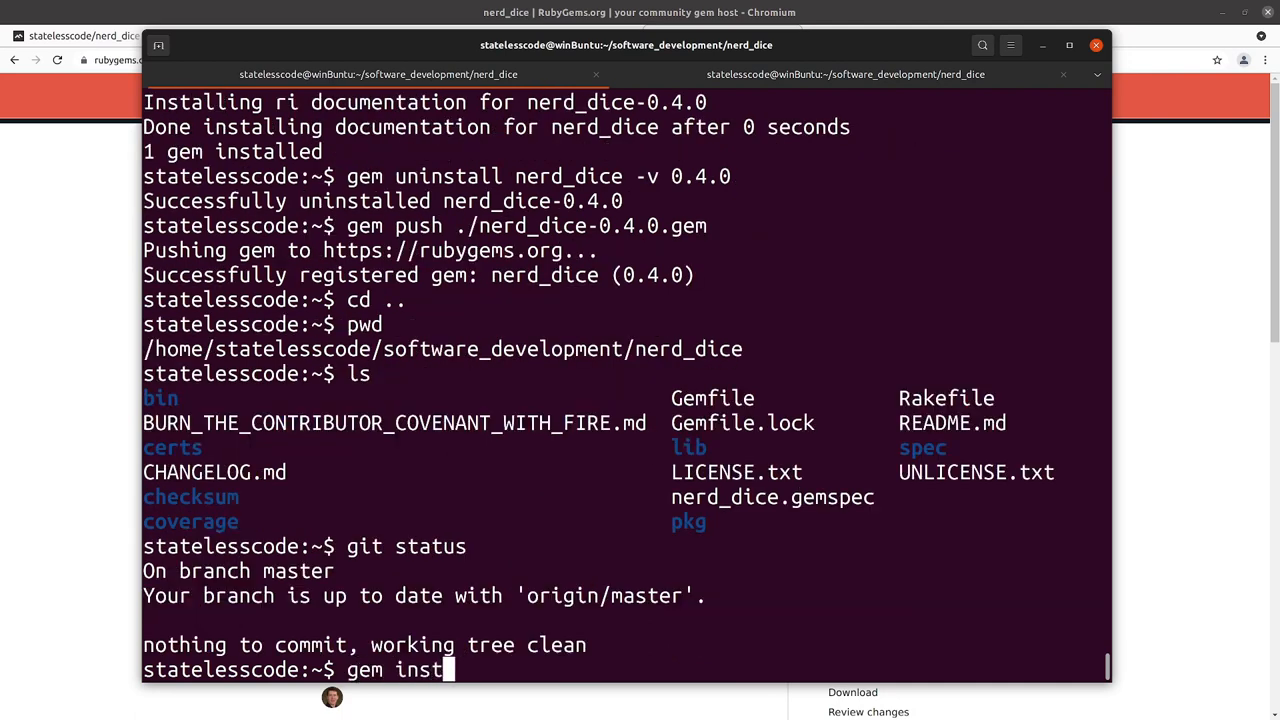
type("all")
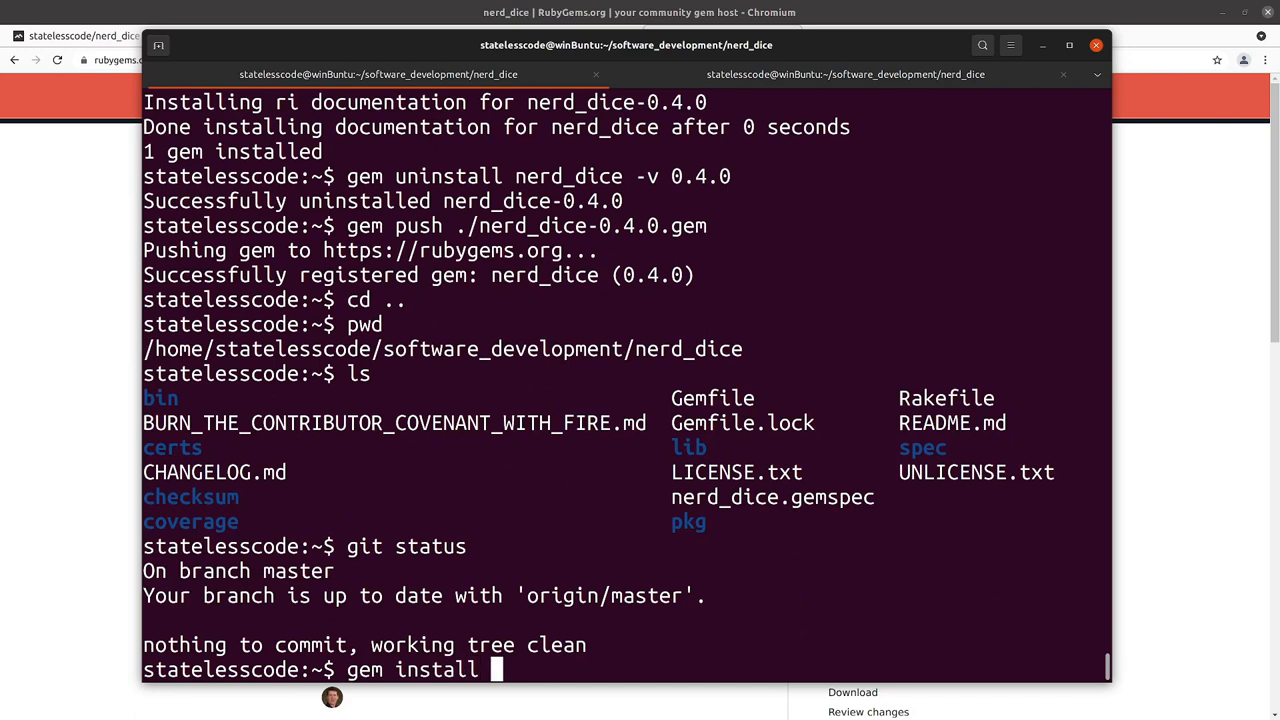
type("nerd_ci")
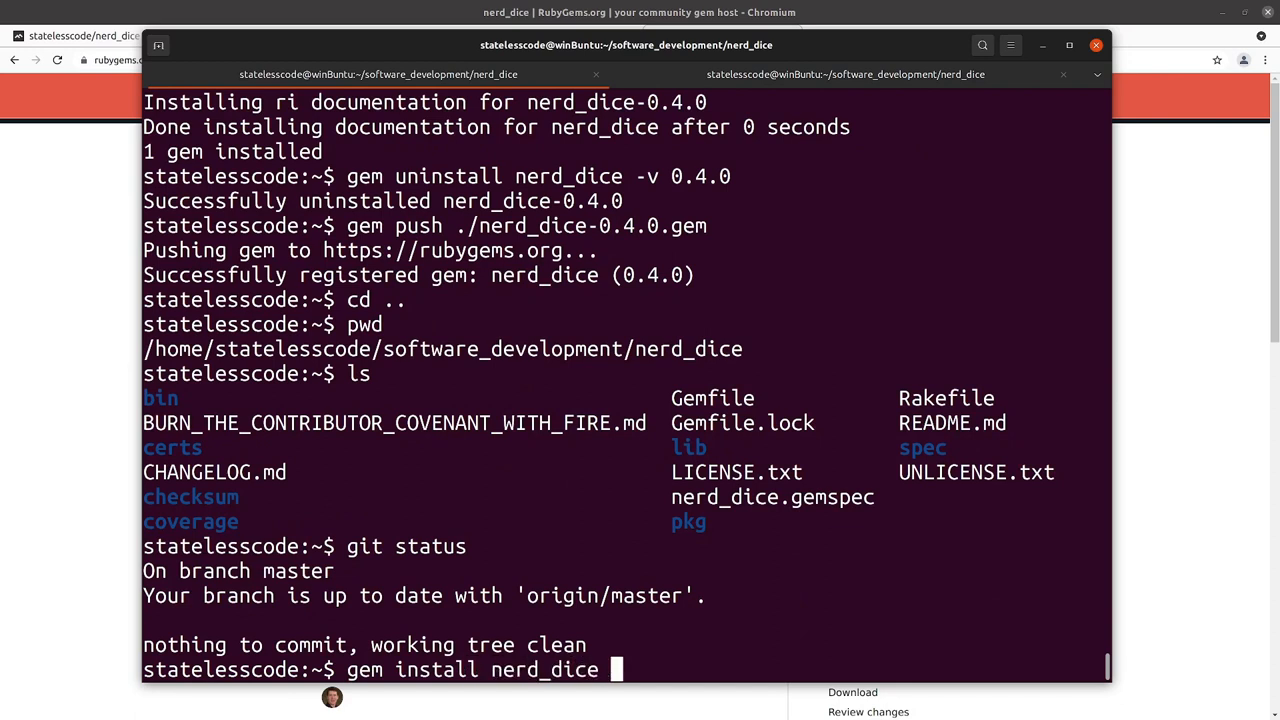
type("-v")
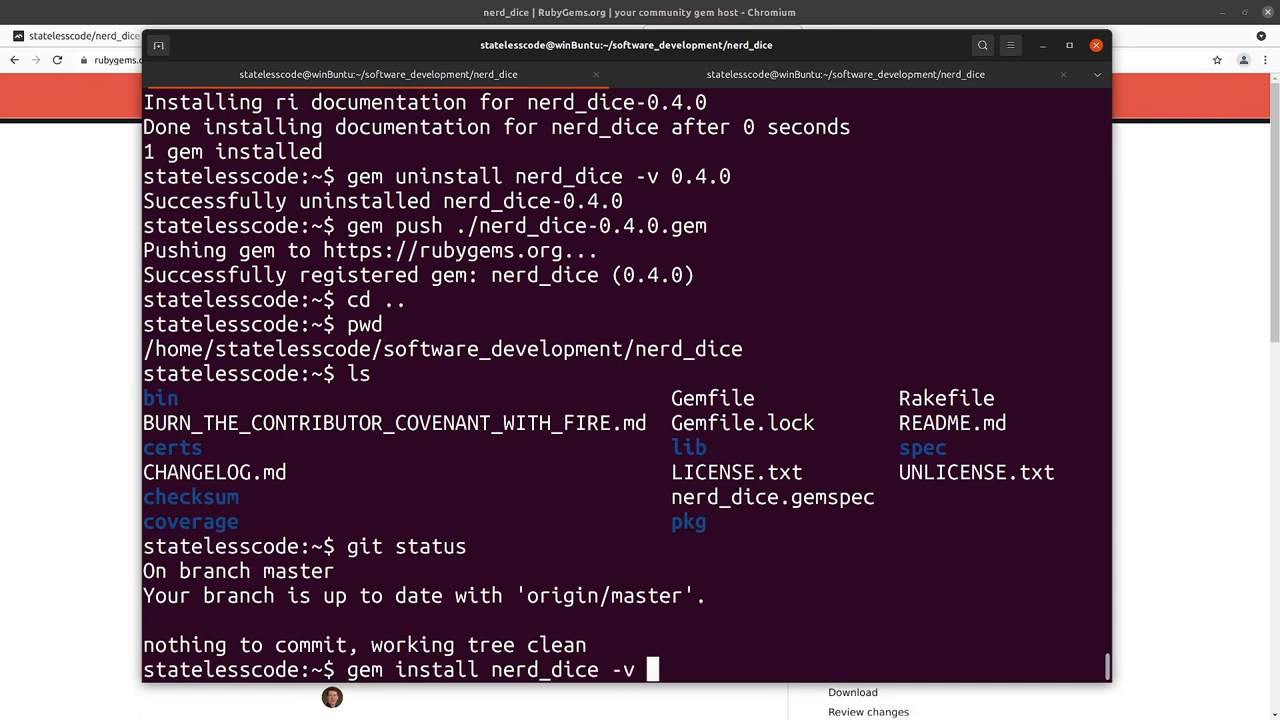
type("0.4")
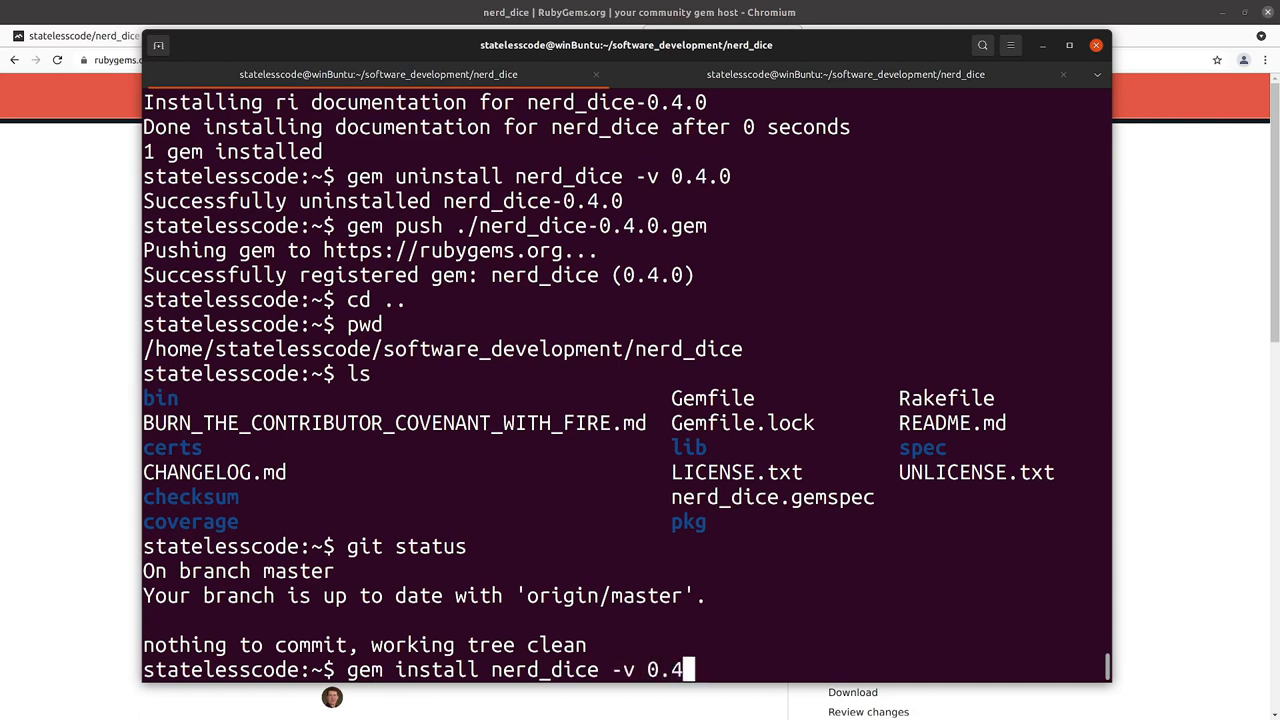
type("0 -P")
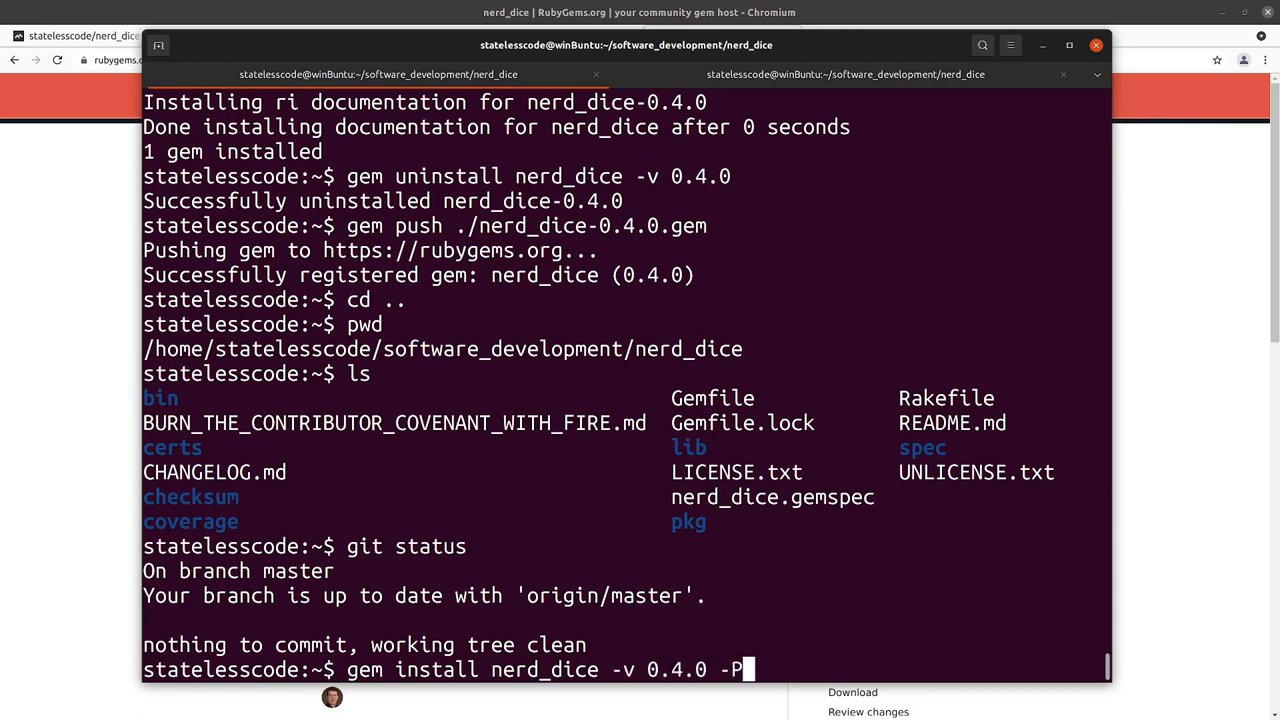
type("HighSec")
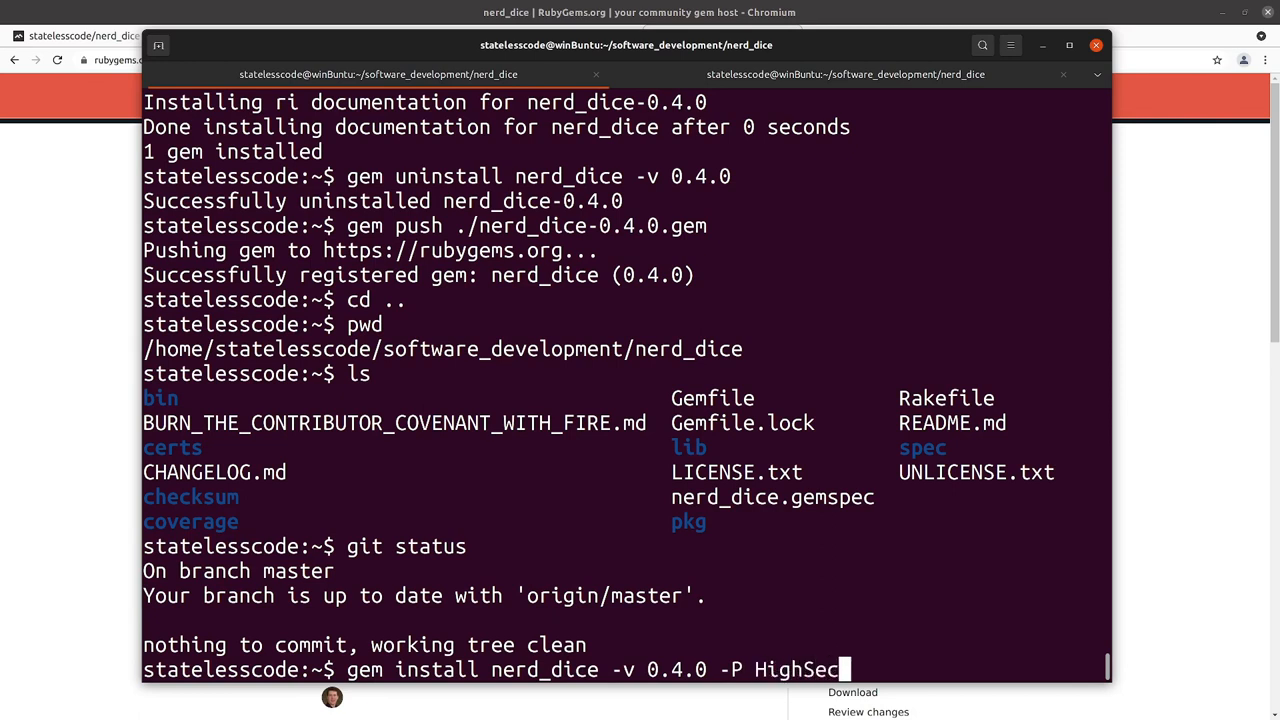
type("urity")
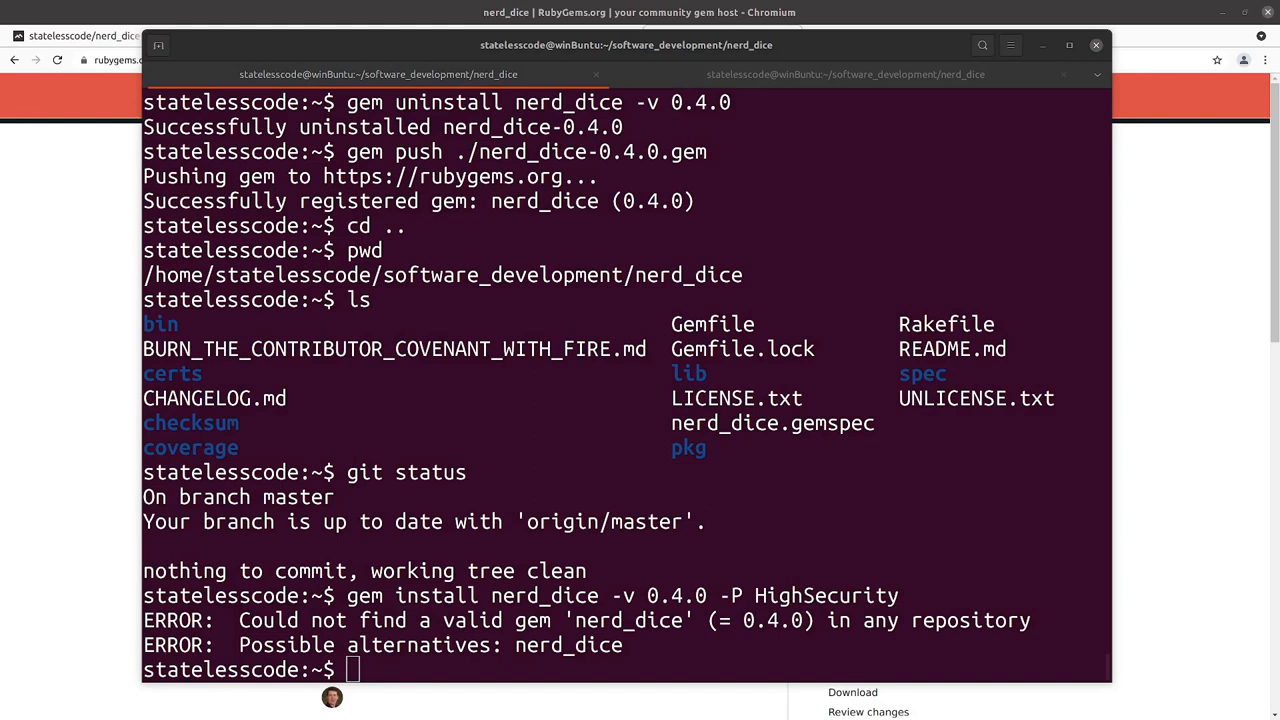
mouse_move(499, 655)
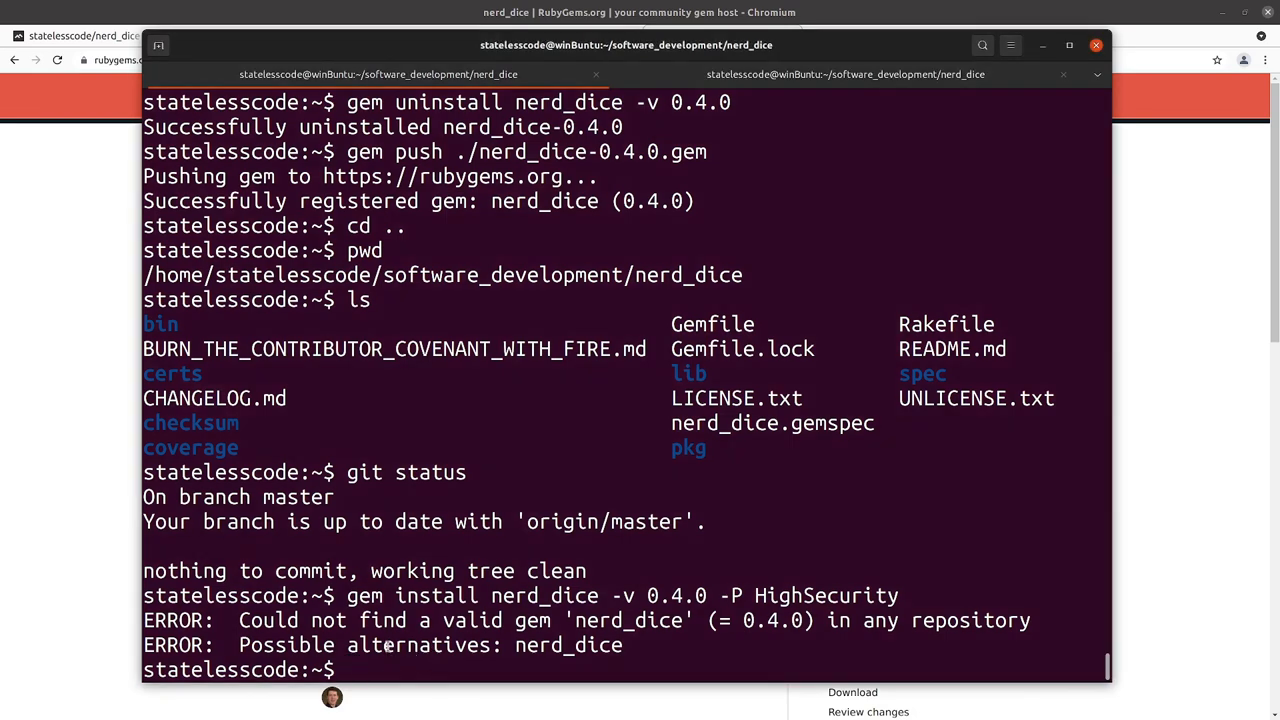
Step: Create a signed annotated v0.4.0 tag with message 'NerdDice gem 0.4.0 release'
type("git ta")
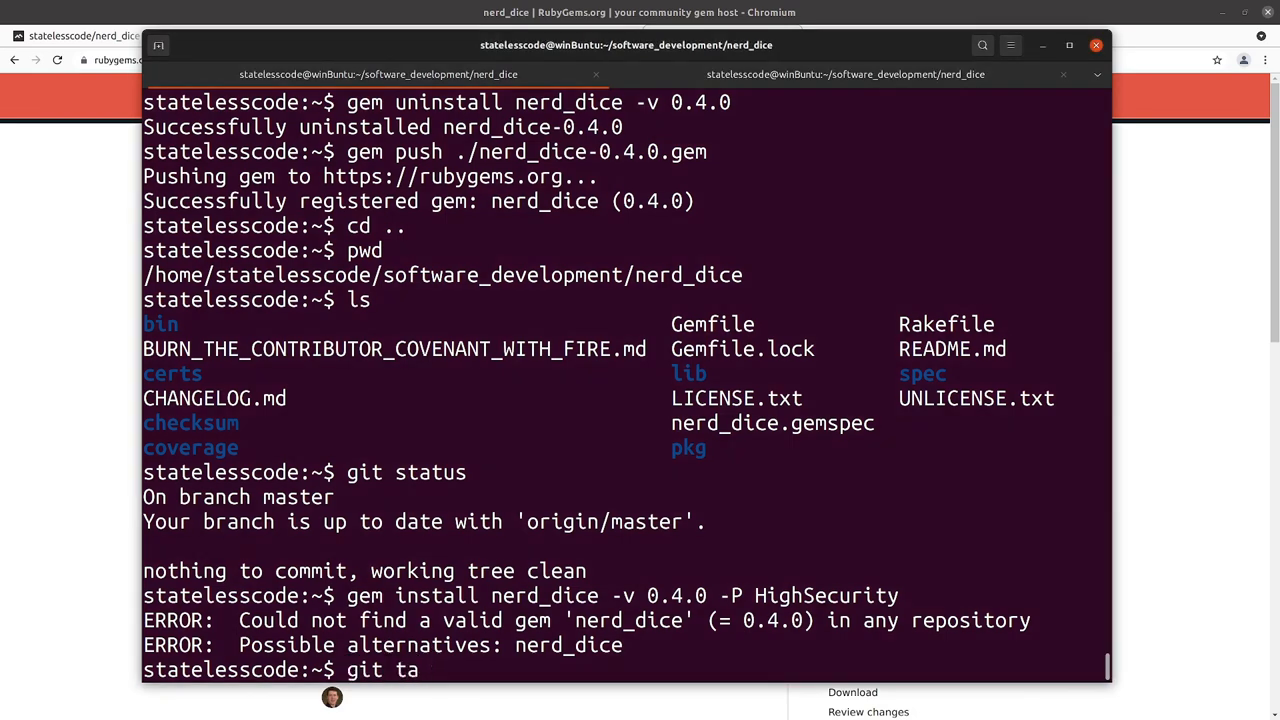
type("g")
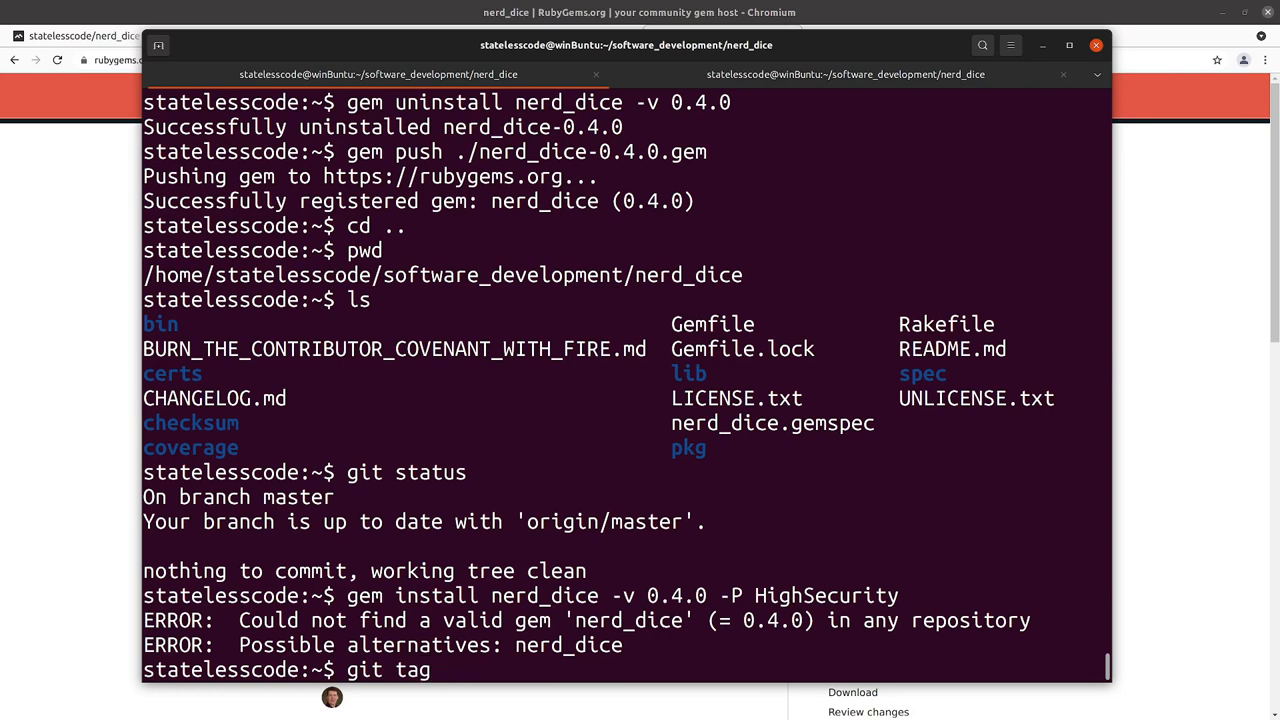
type("v0.4.0 -a")
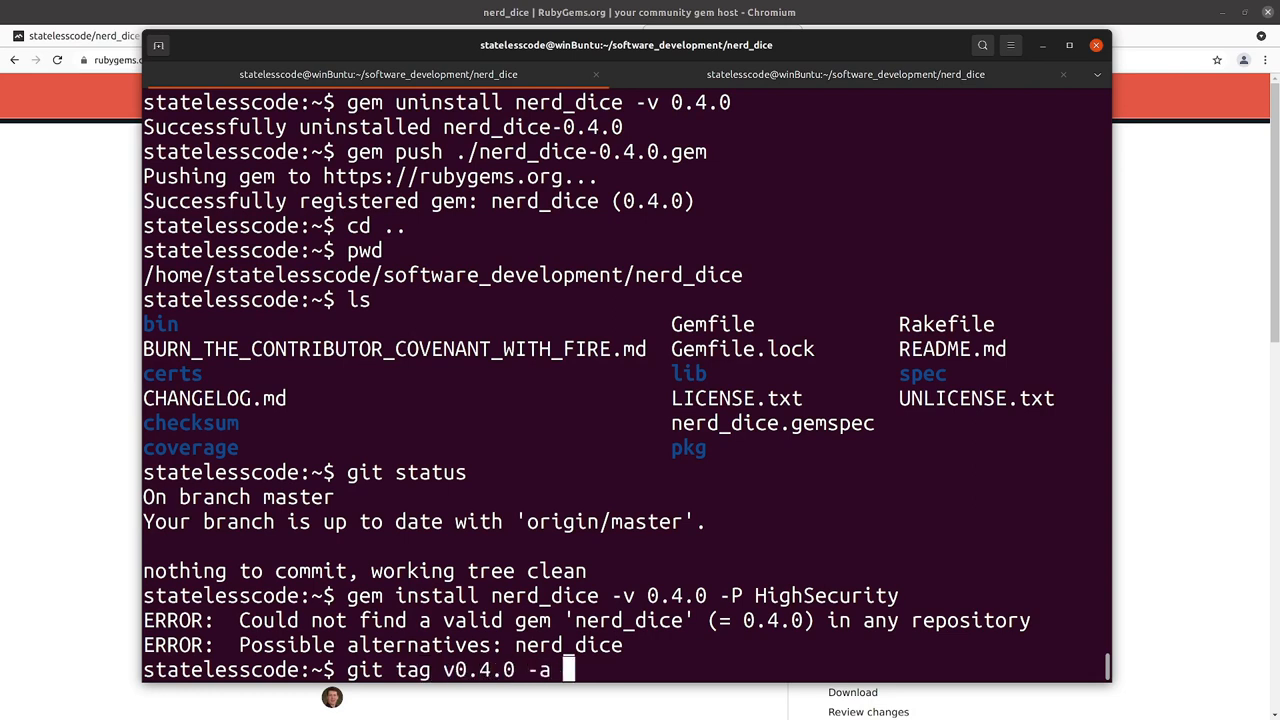
type("-si")
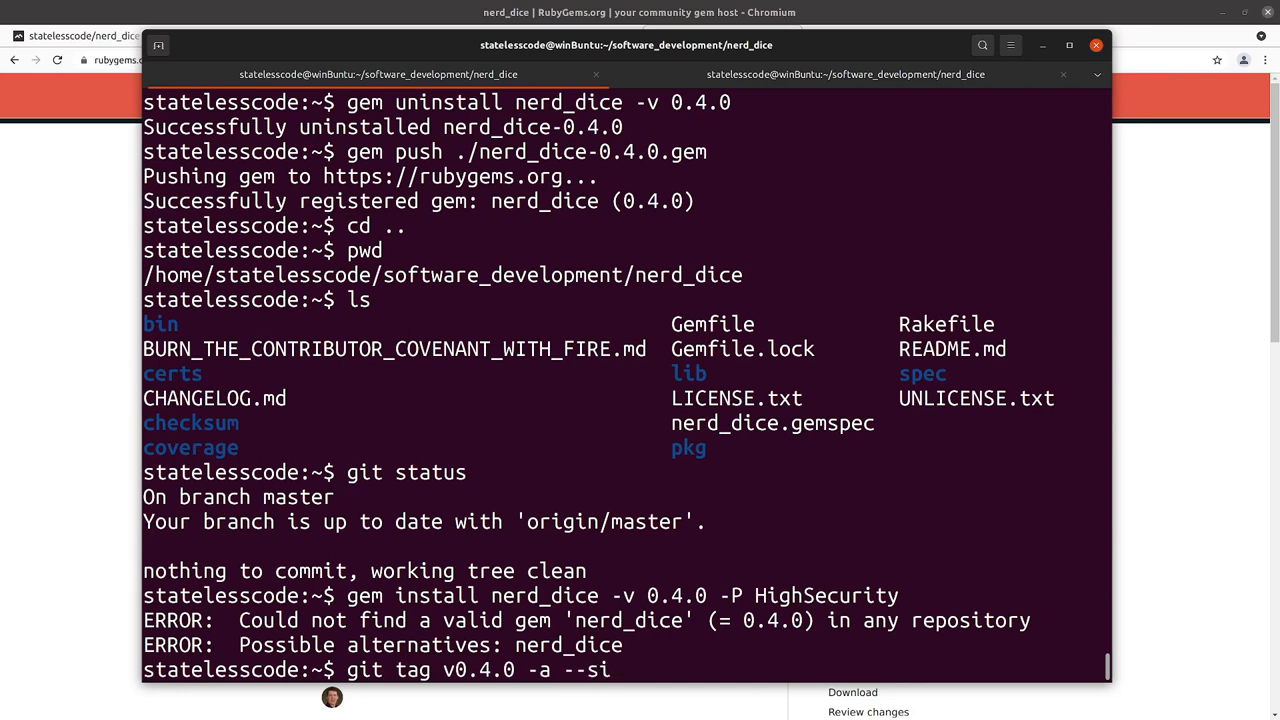
type("gn")
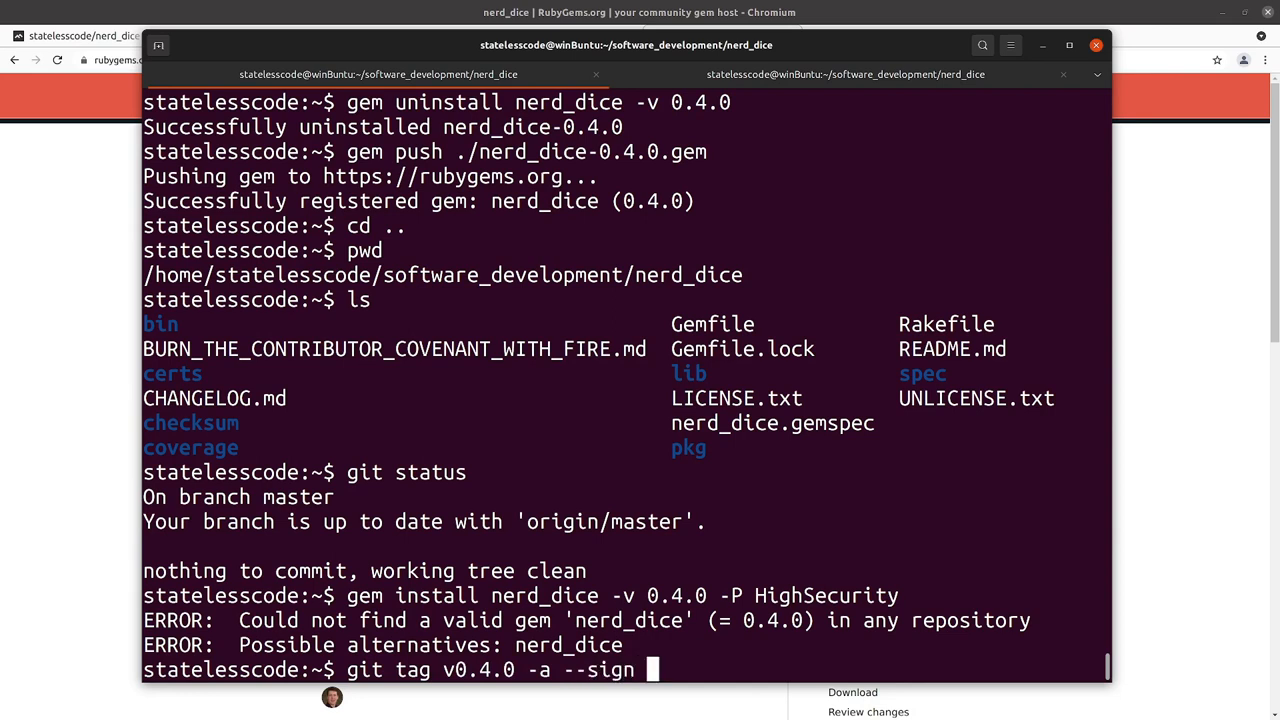
type("-m \"Ne")
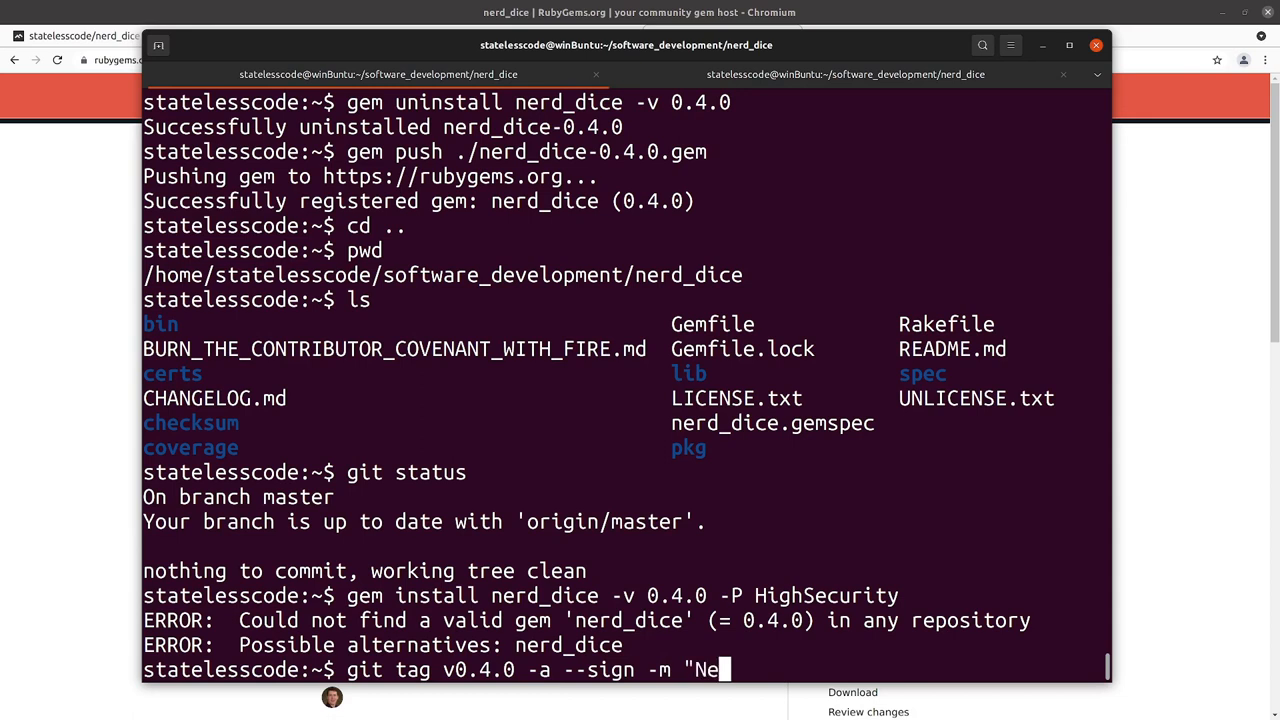
type("rdDice")
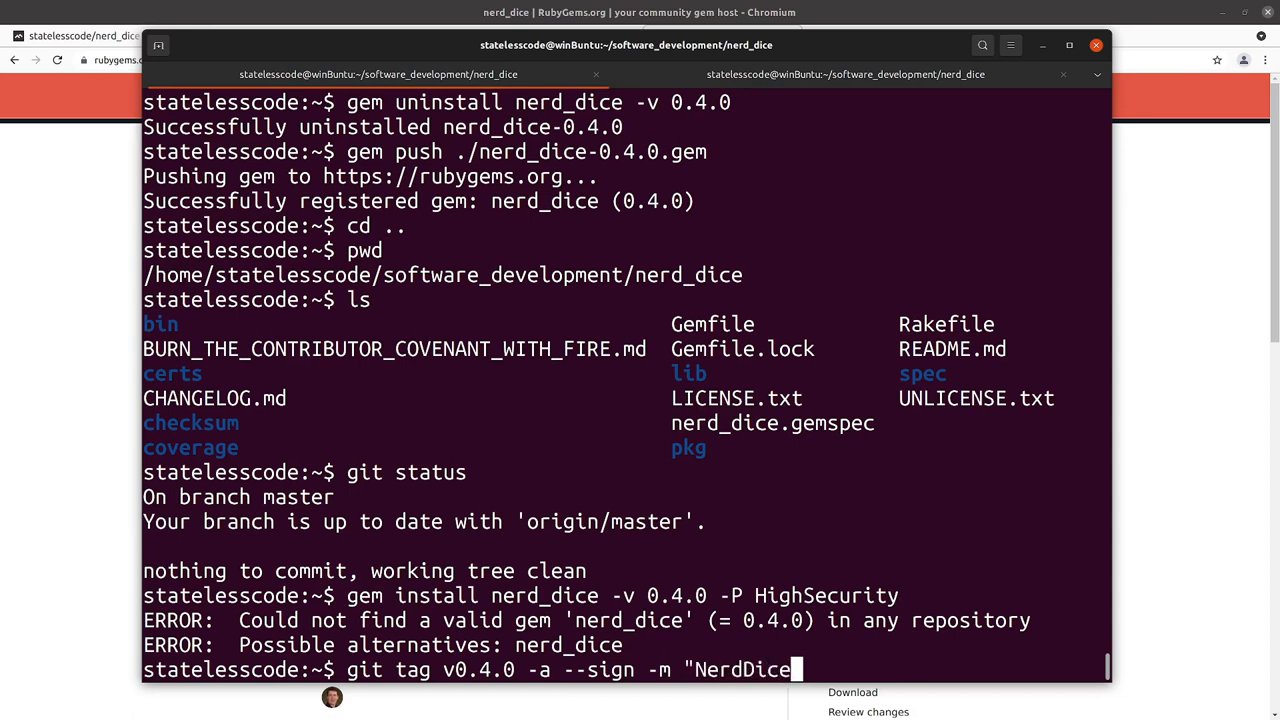
type("gem 0")
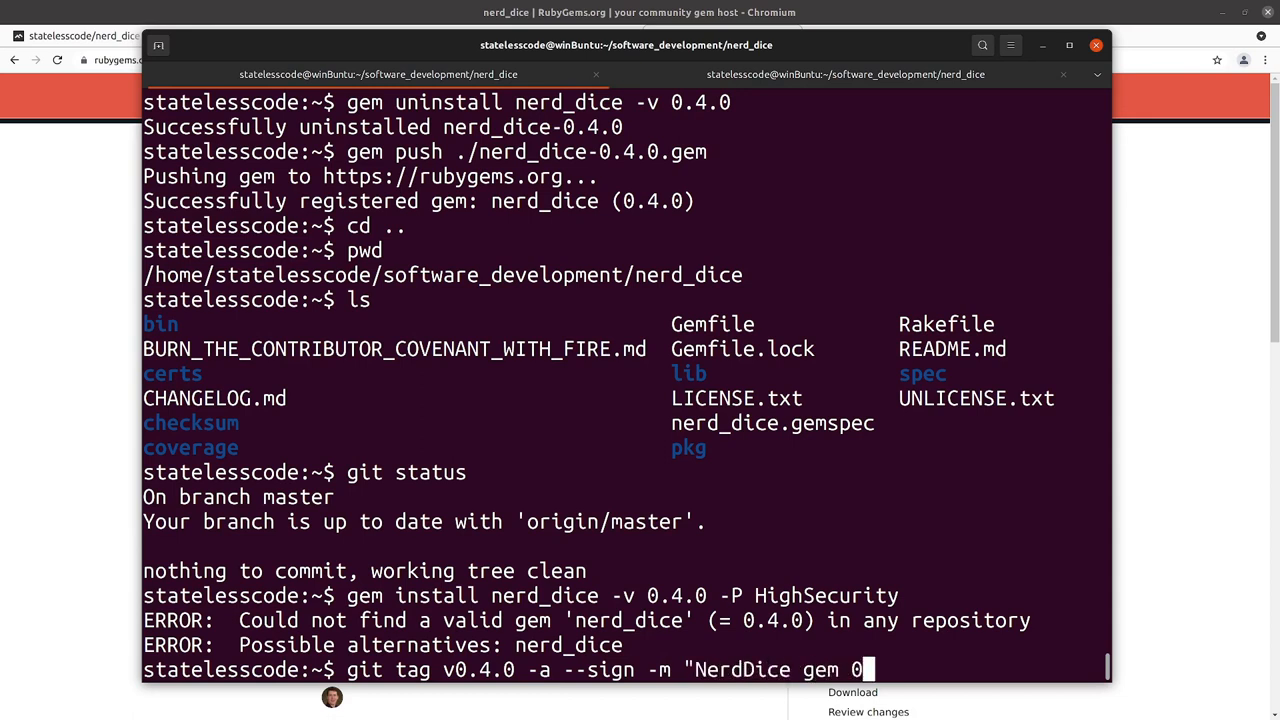
type(".4.0")
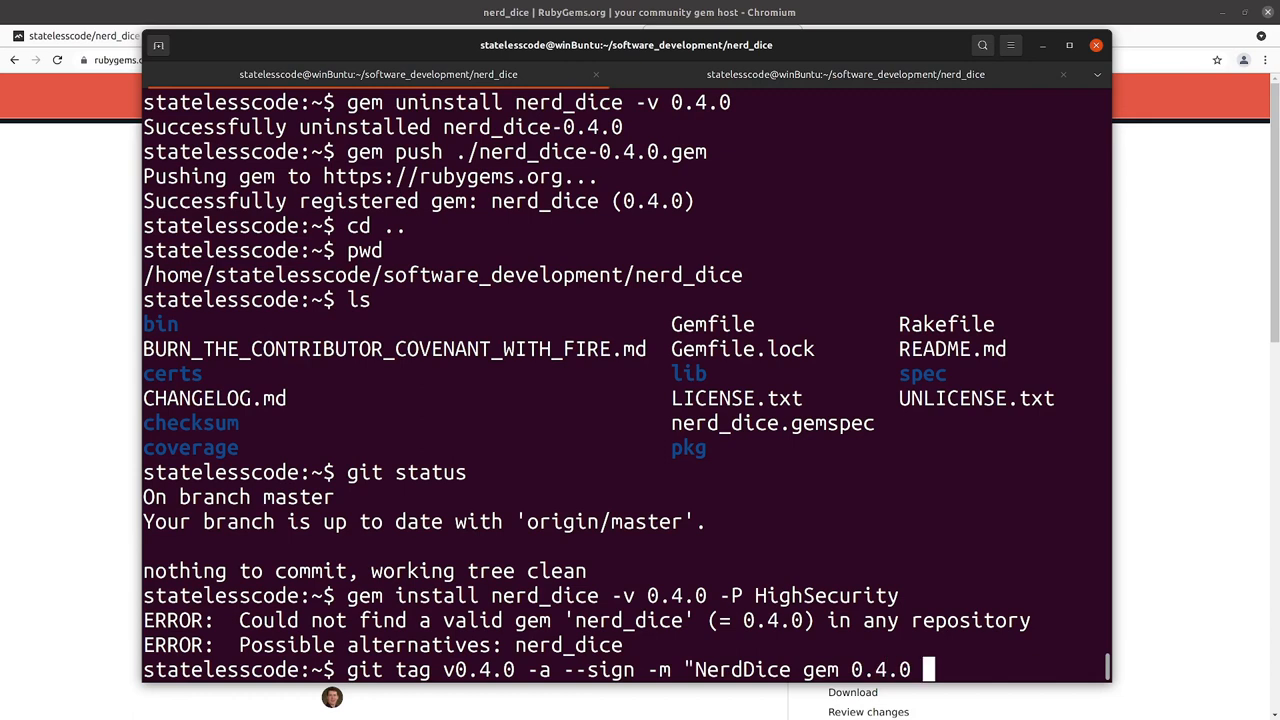
type("release")
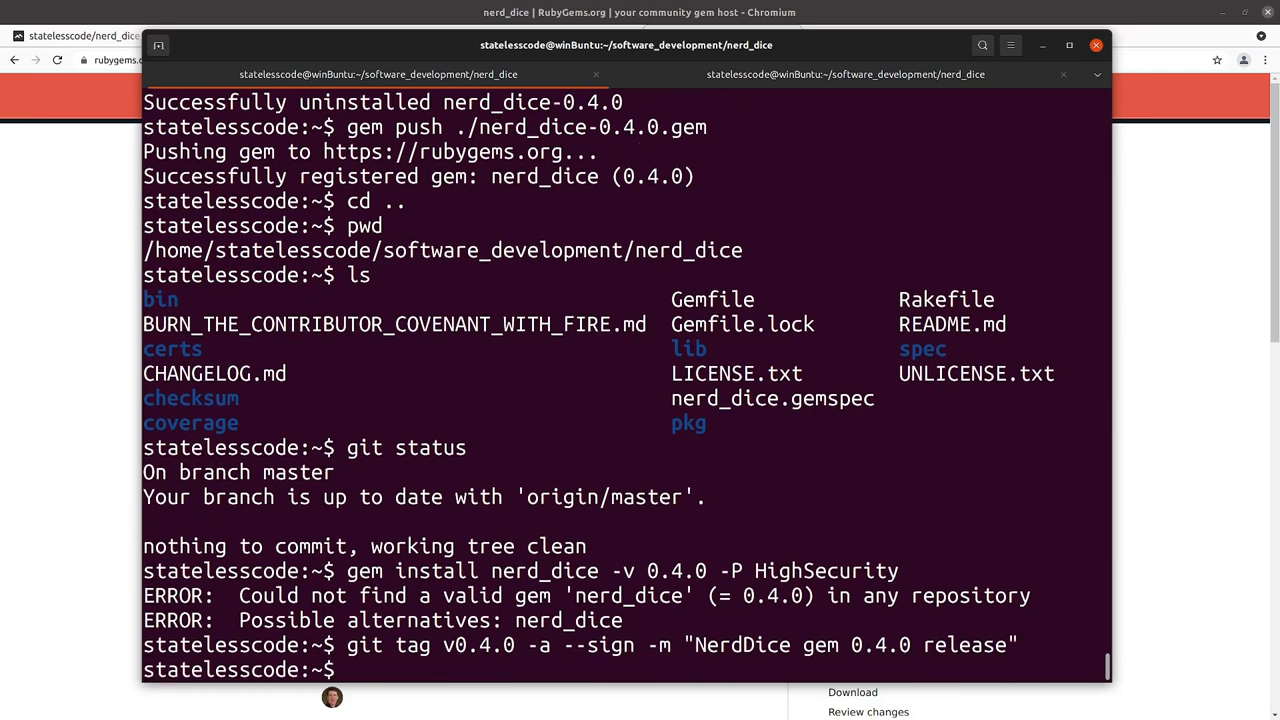
Step: Review the git log, then push the tags to GitHub
type("git log")
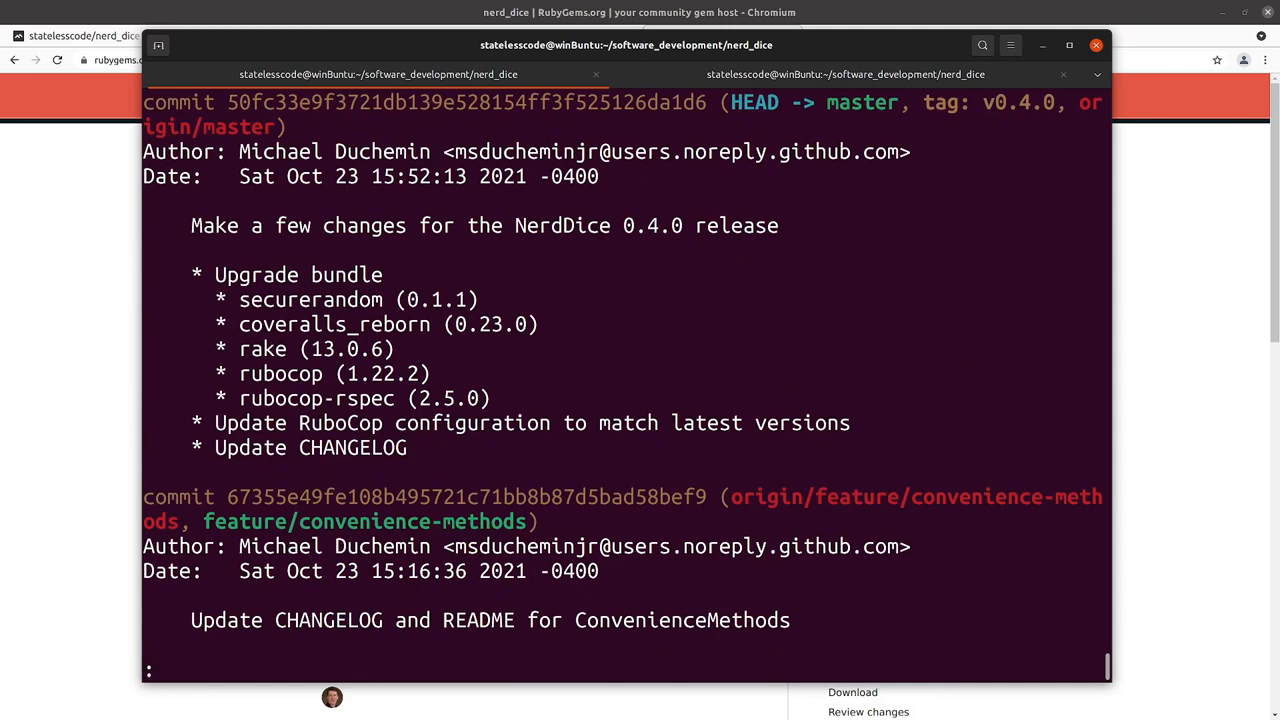
key("q")
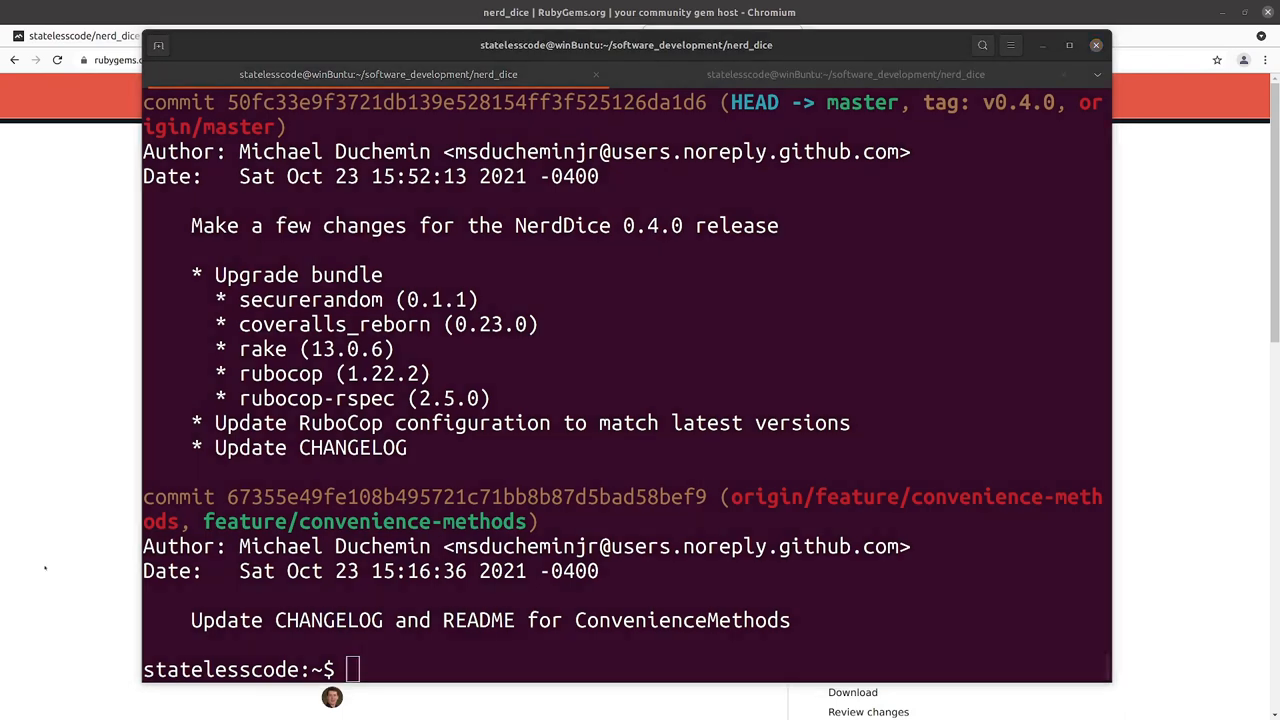
type("git")
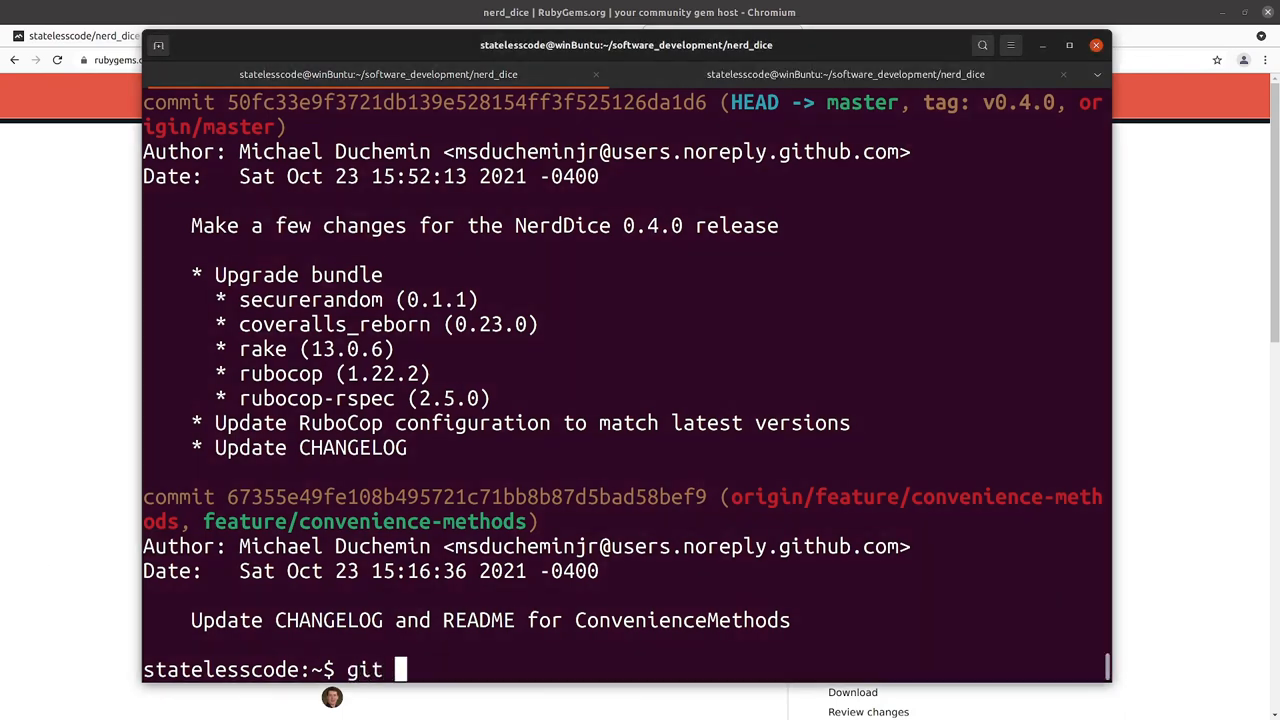
type("push --ta")
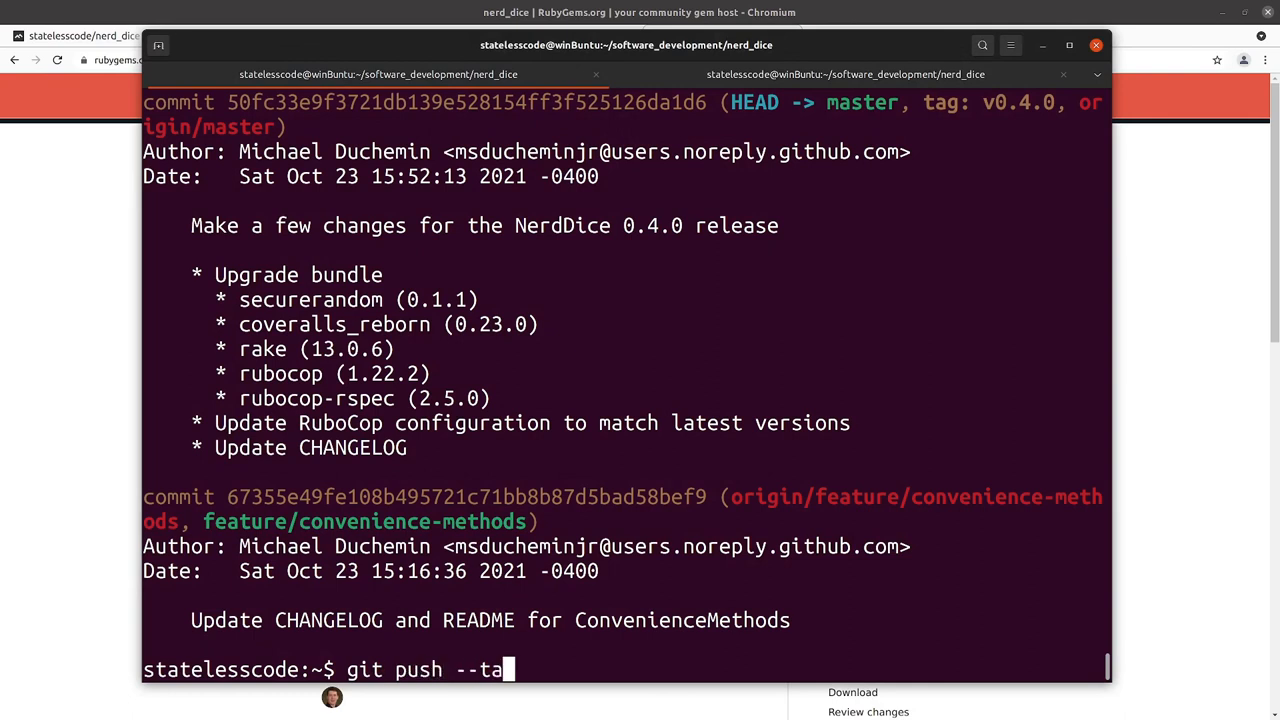
type("gs")
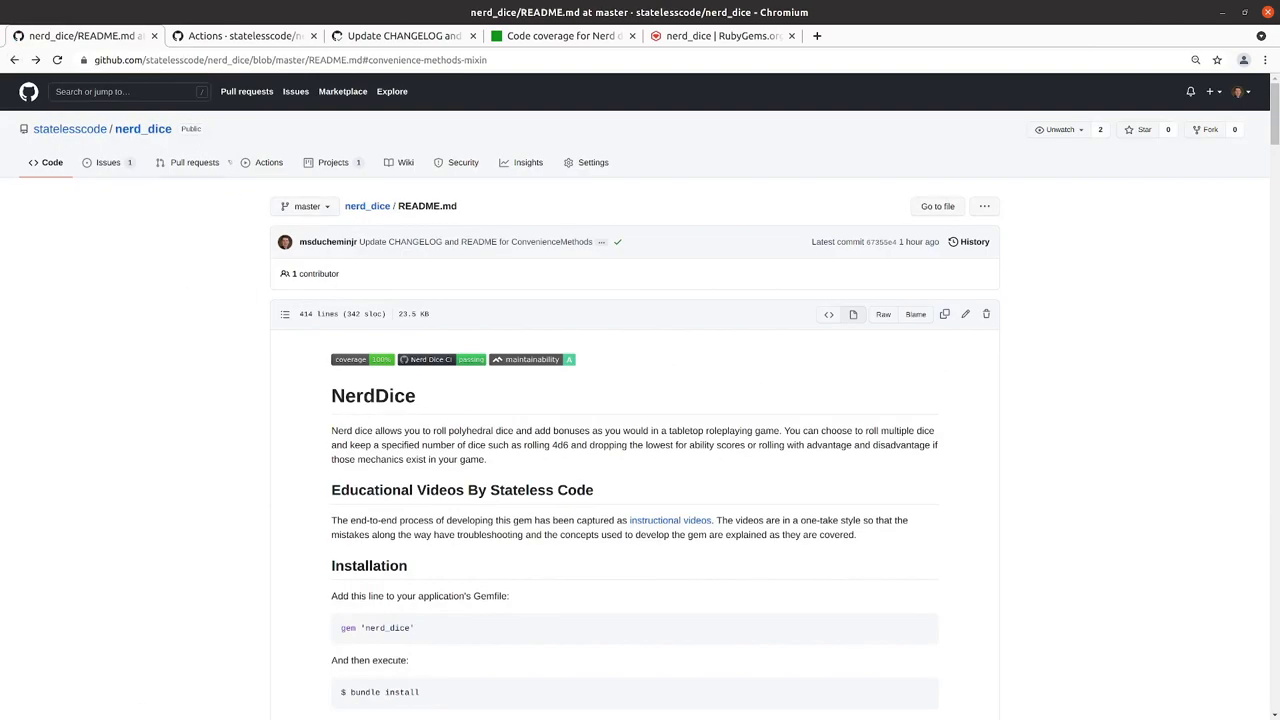
mouse_move(350, 359)
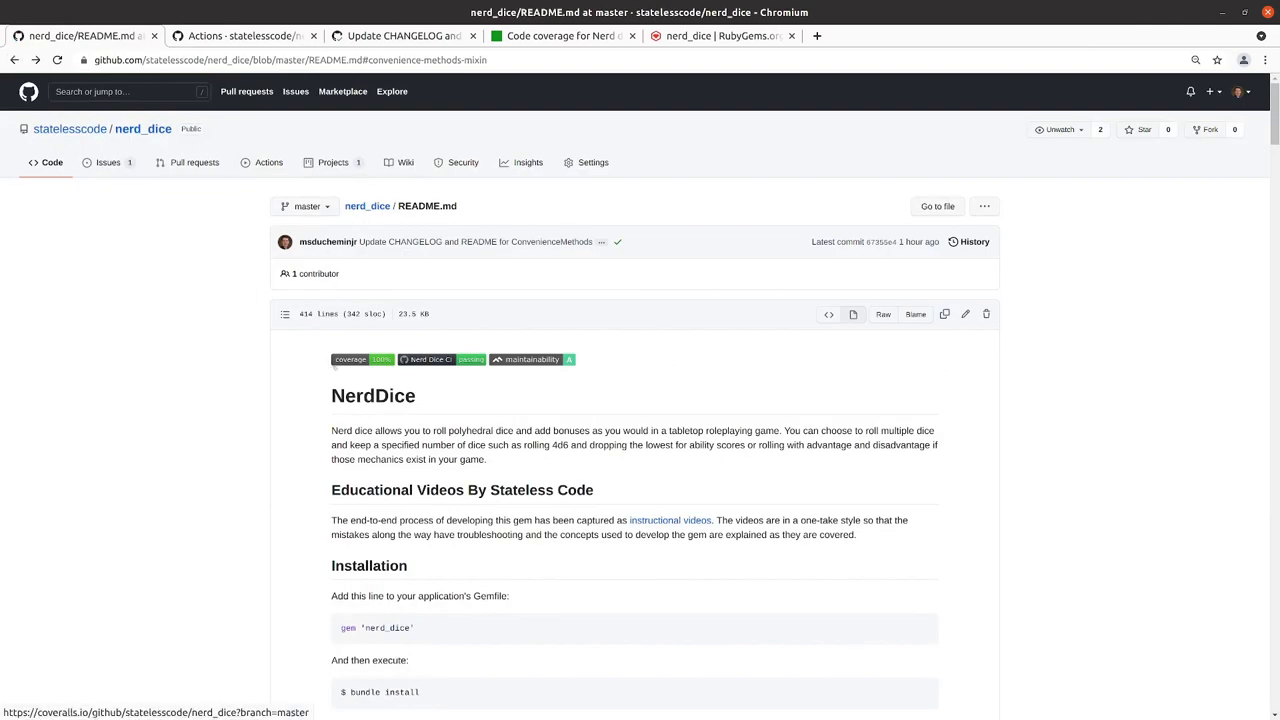
Step: Open the nerd_dice repository's main page, then its Releases list
left_click(367, 205)
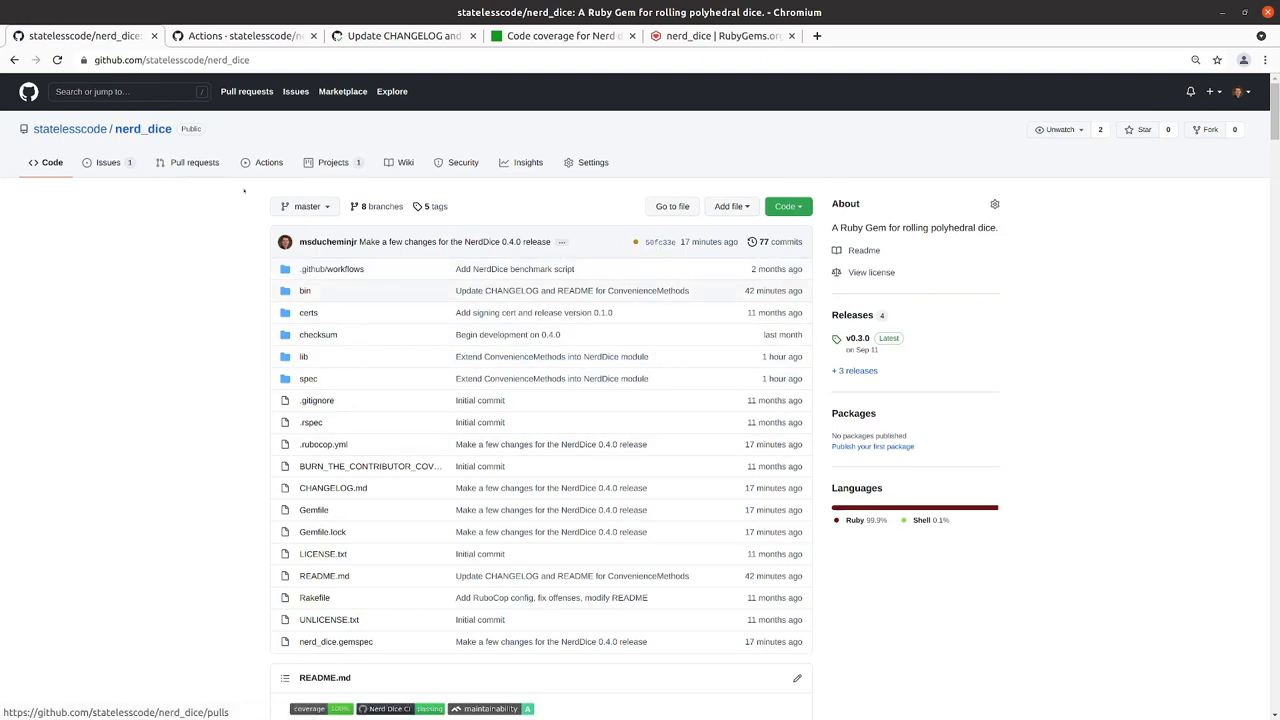
left_click(852, 314)
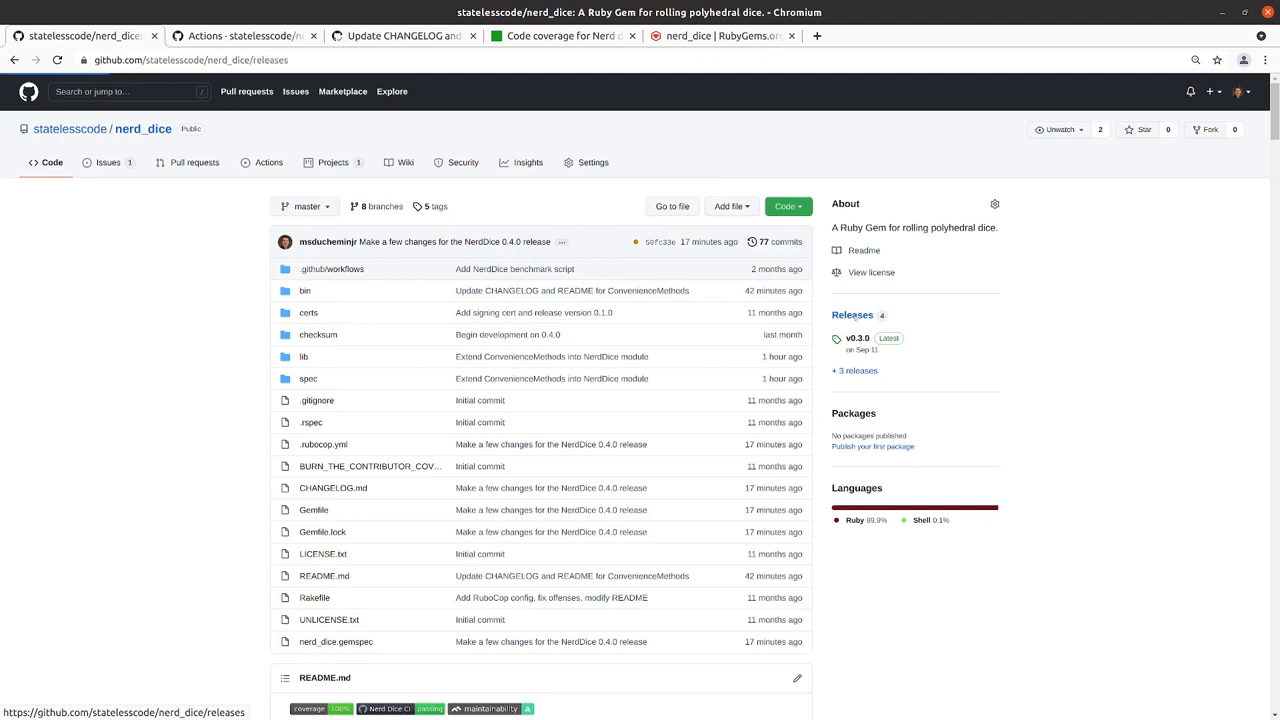
left_click(852, 314)
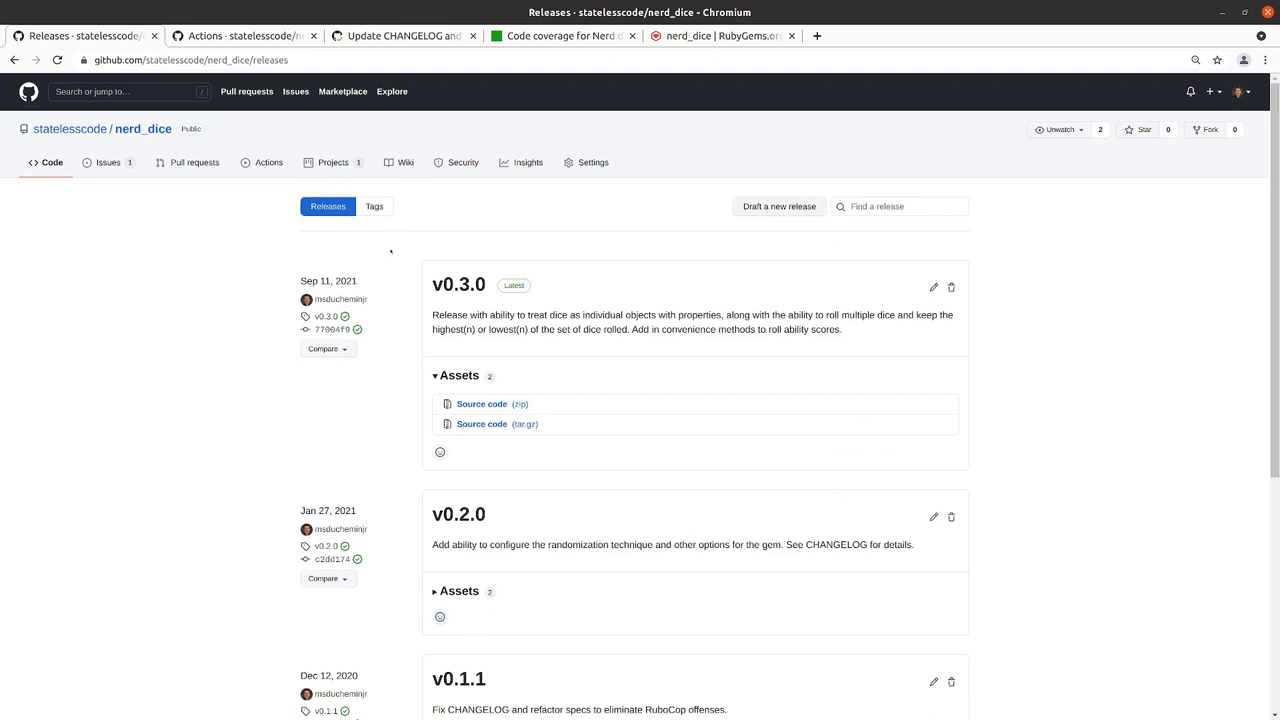
Step: Create and publish the v0.4.0 release from the existing v0.4.0 tag
left_click(374, 206)
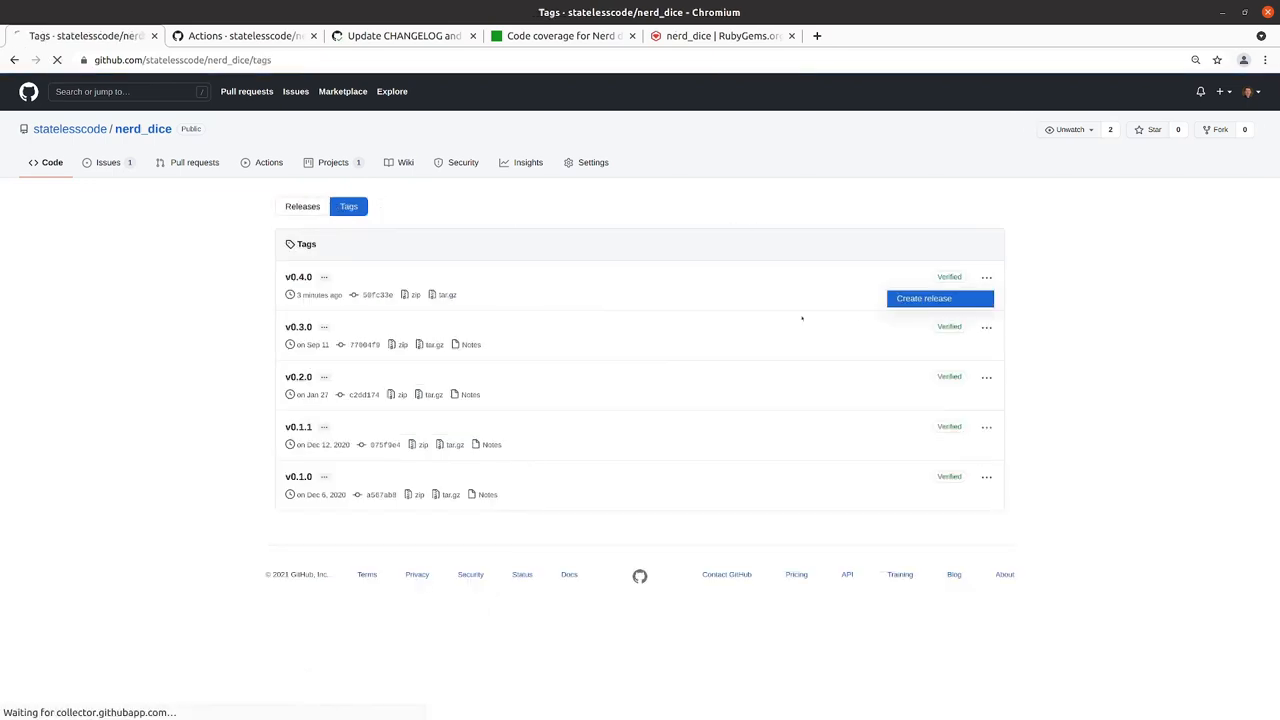
left_click(923, 298)
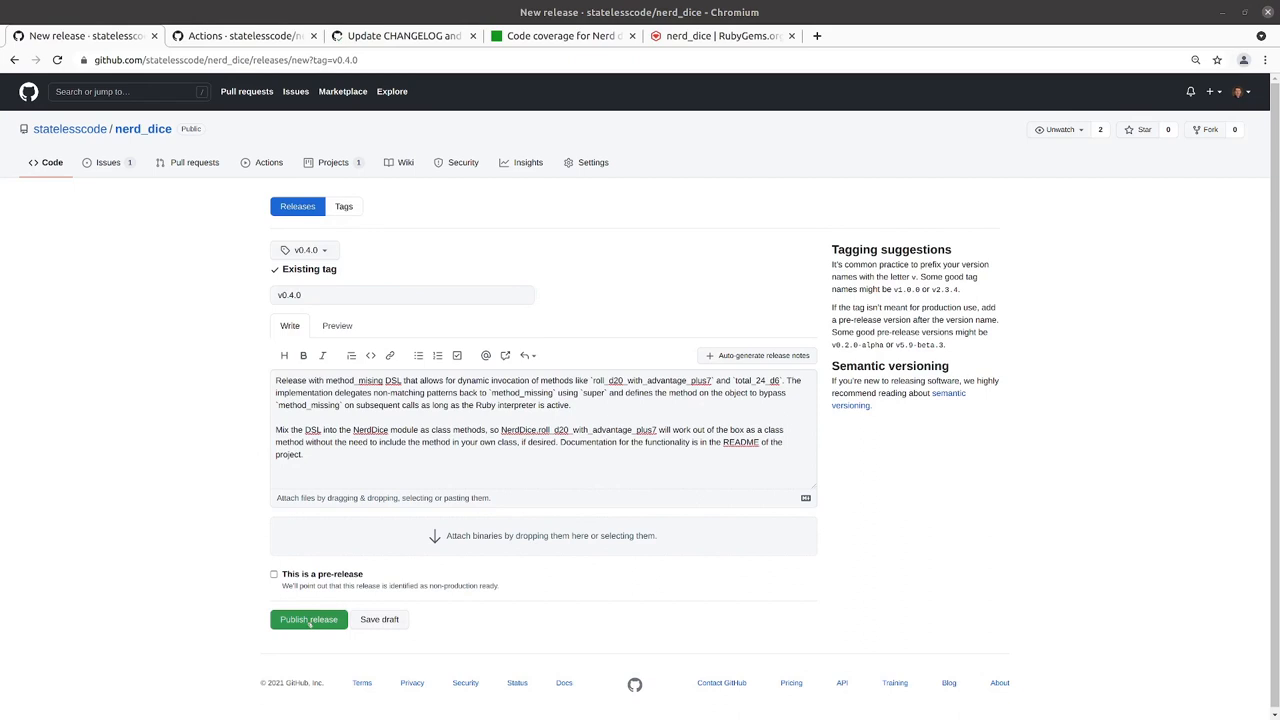
left_click(308, 619)
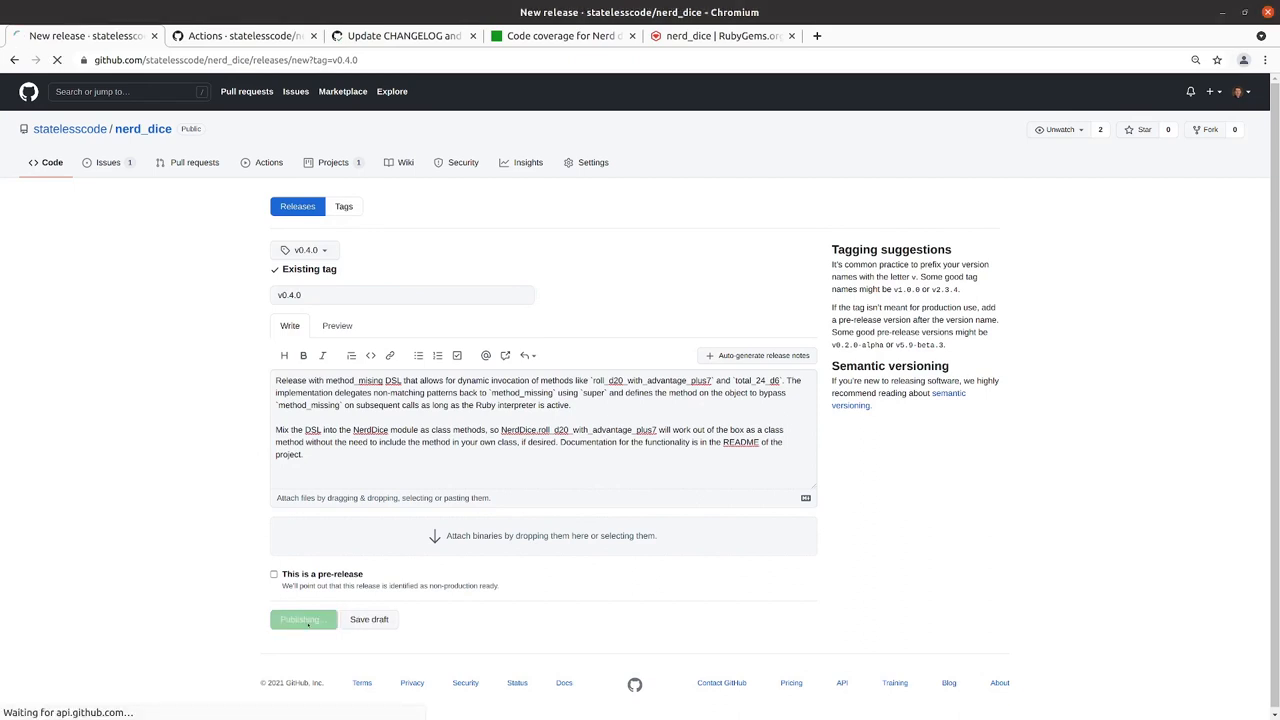
left_click(299, 619)
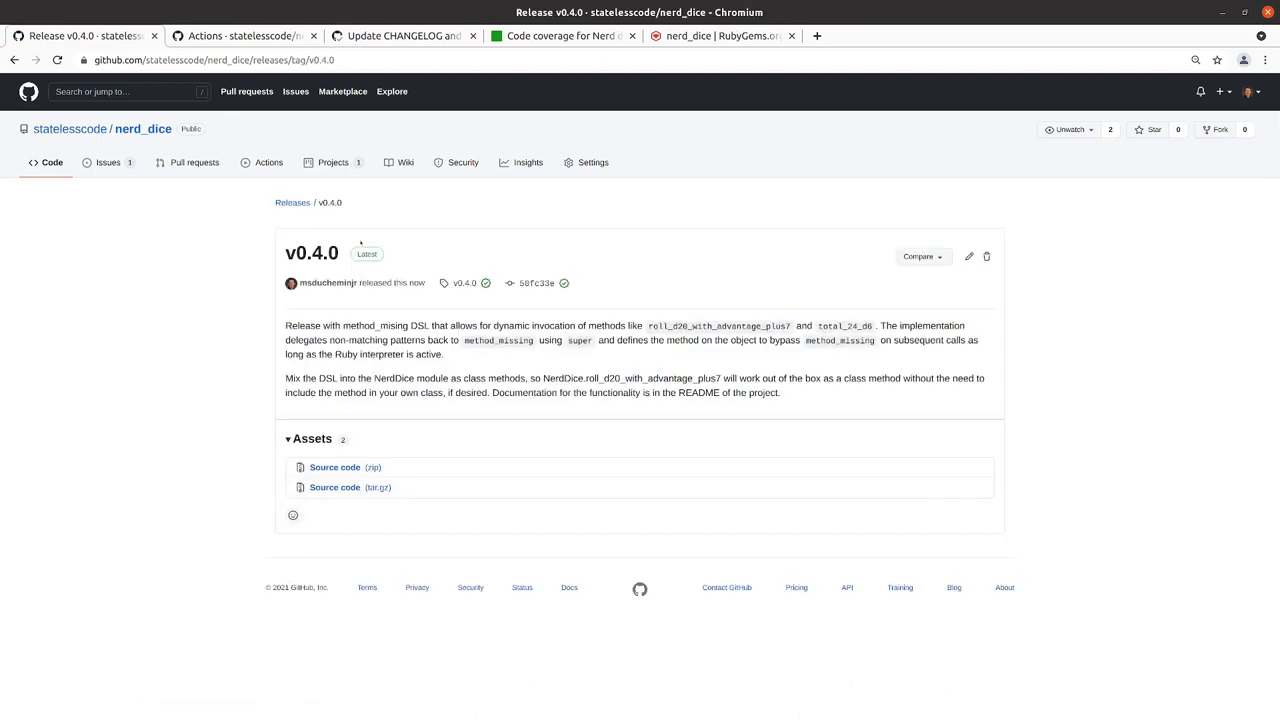
mouse_move(268, 162)
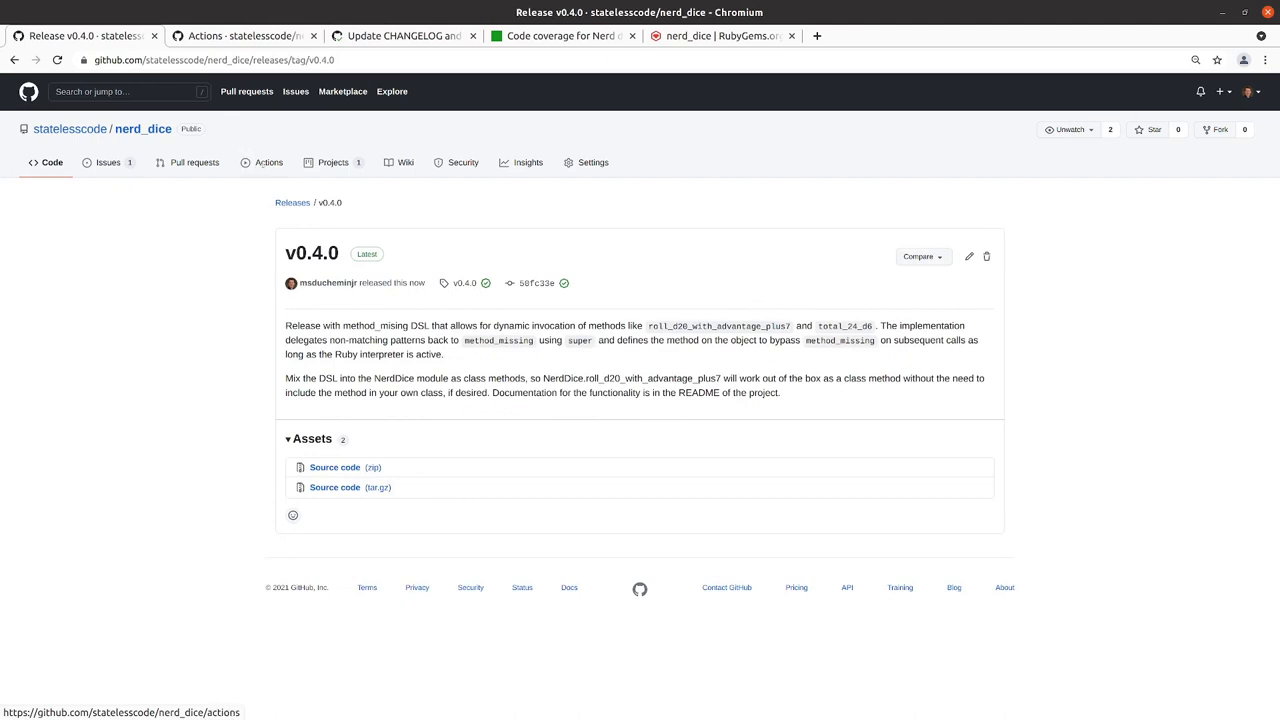
left_click(268, 162)
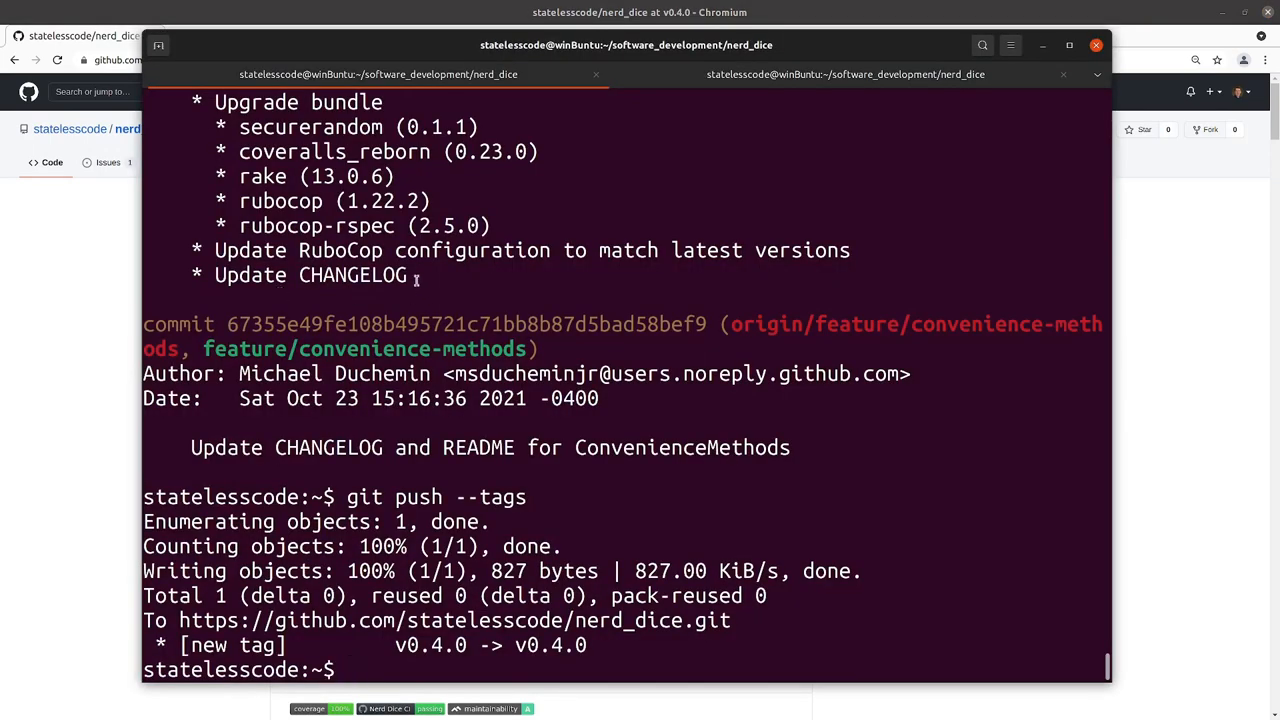
Step: Verify nerd_dice 0.4.0 installs under HighSecurity, then run bin/generate_checksums 0.4.0
type("git tag v0.4.0 -a --sign -m \"NerdDice gem 0.4.0 release\"")
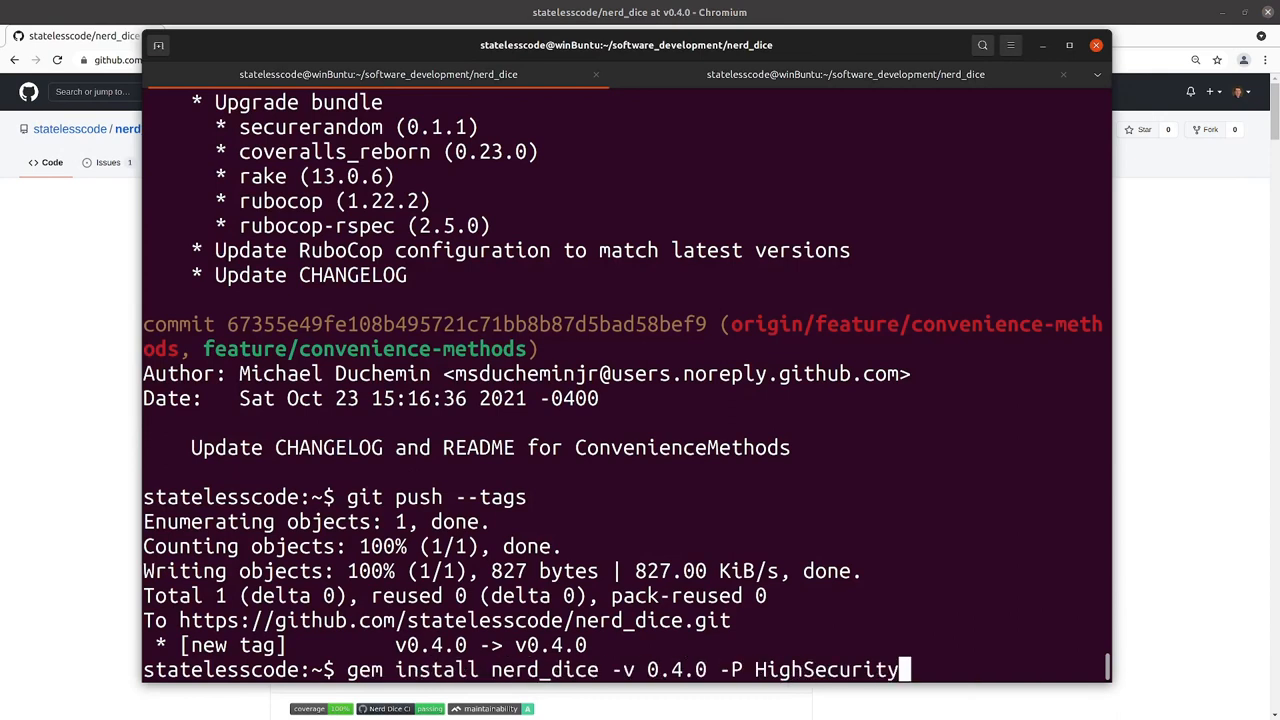
scroll("down", 3)
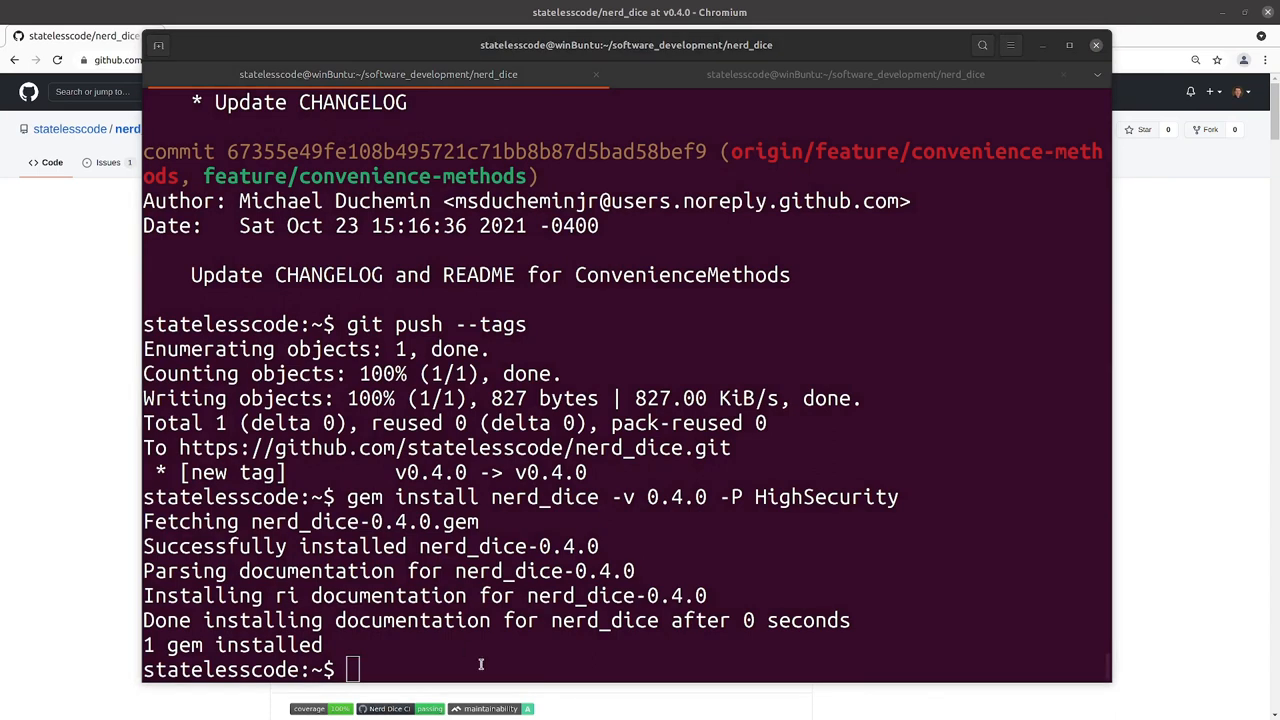
type("b")
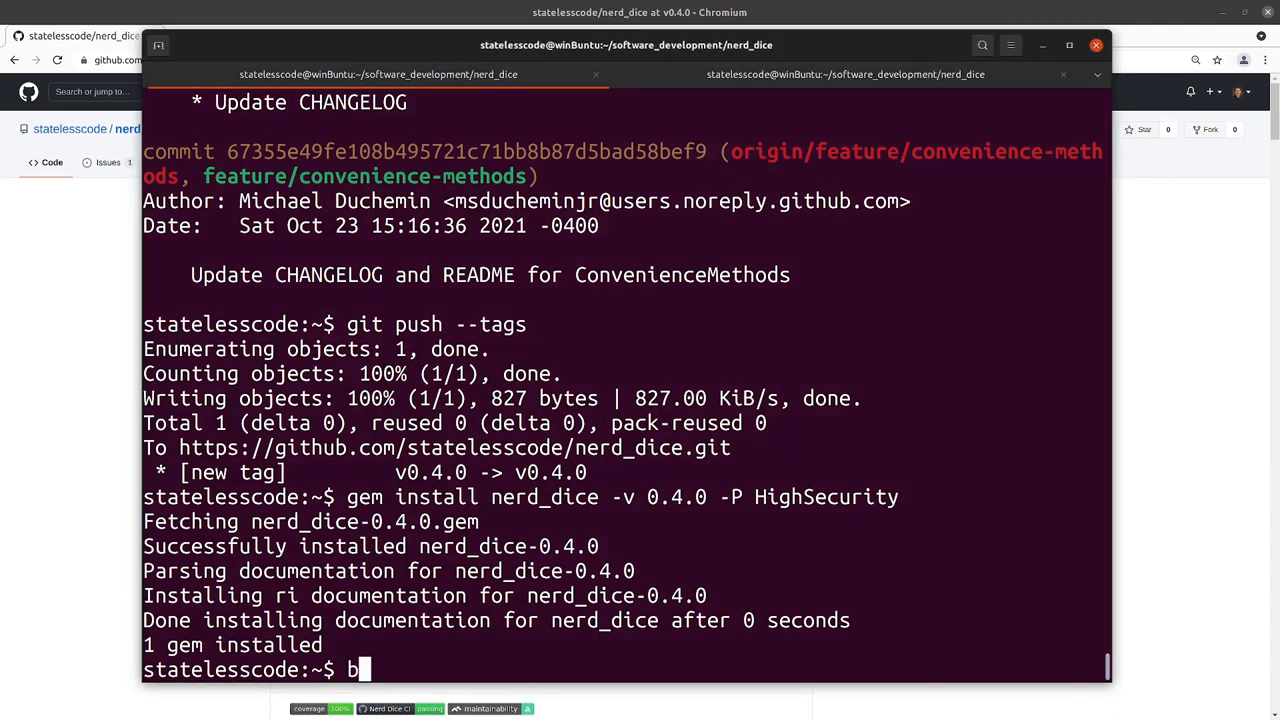
type("in/generate_checksums")
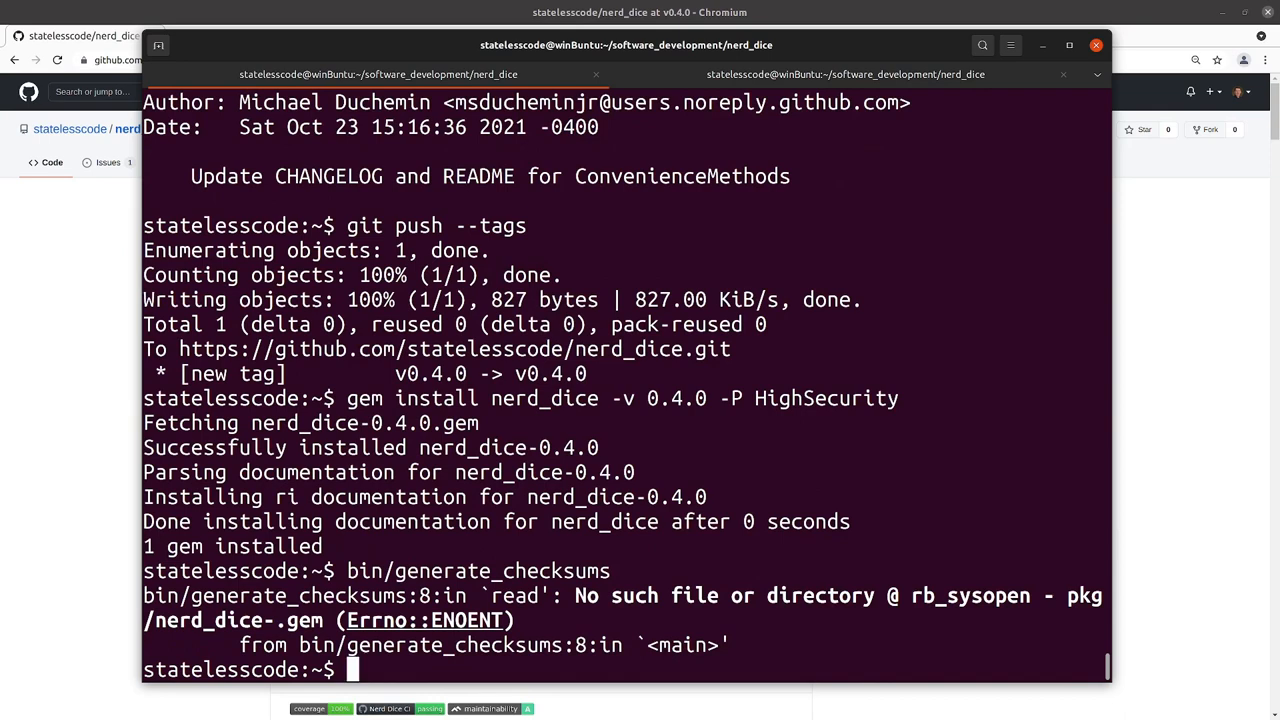
type("pwd")
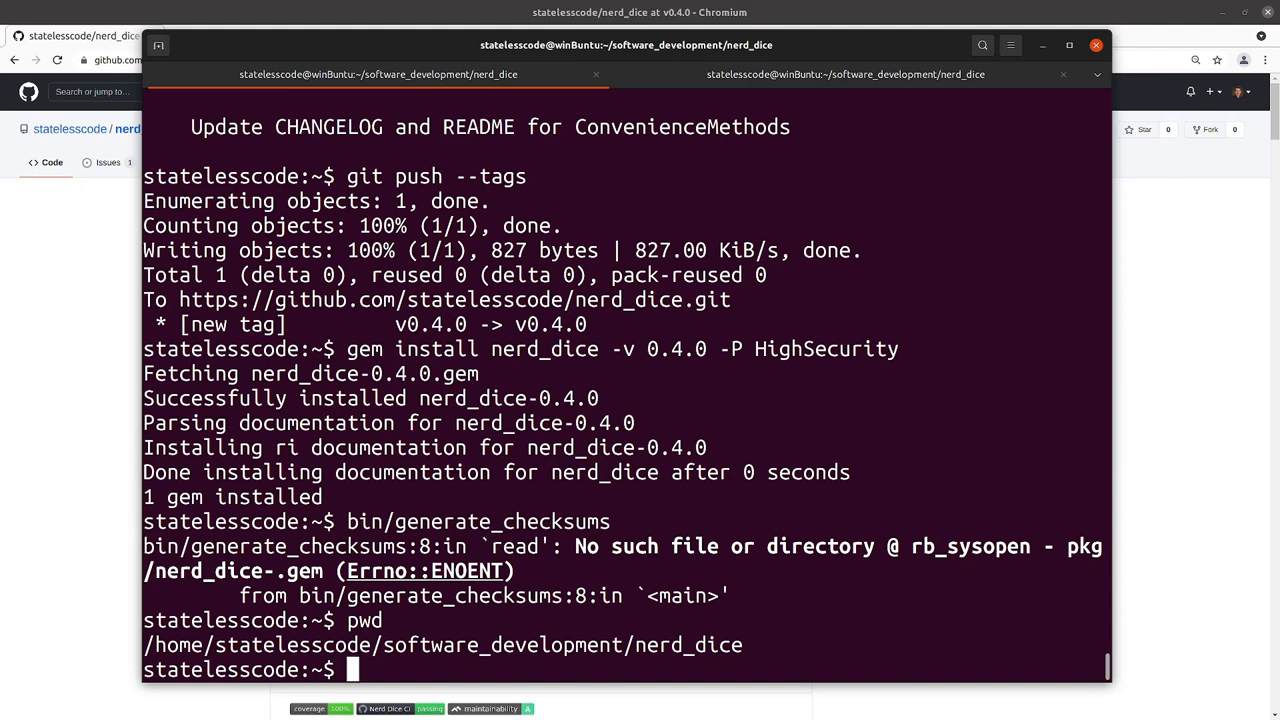
type("bin/generate_checksums")
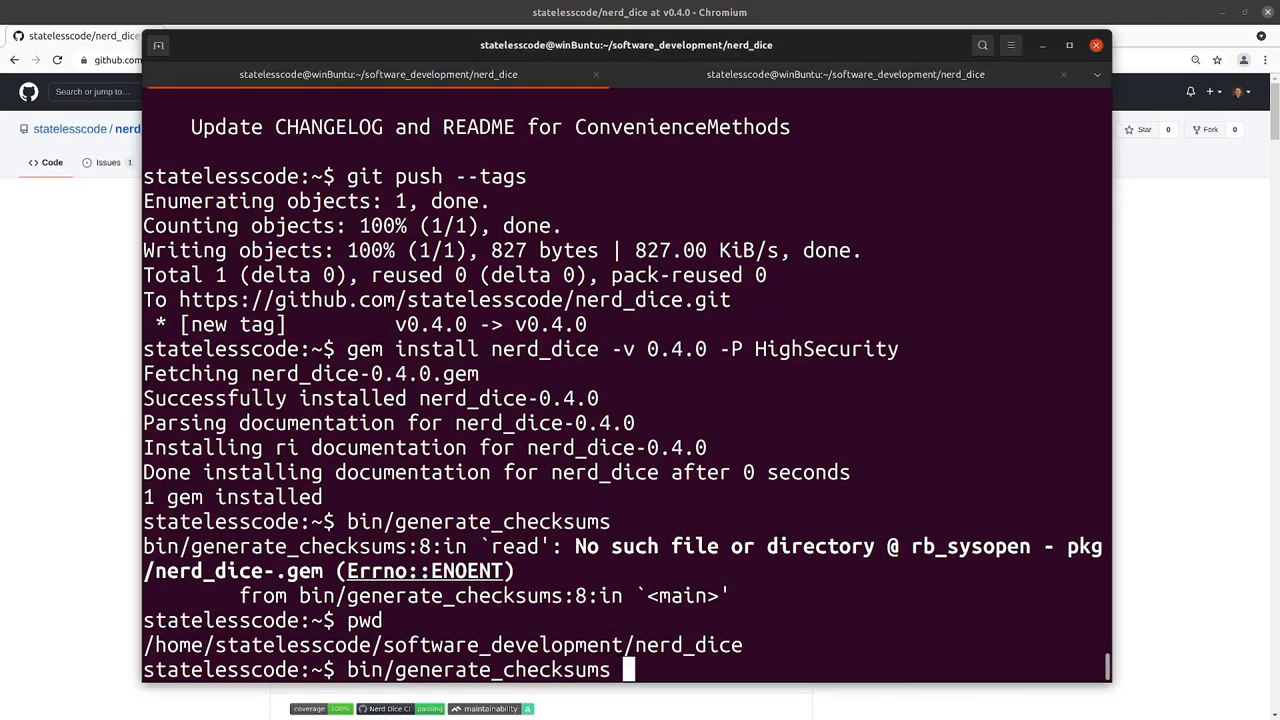
type("0.4.0")
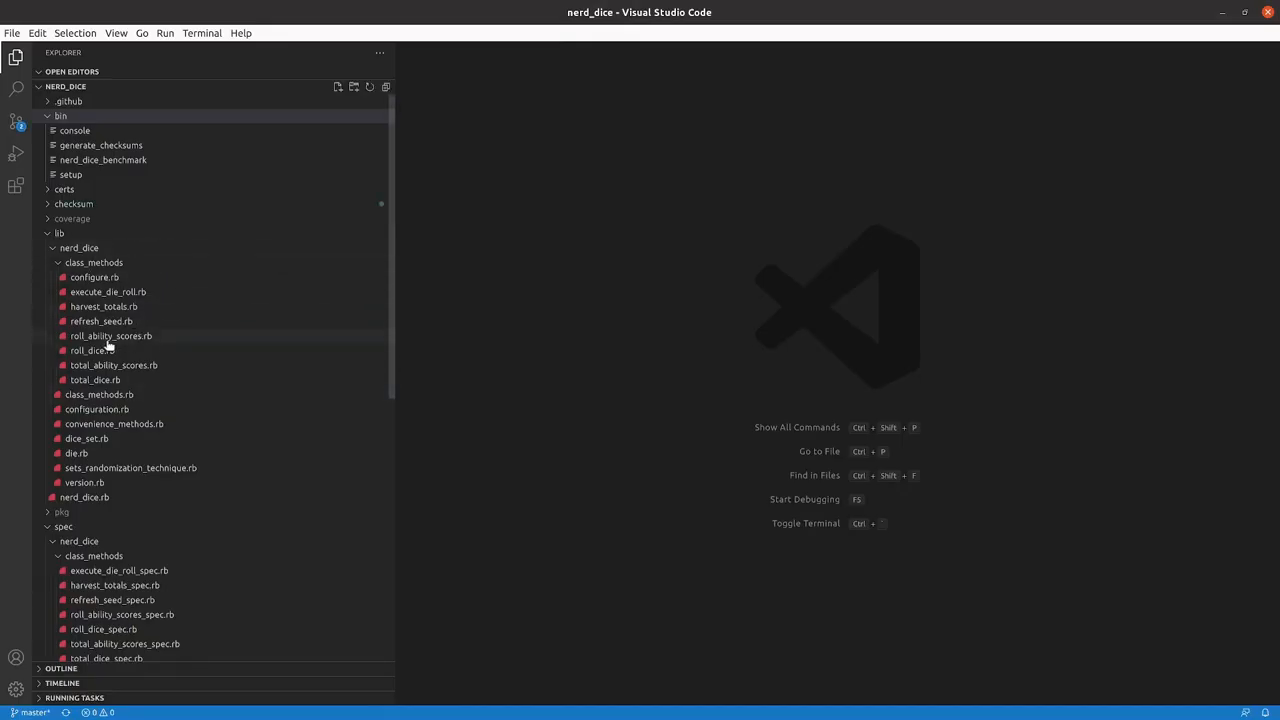
Step: Expand the checksum folder and open nerd_dice-0.4.0.gem.sha256 and nerd_dice-0.4.0.gem.sha512
left_click(74, 204)
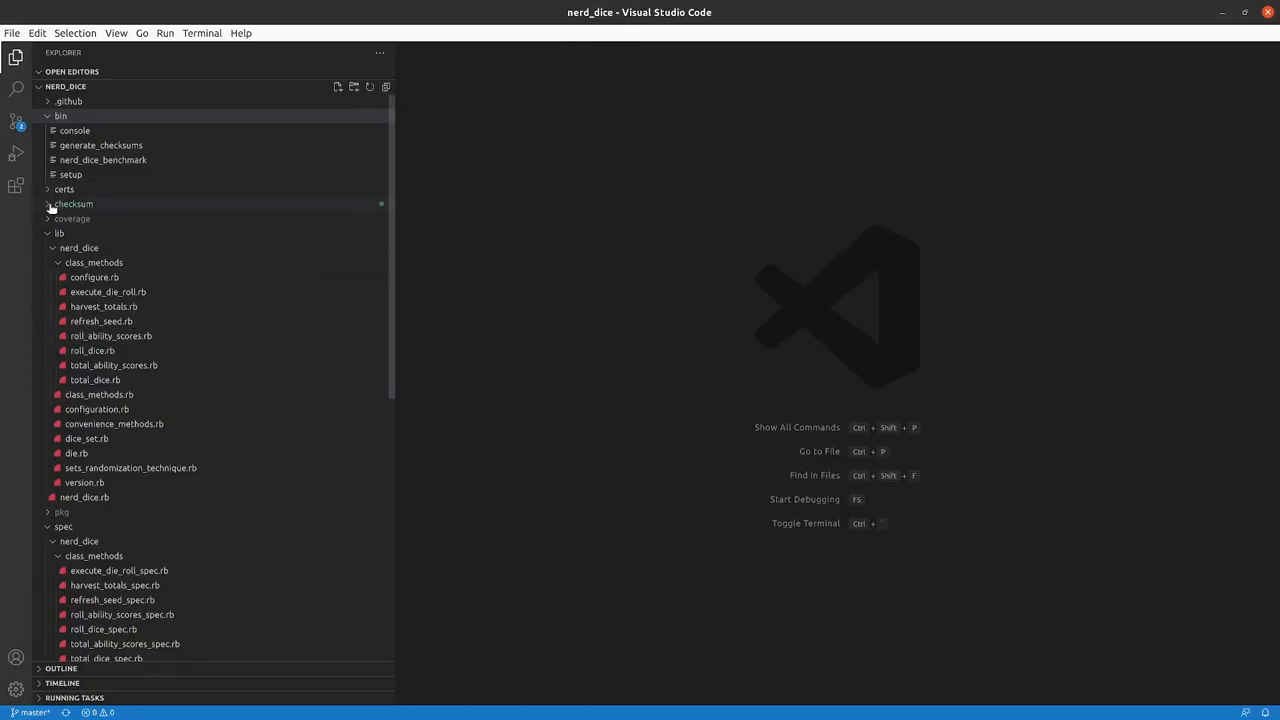
left_click(73, 204)
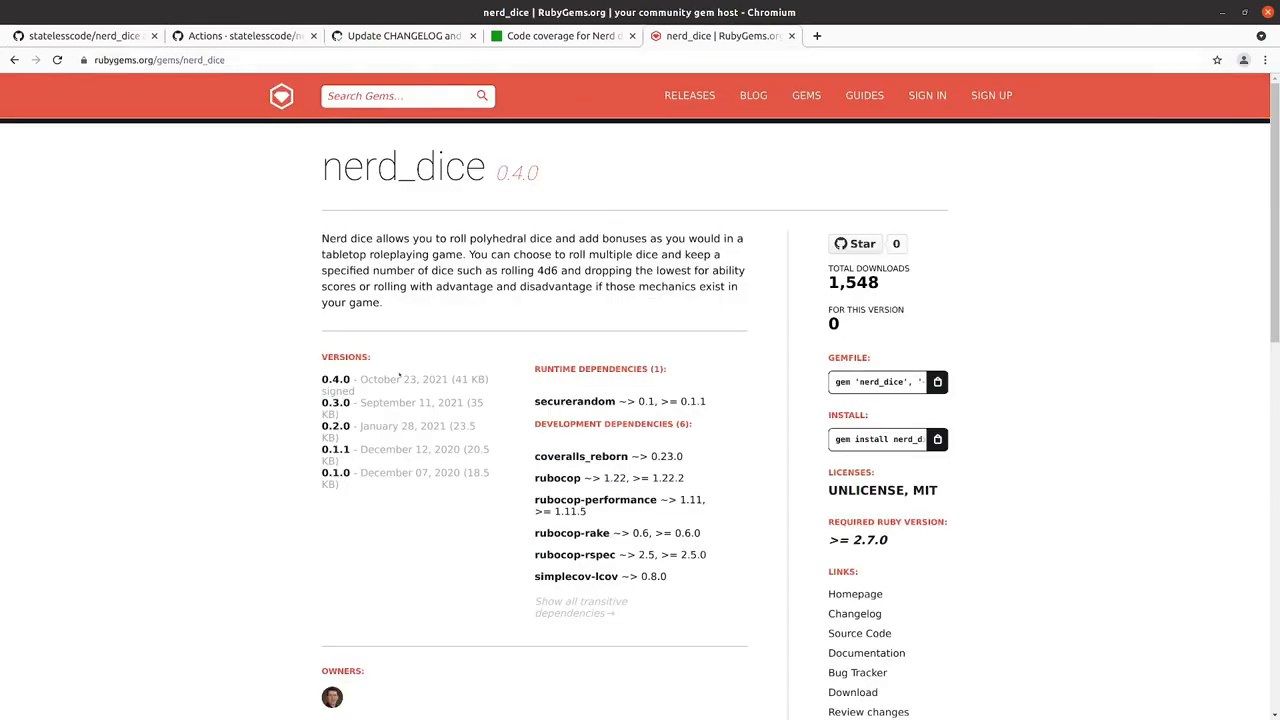
scroll("down", 3)
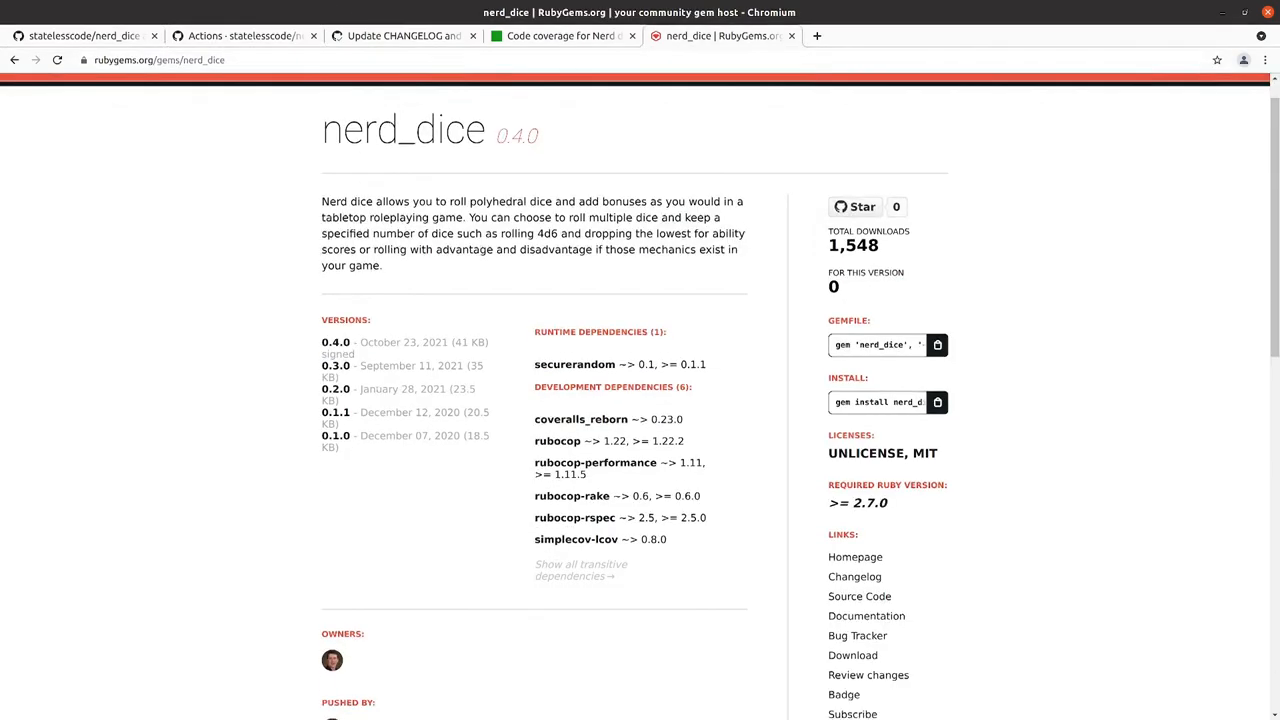
scroll("down", 3)
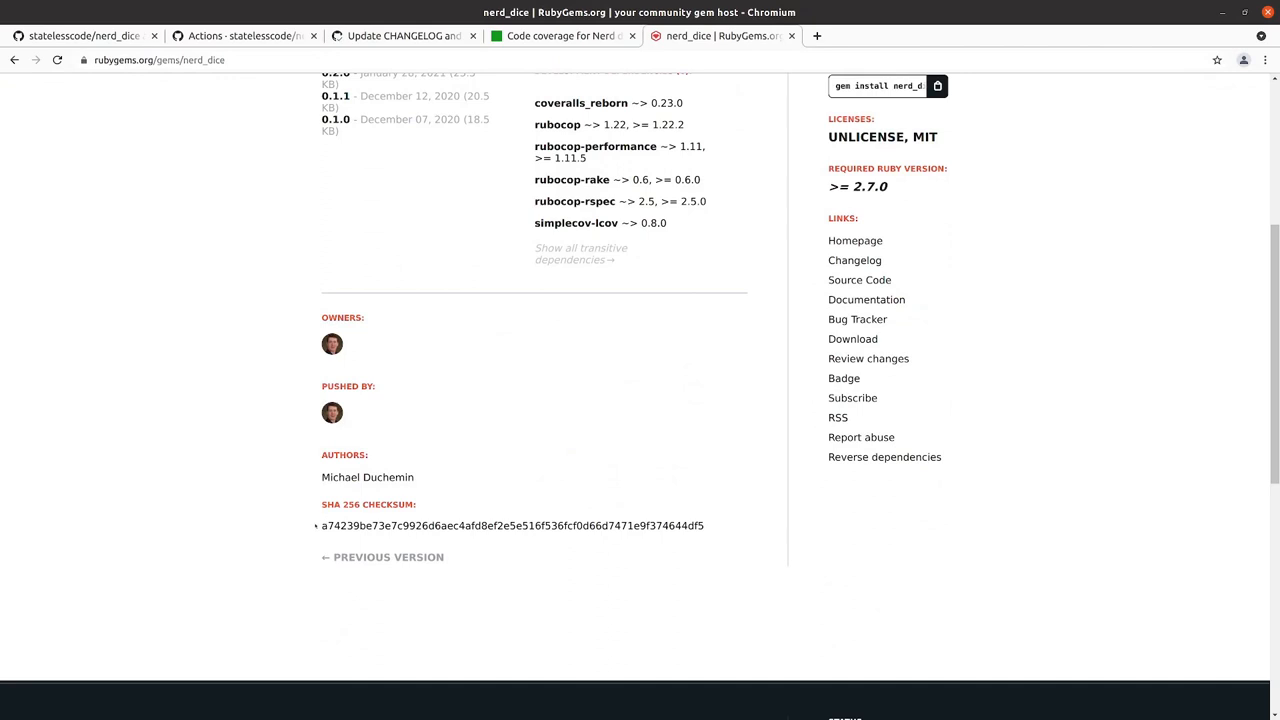
mouse_move(177, 337)
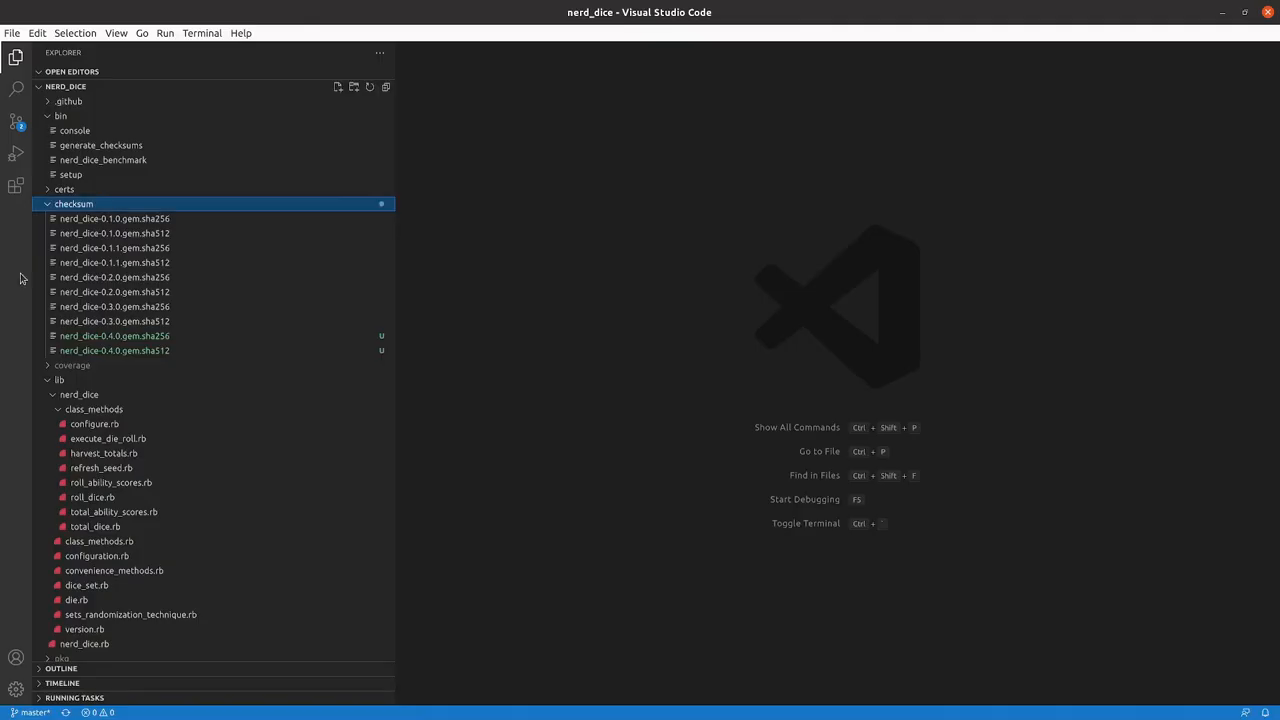
left_click(114, 336)
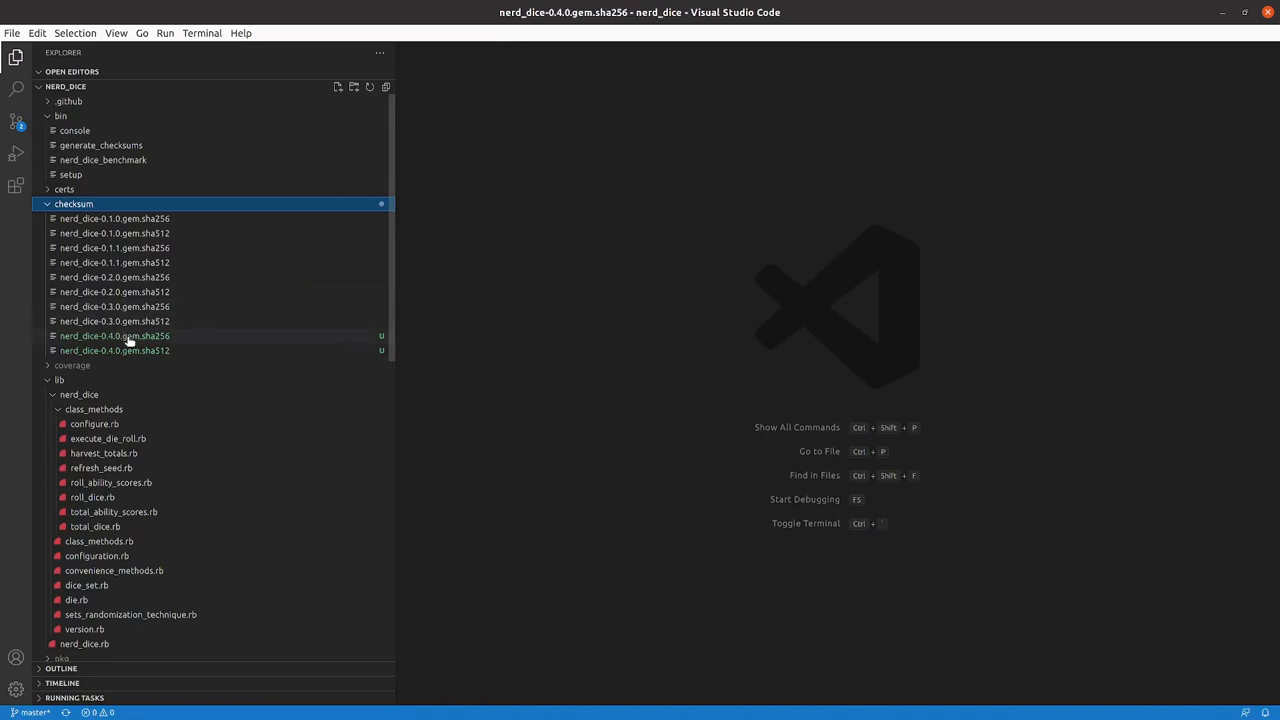
double_click(114, 336)
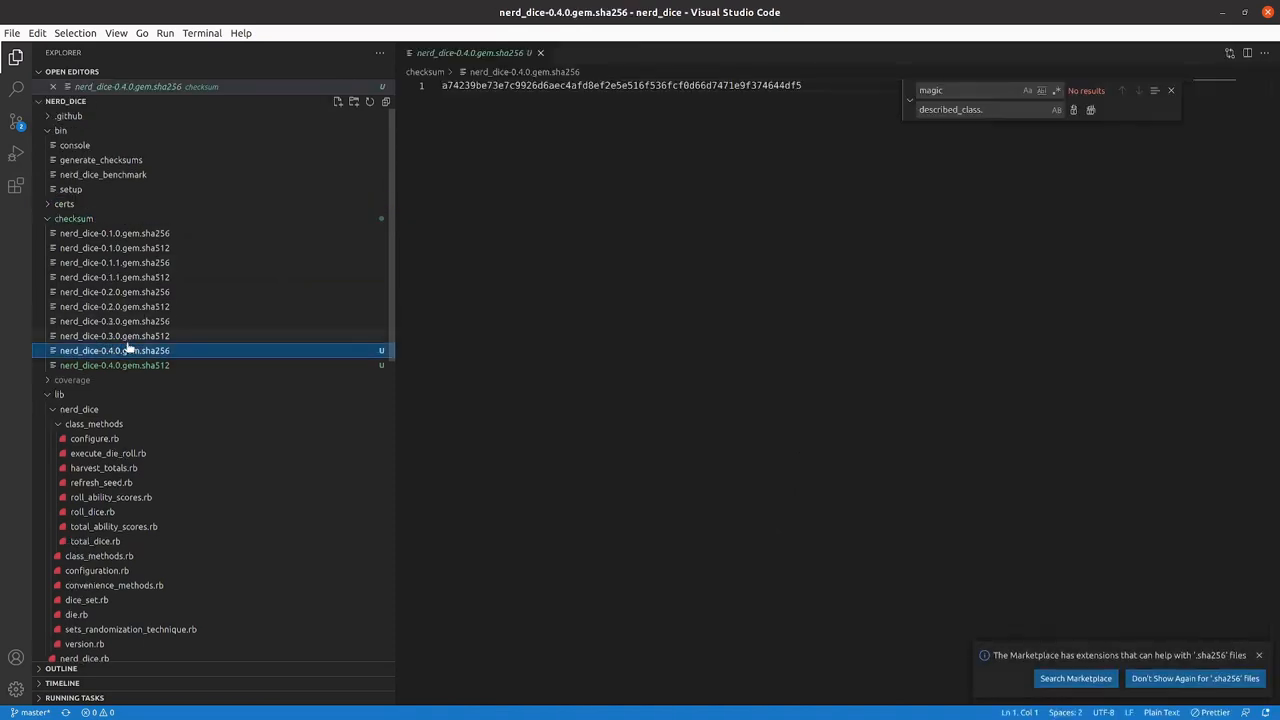
left_click(114, 365)
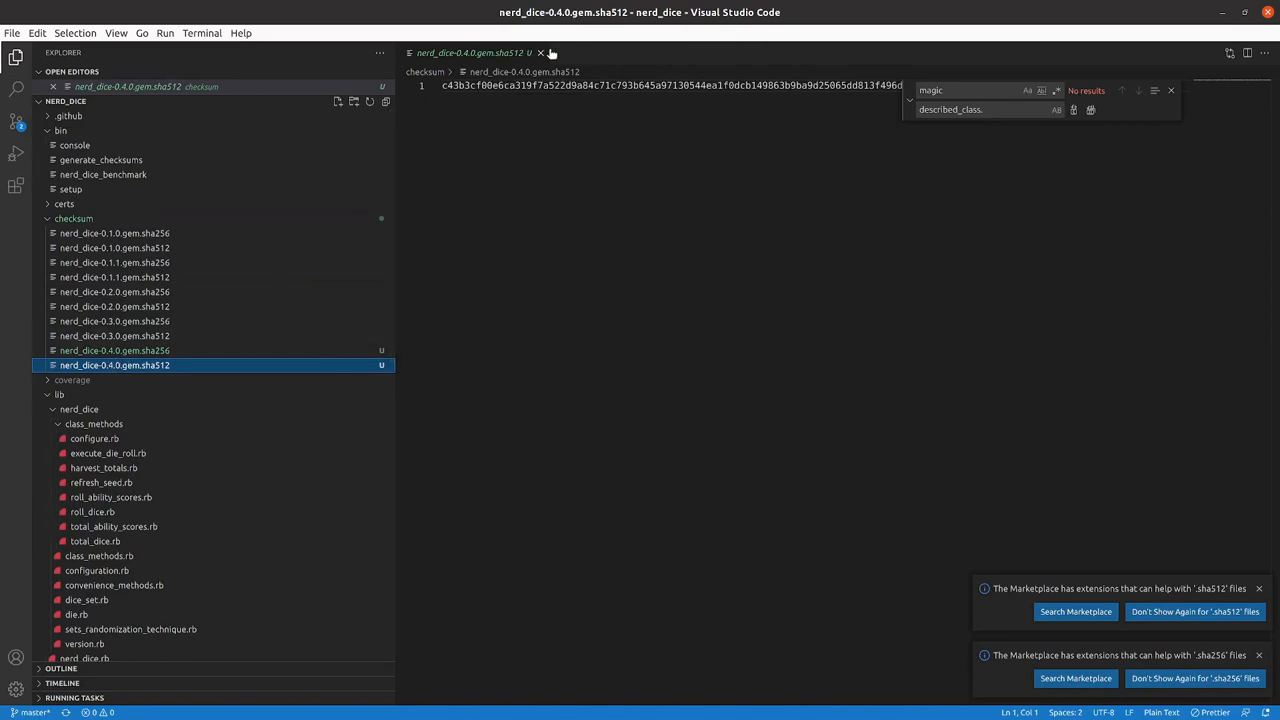
scroll("down", 3)
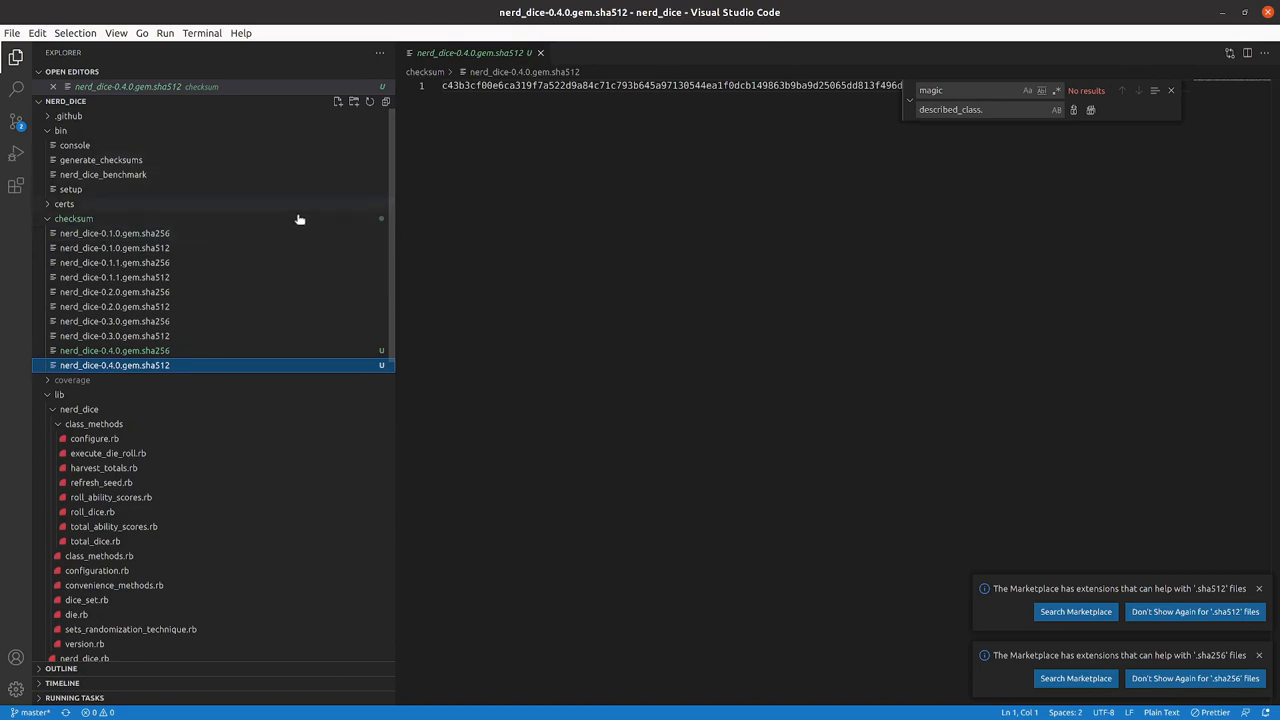
mouse_move(377, 165)
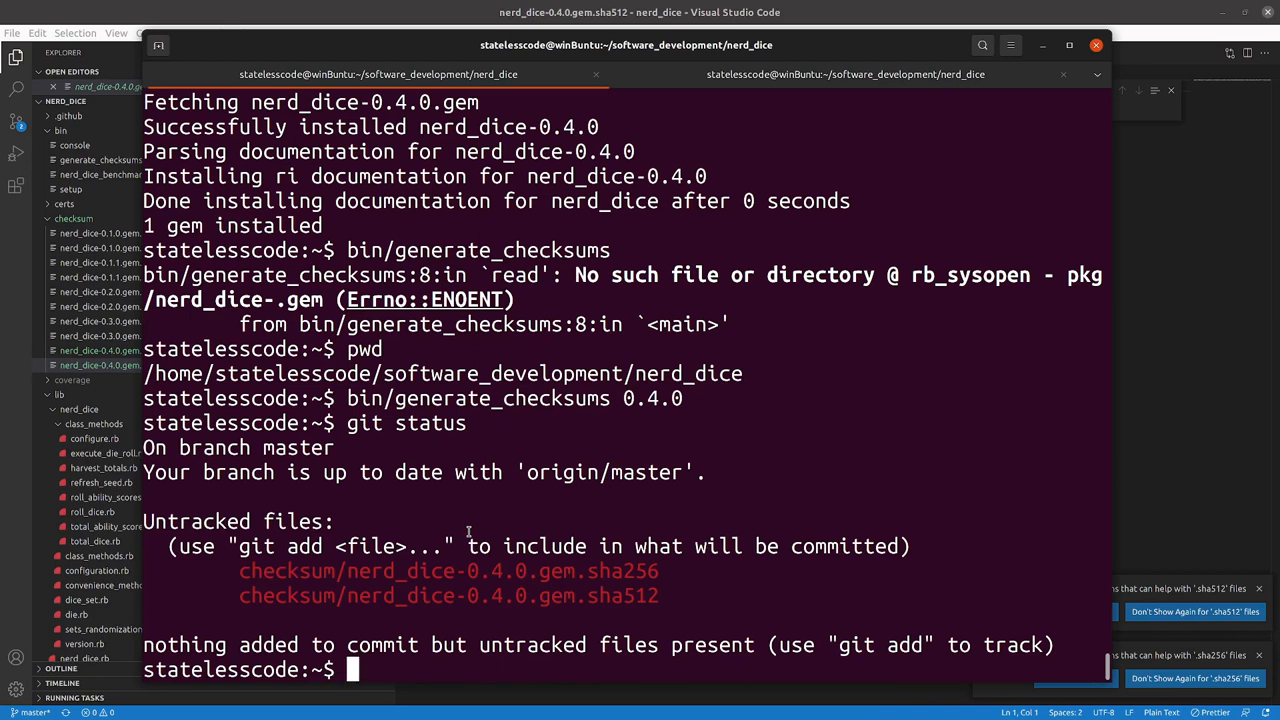
Step: Commit the checksum files, signed, as 'Add checksums for 0.4.0' and push to master
type("git")
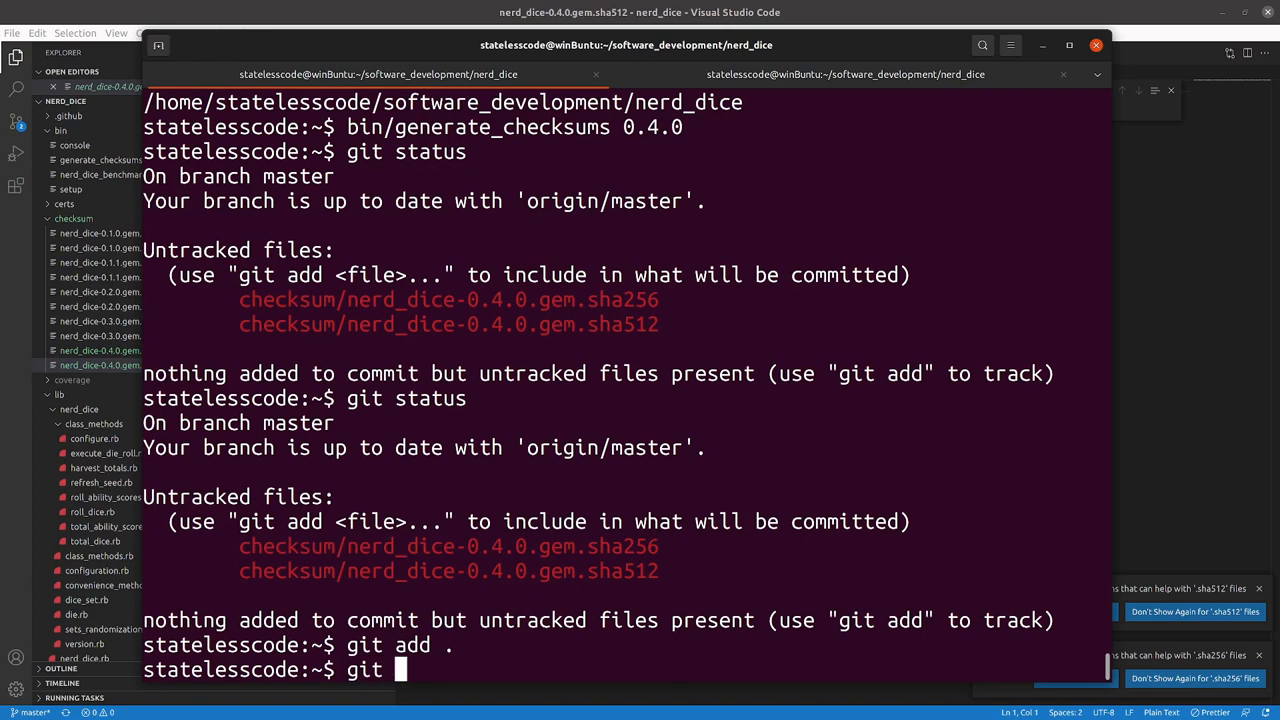
type("commit -S")
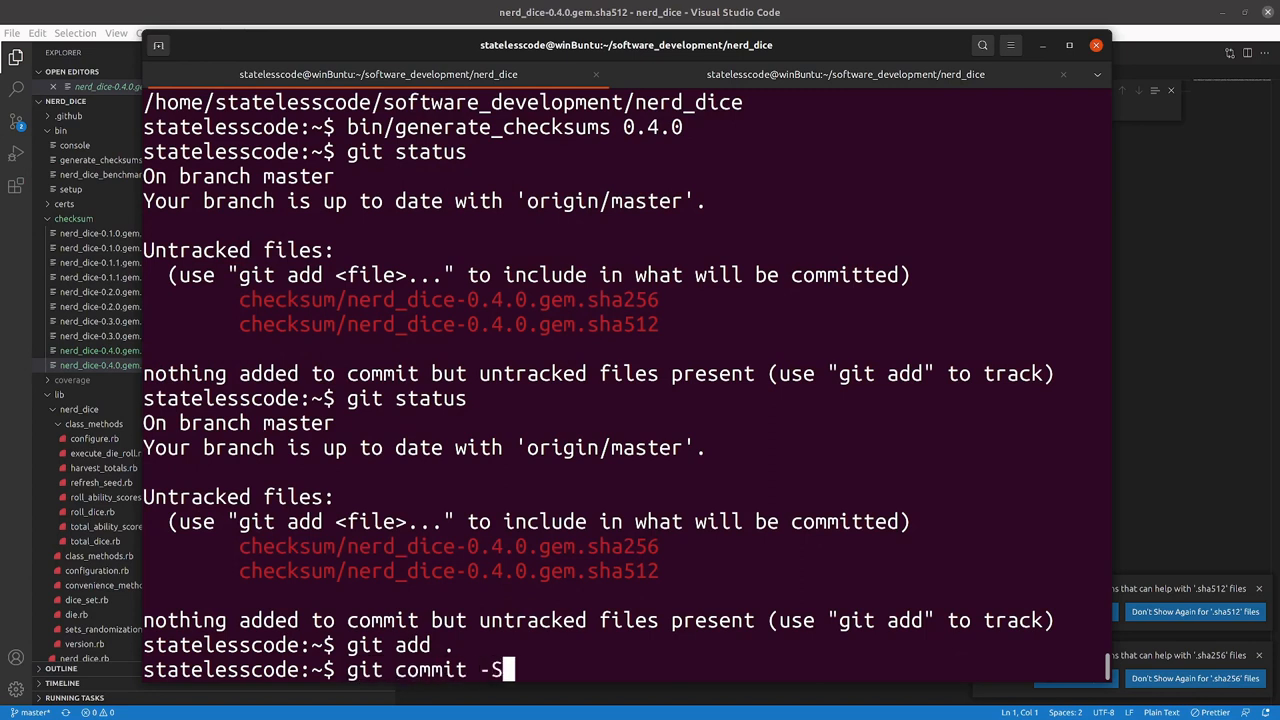
type("-m \"")
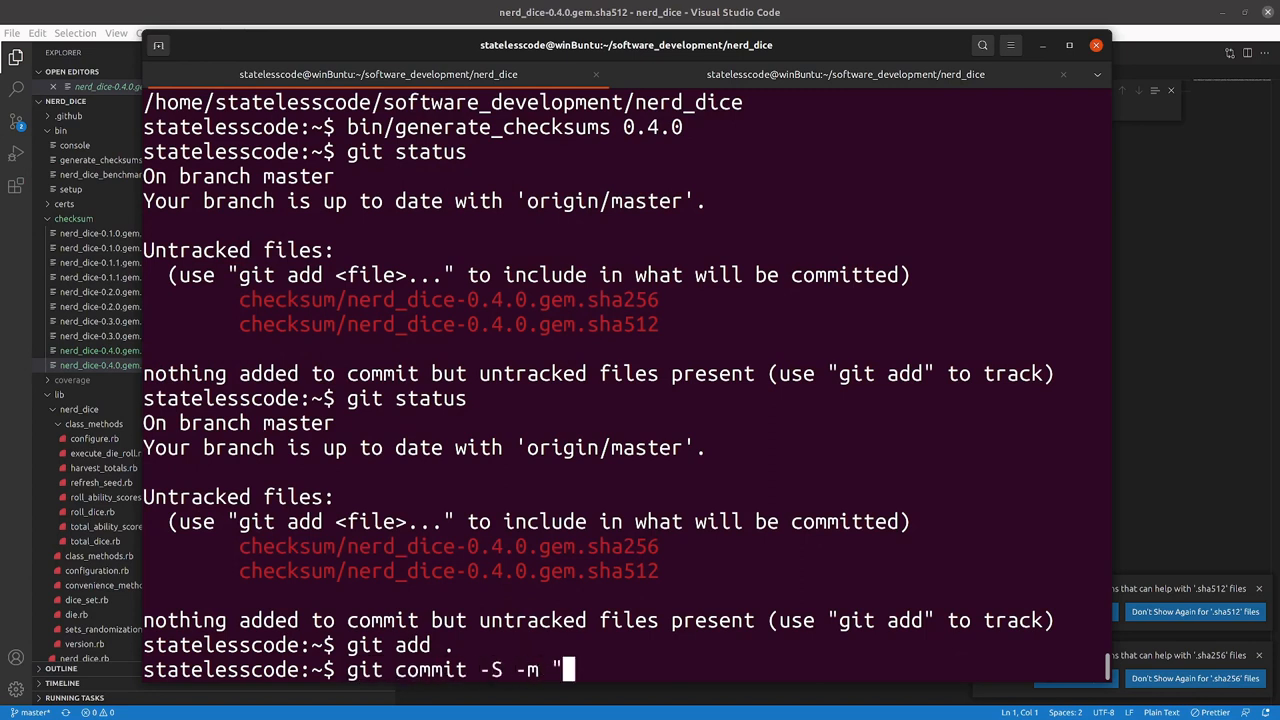
type("Add check")
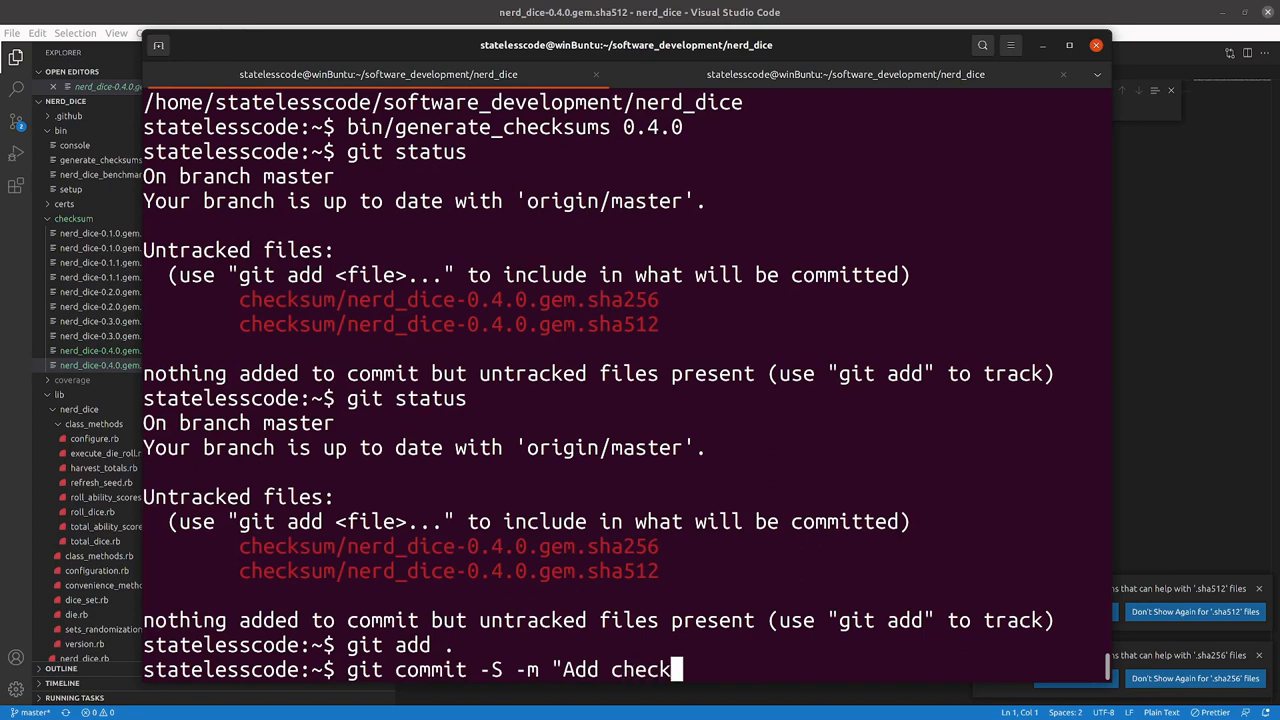
type("sums for 0")
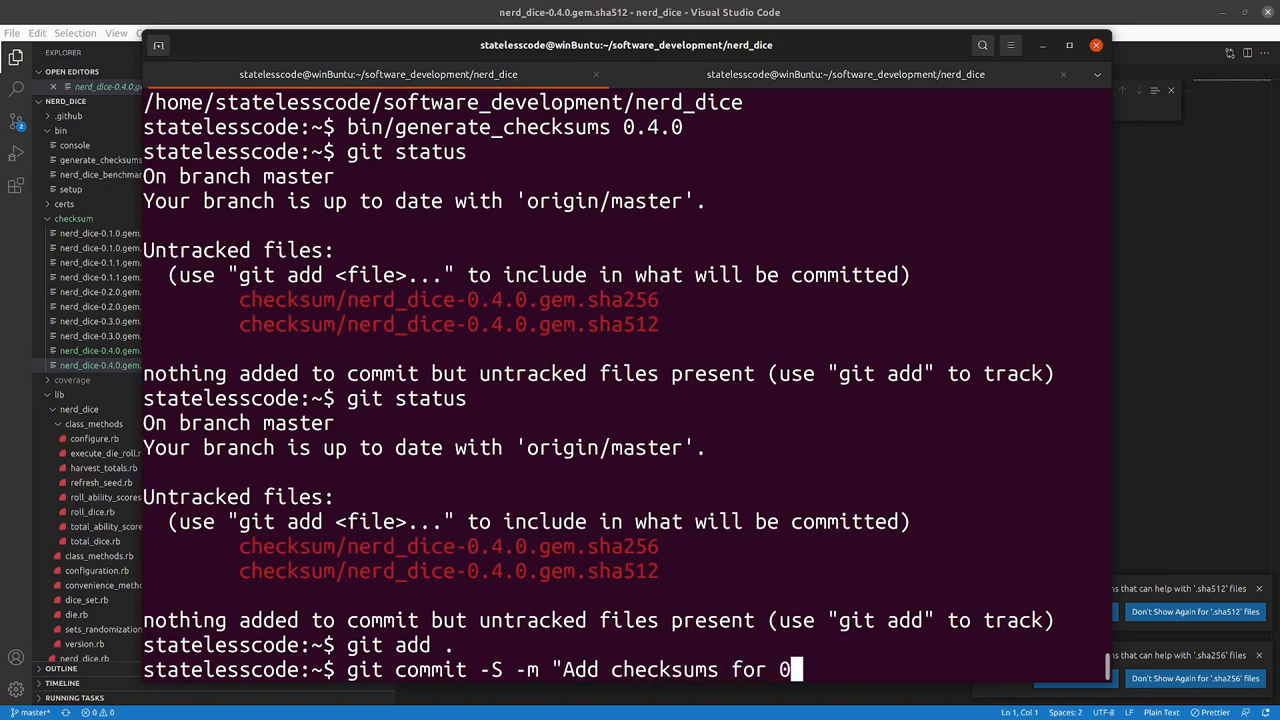
type(".4.")
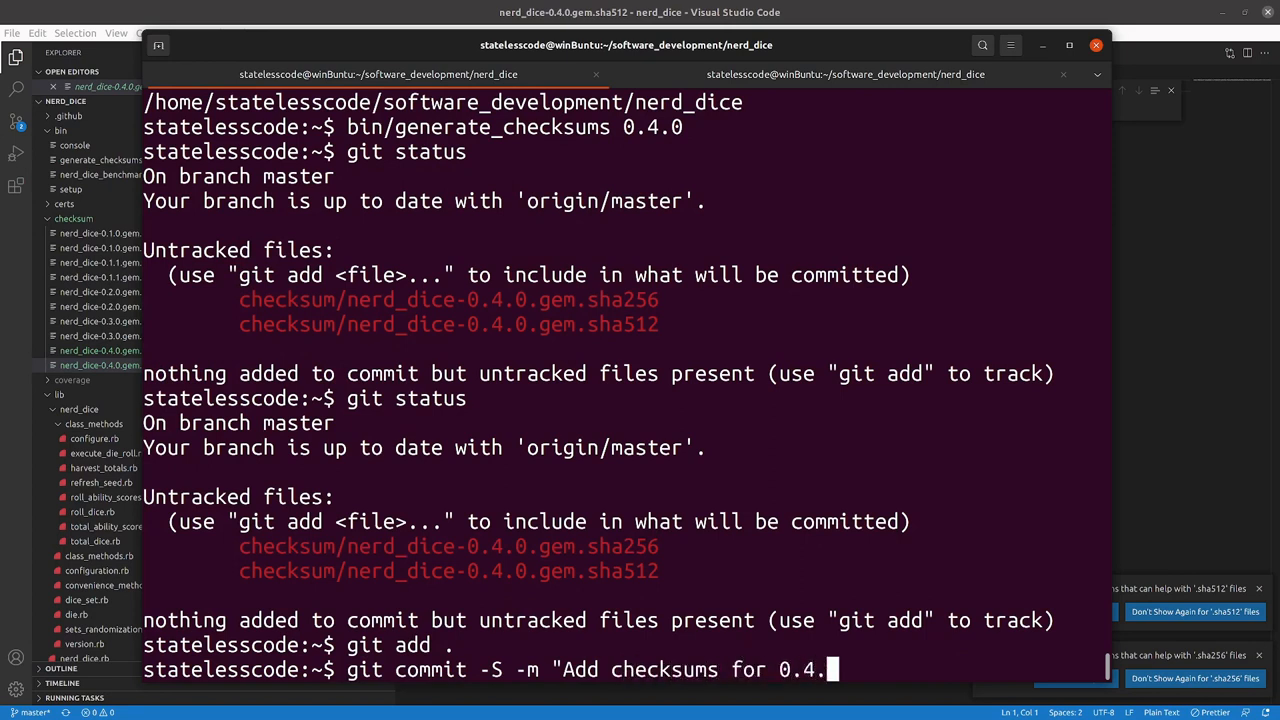
type("0\"")
type("git push")
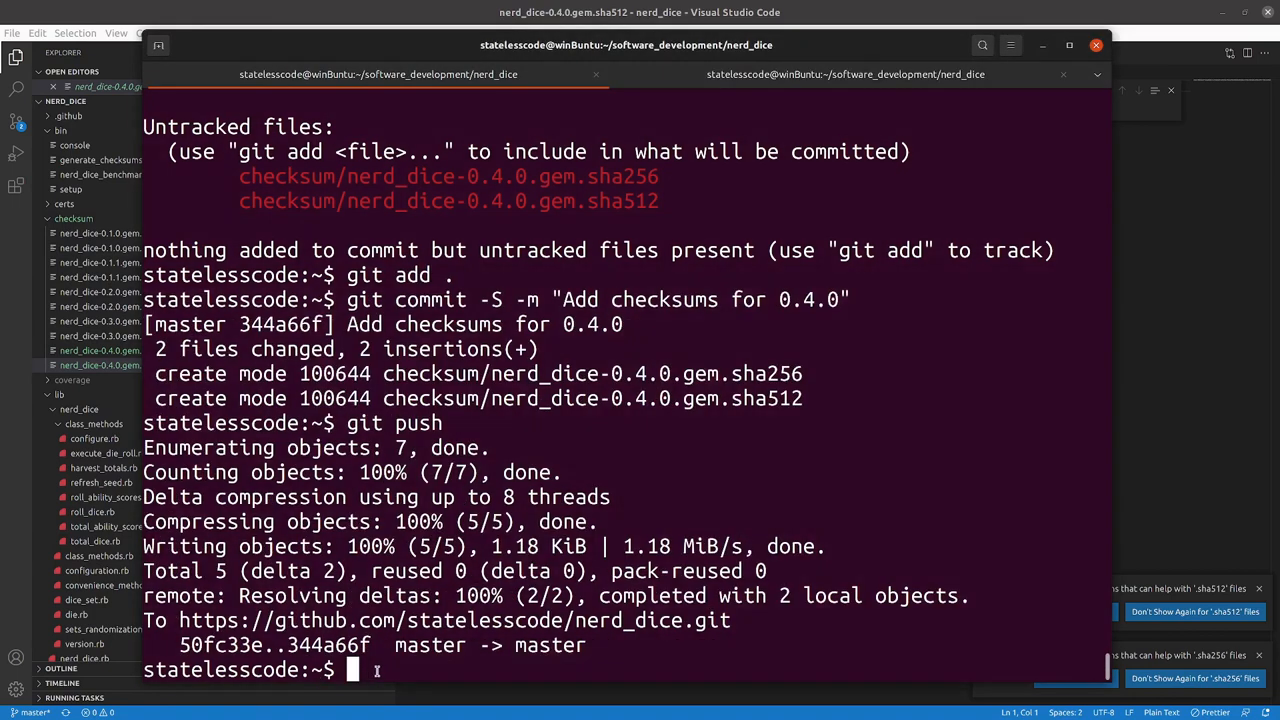
Step: Delete the local feature/convenience-methods branch
type("git branch -d")
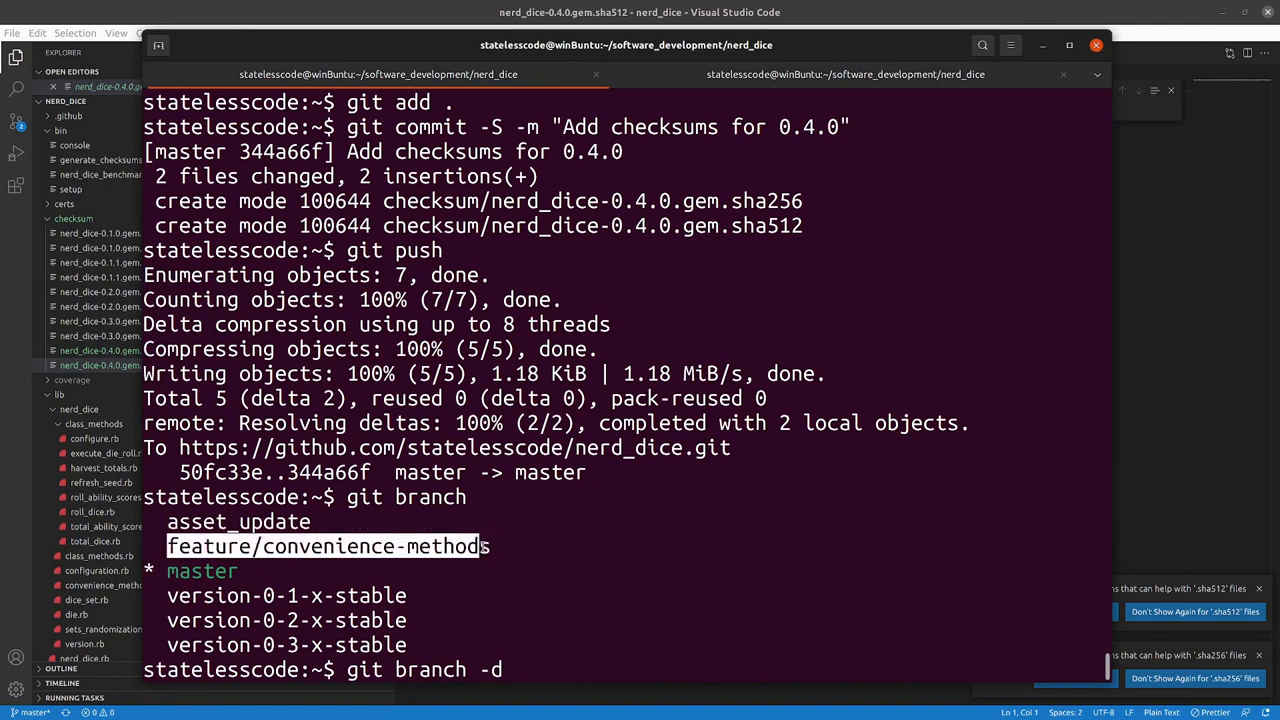
type("feature/convenience-methods")
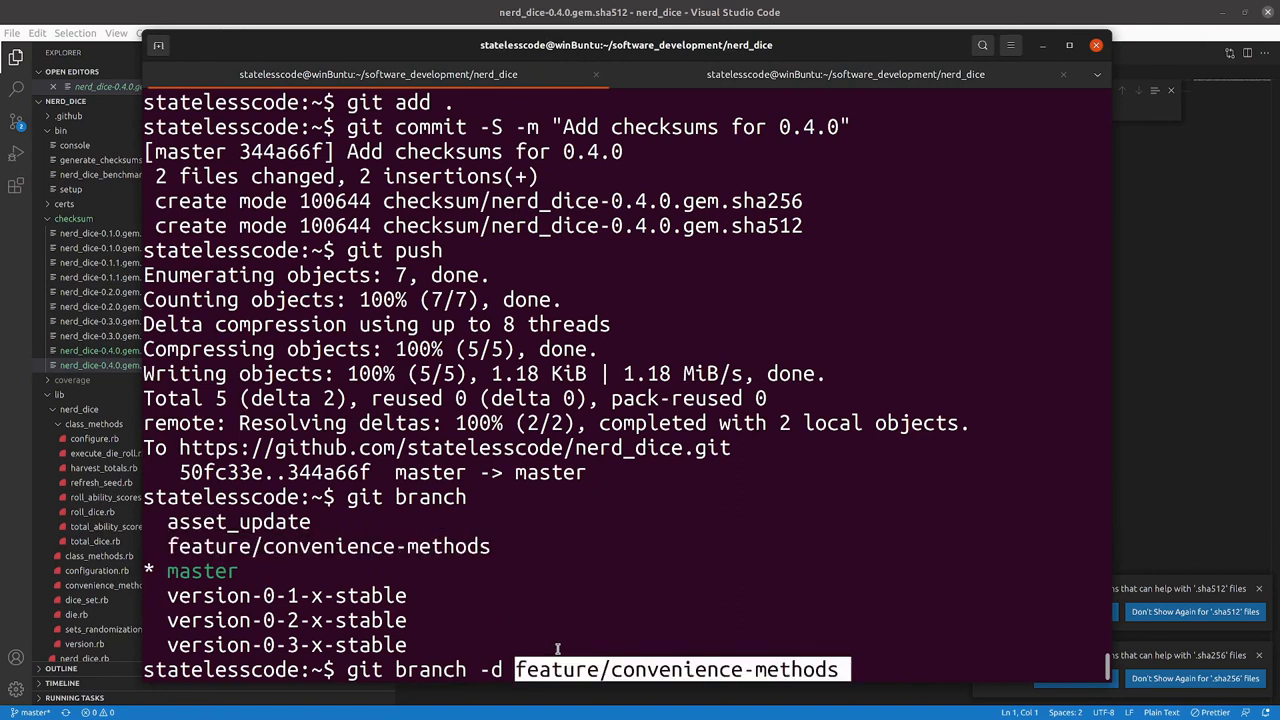
key("Enter")
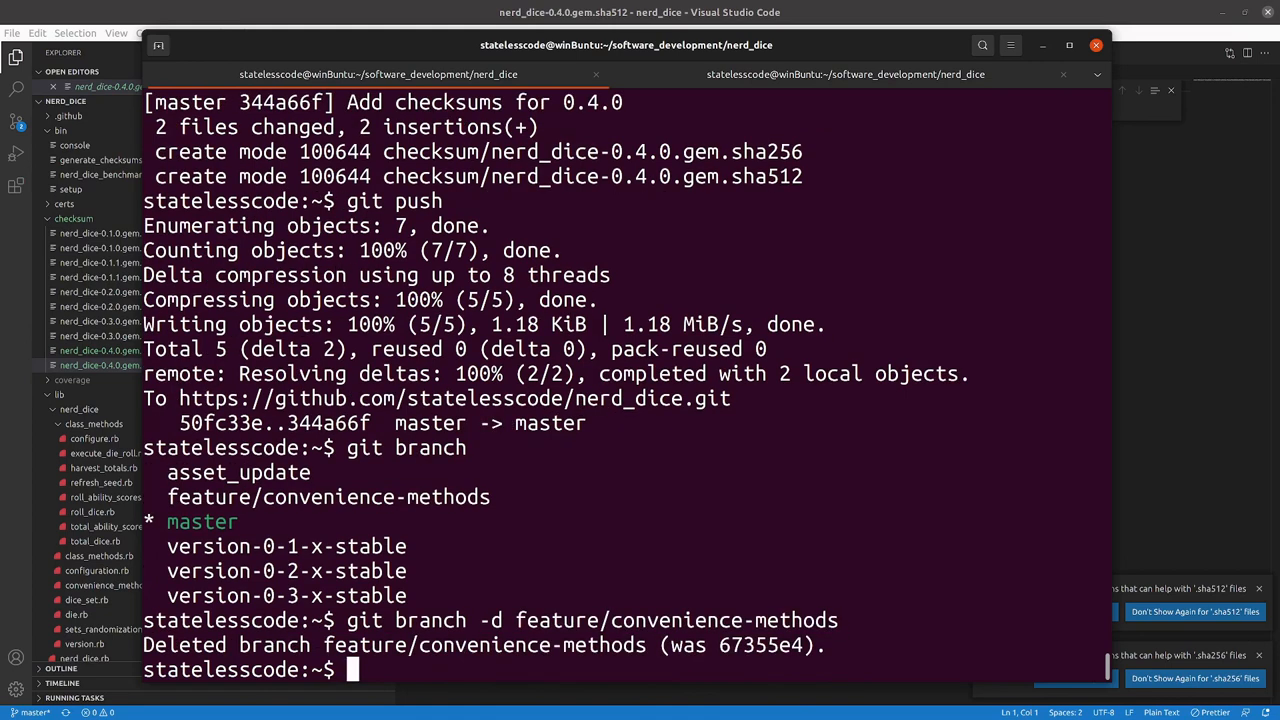
Step: Create and check out the new version-0-4-x-stable branch
type("git checkout -b")
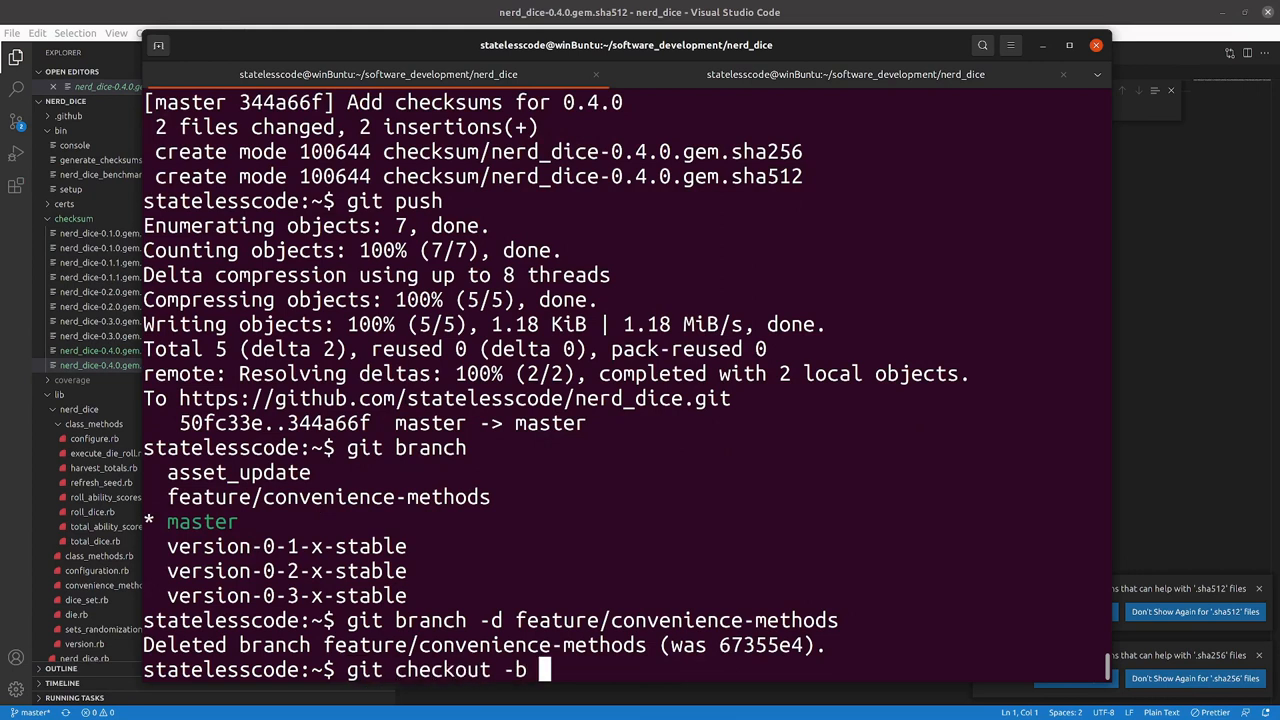
type("version-")
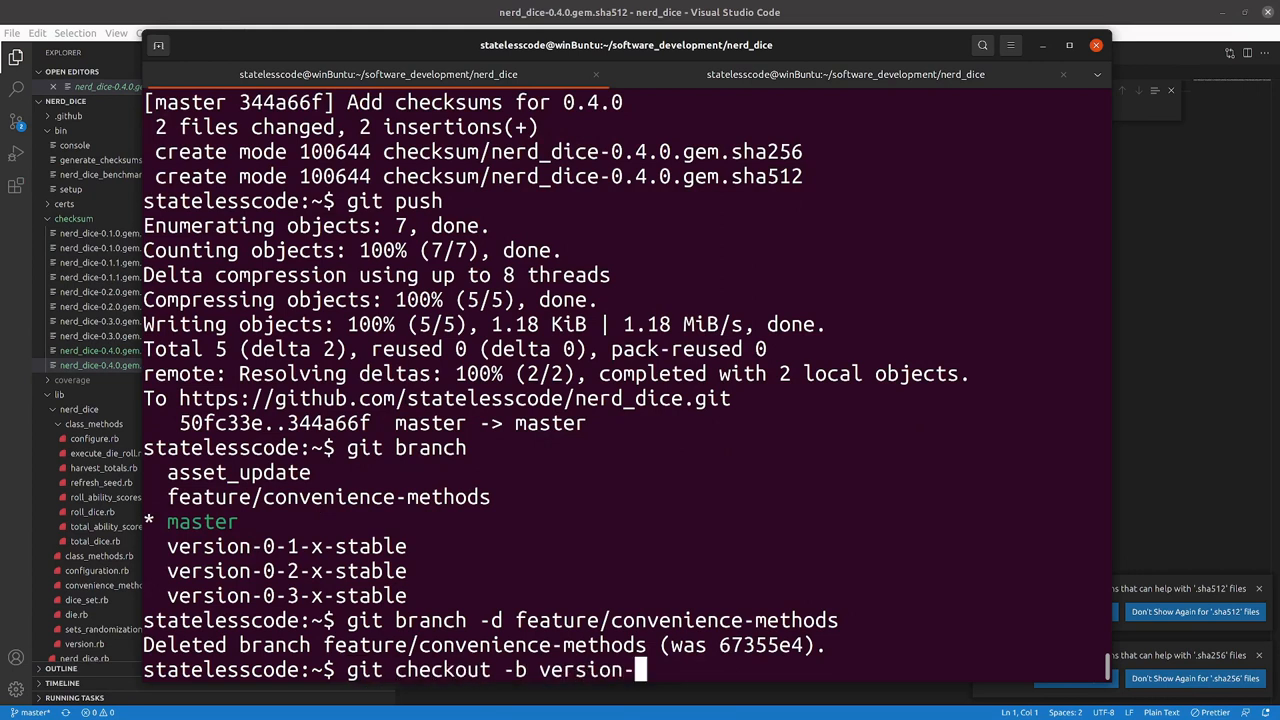
type("0-4")
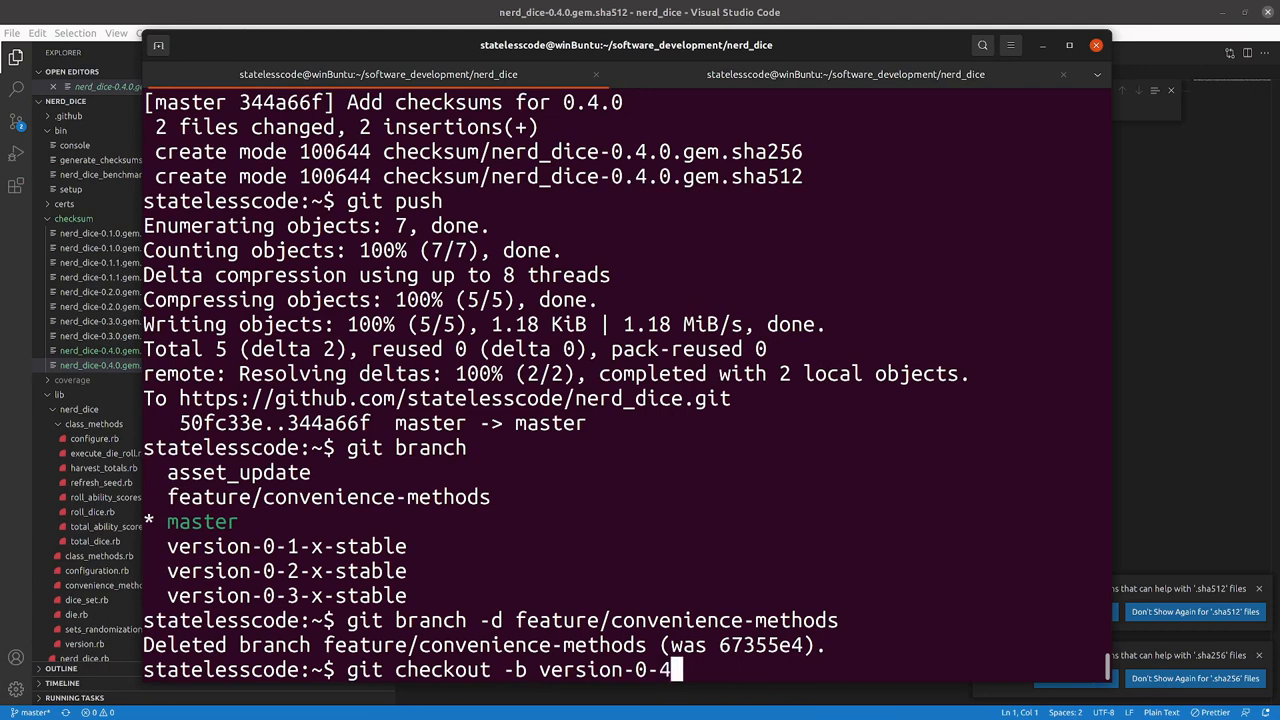
type("-x-sta")
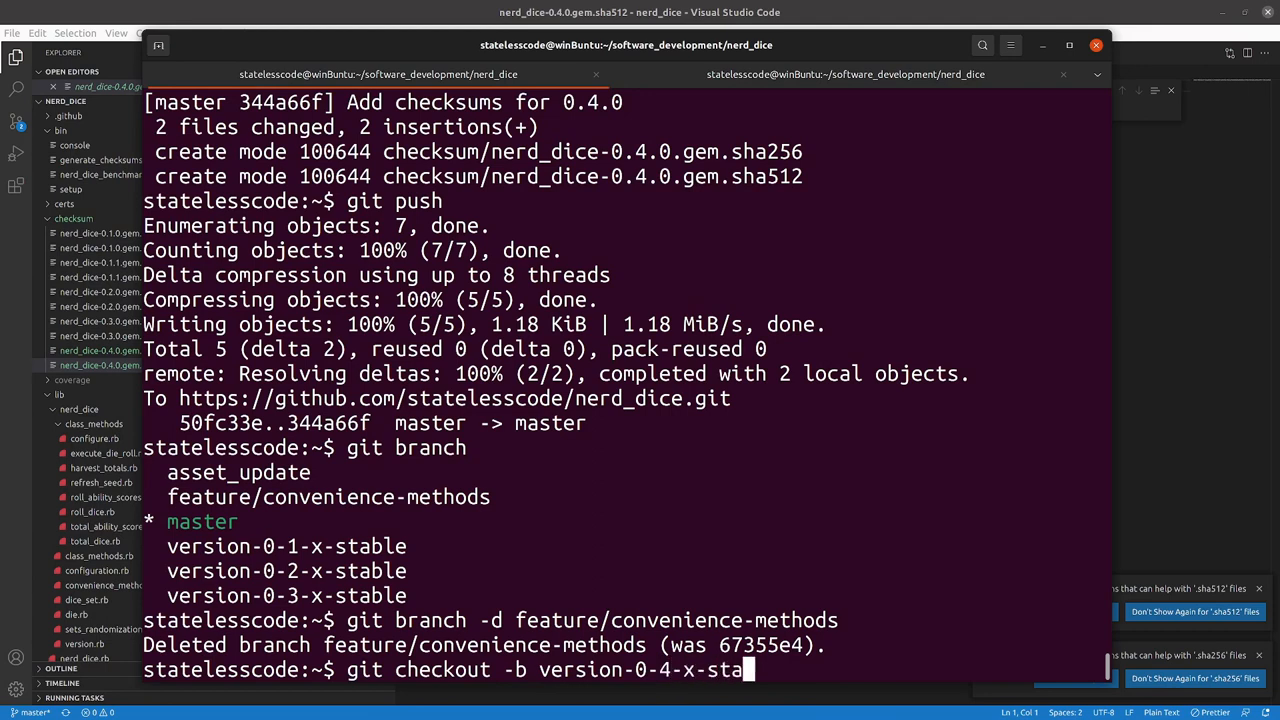
type("ble")
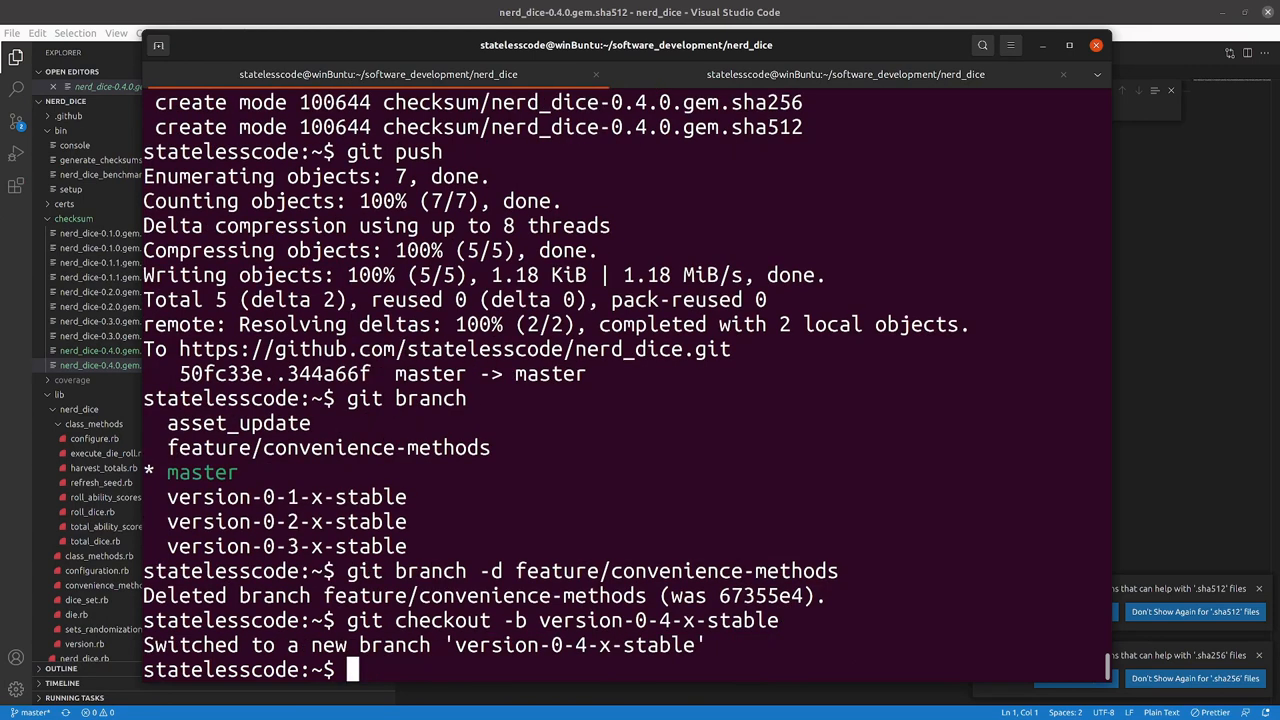
Step: Push version-0-4-x-stable upstream to origin and remove feature/convenience-methods from GitHub
type("git j")
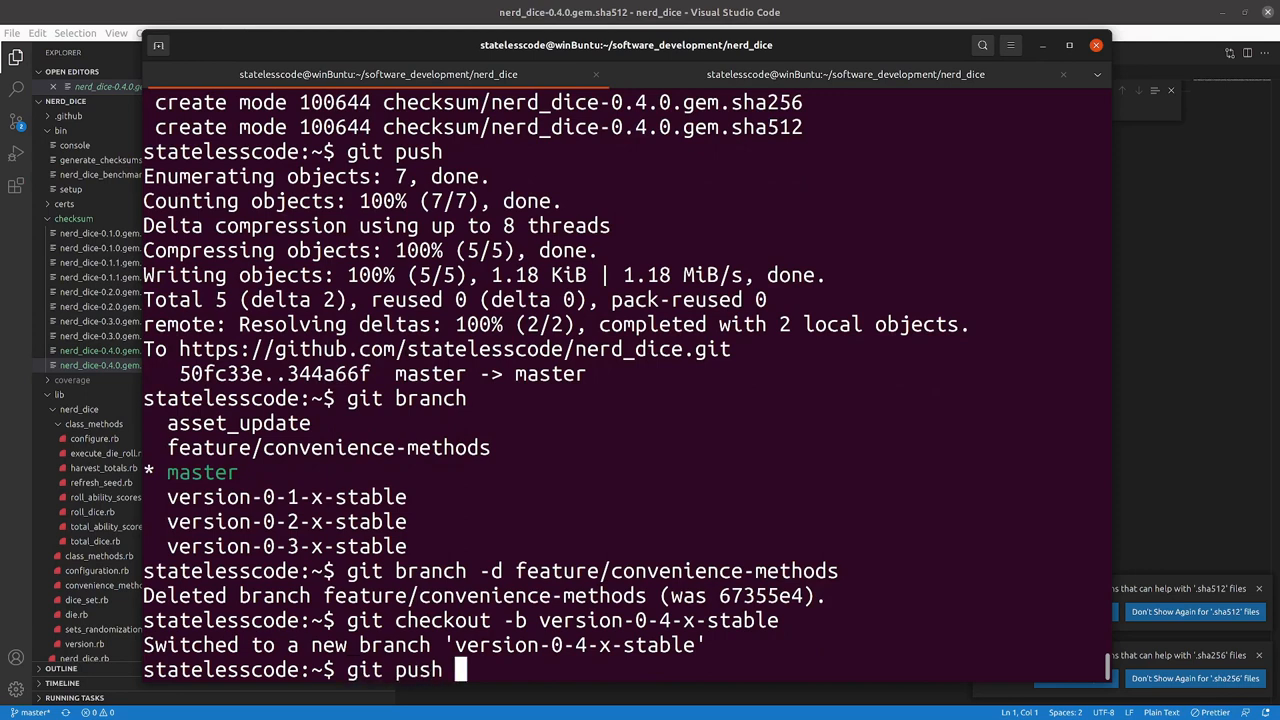
type("-u")
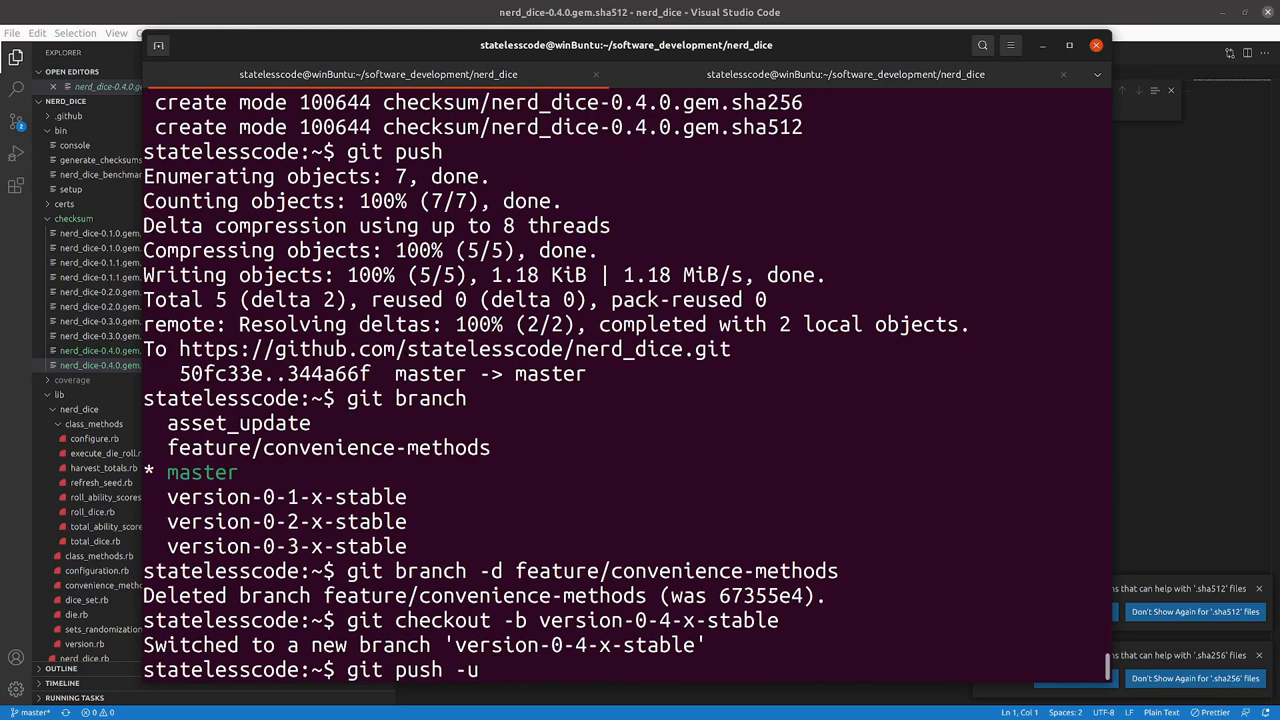
type("origin")
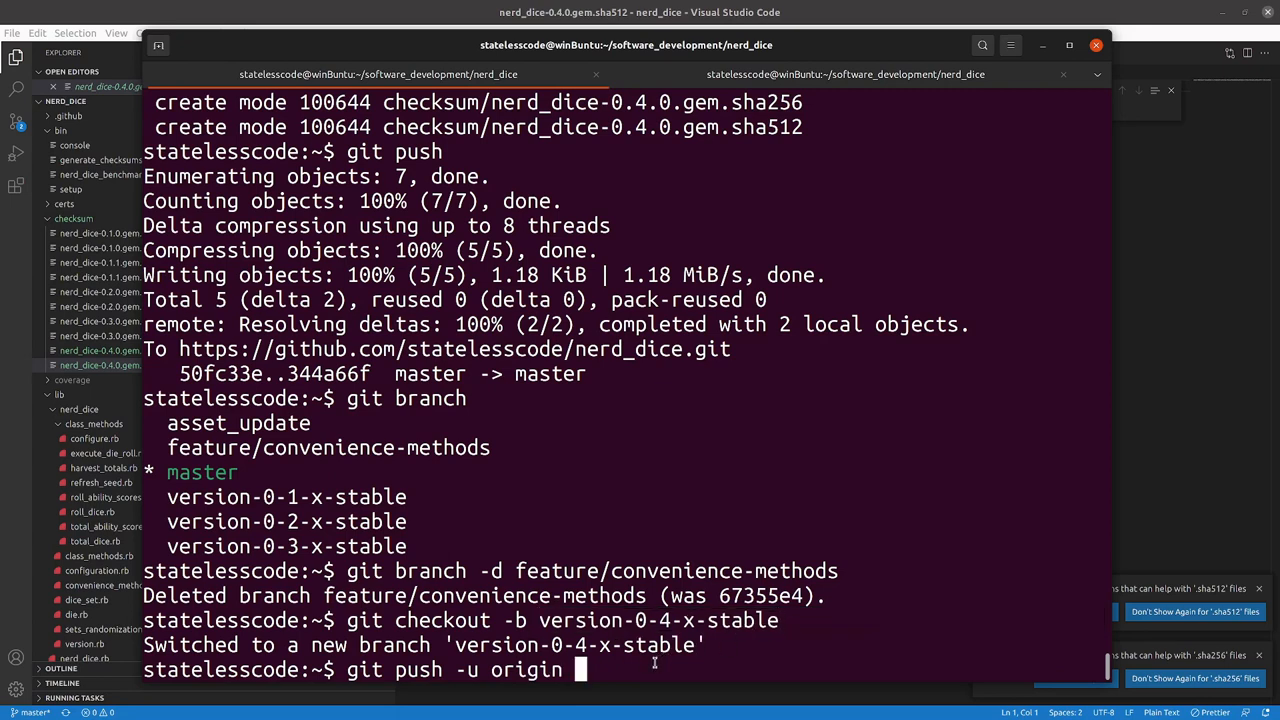
type("version-0-4-x-stable")
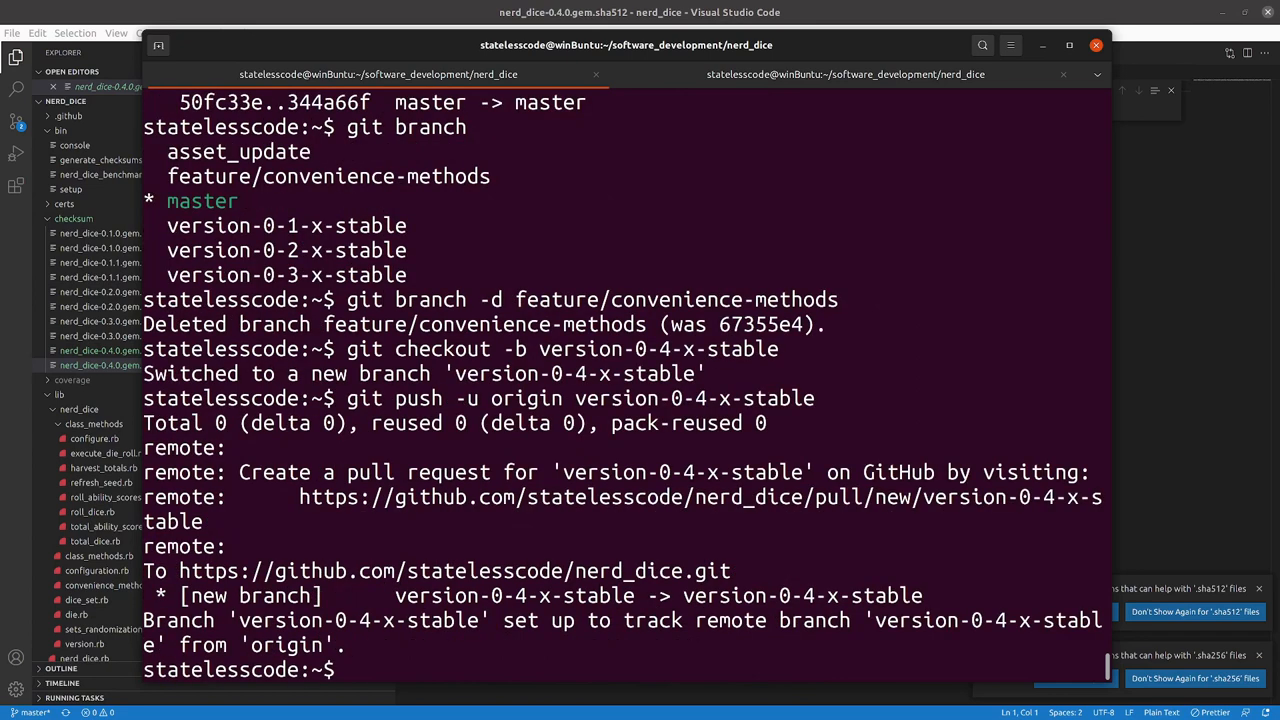
type("git push -u origin version-0-4-x-stable")
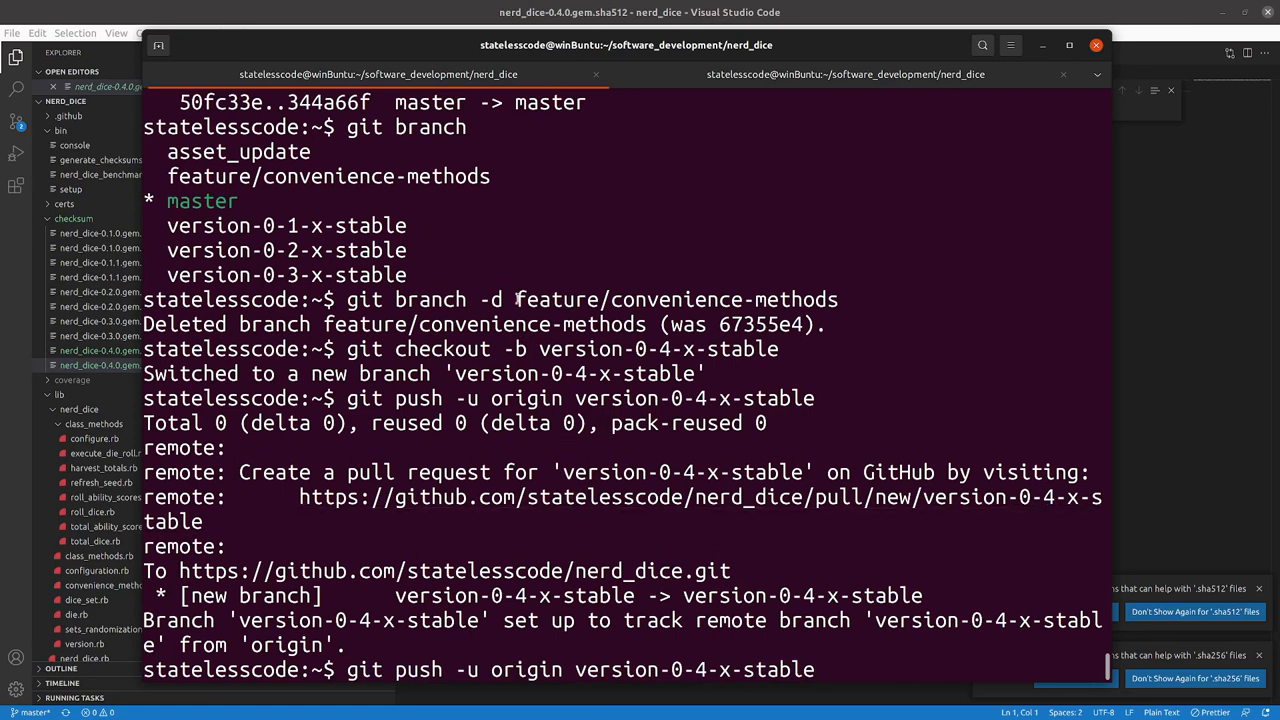
double_click(676, 299)
type("git push origin :")
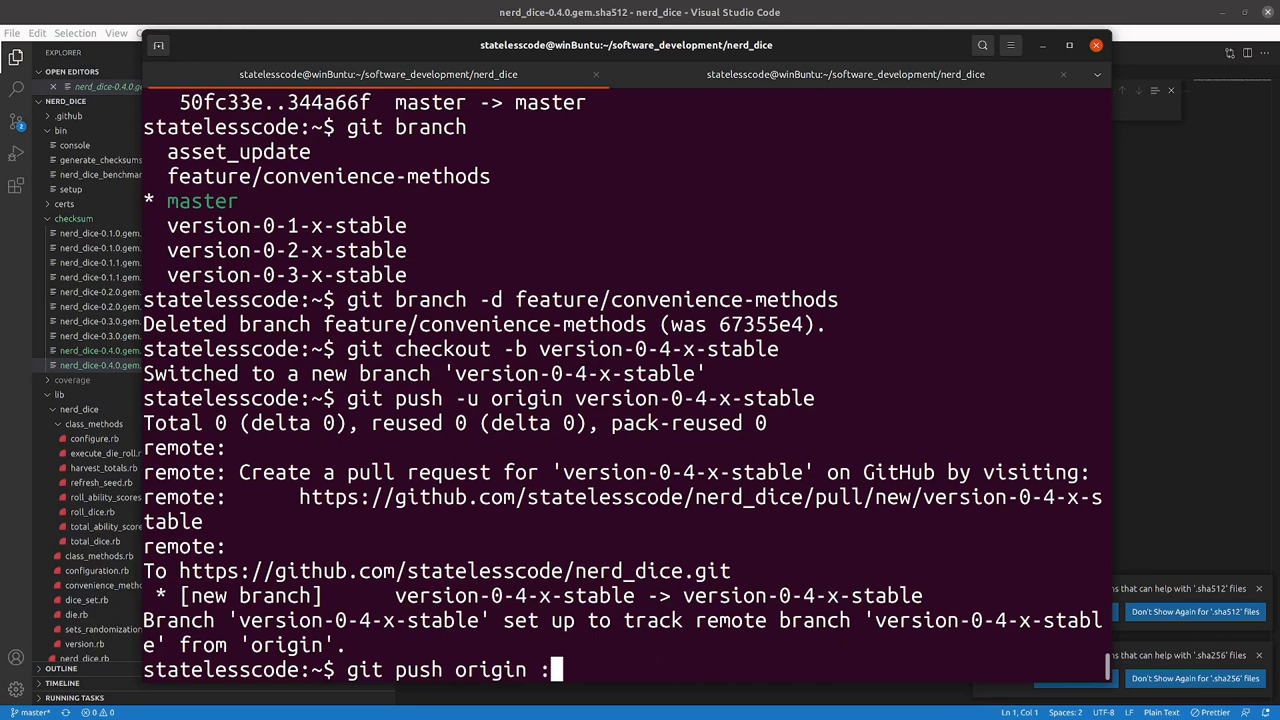
type("feature/convenience-methods")
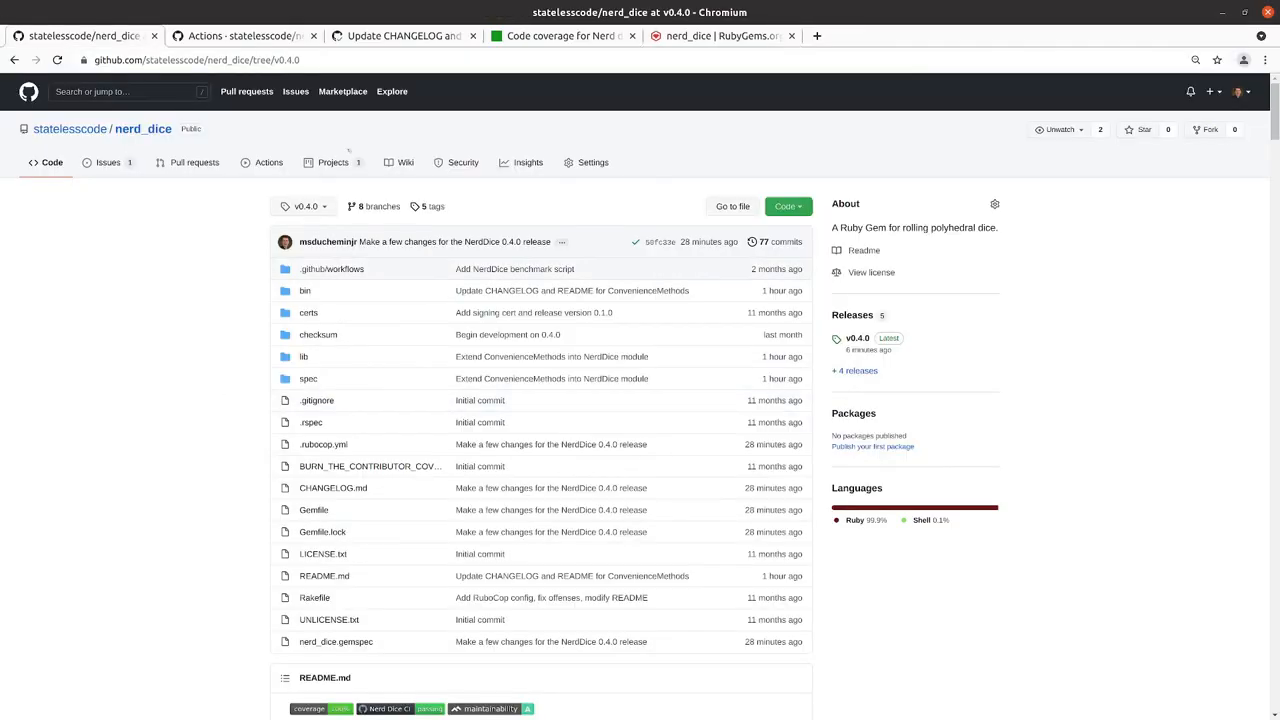
Step: Open the Actions tab of the nerd_dice repository on GitHub
left_click(268, 162)
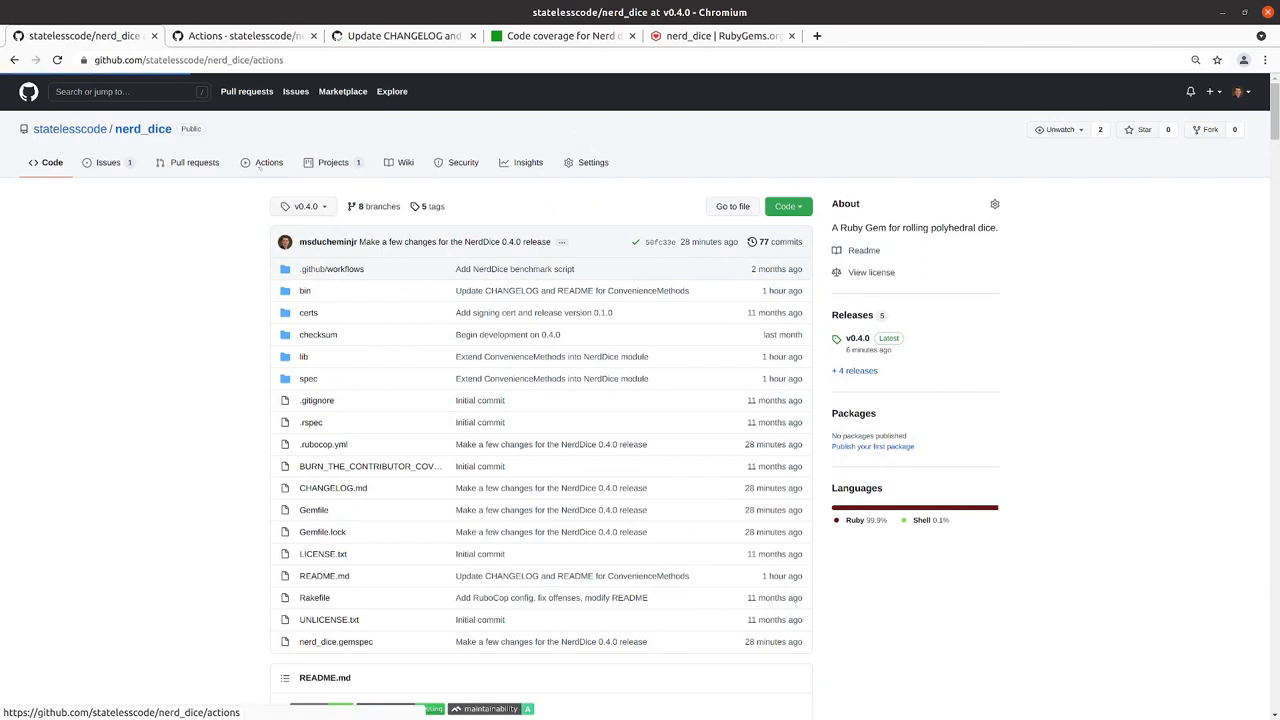
left_click(269, 162)
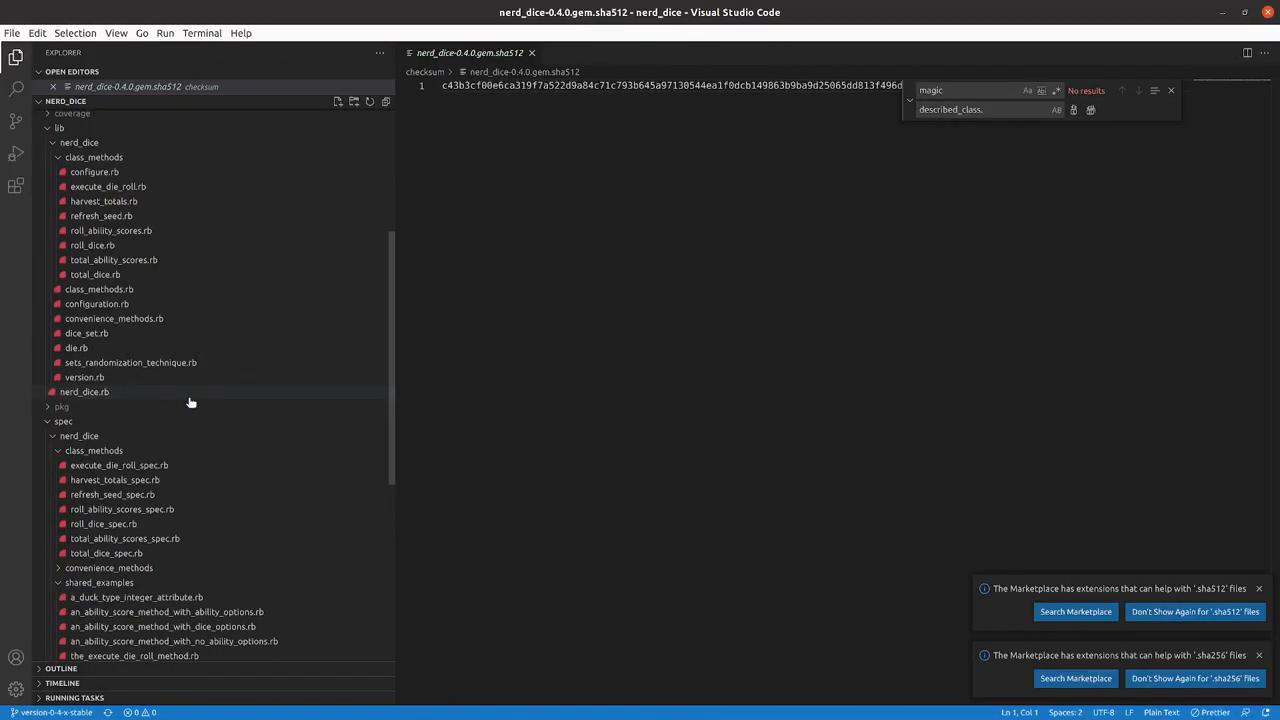
Step: Scroll through lib/nerd_dice/version.rb to change VERSION to "0.5.0"
scroll("down", 3)
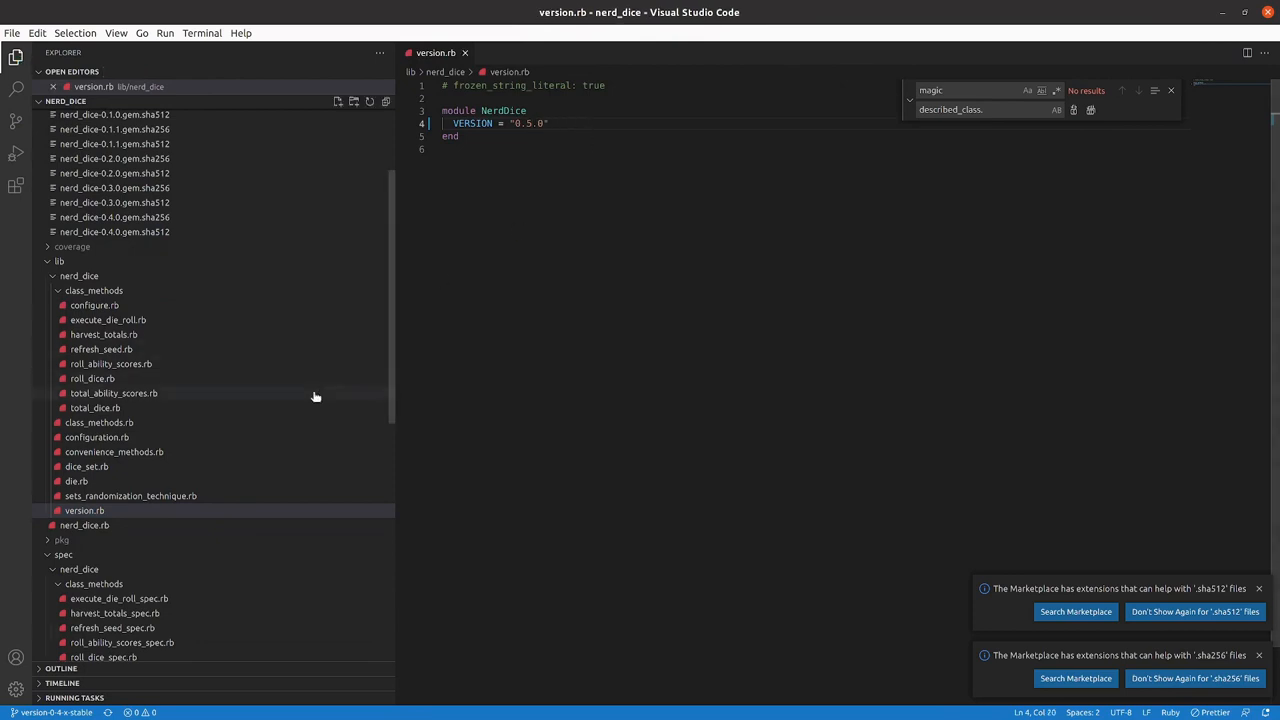
scroll("down", 3)
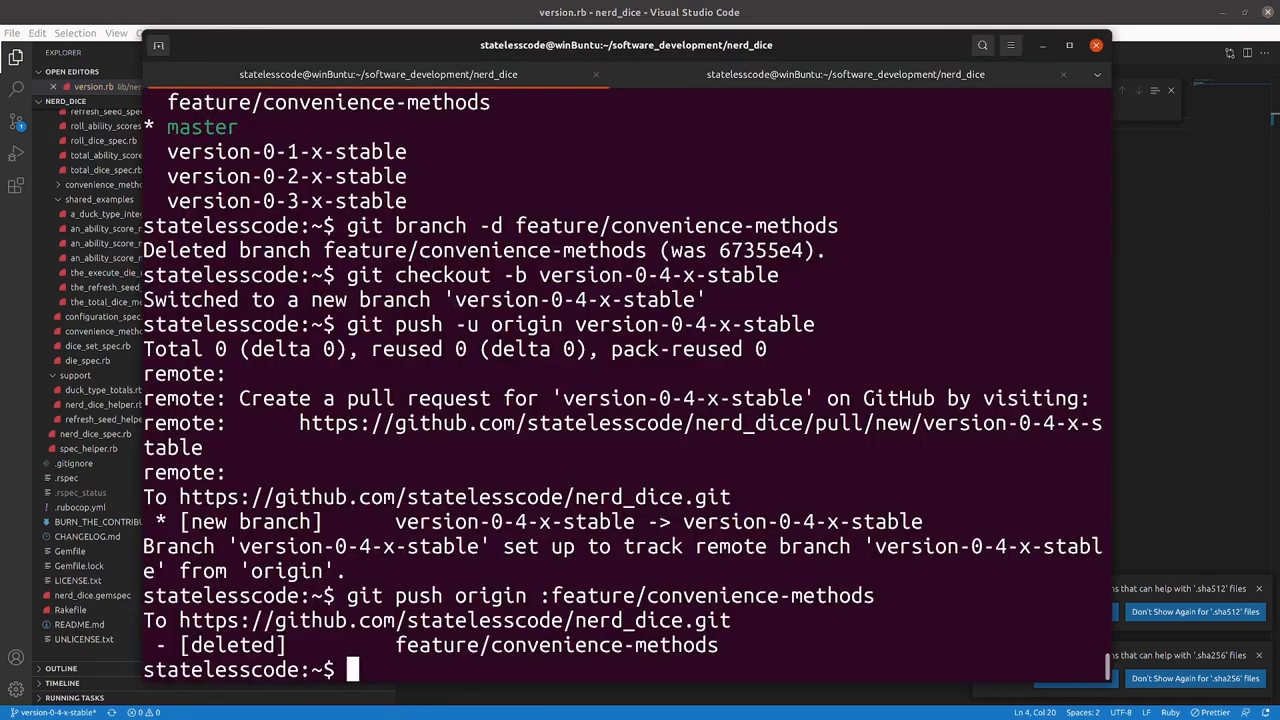
Step: Run bundle update to pick up nerd_dice 0.5.0
type("b")
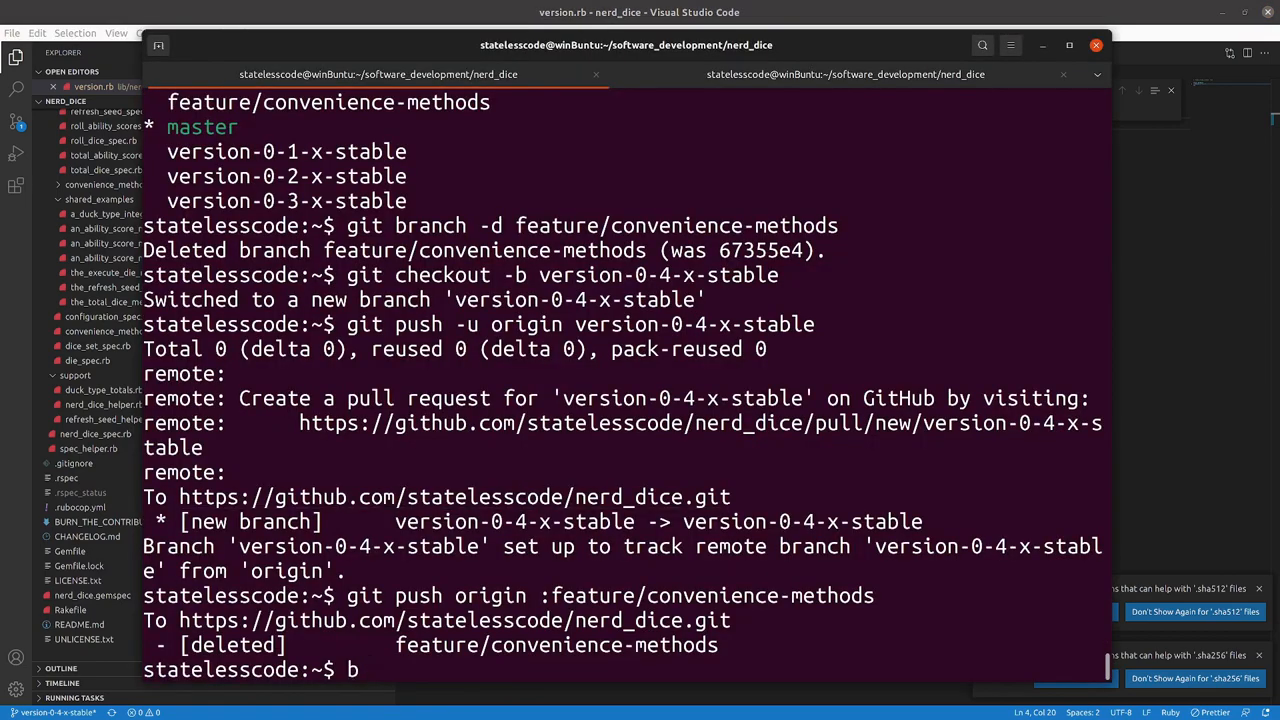
type("undle")
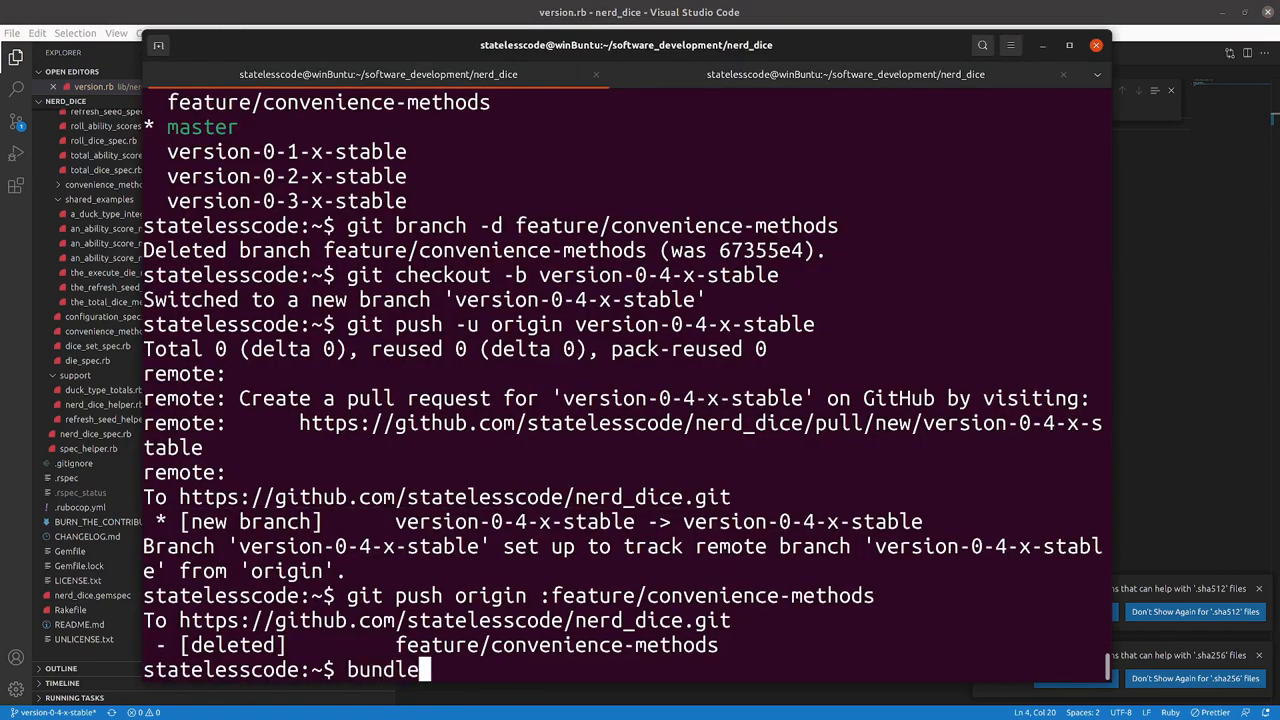
type("update")
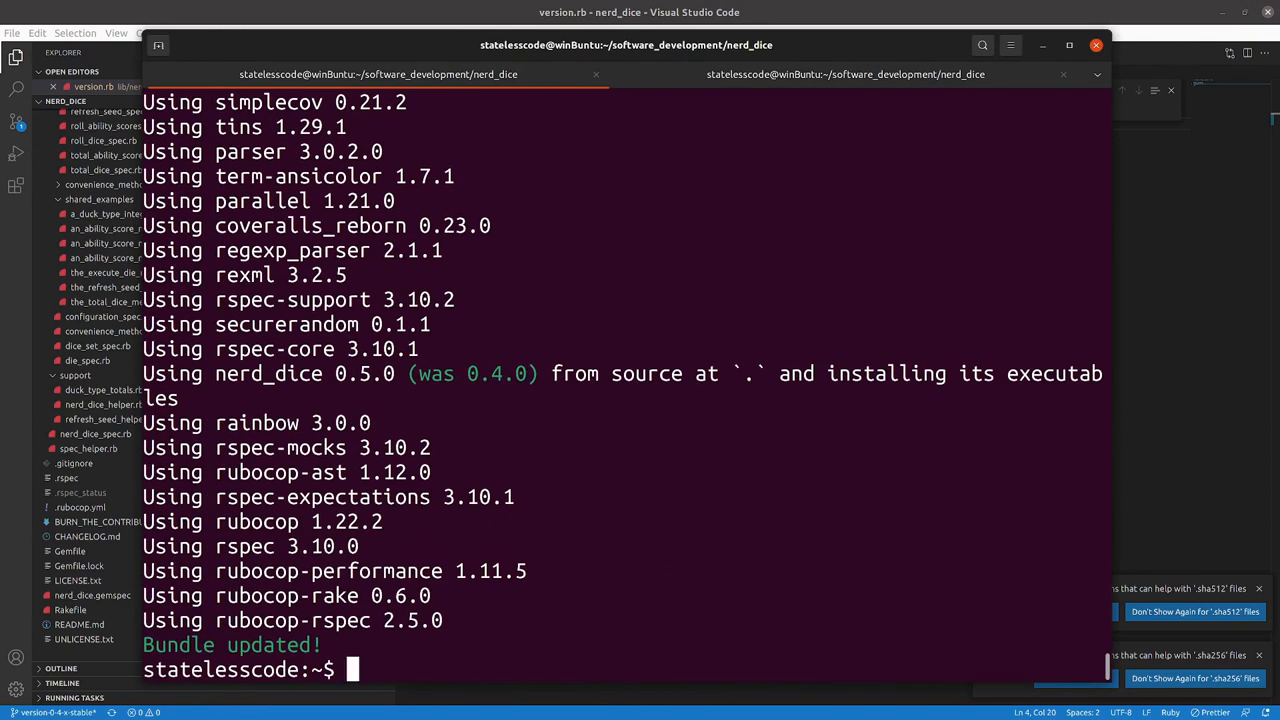
Step: Run rspec spec (745 examples pass) and rubocop, then check git status
type("r")
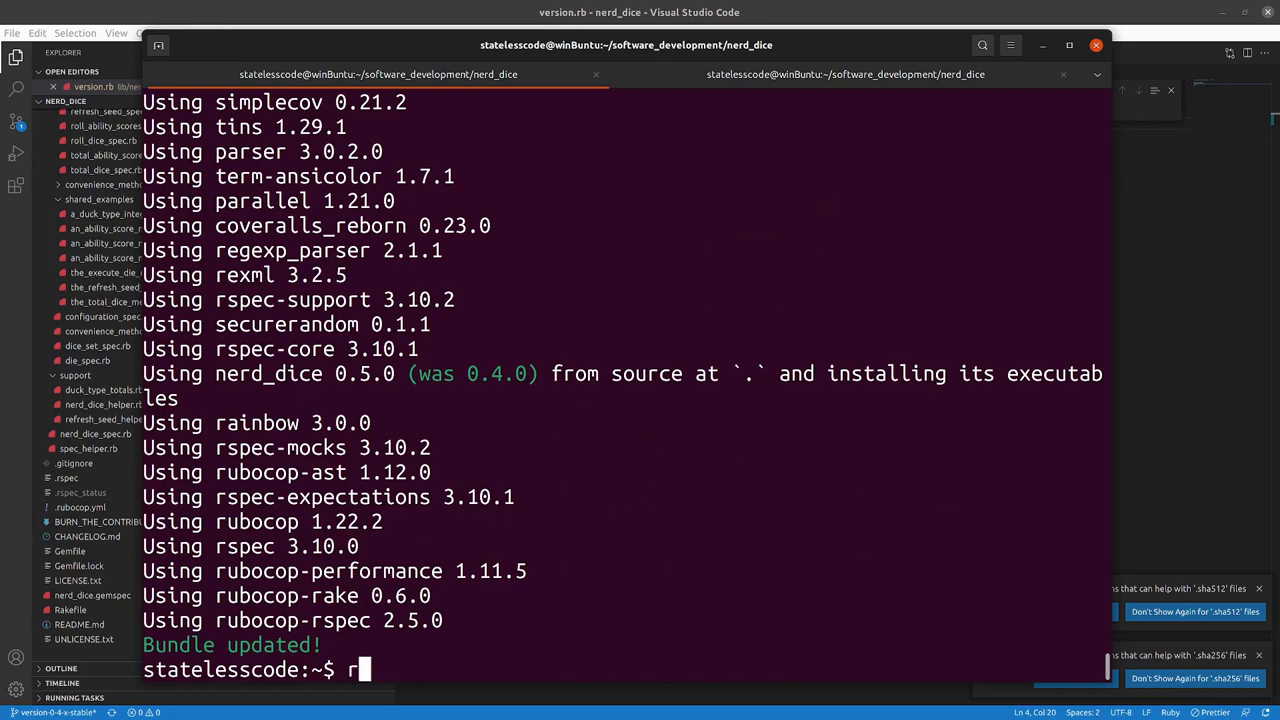
type("spec spec")
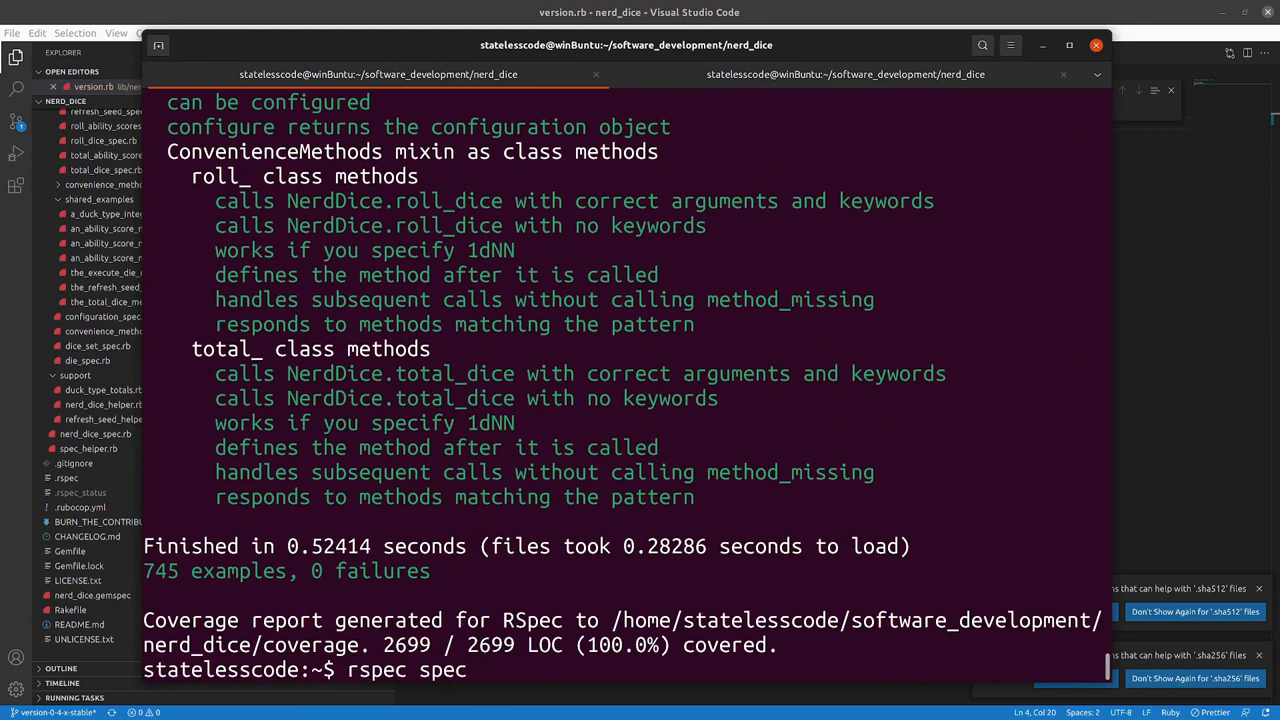
type("rubocop")
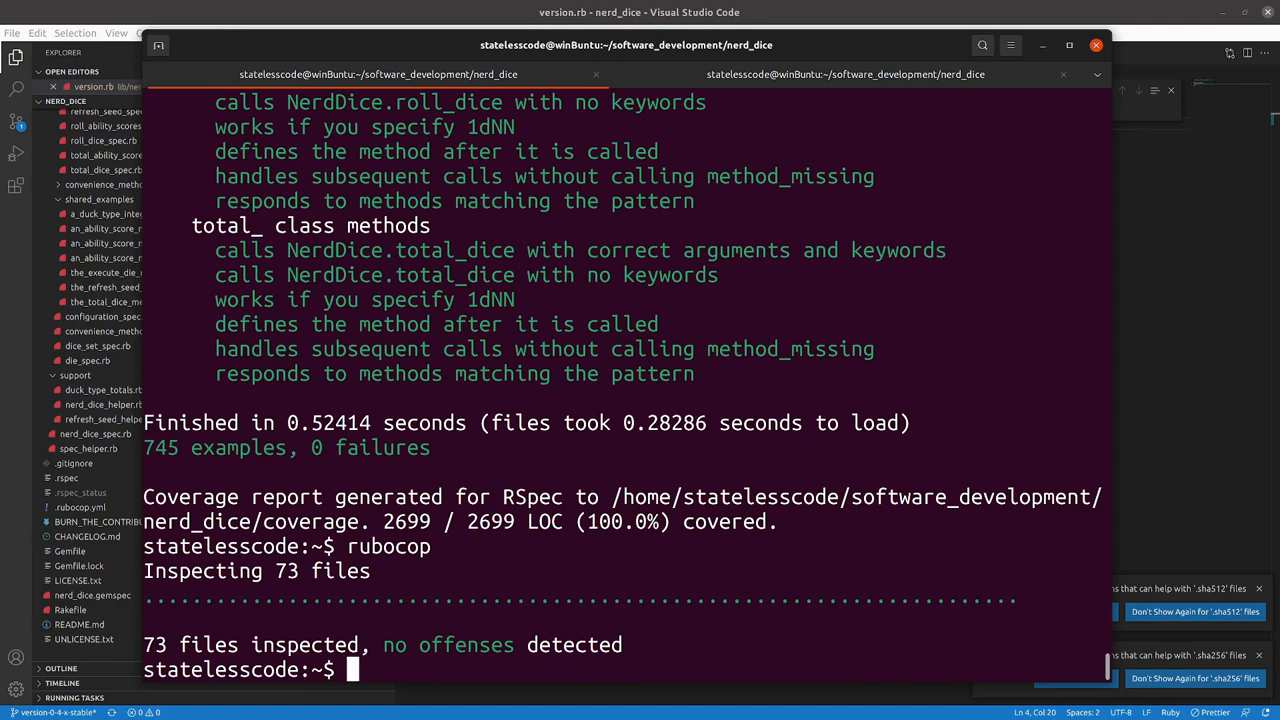
type("git status")
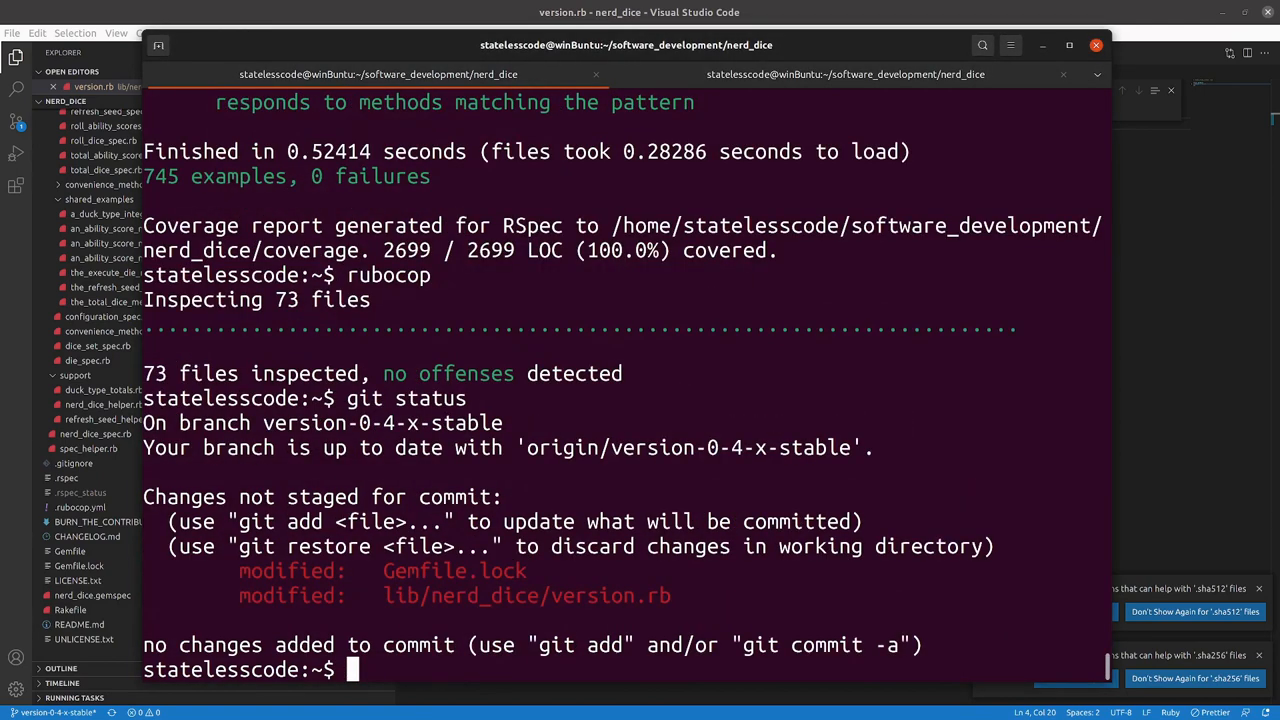
Step: Stage all changes, sign-commit "Bump version to 0.5.0", and push it
type("git add")
type("Bump version to 0.5.0")
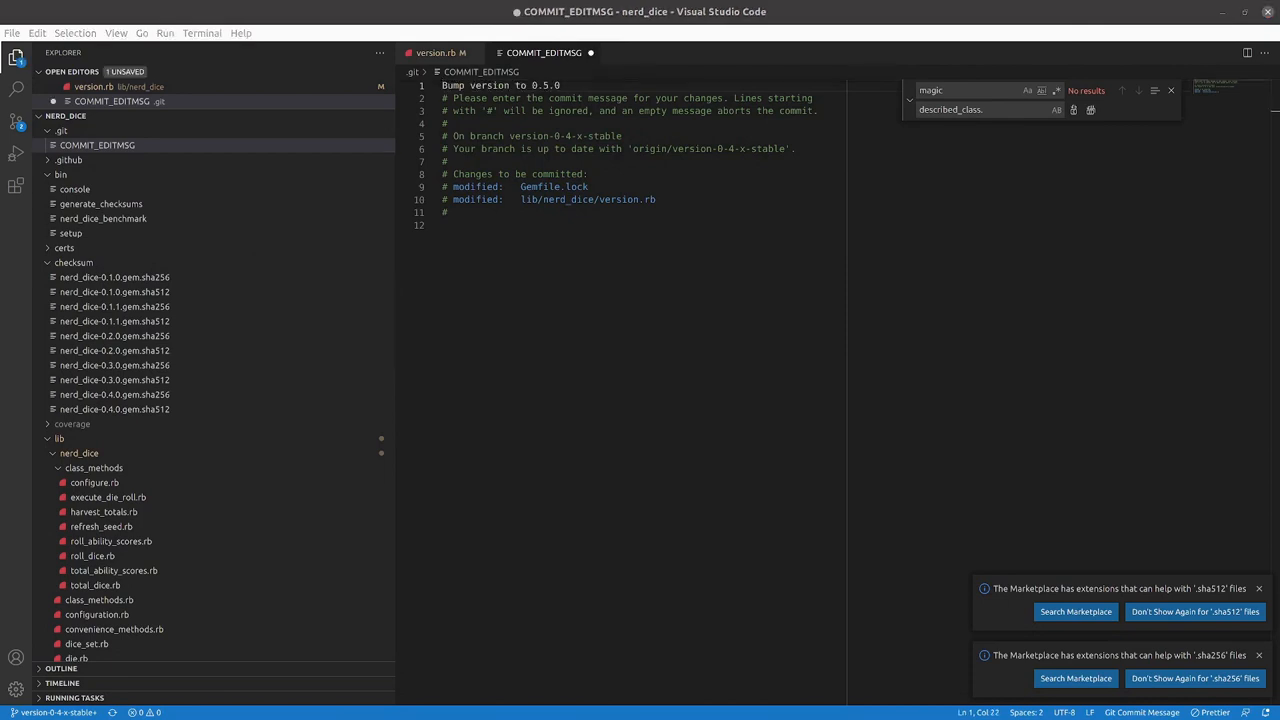
double_click(618, 199)
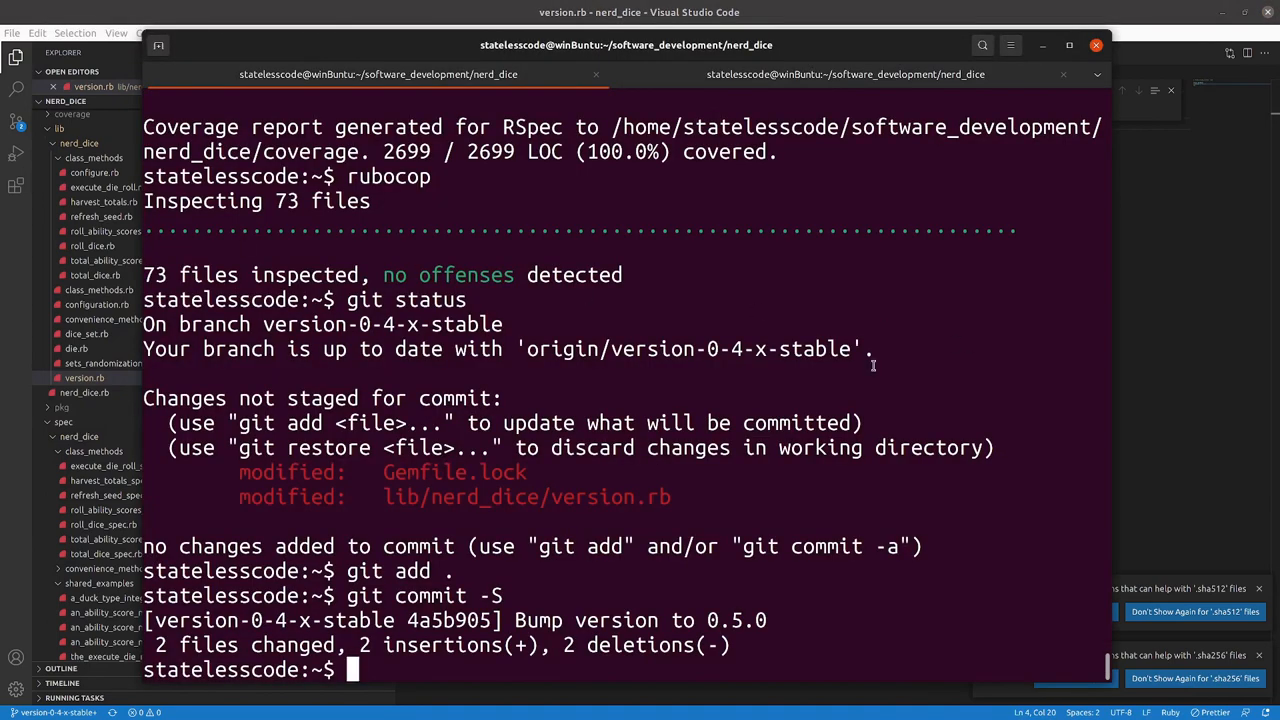
type("git")
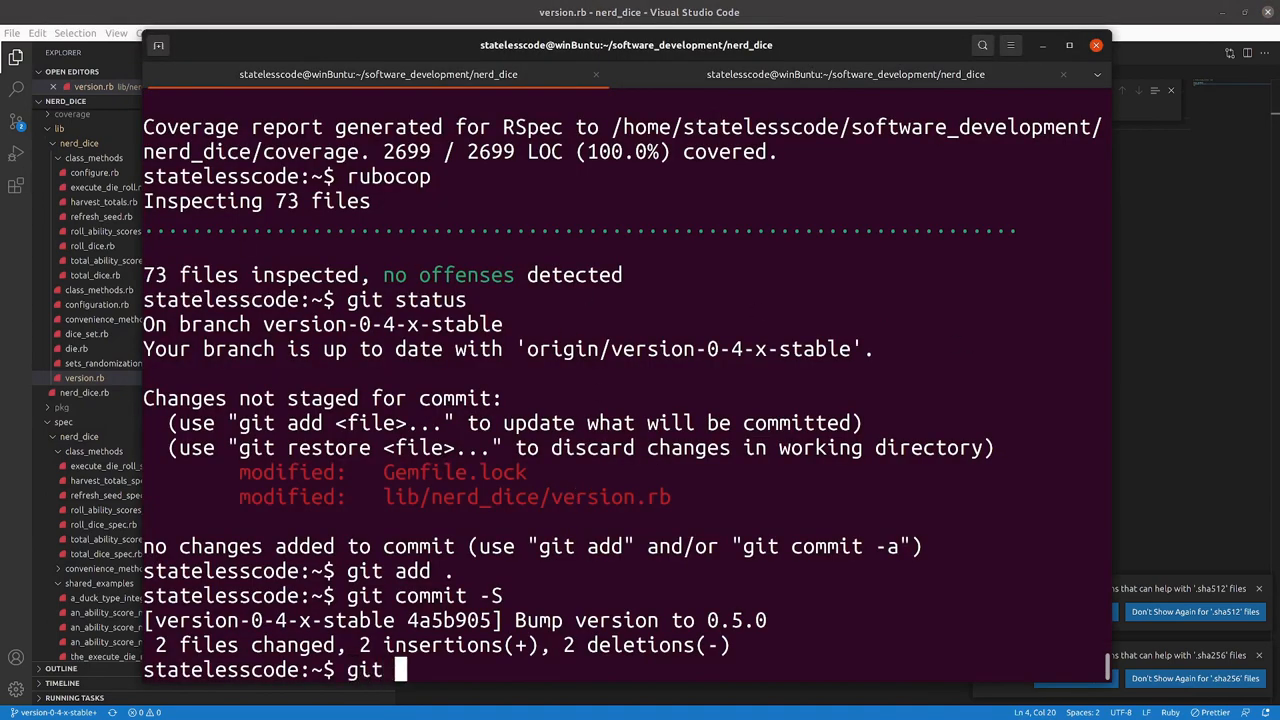
type("push")
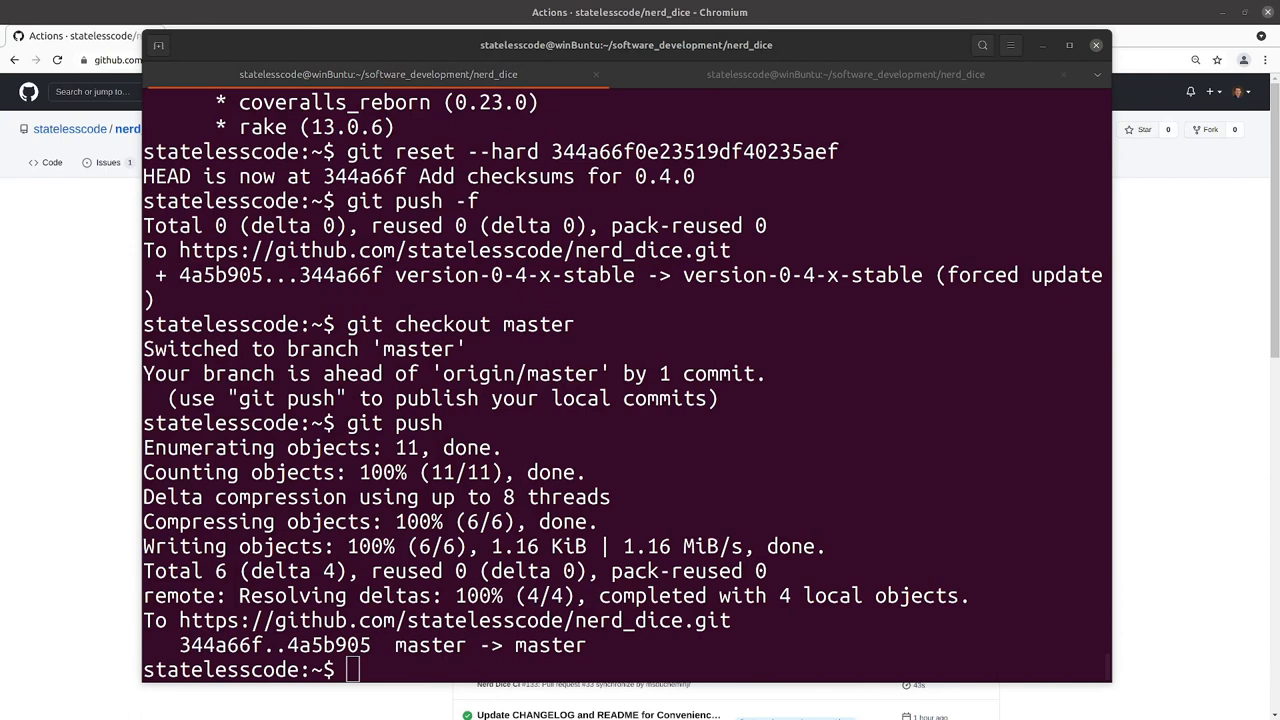
mouse_move(628, 620)
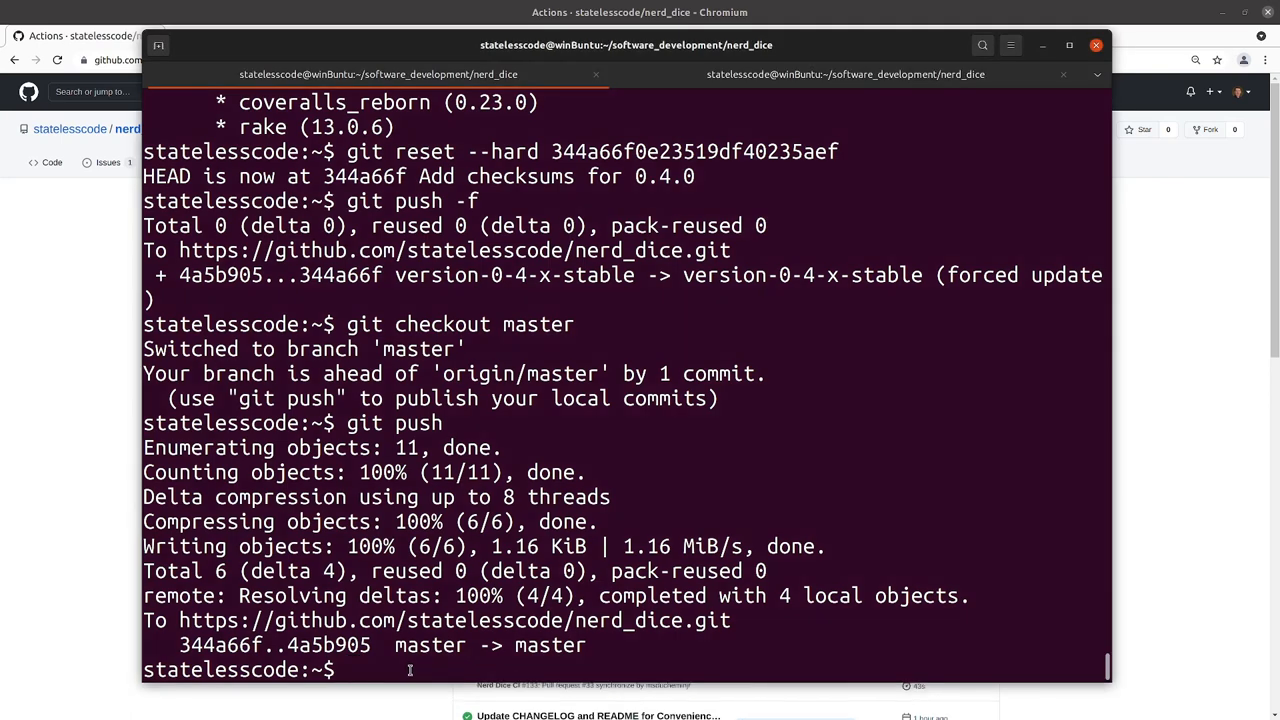
mouse_move(60, 285)
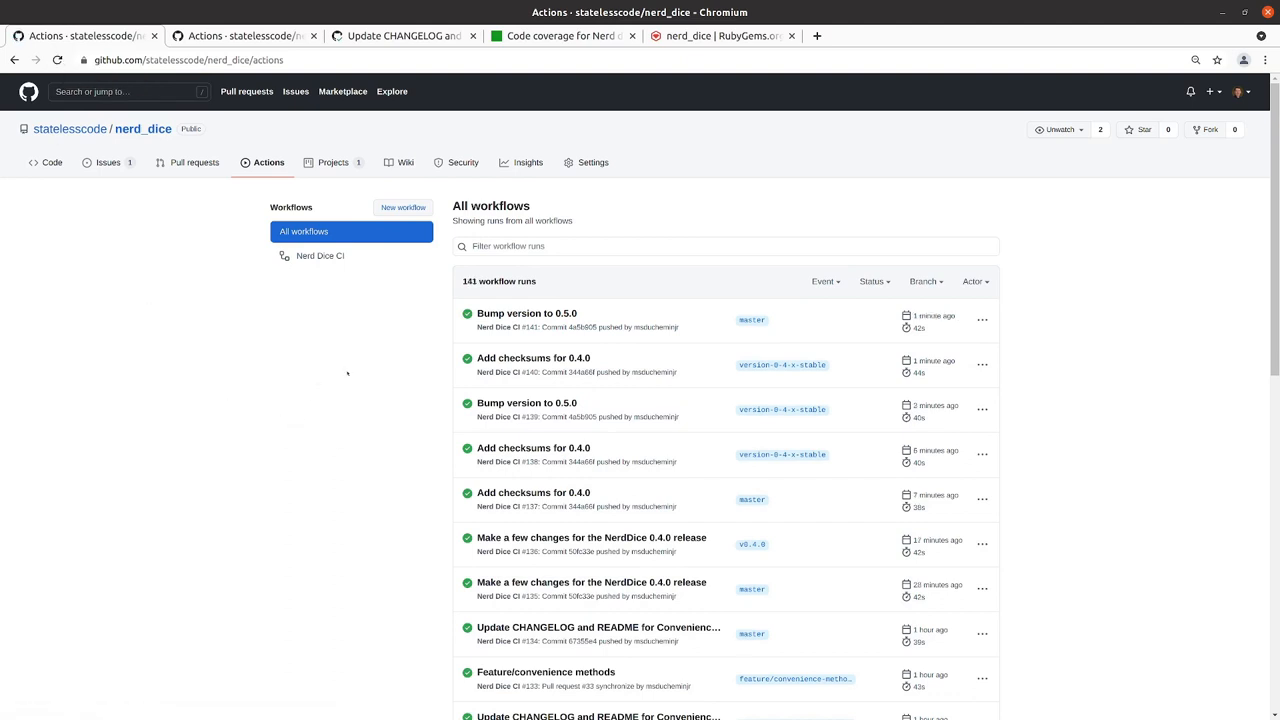
mouse_move(527, 402)
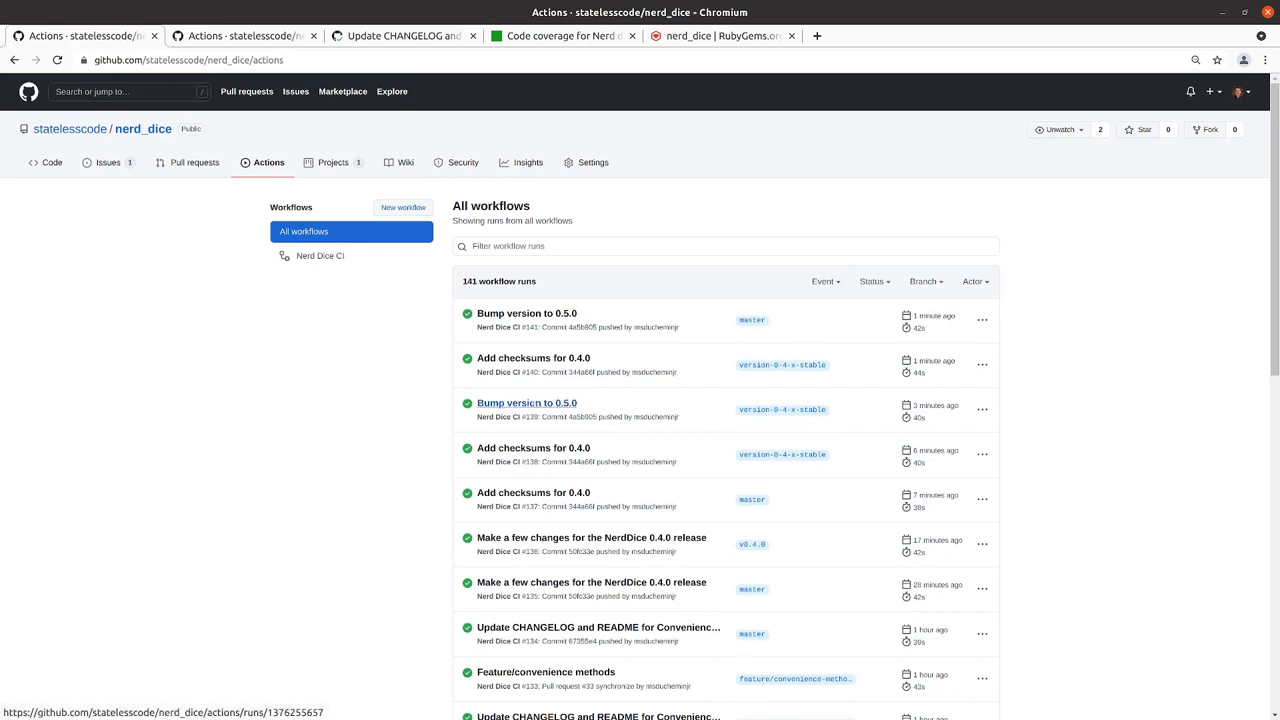
mouse_move(782, 409)
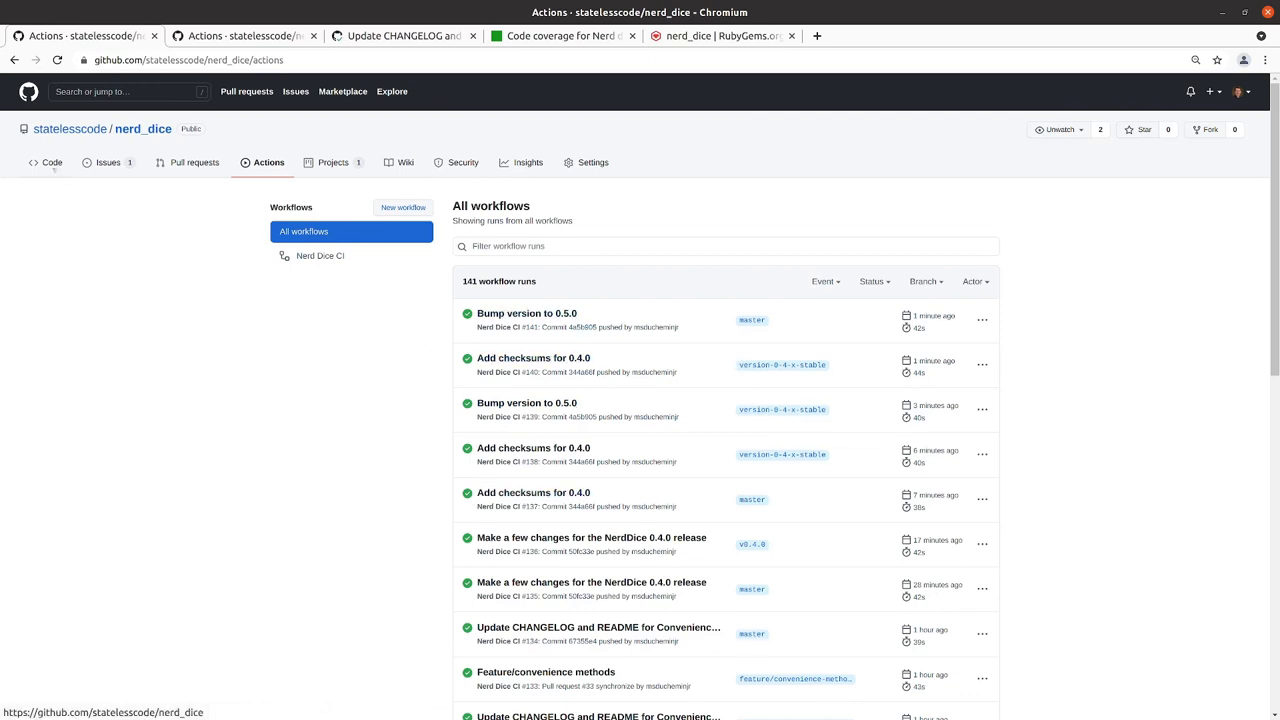
Step: View the version-0-4-x-stable branch from the repository's Code tab
left_click(52, 162)
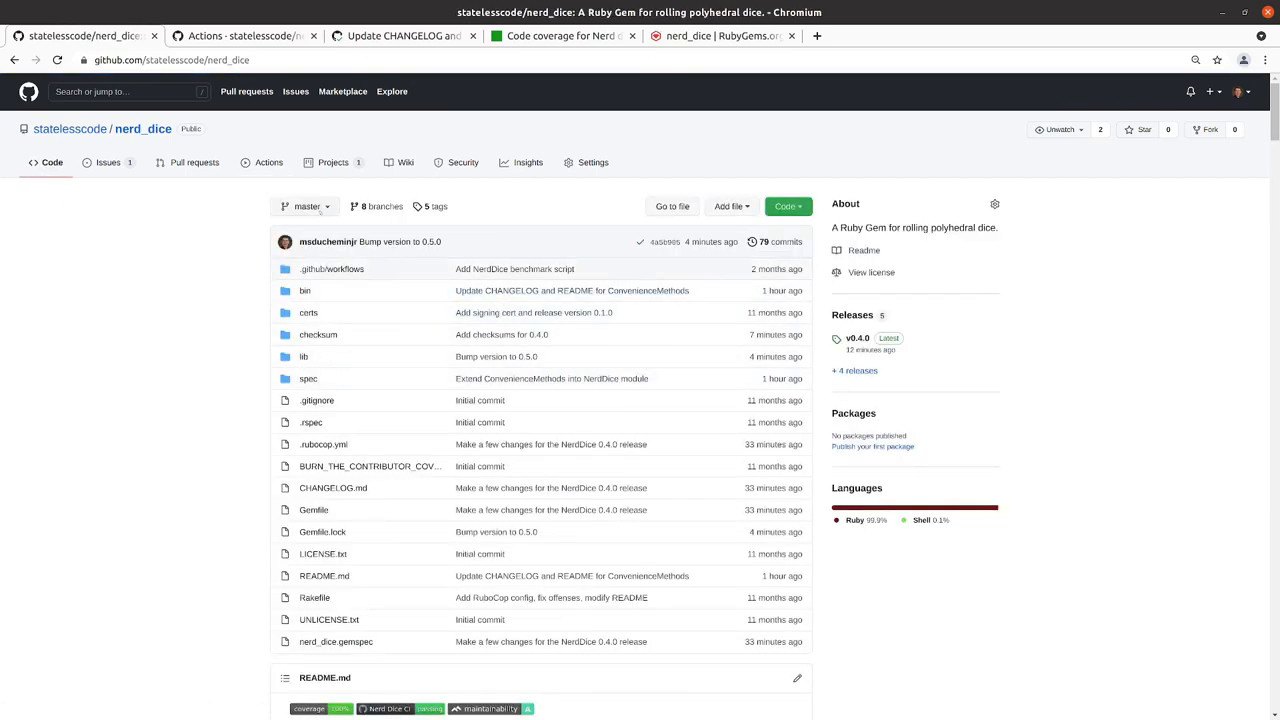
left_click(304, 206)
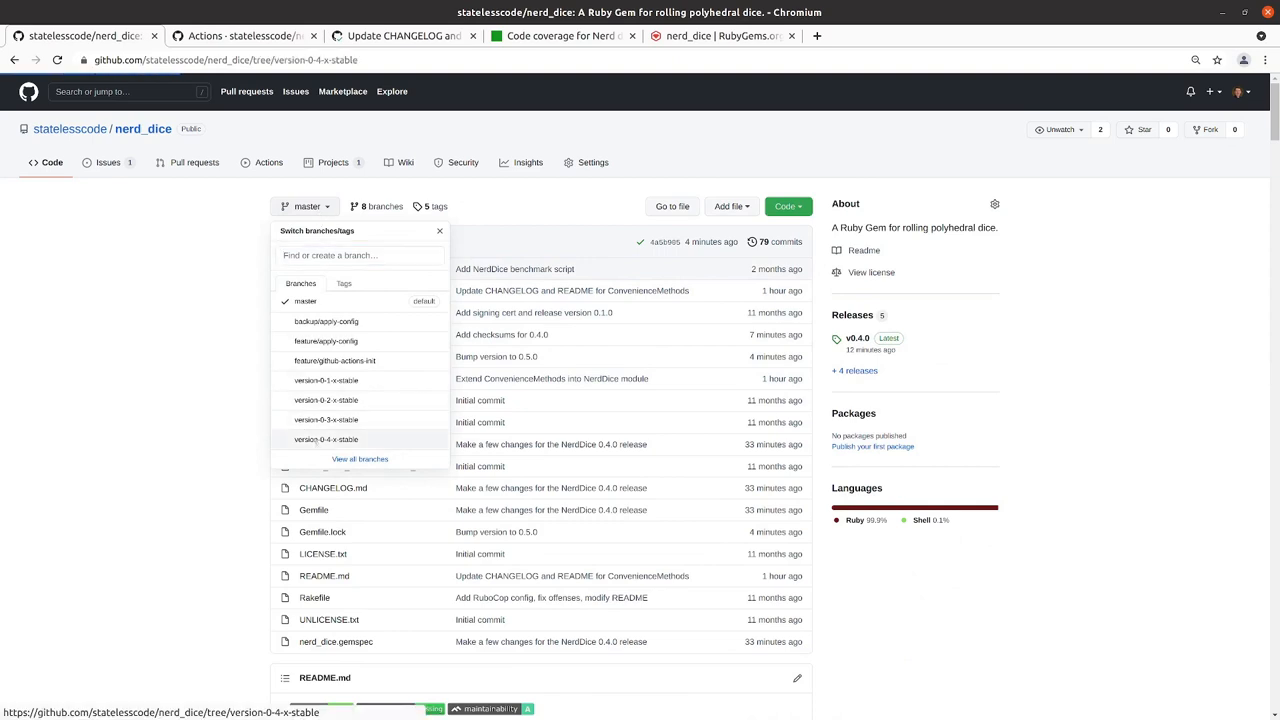
left_click(326, 439)
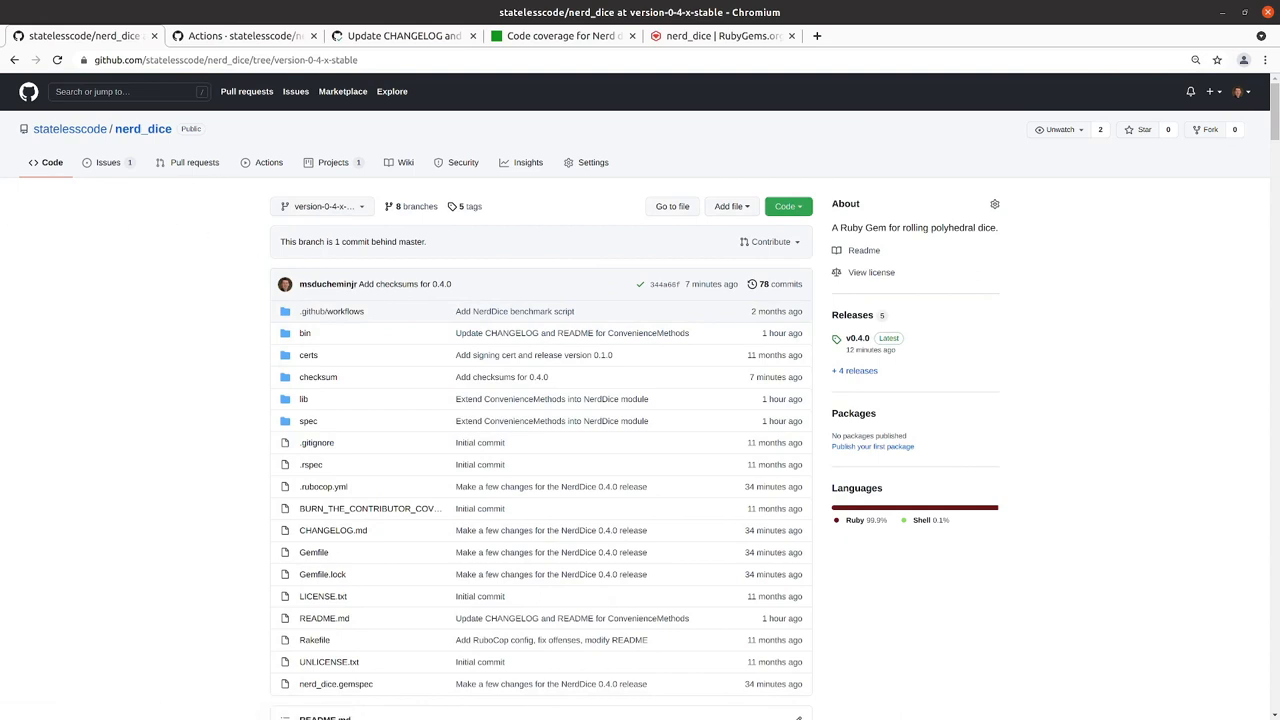
Step: Switch back to master and scroll down its code page
left_click(320, 206)
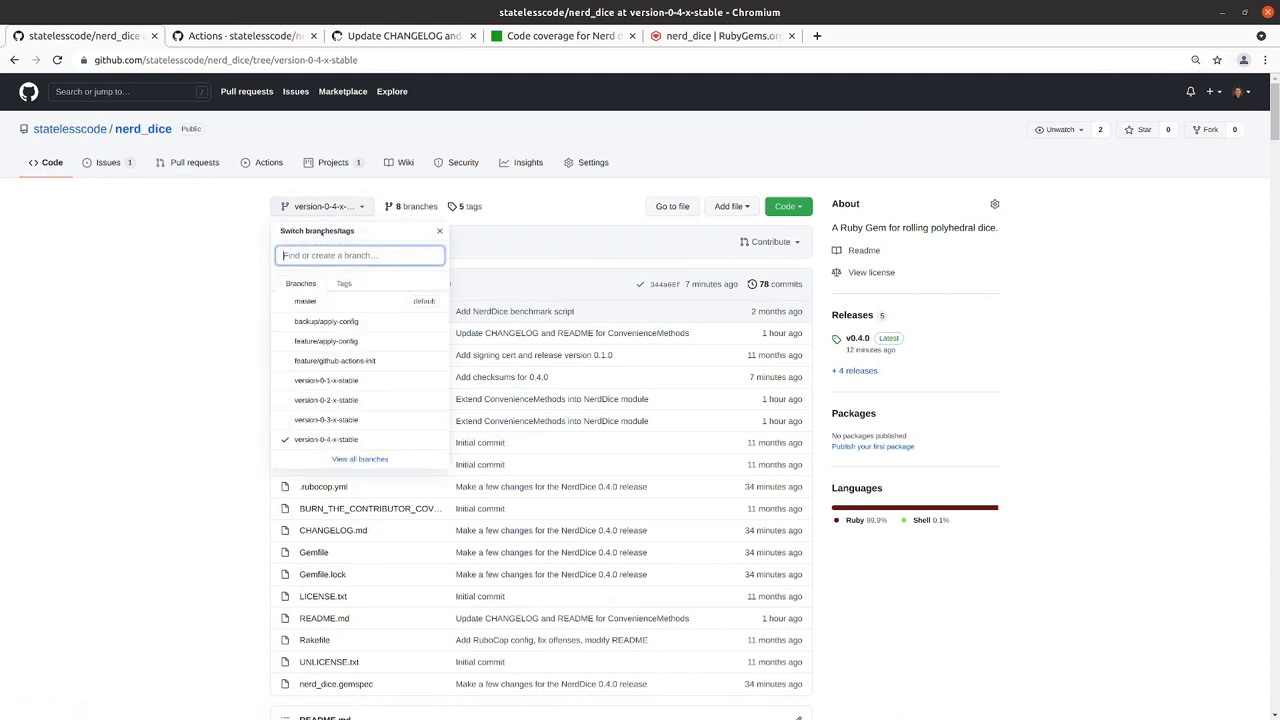
left_click(305, 301)
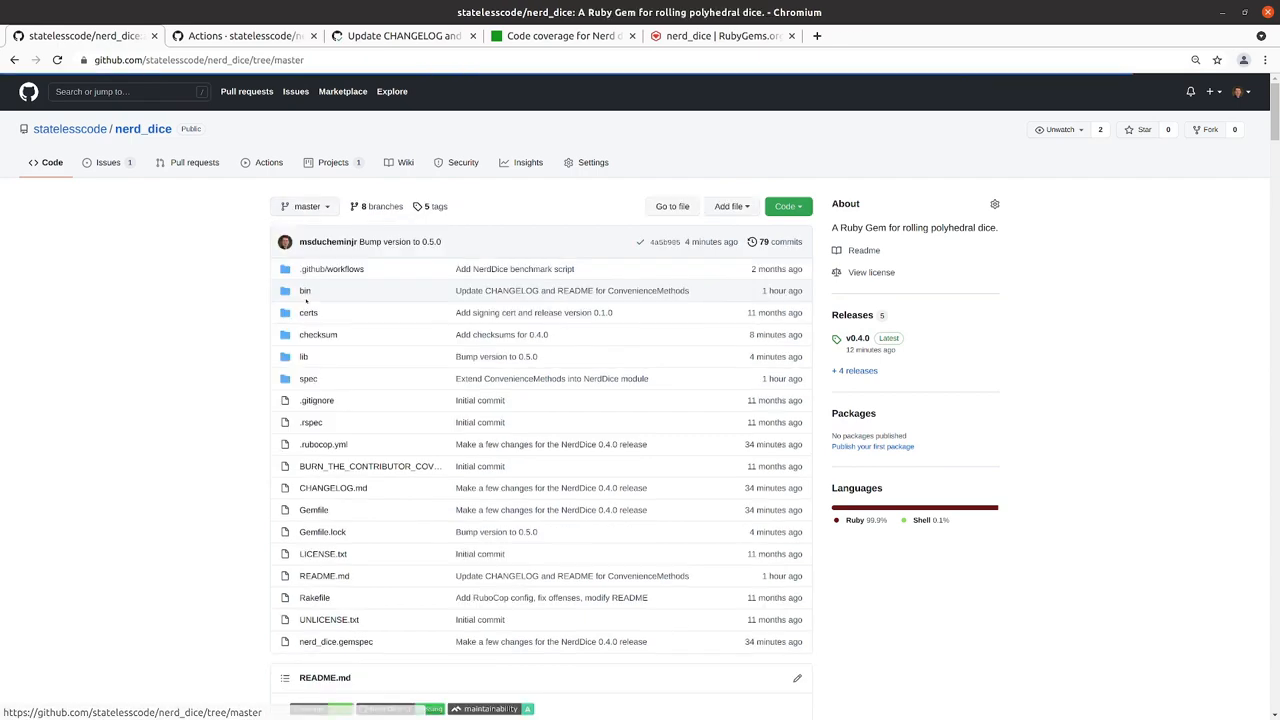
scroll("down", 3)
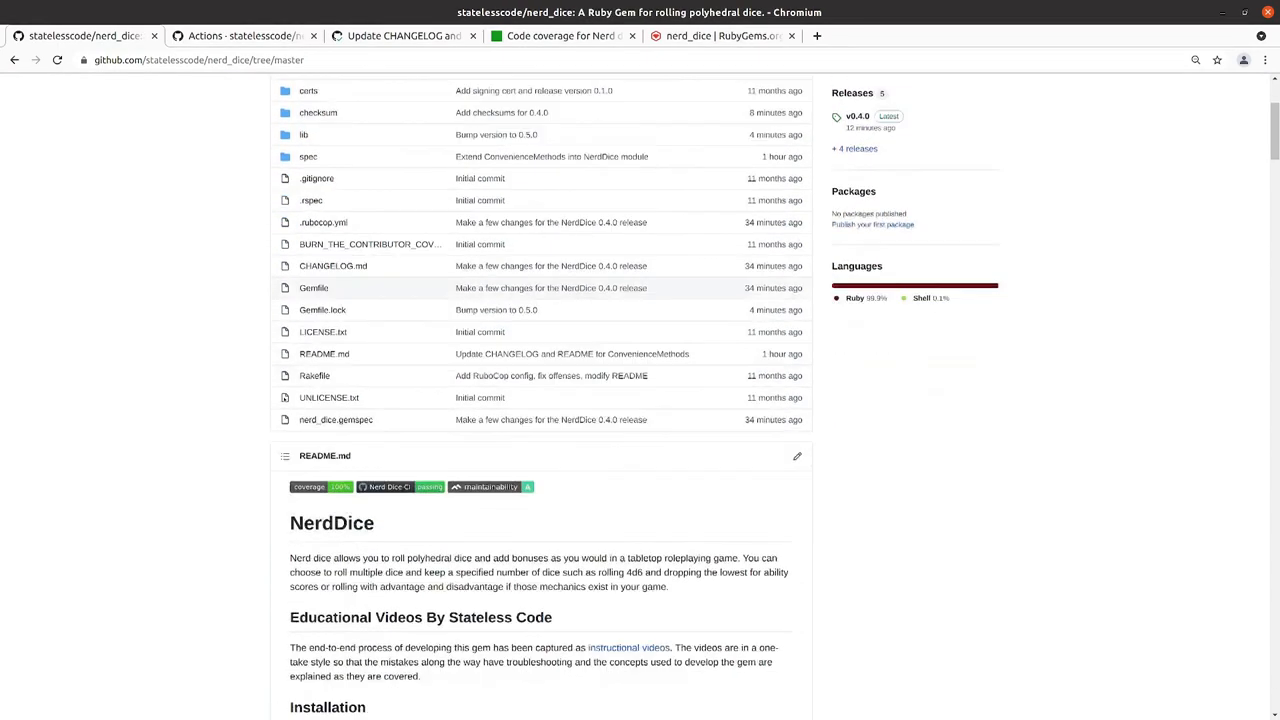
scroll("down", 3)
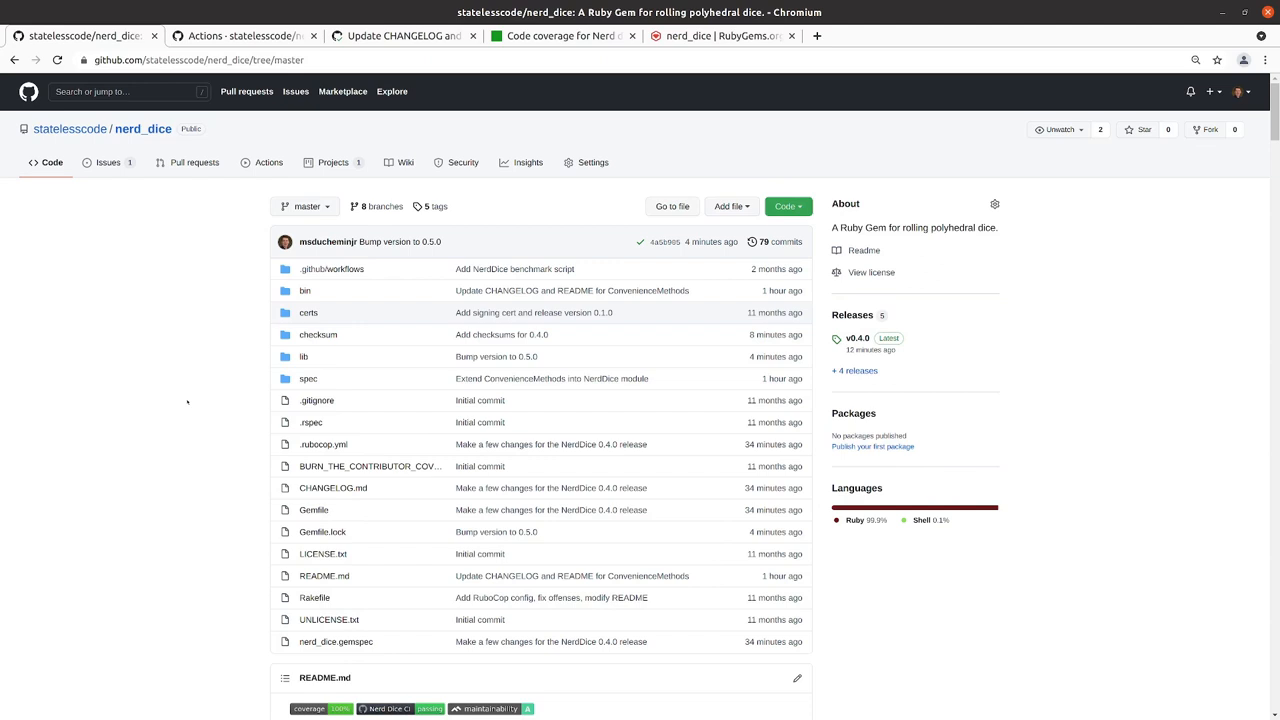
mouse_move(190, 408)
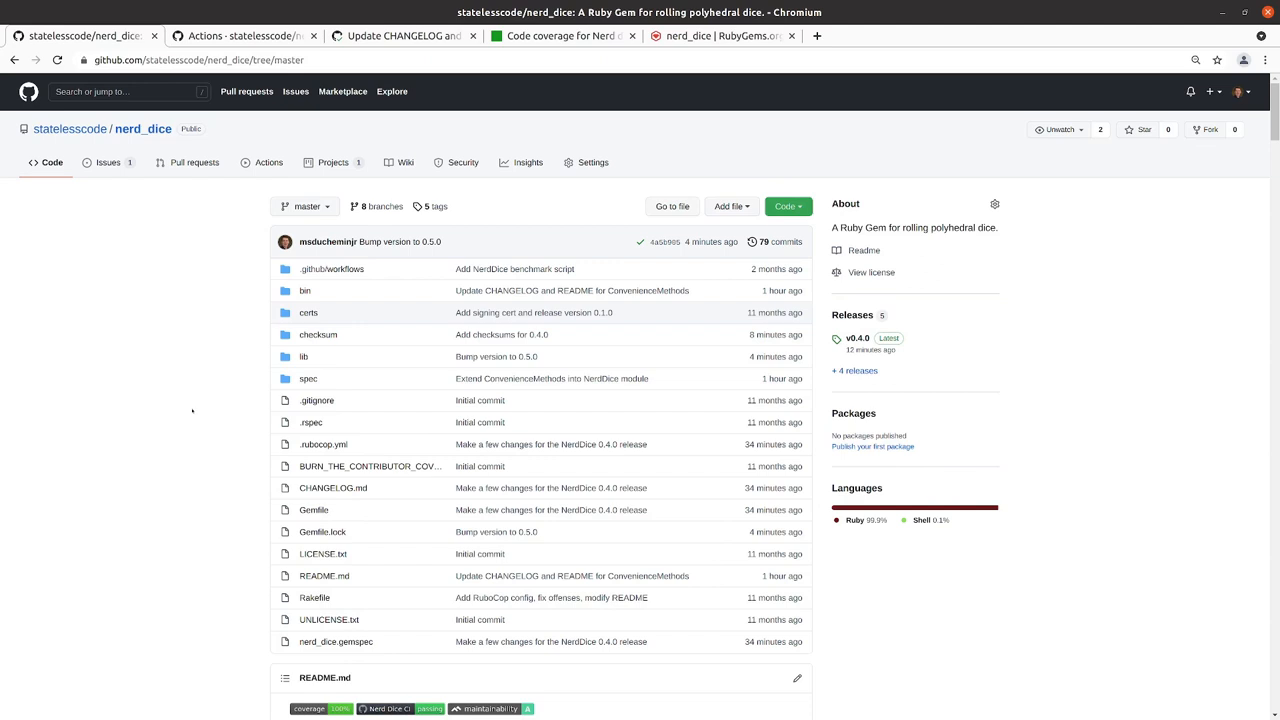